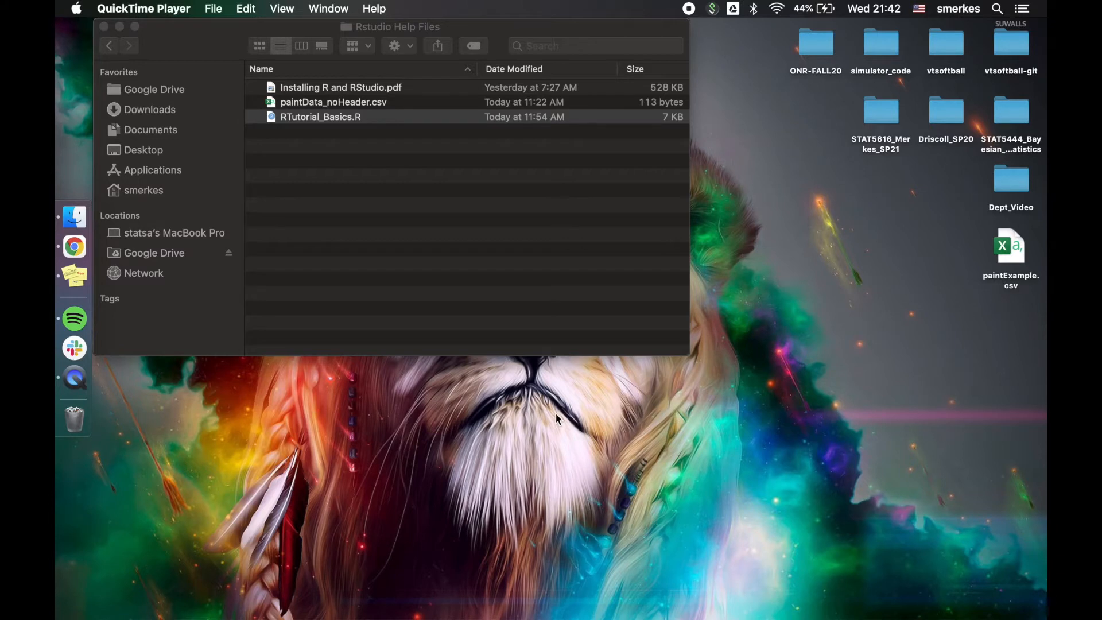
{"action": "mouse_move", "coordinate": [372, 98]}
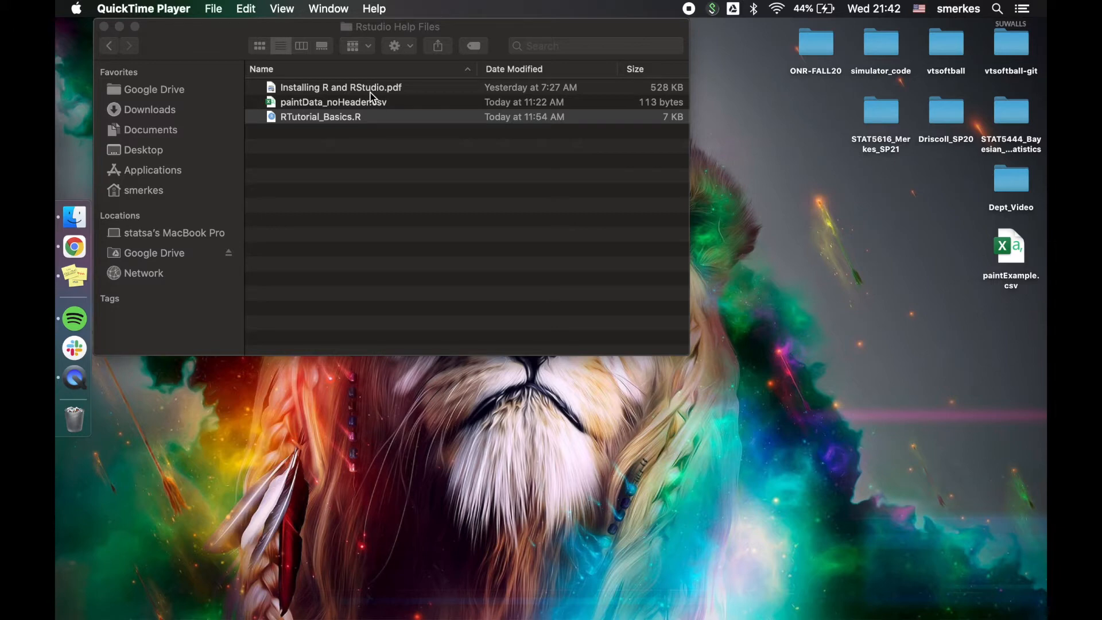
- Bring the Rstudio Help Files Finder window forward to show the install PDF, paint CSV and tutorial script
{"action": "left_click", "coordinate": [320, 116]}
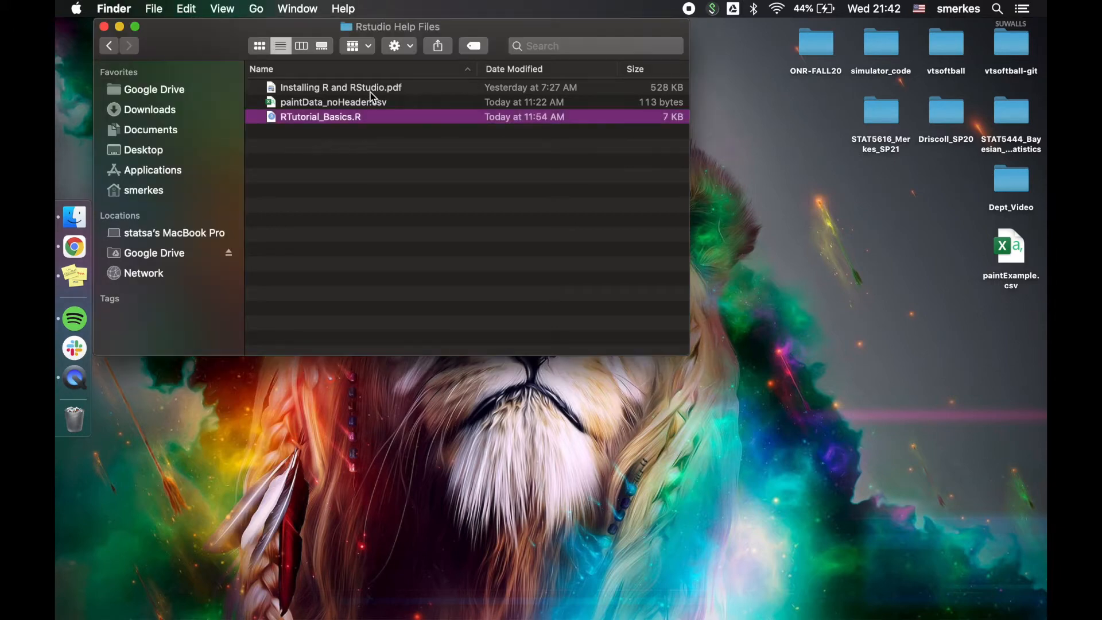
- Open Installing R and RStudio.pdf in Preview and scroll through its first page
{"action": "double_click", "coordinate": [341, 87]}
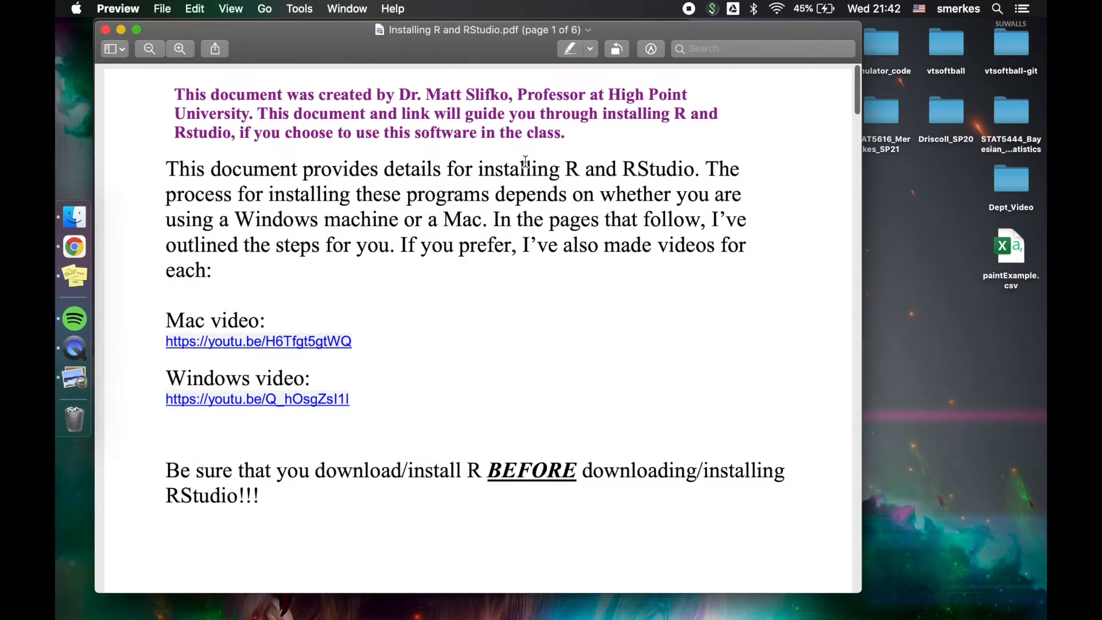
{"action": "mouse_move", "coordinate": [513, 320]}
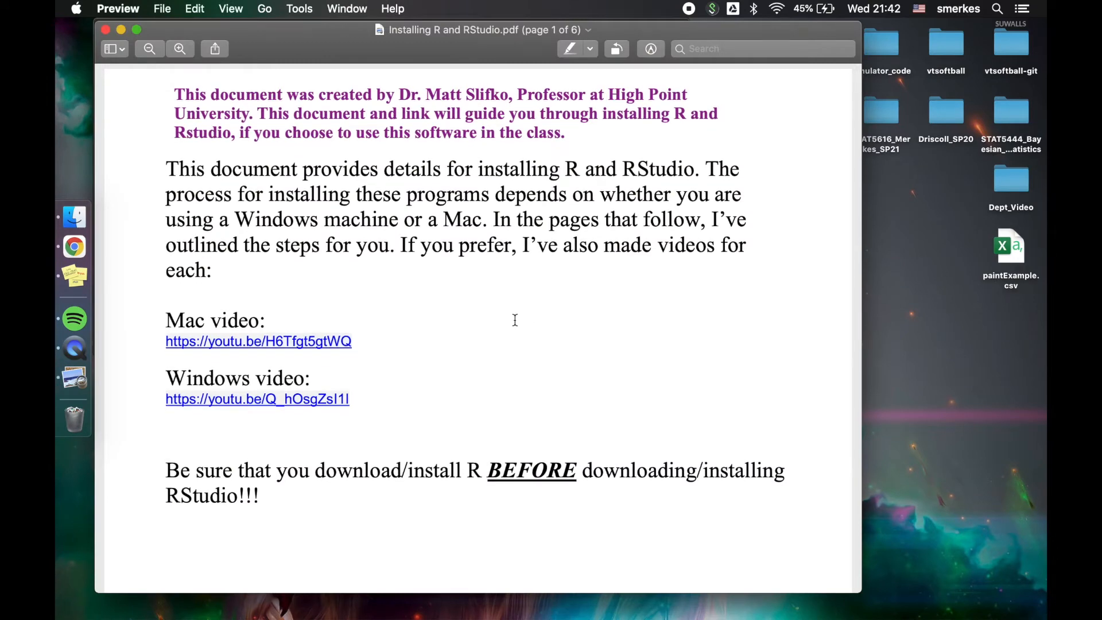
{"action": "scroll", "scroll_direction": "up", "scroll_amount": 3}
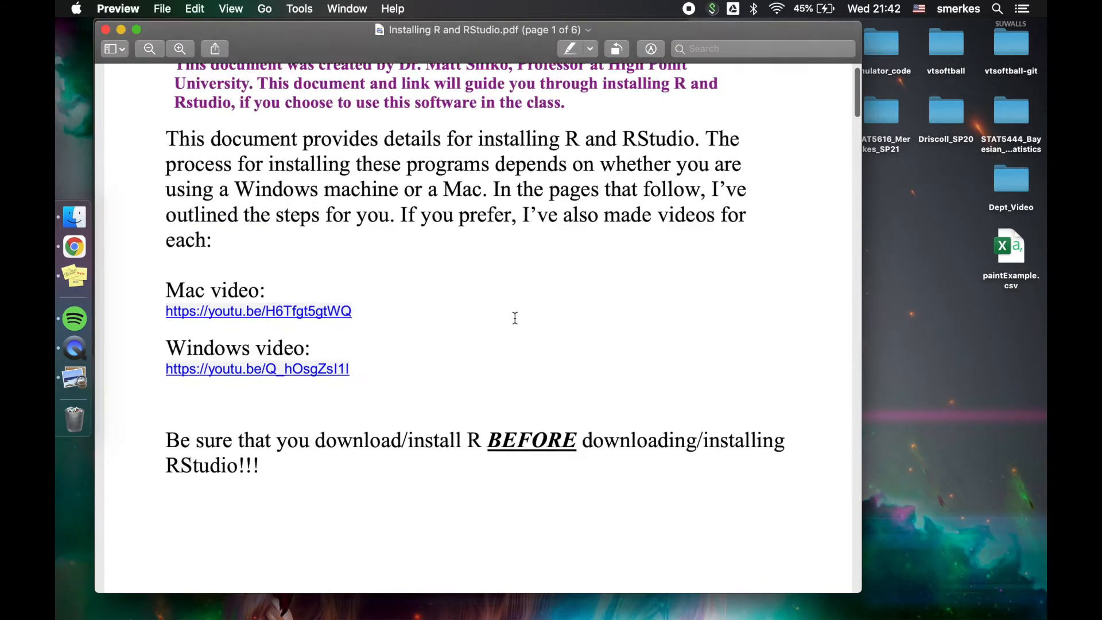
{"action": "scroll", "scroll_direction": "up", "scroll_amount": 3}
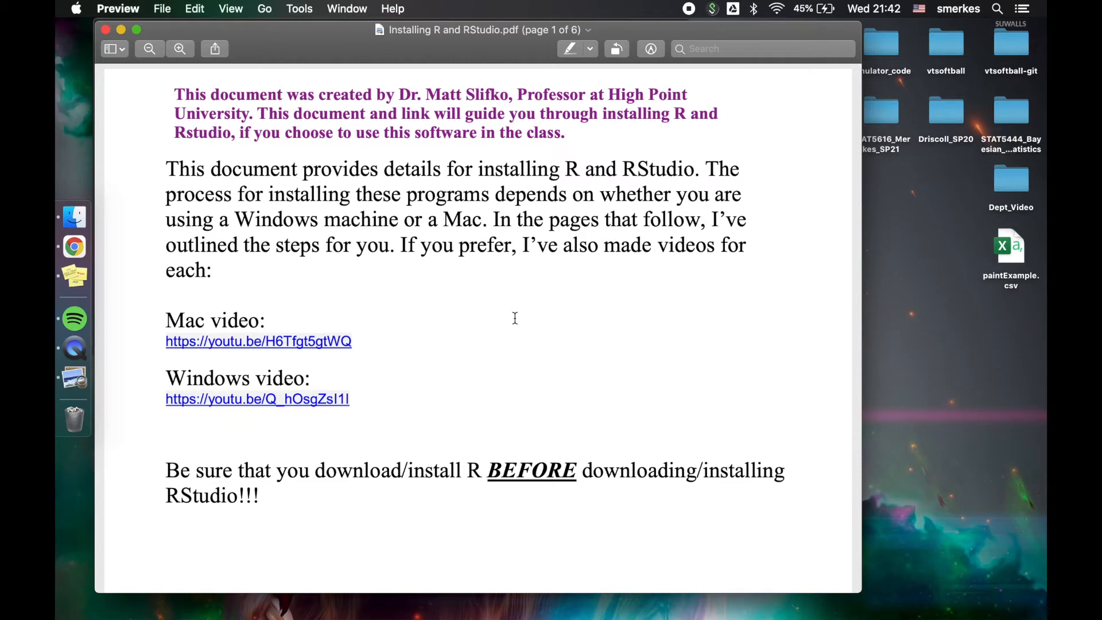
{"action": "mouse_move", "coordinate": [394, 95]}
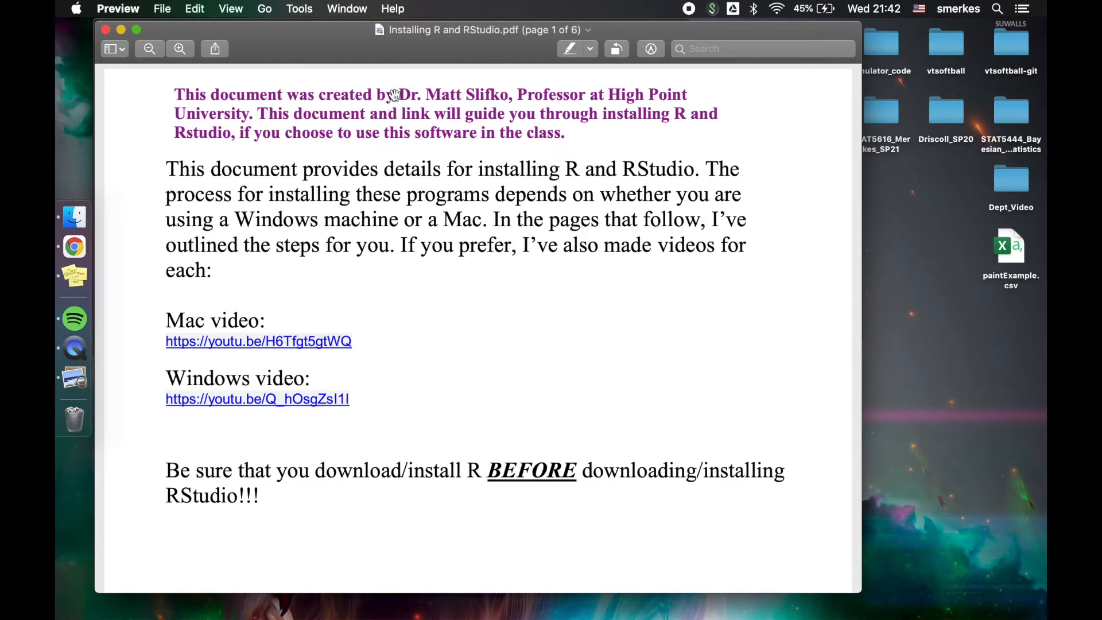
{"action": "mouse_move", "coordinate": [477, 139]}
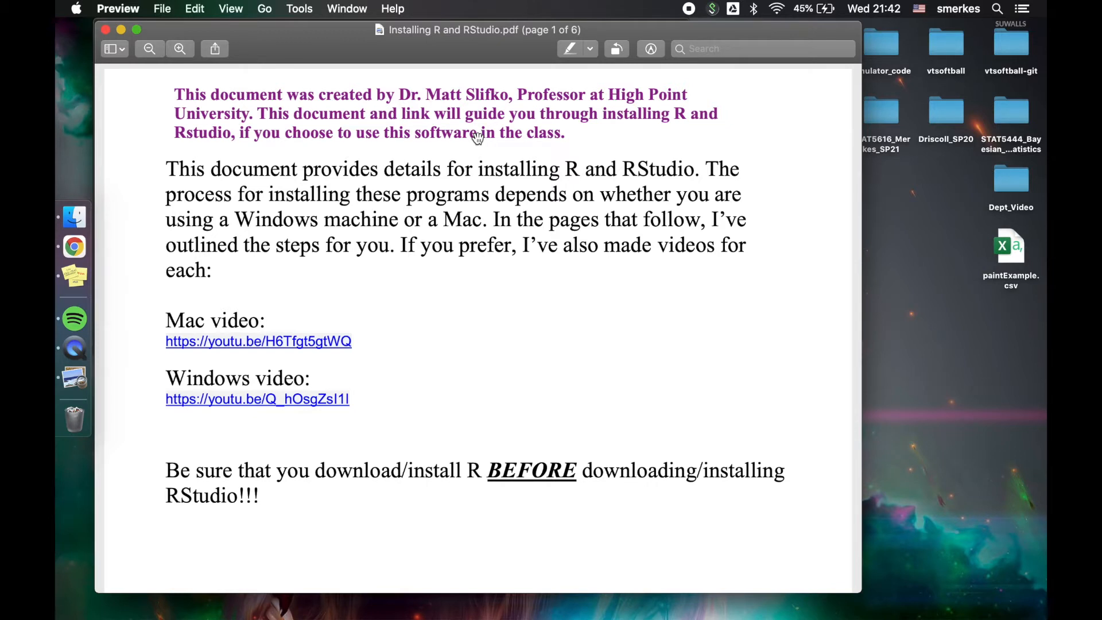
{"action": "mouse_move", "coordinate": [107, 29]}
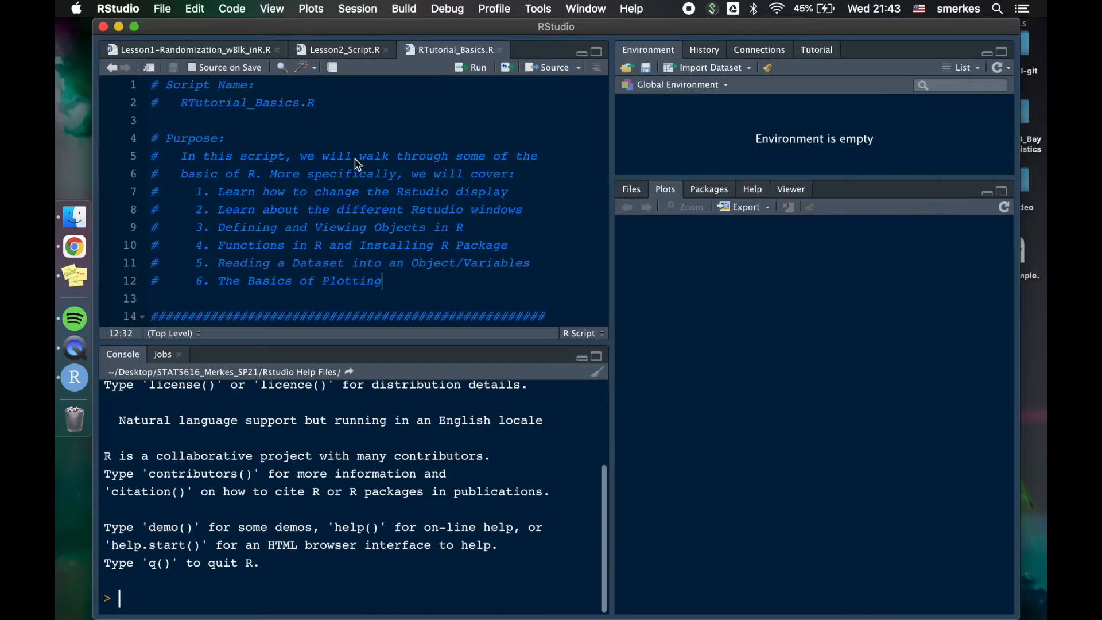
- Read the RTutorial_Basics.R Purpose list, then scroll to section 1 on changing the display
{"action": "left_click_drag", "start_coordinate": [218, 191], "coordinate": [263, 209]}
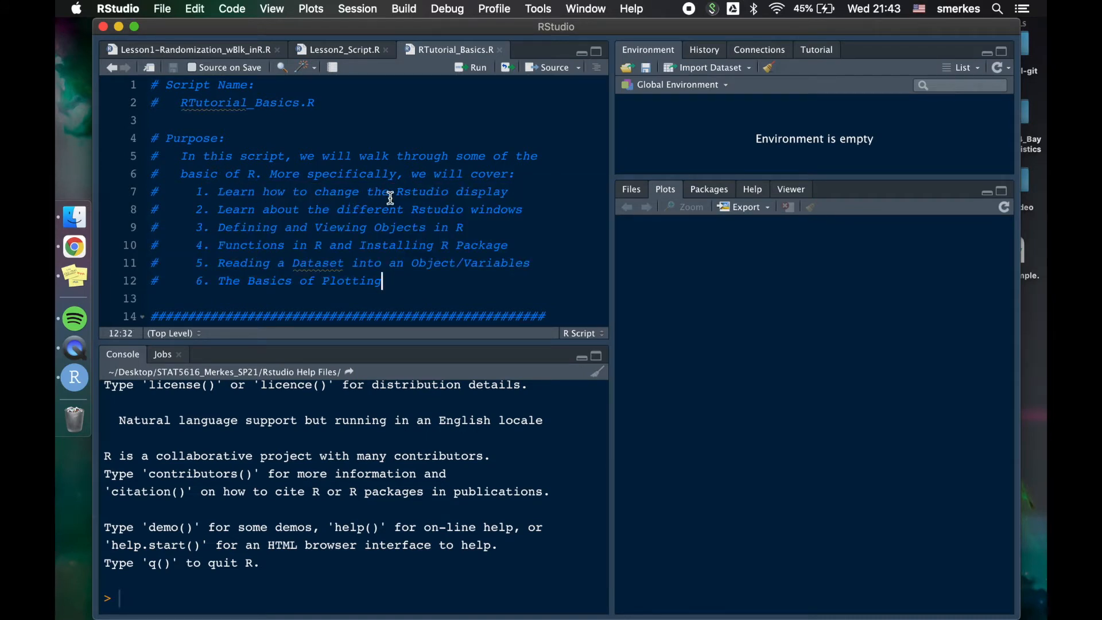
{"action": "mouse_move", "coordinate": [484, 384]}
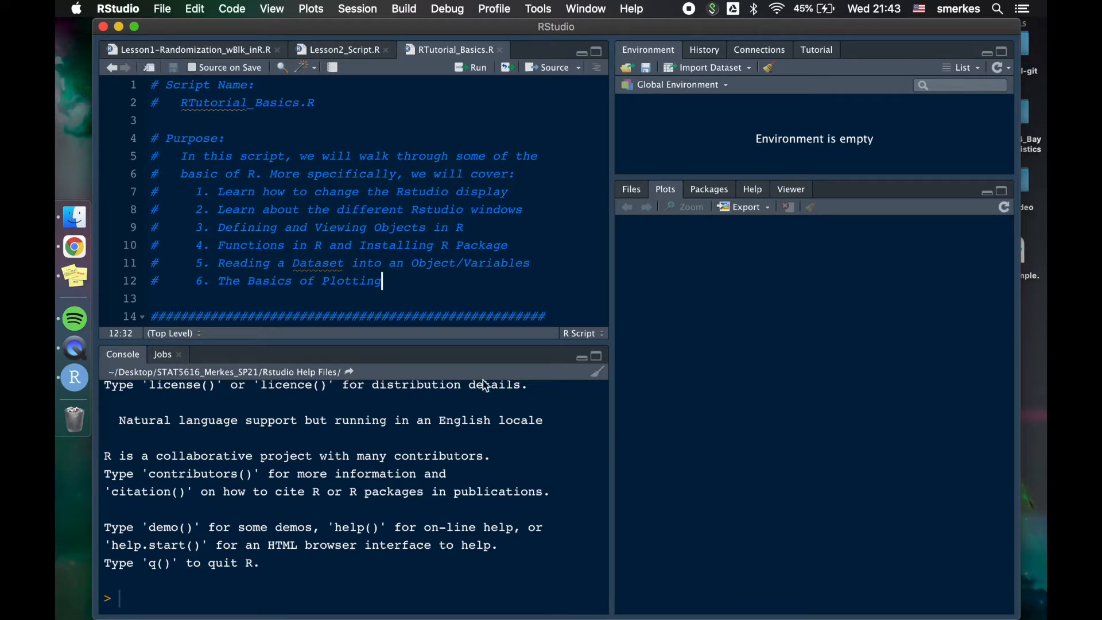
{"action": "mouse_move", "coordinate": [514, 404]}
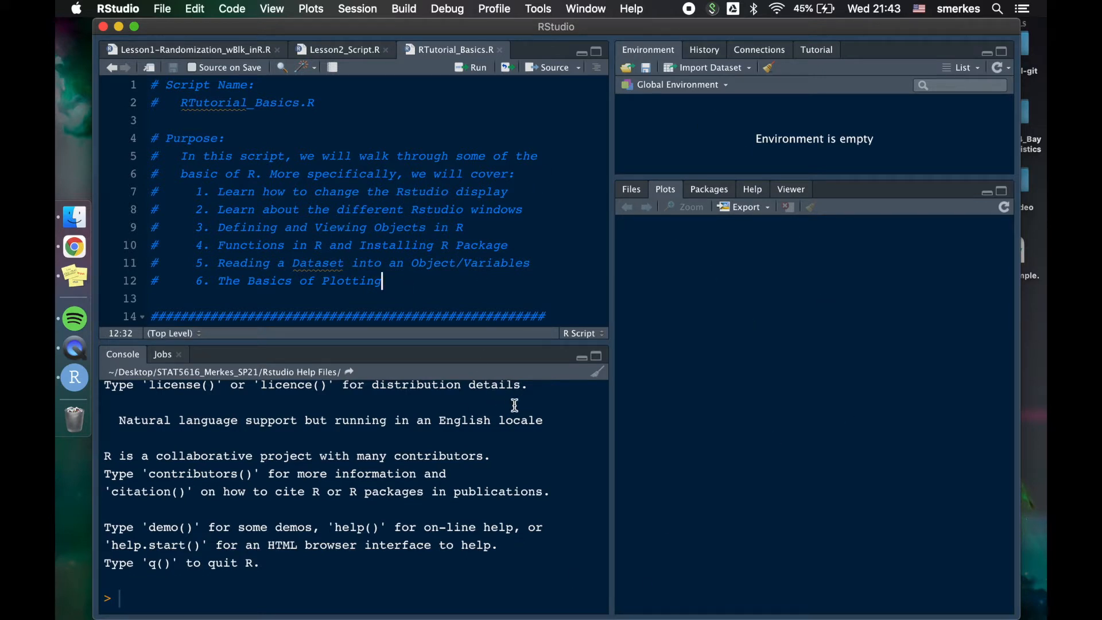
{"action": "mouse_move", "coordinate": [242, 231]}
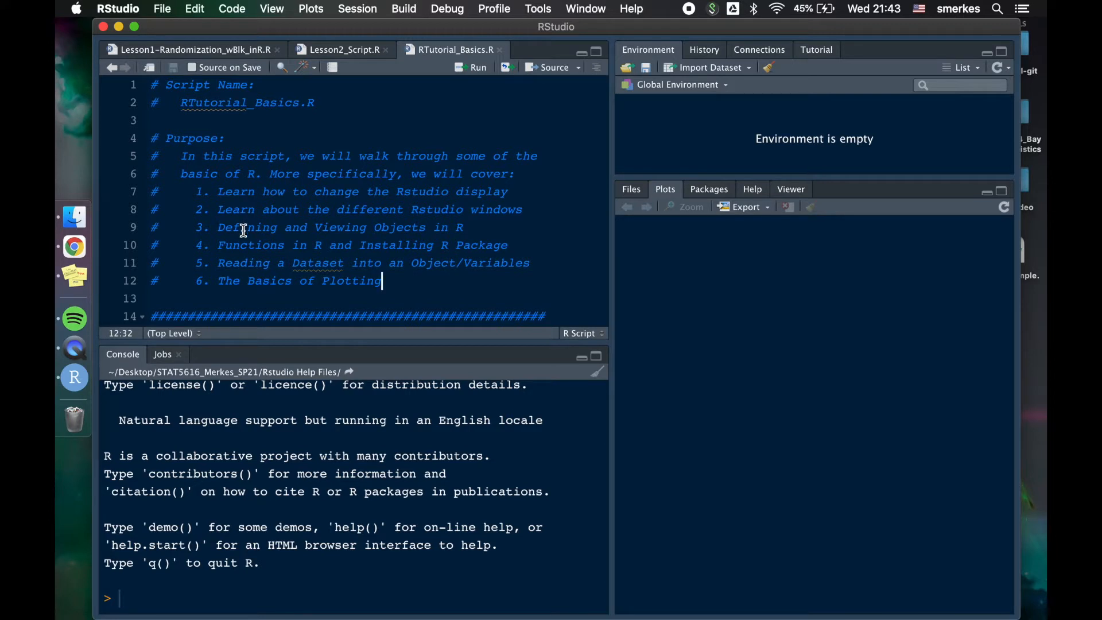
{"action": "mouse_move", "coordinate": [251, 250]}
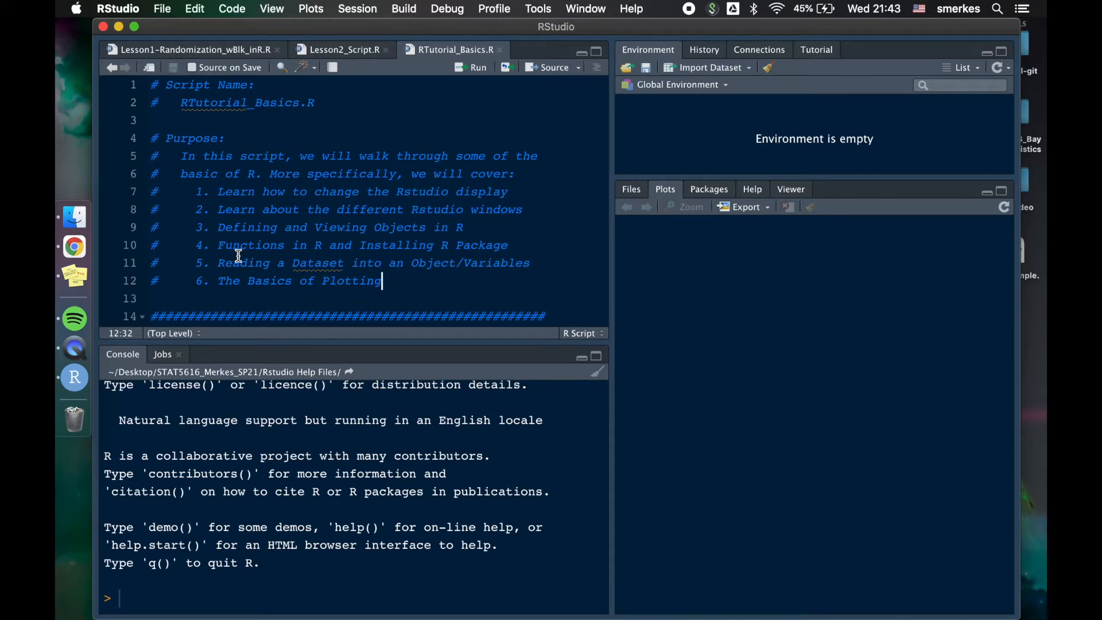
{"action": "mouse_move", "coordinate": [369, 269]}
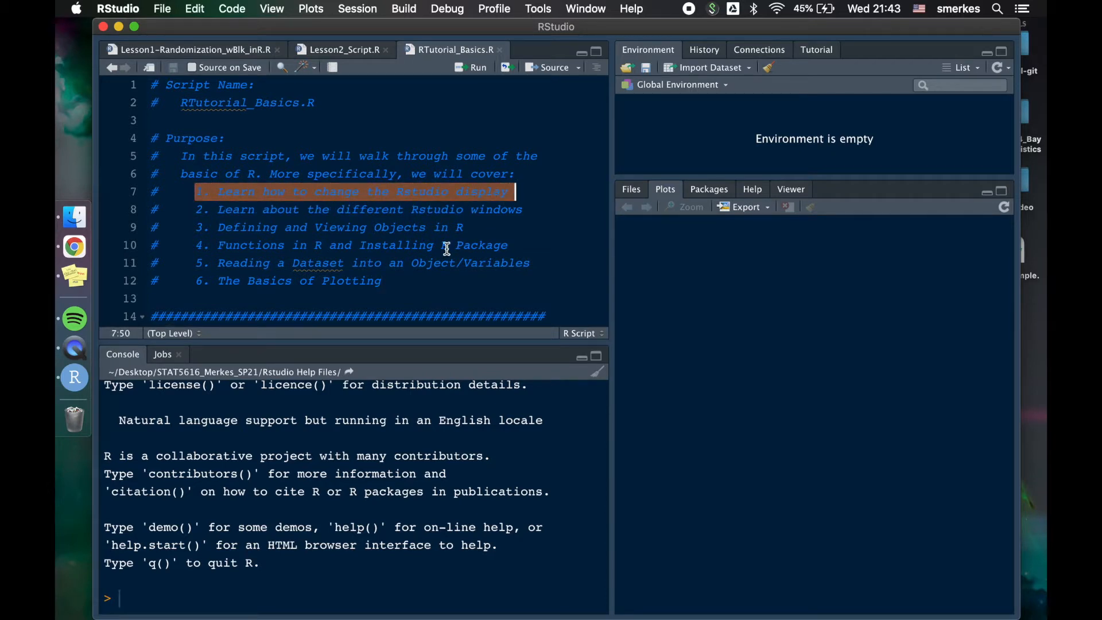
{"action": "scroll", "scroll_direction": "down", "scroll_amount": 3}
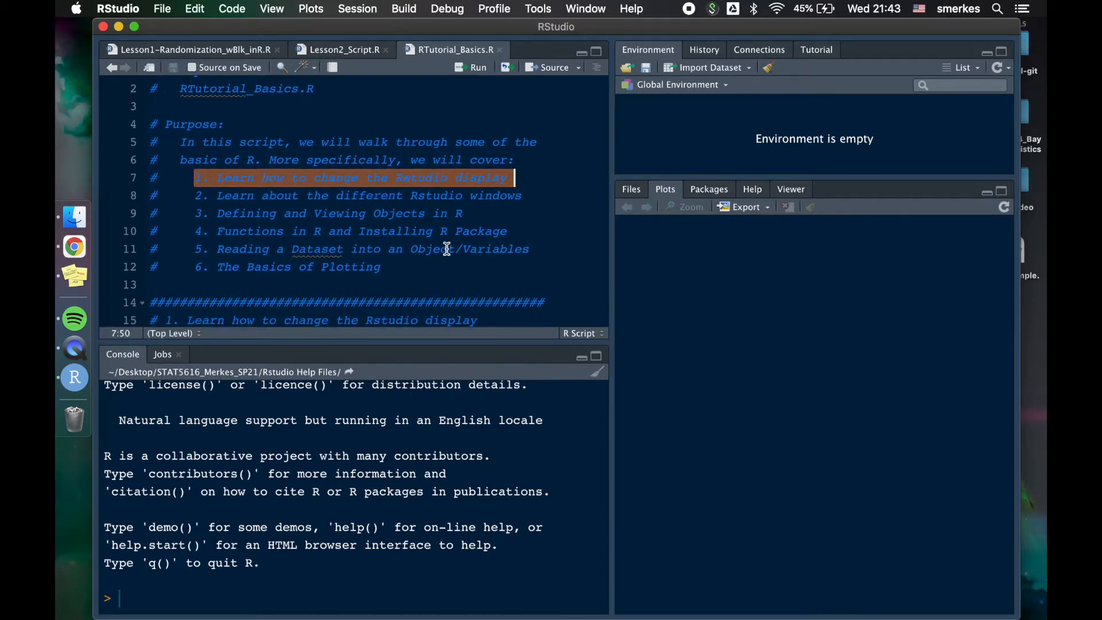
{"action": "scroll", "scroll_direction": "down", "scroll_amount": 3}
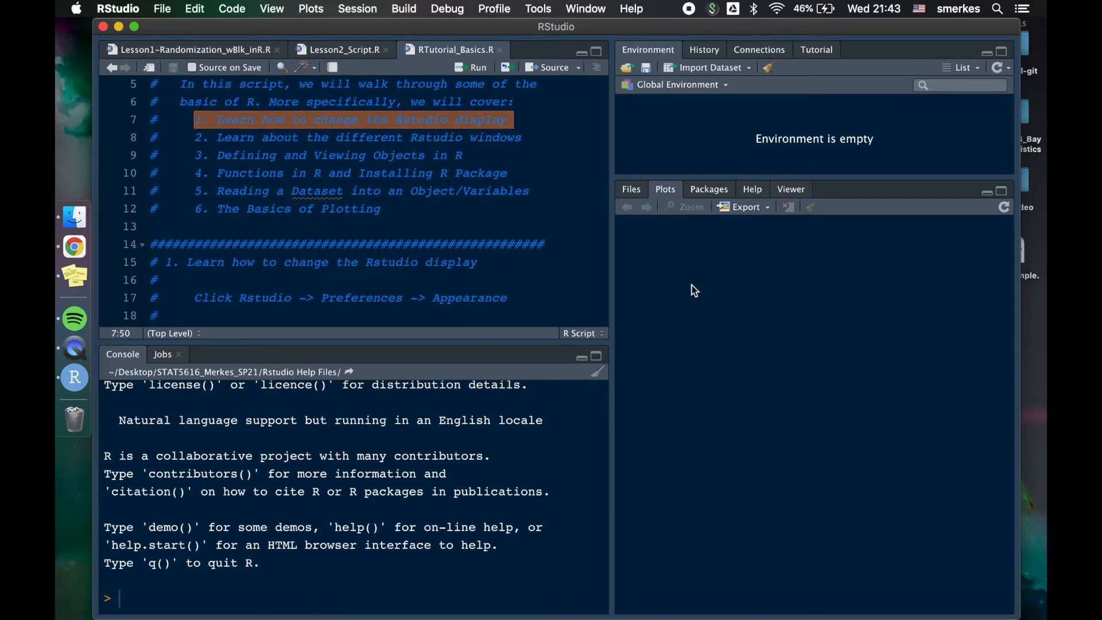
{"action": "mouse_move", "coordinate": [727, 316]}
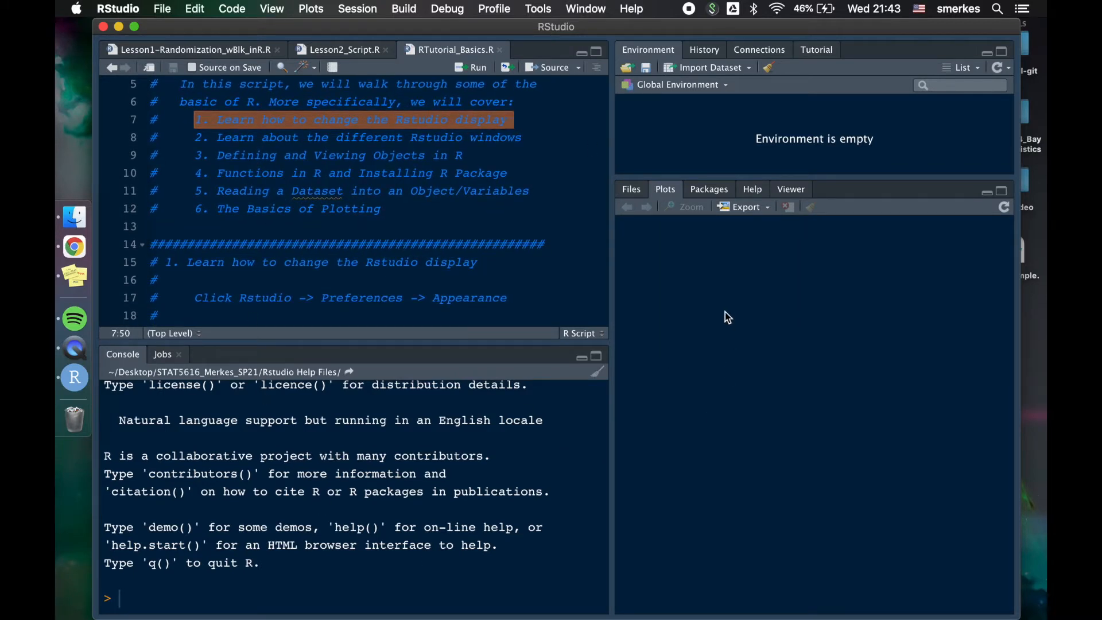
{"action": "mouse_move", "coordinate": [118, 9]}
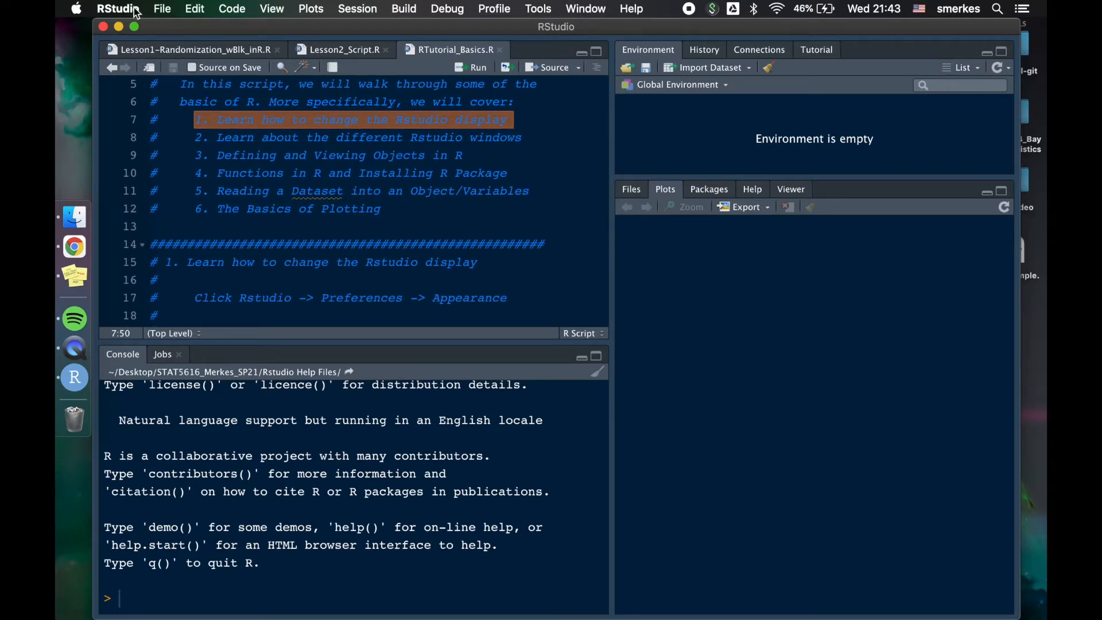
- In Preferences > Appearance, preview Clouds and Dracula, then apply the Dreamweaver editor theme
{"action": "left_click", "coordinate": [116, 8]}
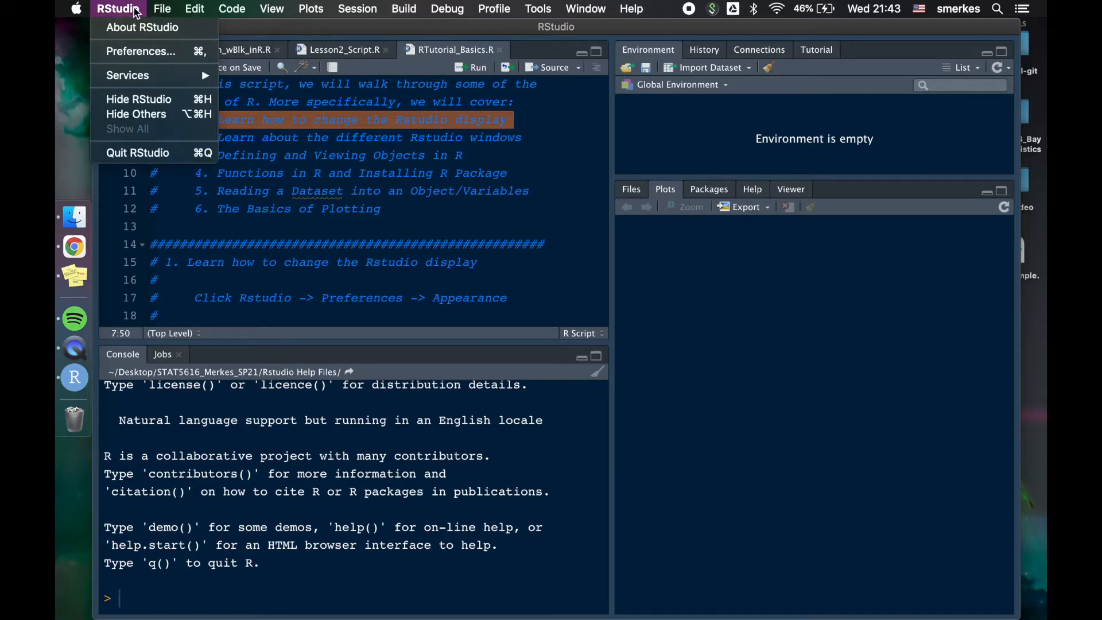
{"action": "mouse_move", "coordinate": [143, 51]}
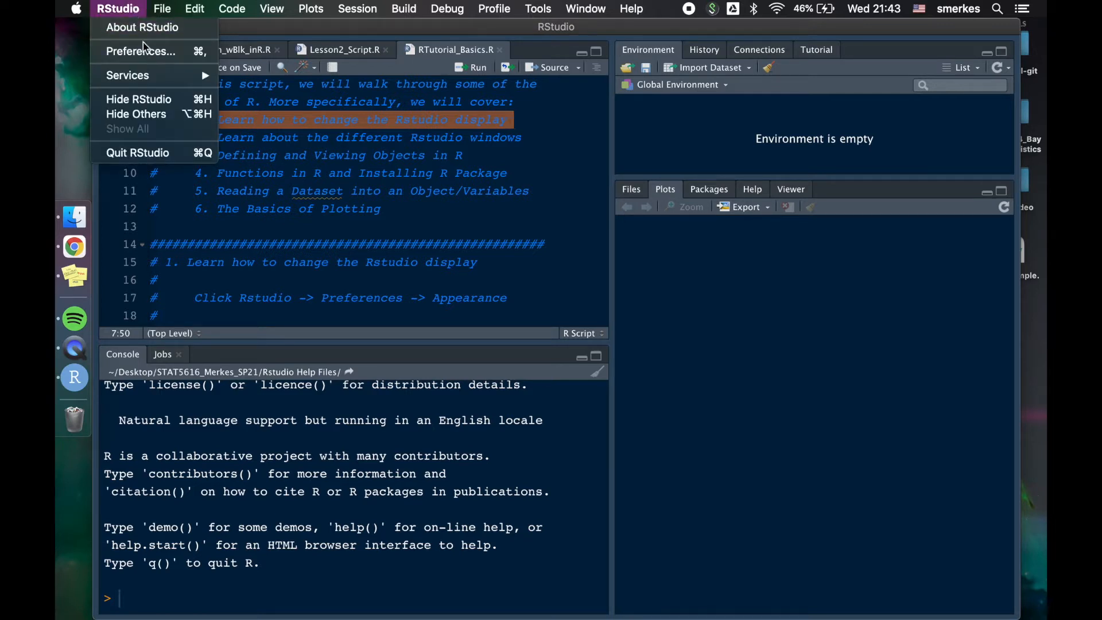
{"action": "mouse_move", "coordinate": [141, 51]}
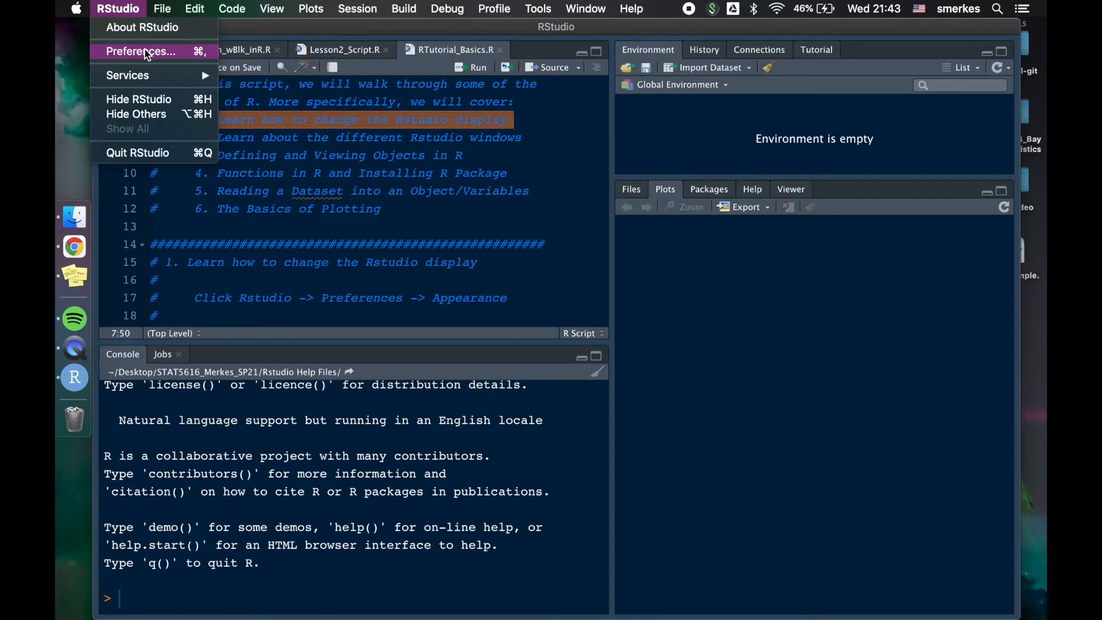
{"action": "left_click", "coordinate": [140, 51]}
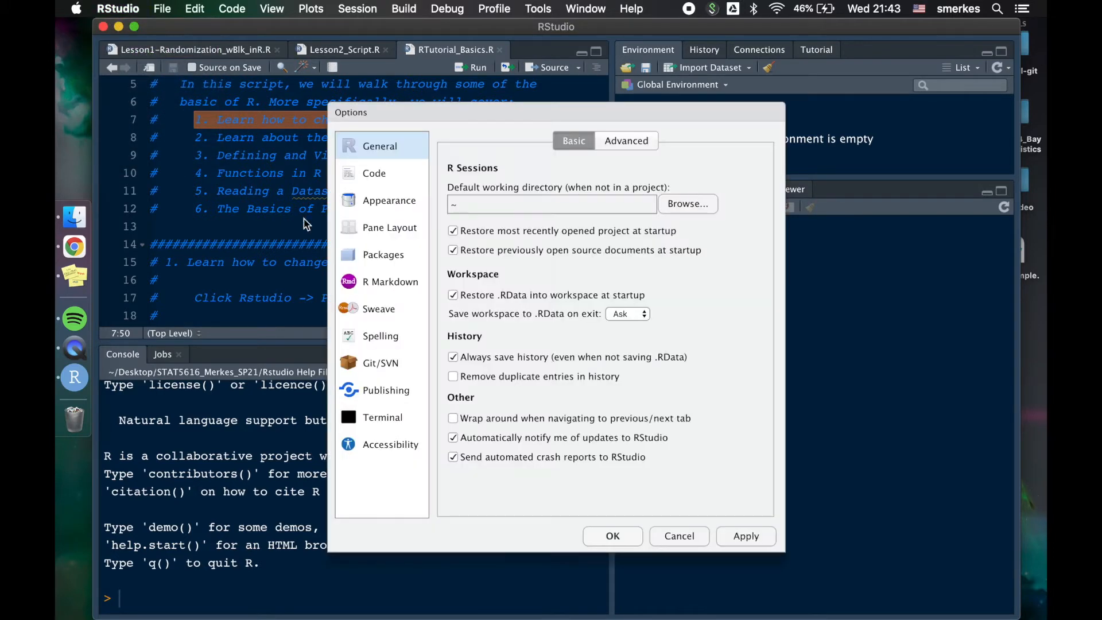
{"action": "mouse_move", "coordinate": [435, 349]}
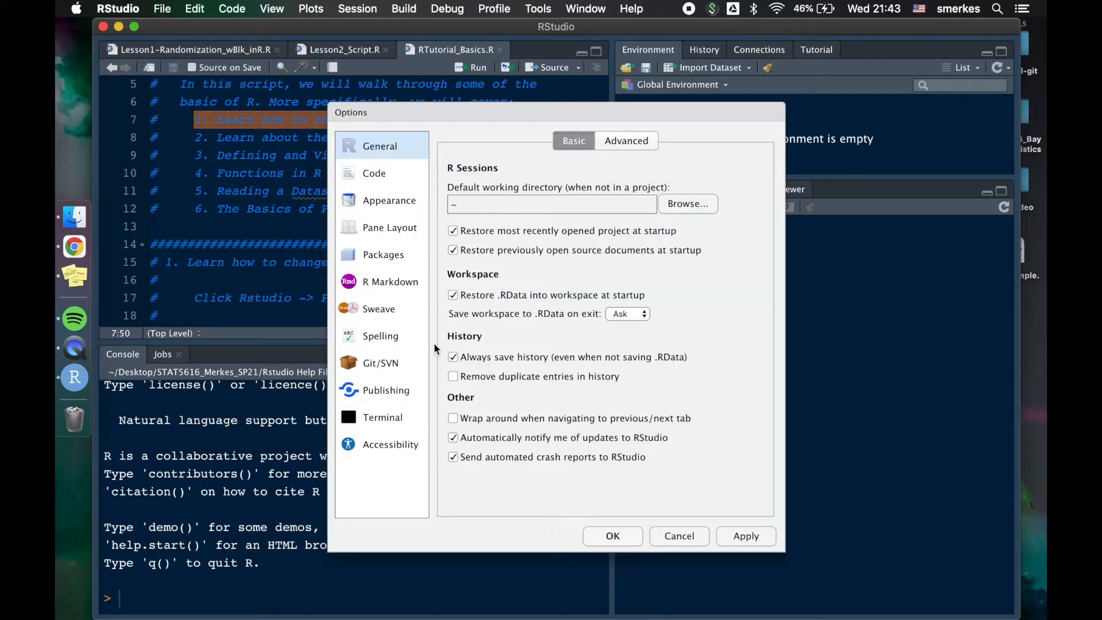
{"action": "left_click", "coordinate": [388, 200]}
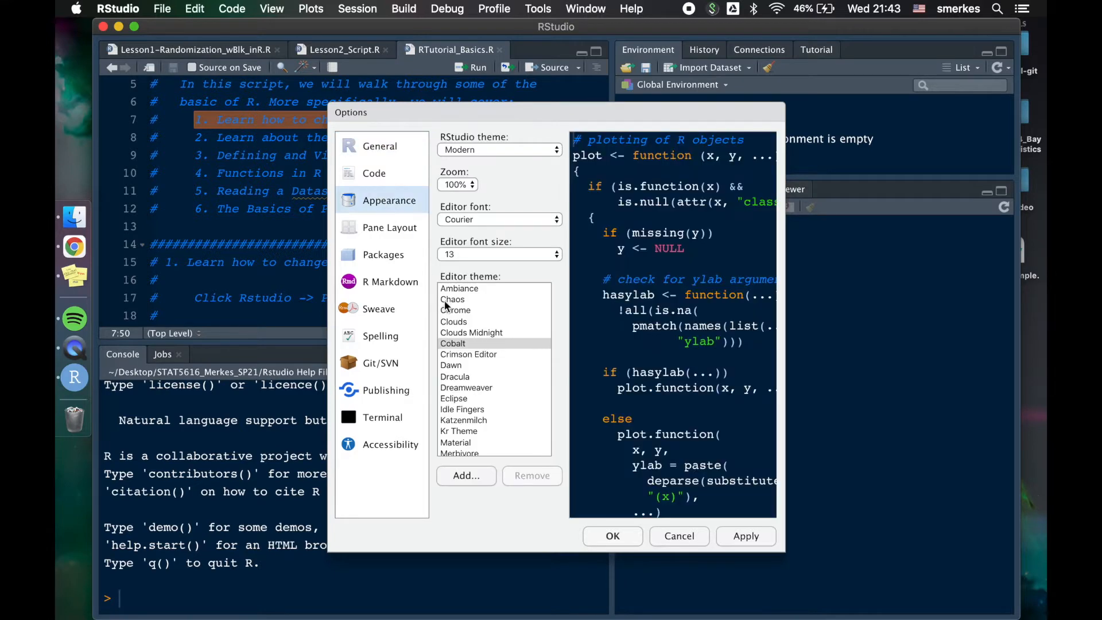
{"action": "left_click", "coordinate": [454, 321]}
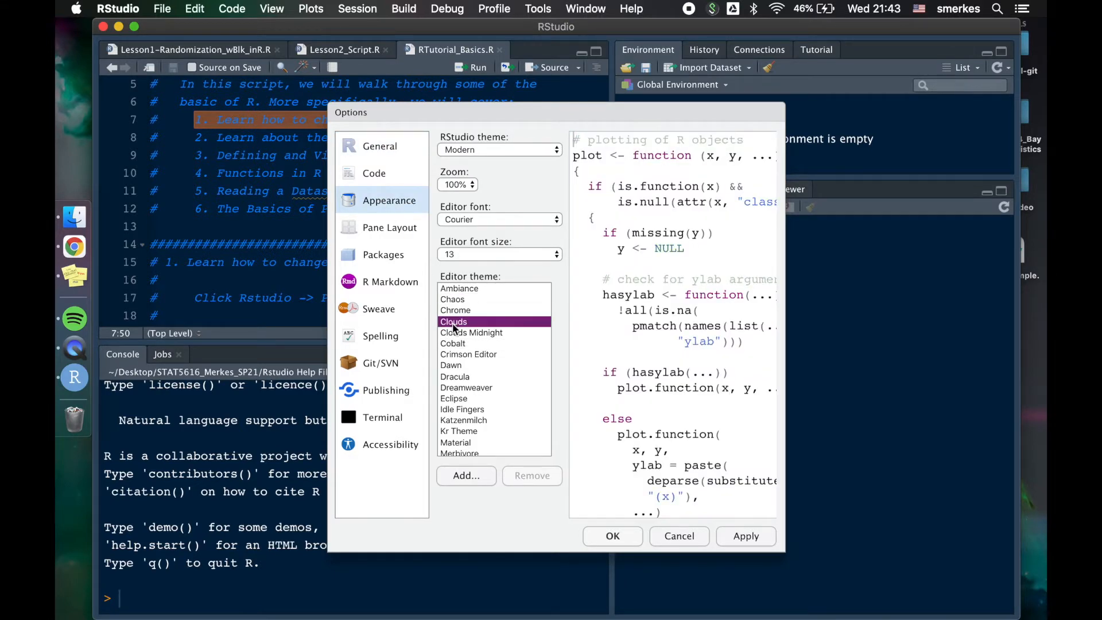
{"action": "left_click", "coordinate": [455, 376]}
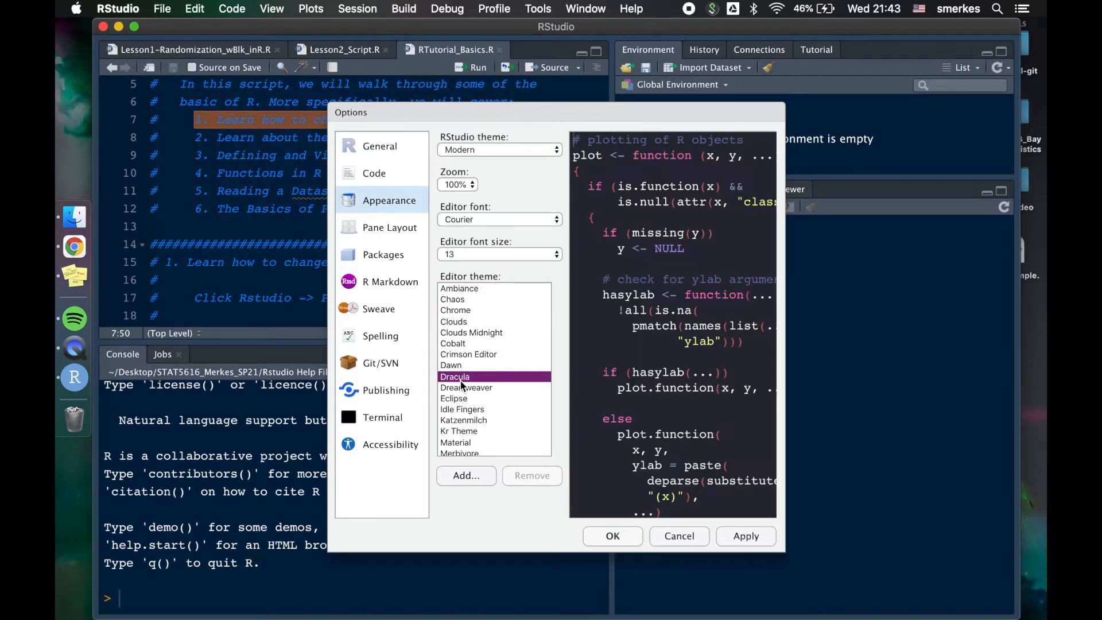
{"action": "left_click", "coordinate": [467, 388]}
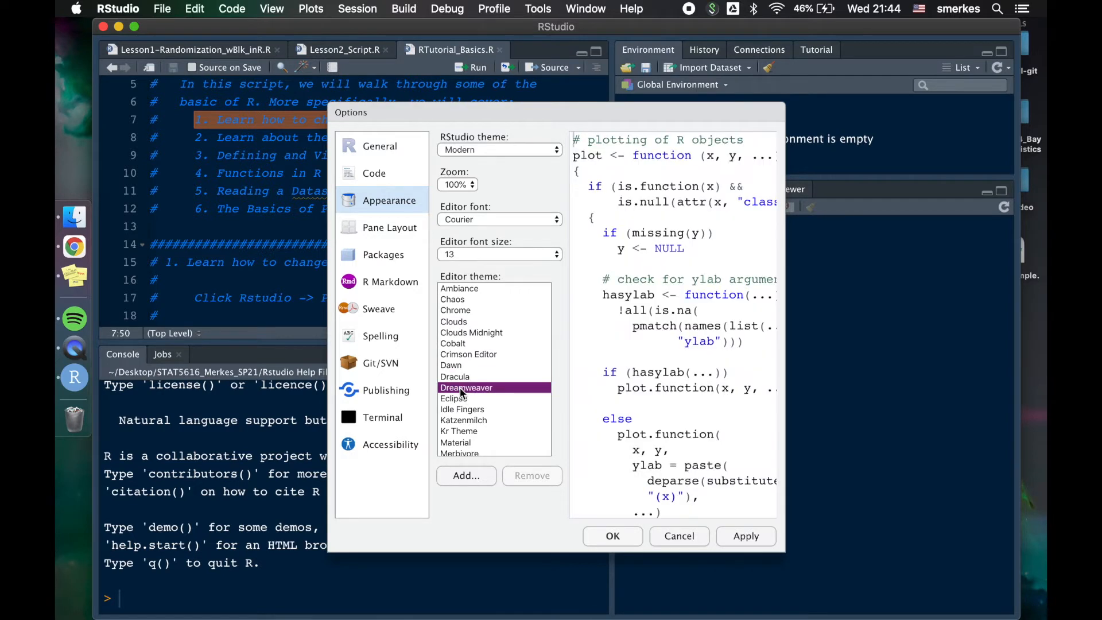
{"action": "mouse_move", "coordinate": [248, 113]}
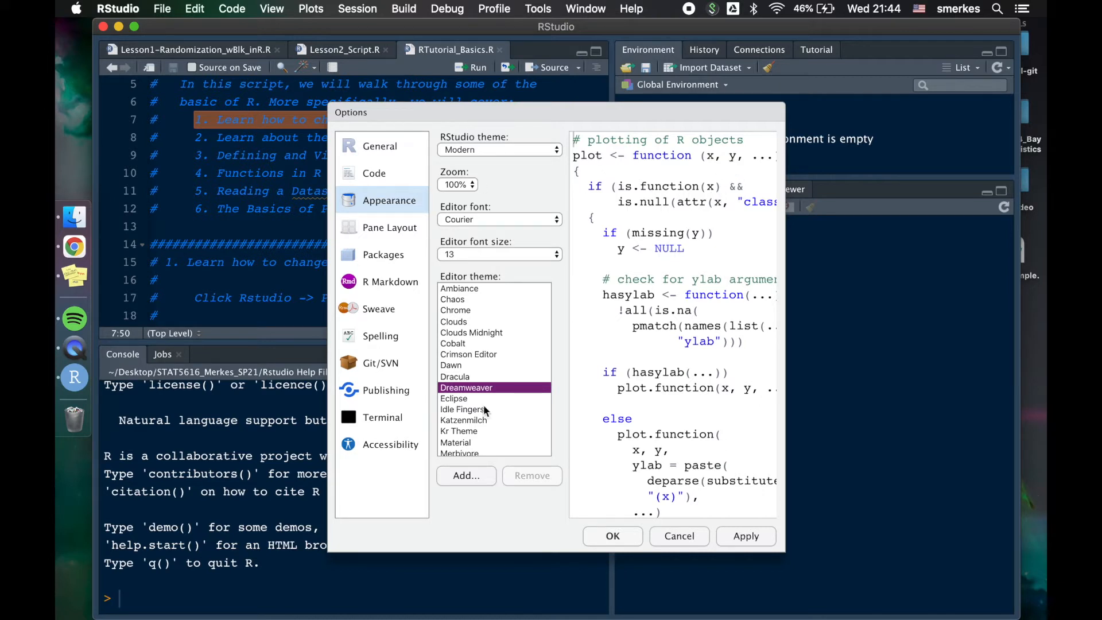
{"action": "mouse_move", "coordinate": [720, 335]}
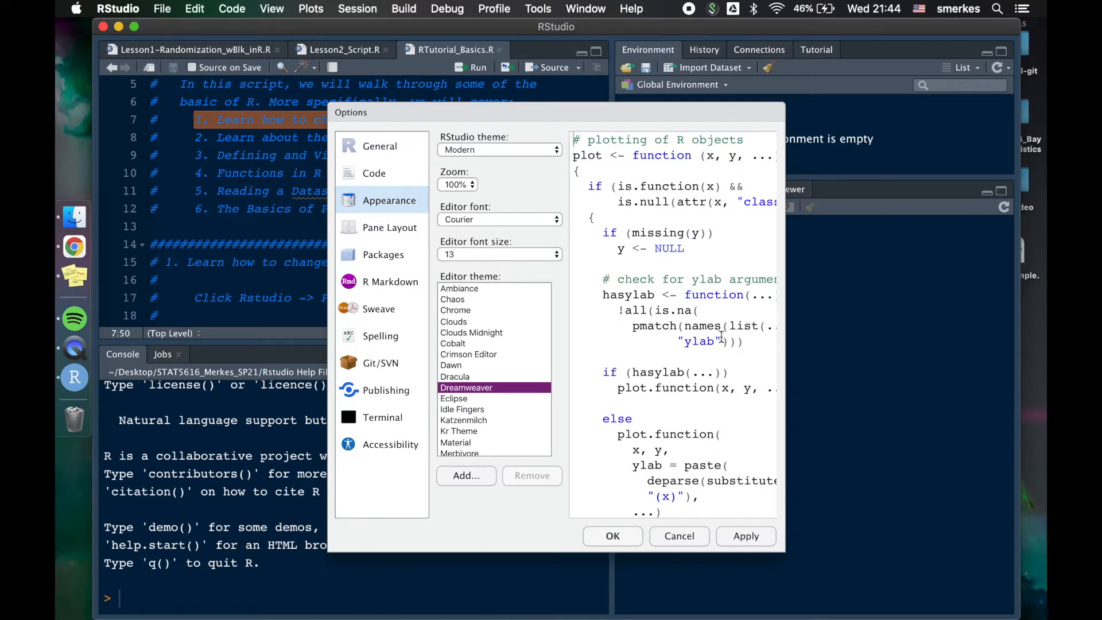
{"action": "mouse_move", "coordinate": [719, 549]}
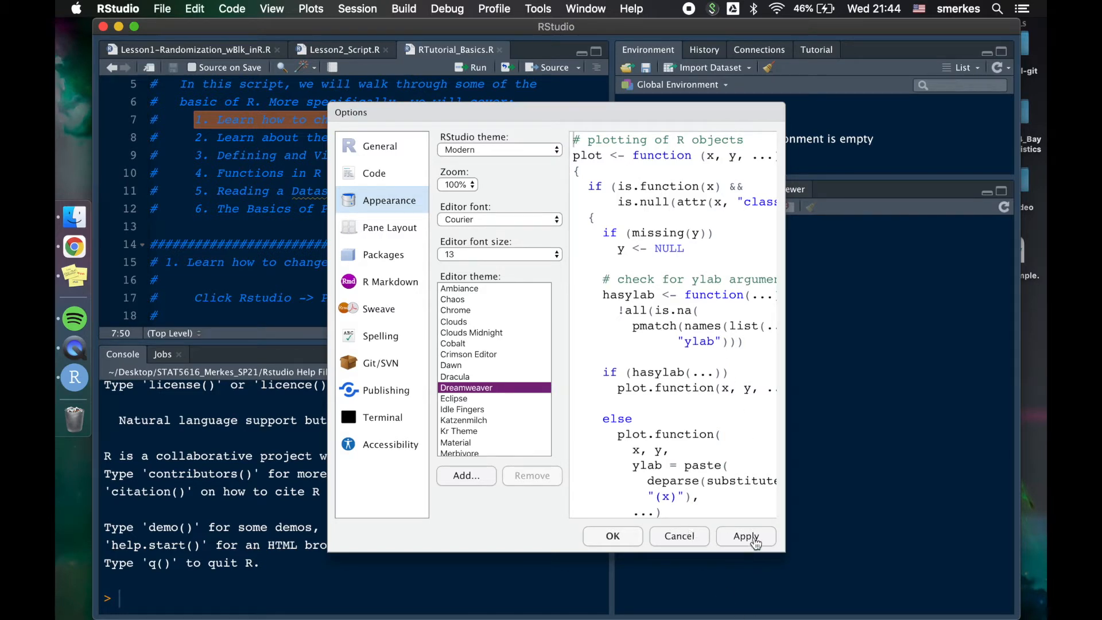
{"action": "left_click", "coordinate": [746, 536]}
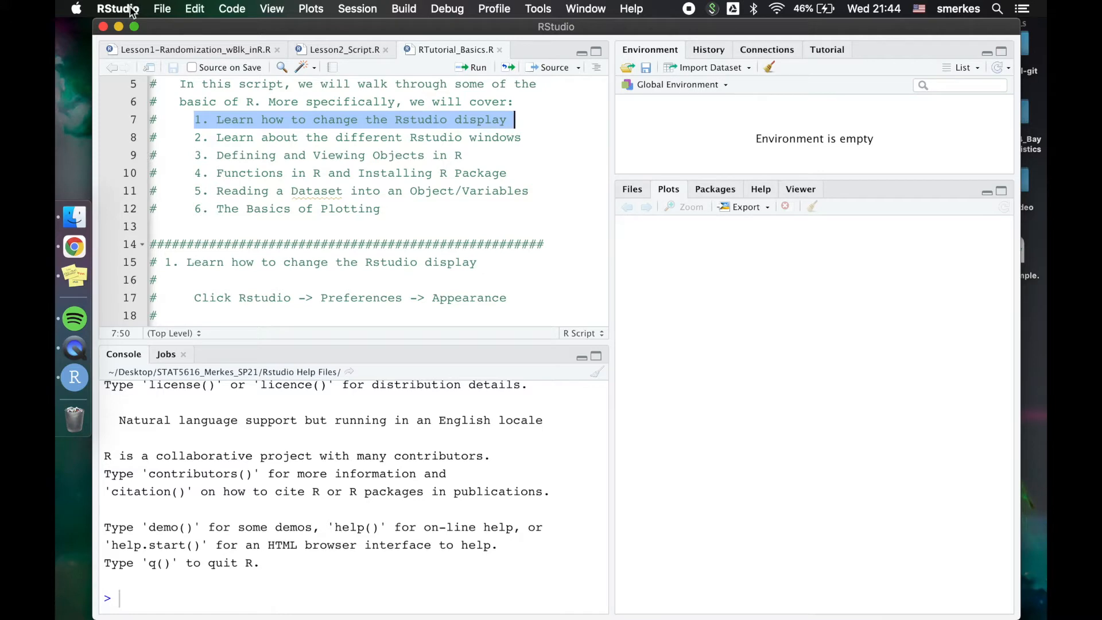
- Select the Cobalt theme in Preferences > Appearance and confirm with OK, then reopen and cancel
{"action": "left_click", "coordinate": [118, 8]}
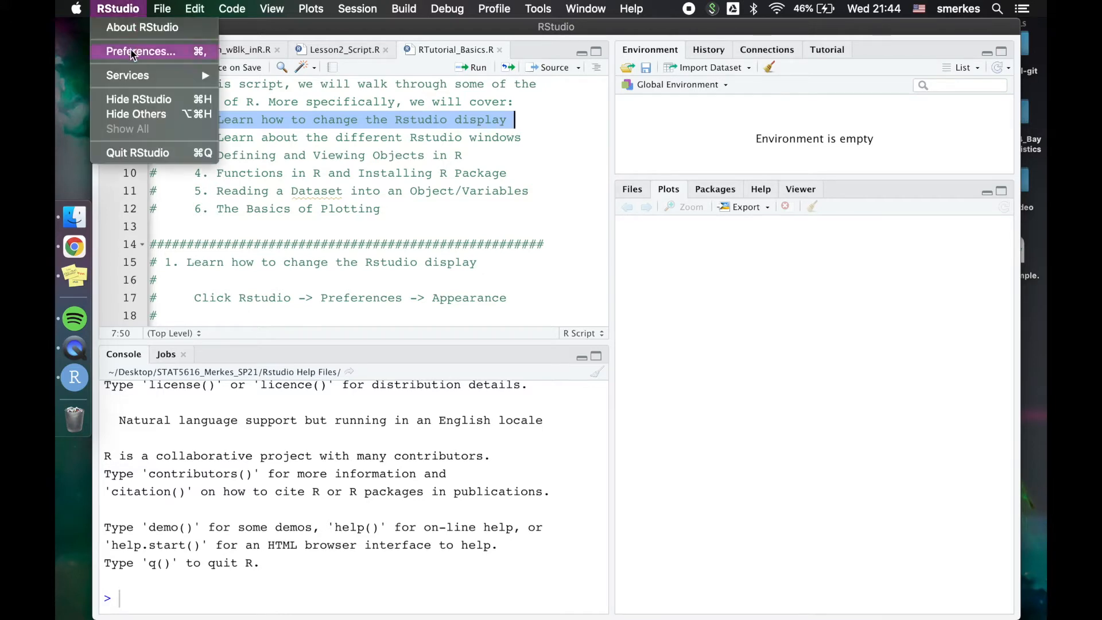
{"action": "left_click", "coordinate": [140, 51]}
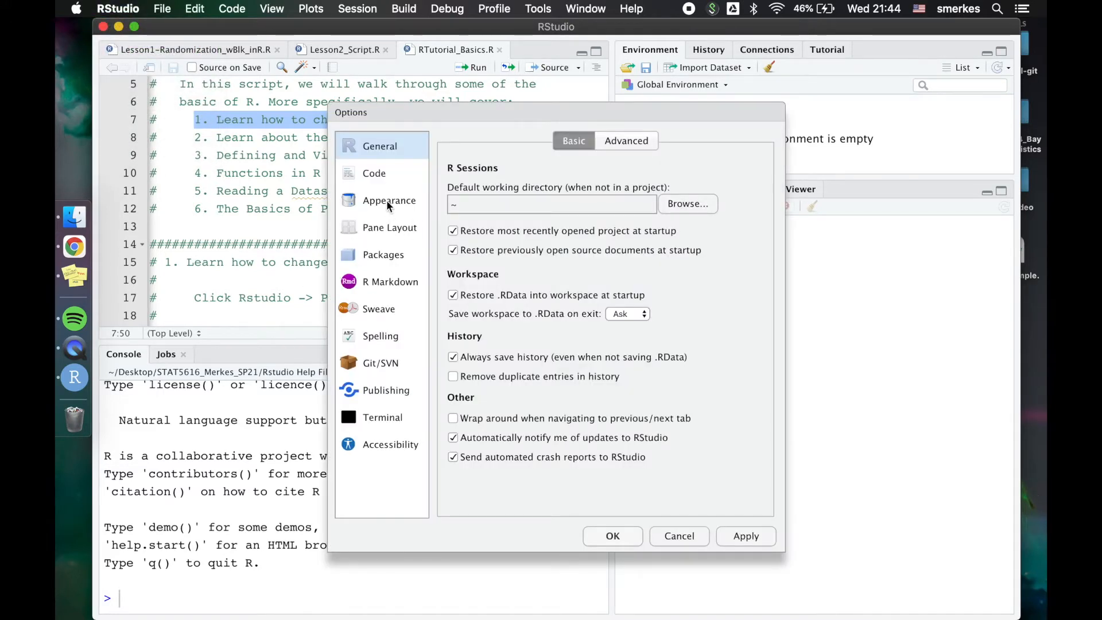
{"action": "left_click", "coordinate": [389, 200]}
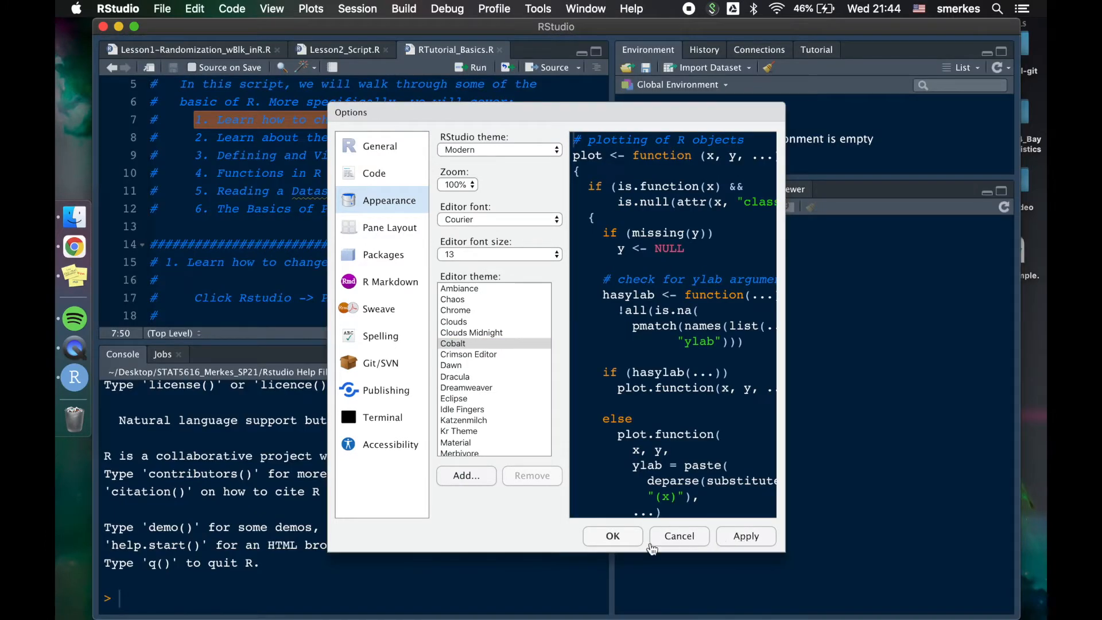
{"action": "left_click", "coordinate": [679, 536]}
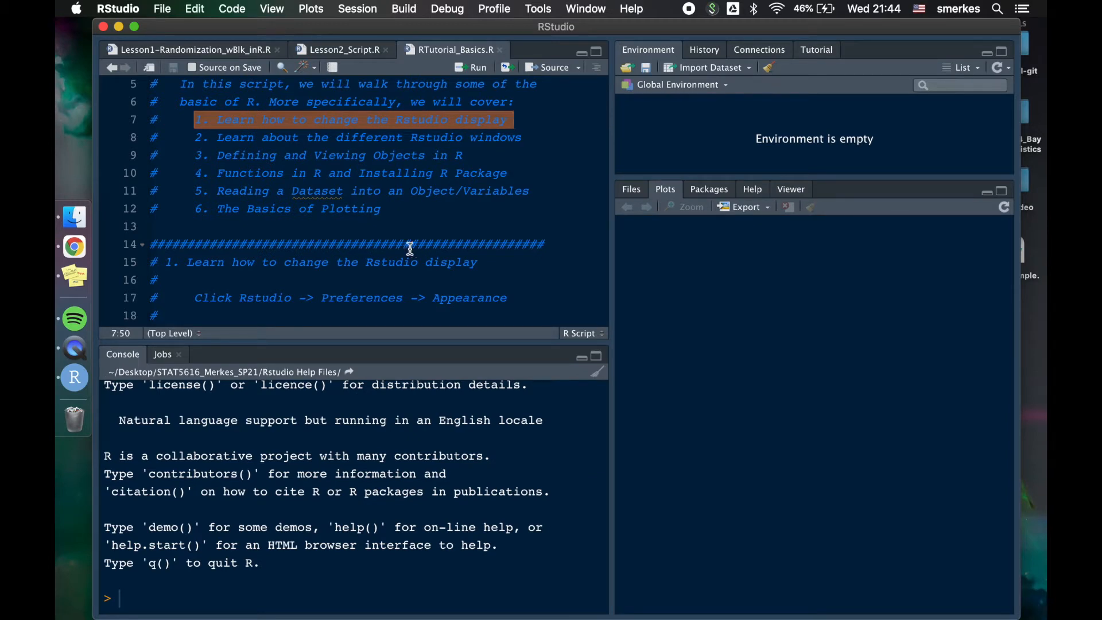
{"action": "mouse_move", "coordinate": [448, 253]}
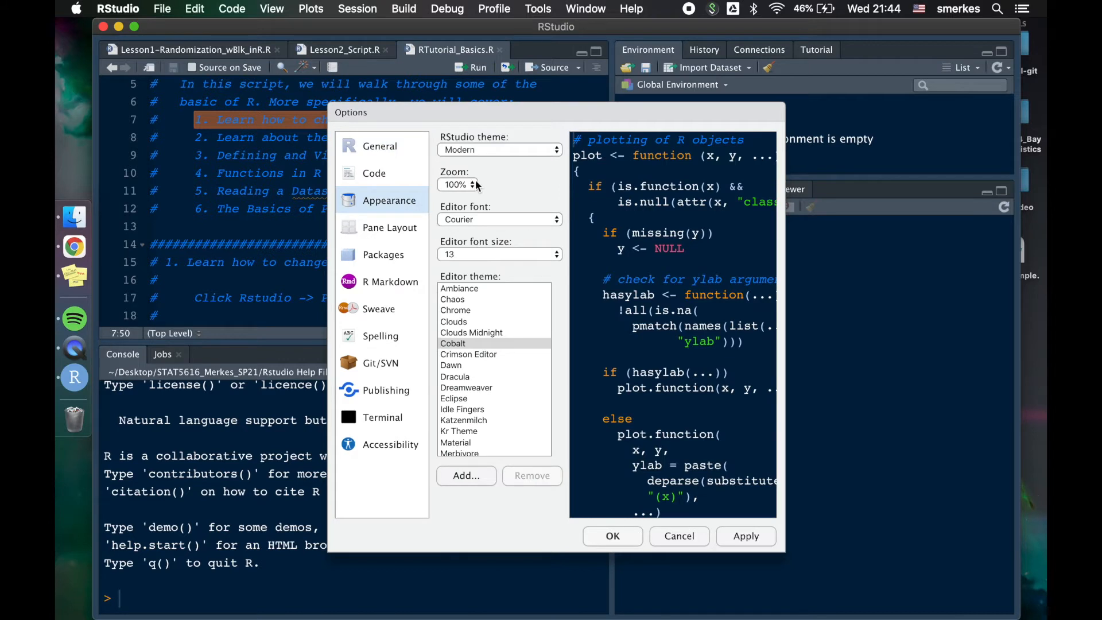
{"action": "mouse_move", "coordinate": [485, 160]}
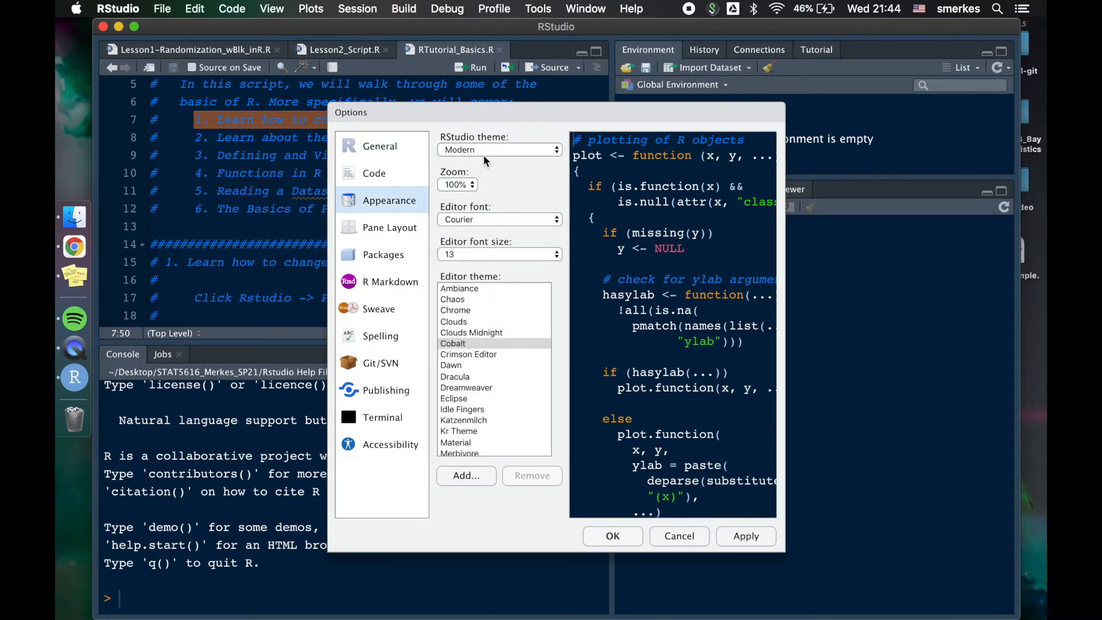
{"action": "mouse_move", "coordinate": [678, 536]}
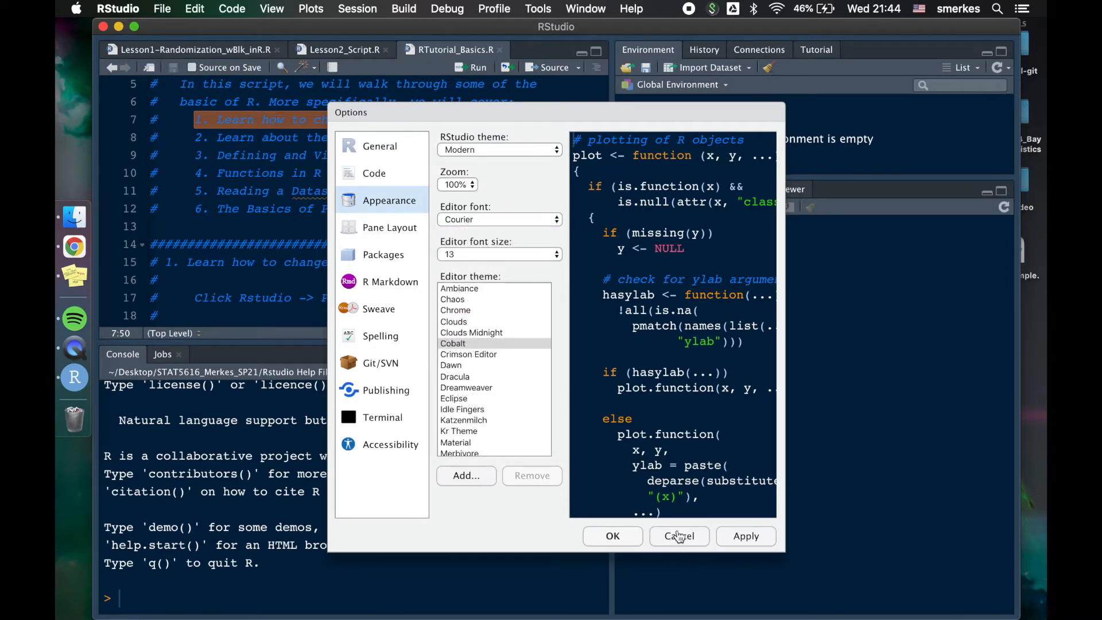
{"action": "left_click", "coordinate": [679, 536]}
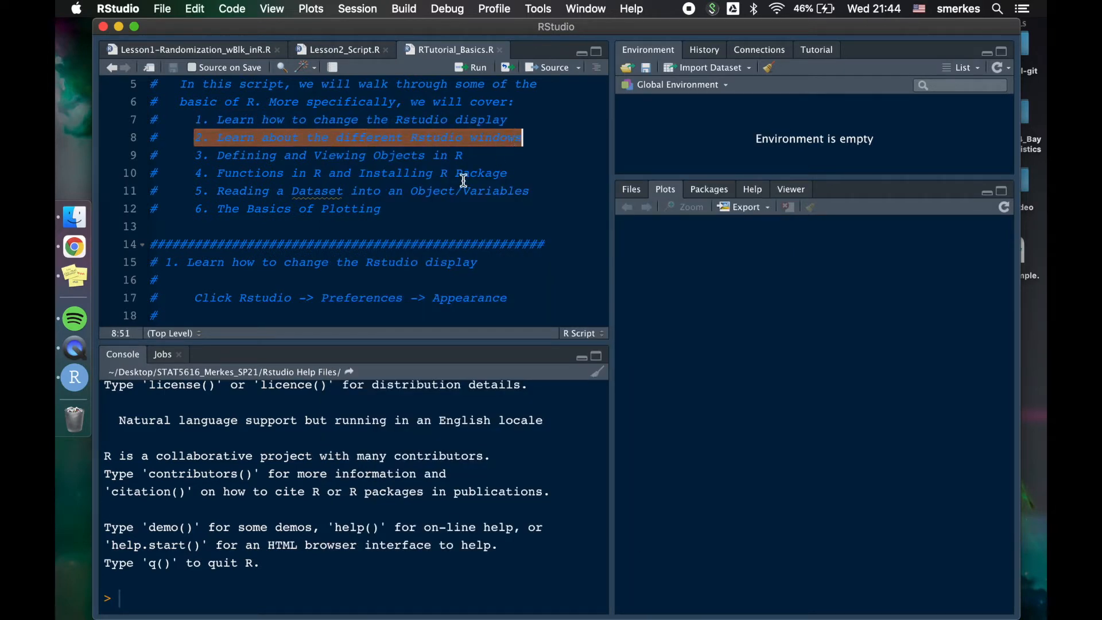
{"action": "mouse_move", "coordinate": [125, 66]}
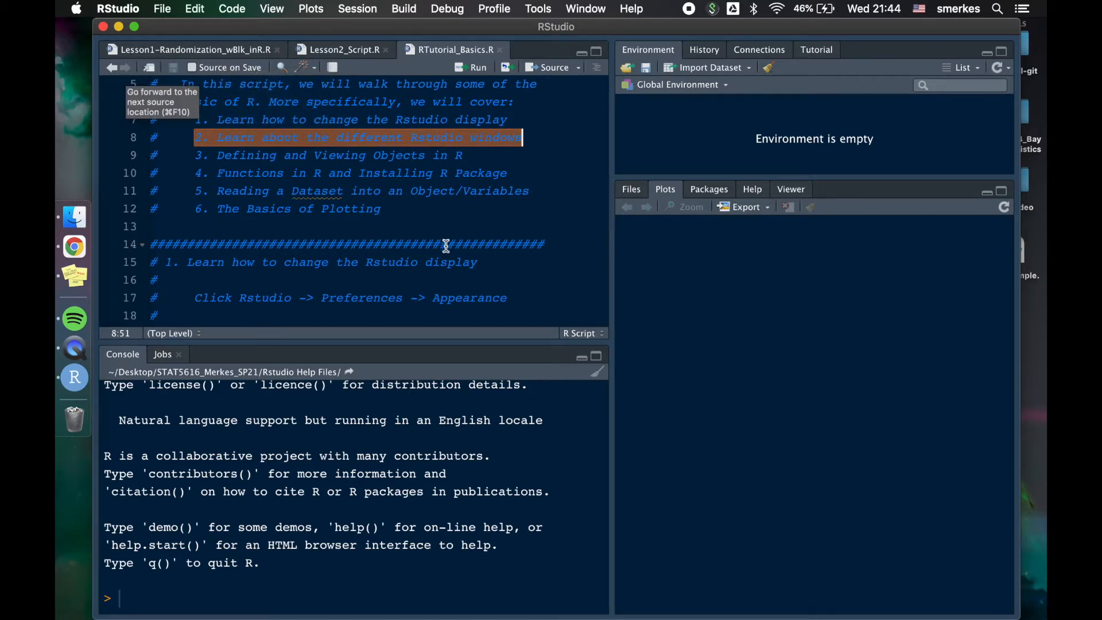
- Review section 2 on the RStudio panes and script tabs, then evaluate 2+2 to 4
{"action": "scroll", "scroll_direction": "down", "scroll_amount": 3}
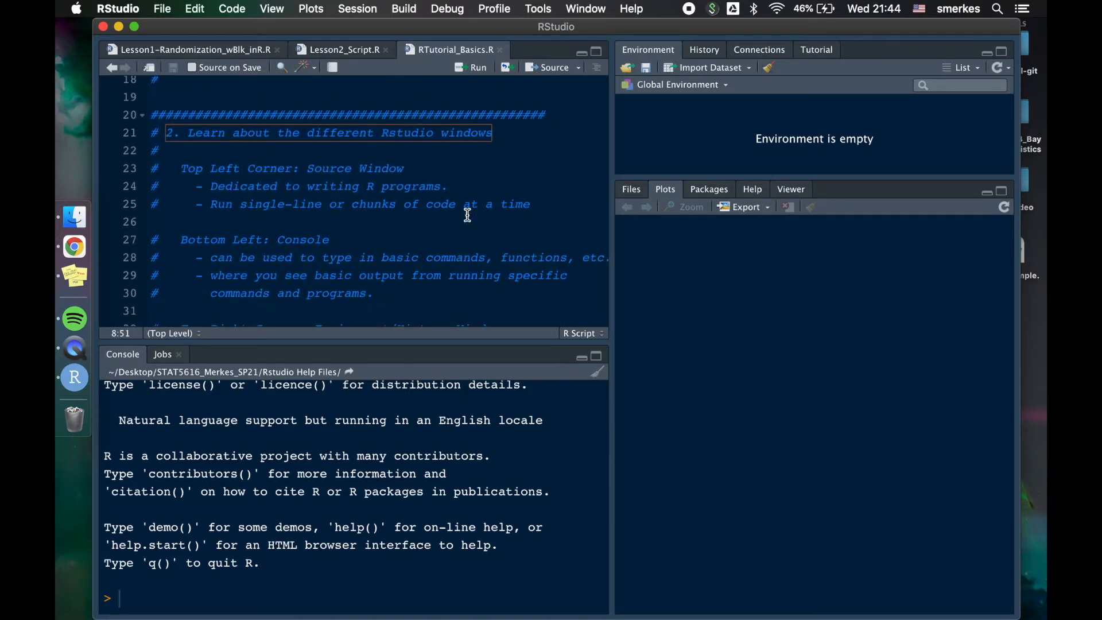
{"action": "double_click", "coordinate": [355, 168]}
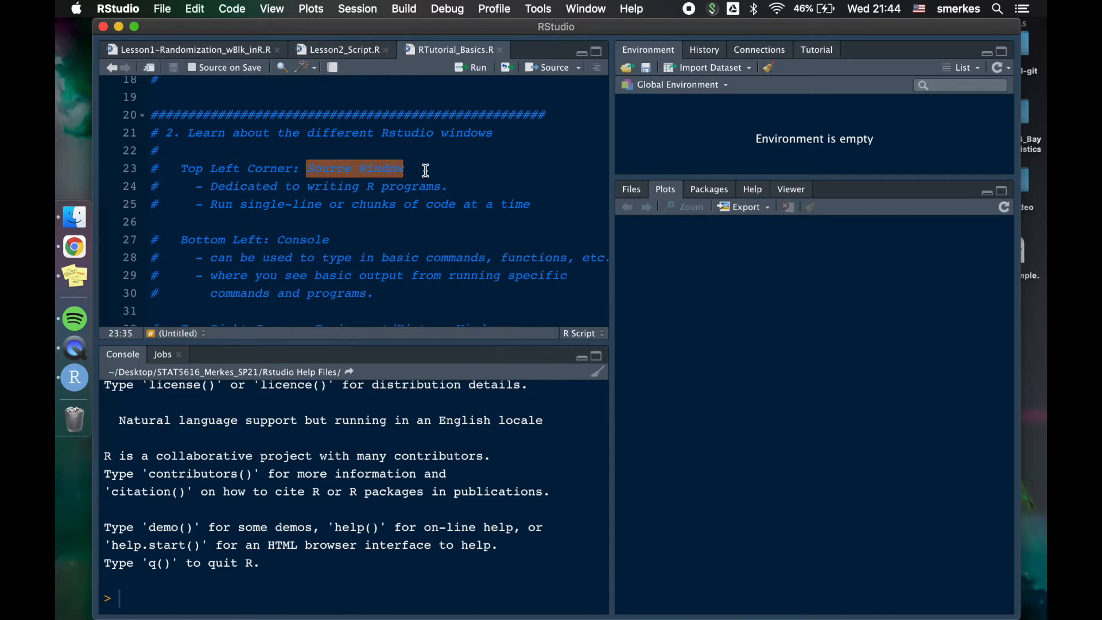
{"action": "mouse_move", "coordinate": [378, 126]}
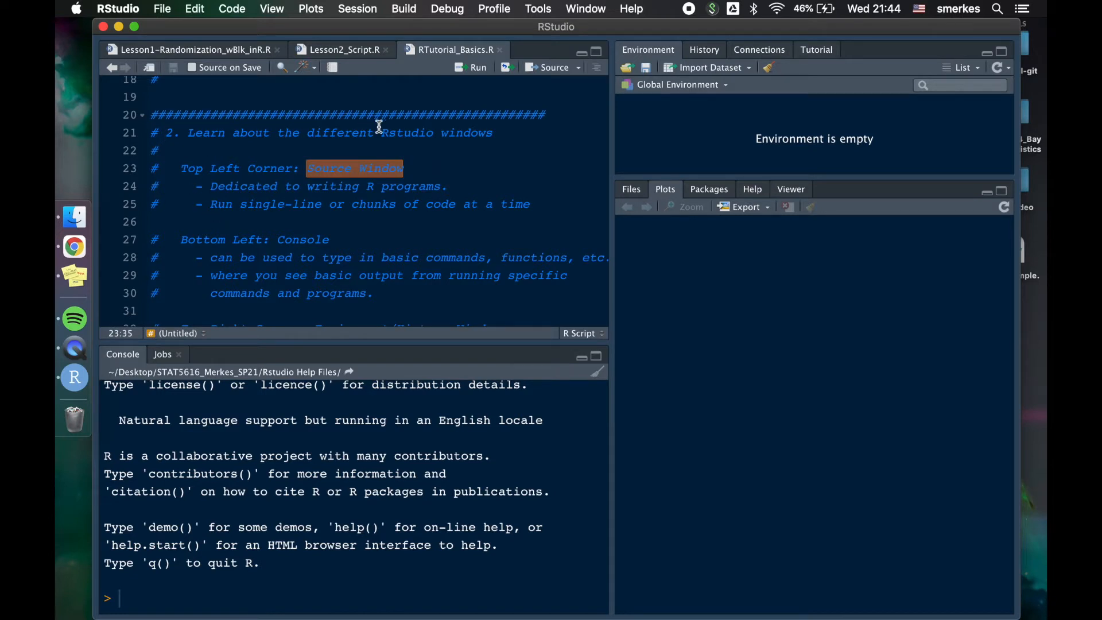
{"action": "mouse_move", "coordinate": [243, 63]}
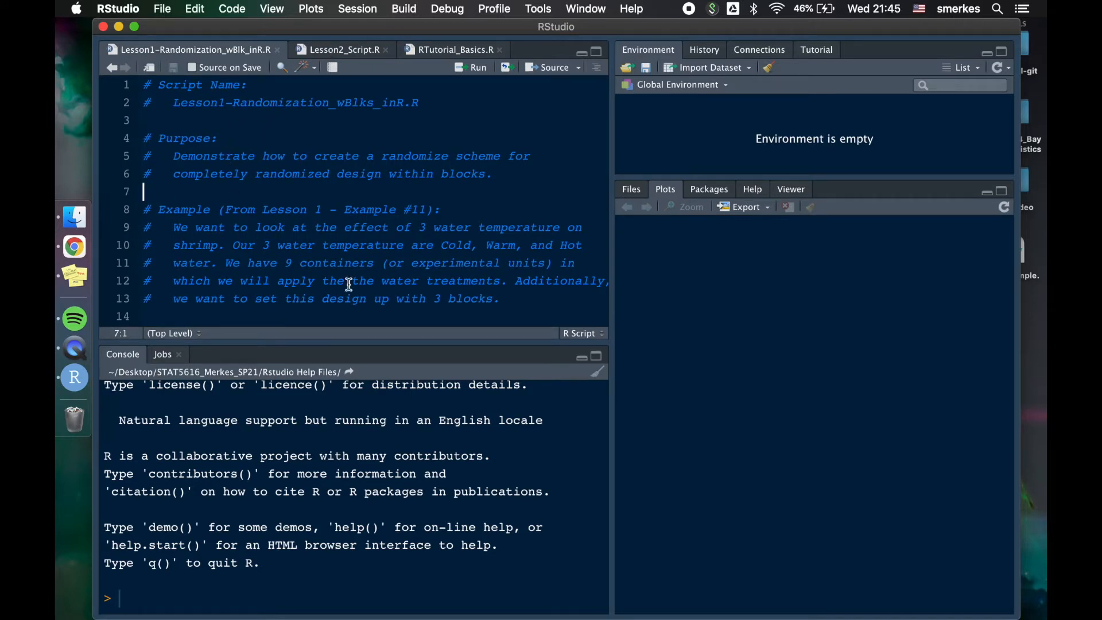
{"action": "left_click", "coordinate": [344, 49]}
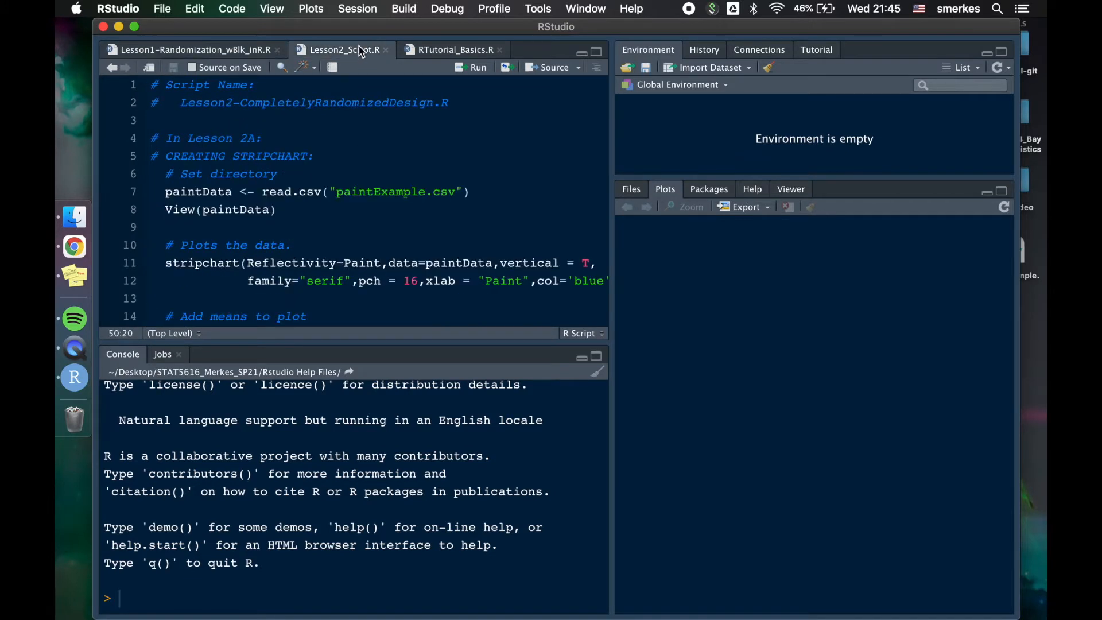
{"action": "left_click", "coordinate": [453, 50]}
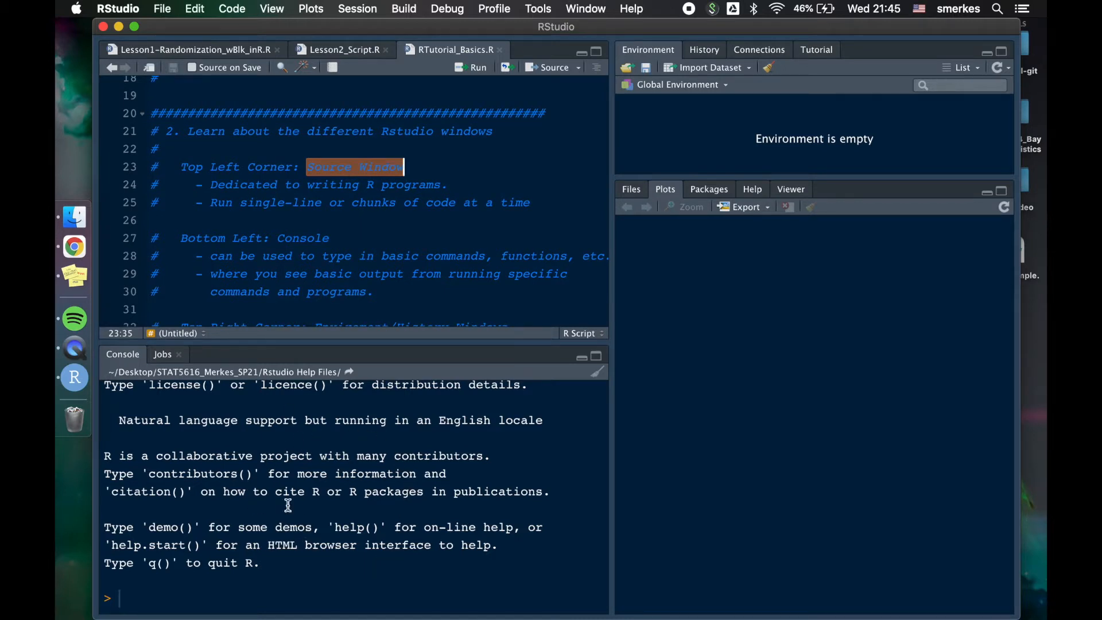
{"action": "mouse_move", "coordinate": [273, 575]}
{"action": "type", "text": "2+2"}
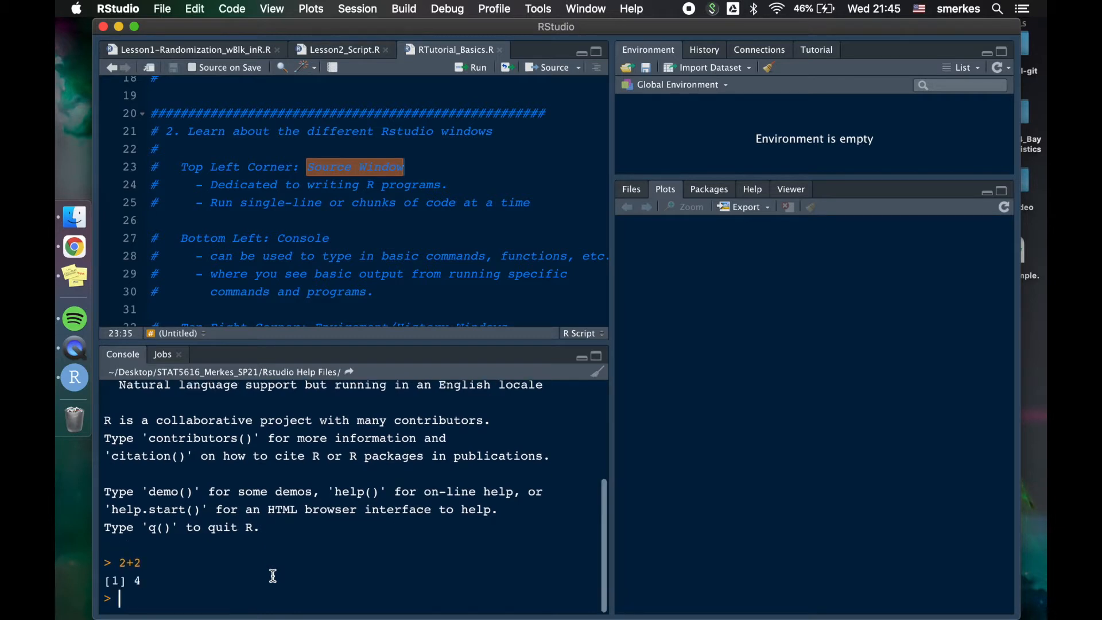
{"action": "mouse_move", "coordinate": [245, 247]}
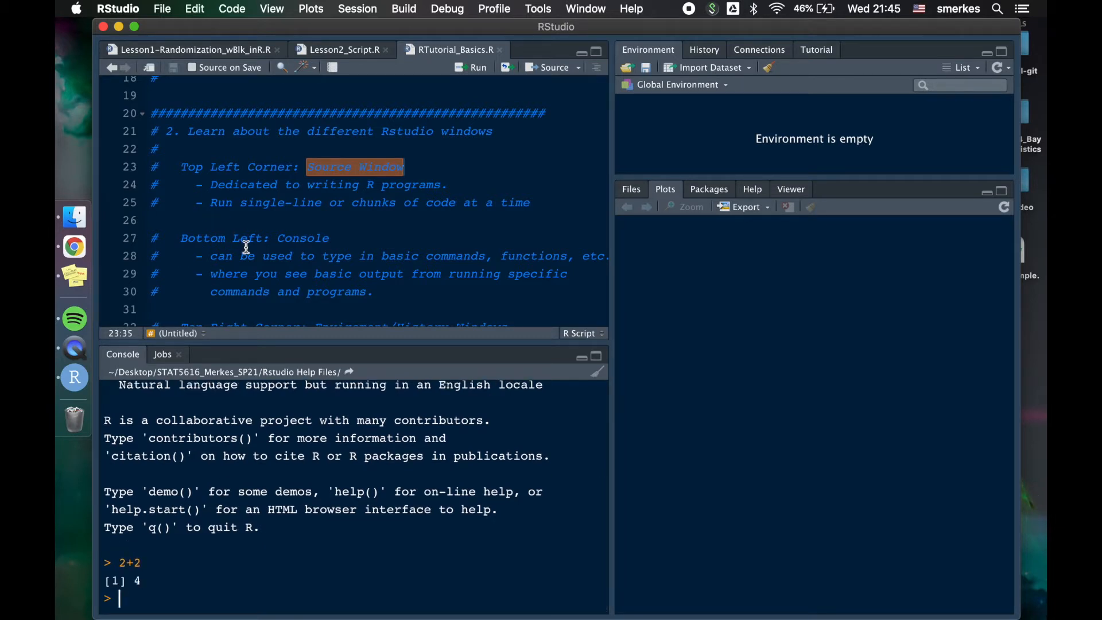
{"action": "mouse_move", "coordinate": [273, 273]}
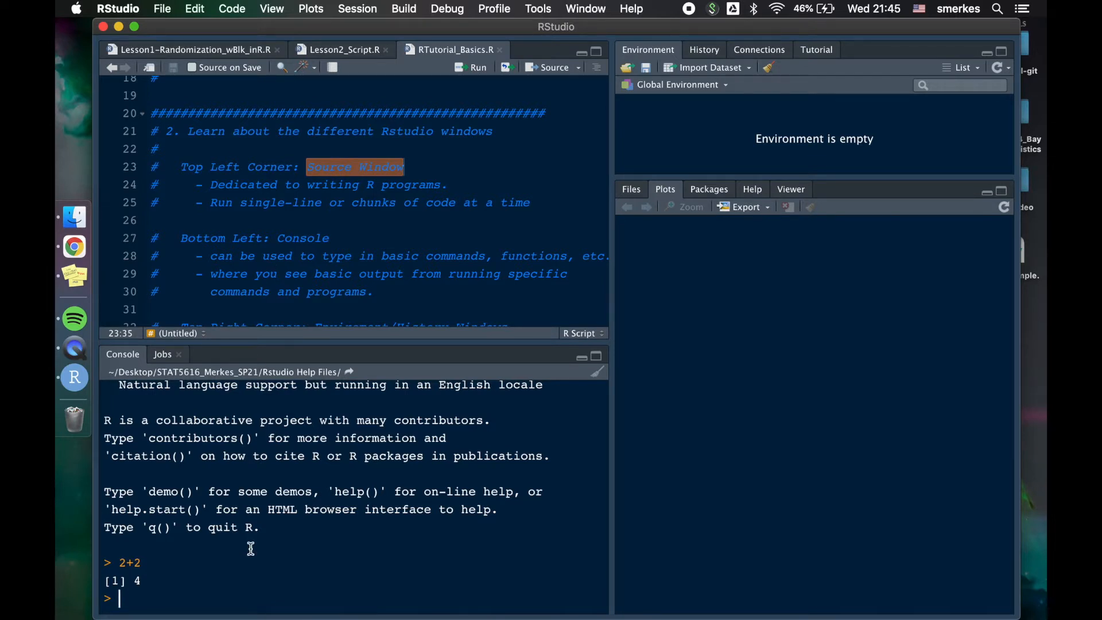
{"action": "mouse_move", "coordinate": [251, 244]}
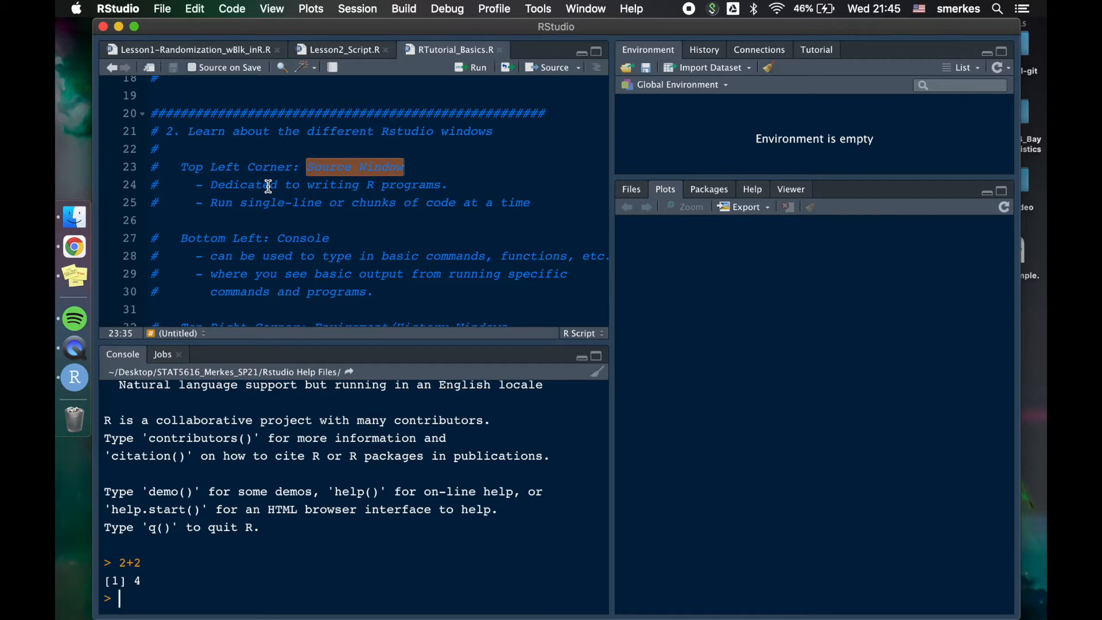
{"action": "scroll", "scroll_direction": "down", "scroll_amount": 3}
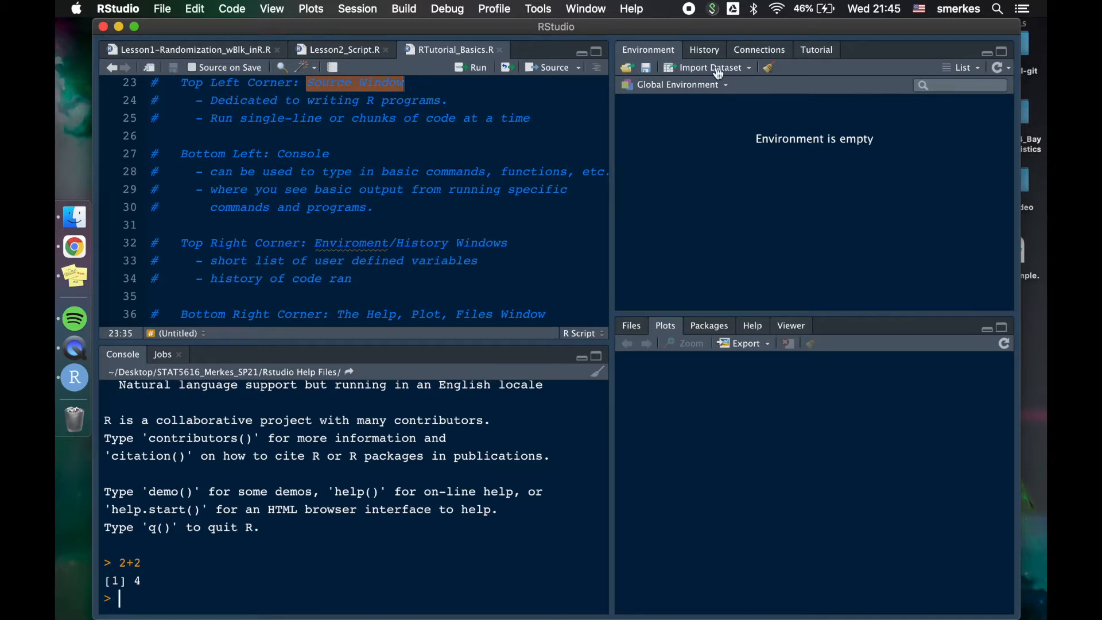
{"action": "mouse_move", "coordinate": [284, 597]}
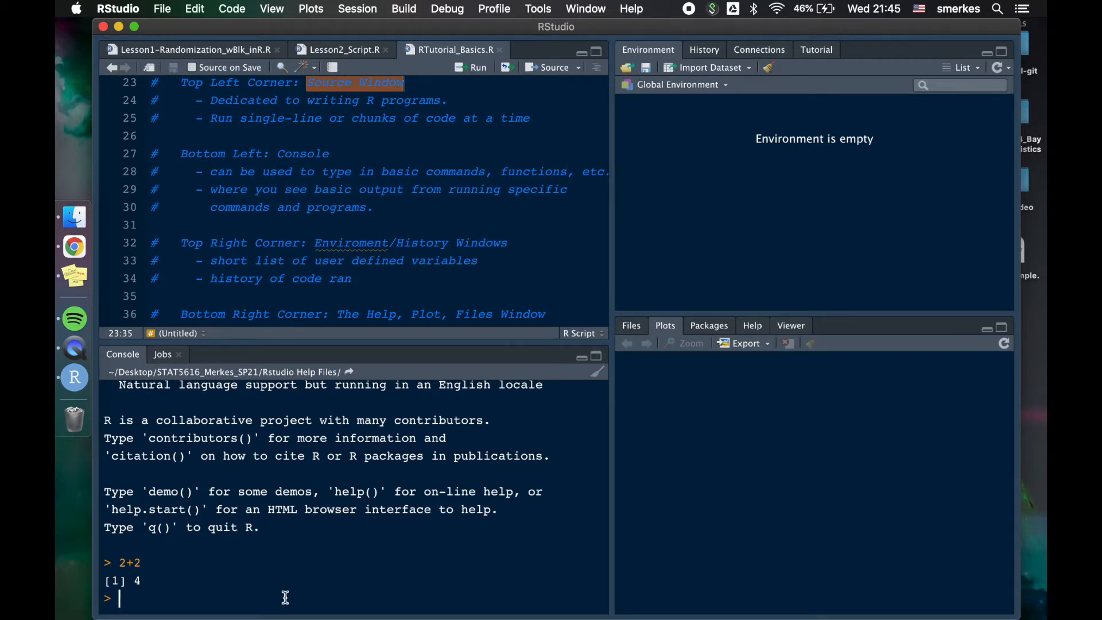
- Assign a = 1 in the console, check it in History, then return to Environment
{"action": "type", "text": "a = 1"}
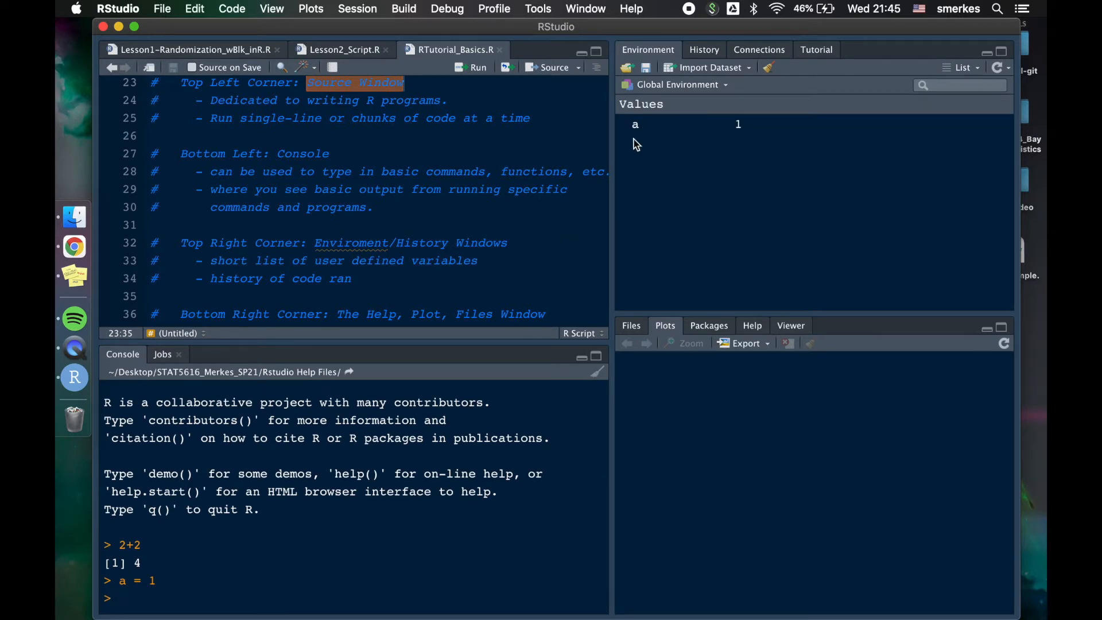
{"action": "mouse_move", "coordinate": [783, 168]}
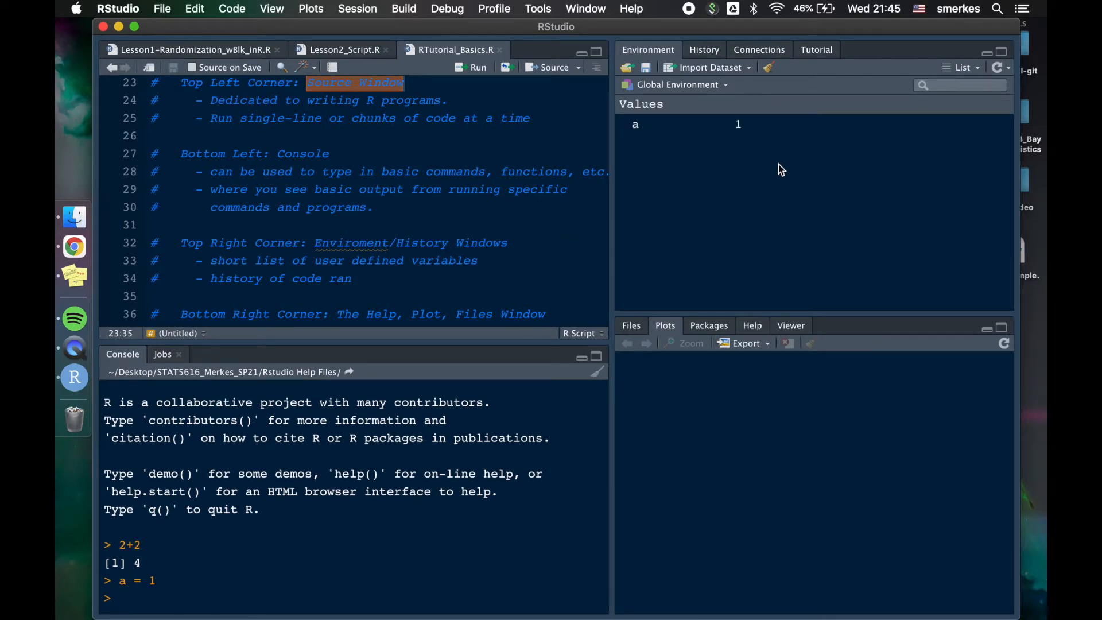
{"action": "left_click", "coordinate": [704, 49]}
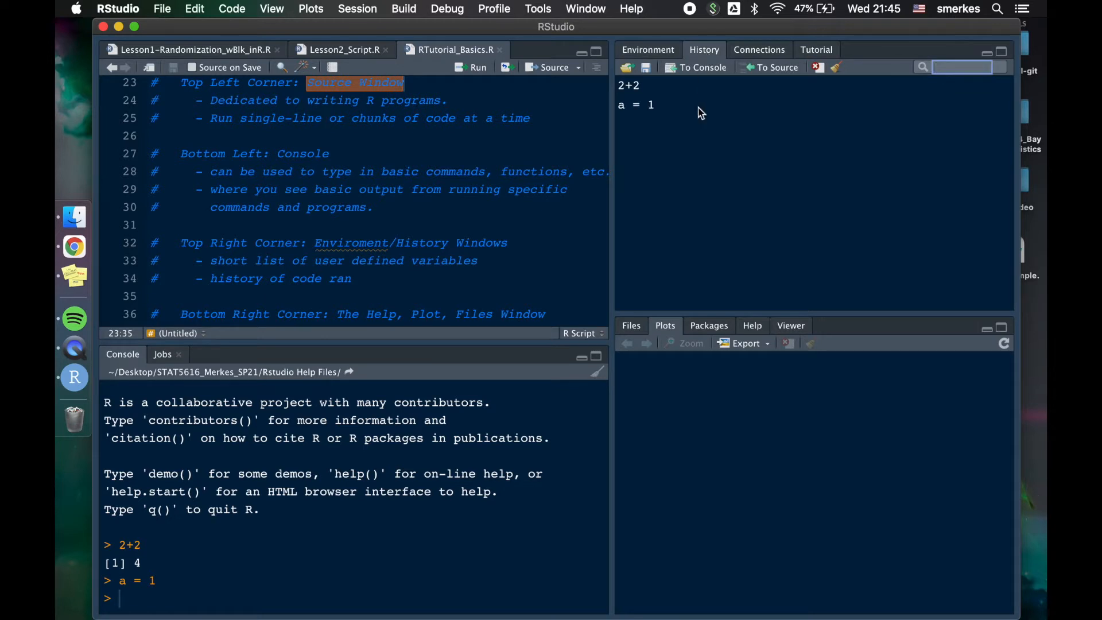
{"action": "mouse_move", "coordinate": [666, 112]}
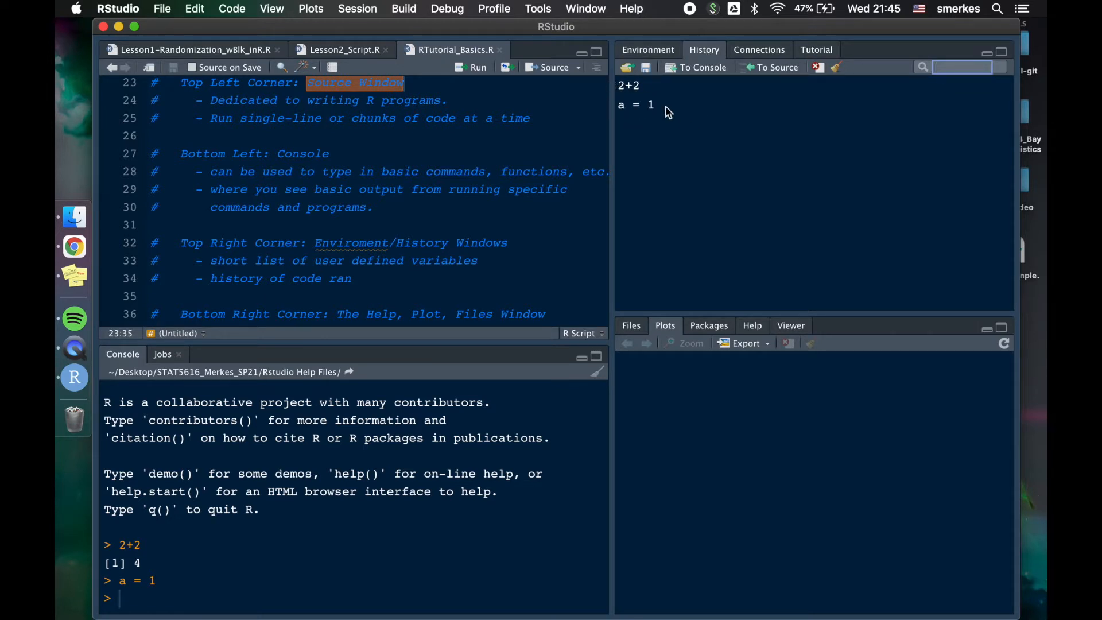
{"action": "mouse_move", "coordinate": [686, 195]}
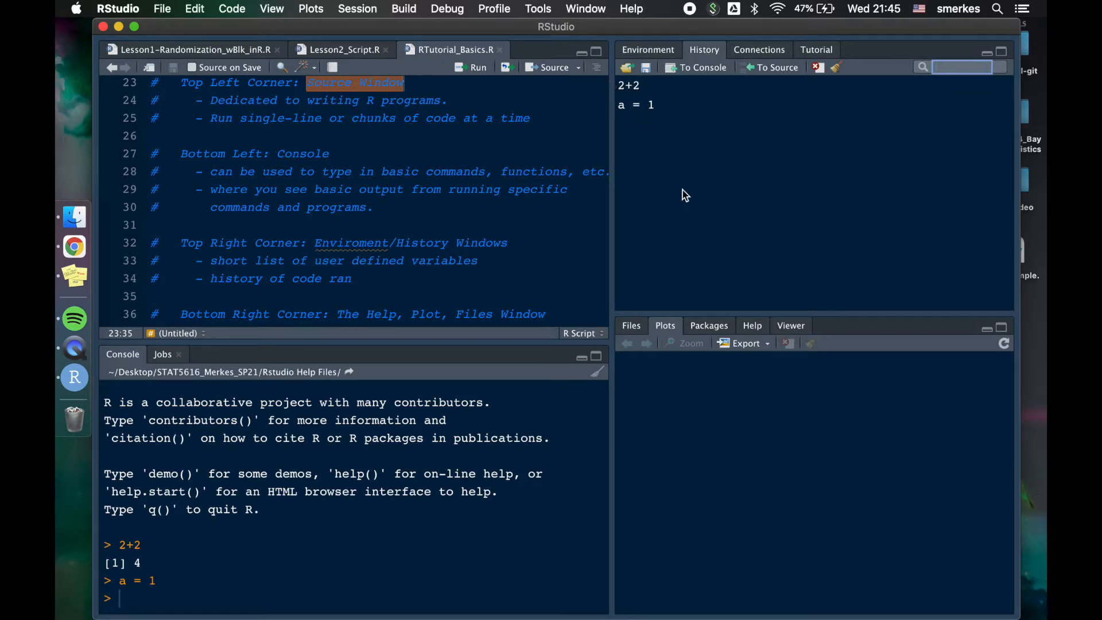
{"action": "mouse_move", "coordinate": [685, 172]}
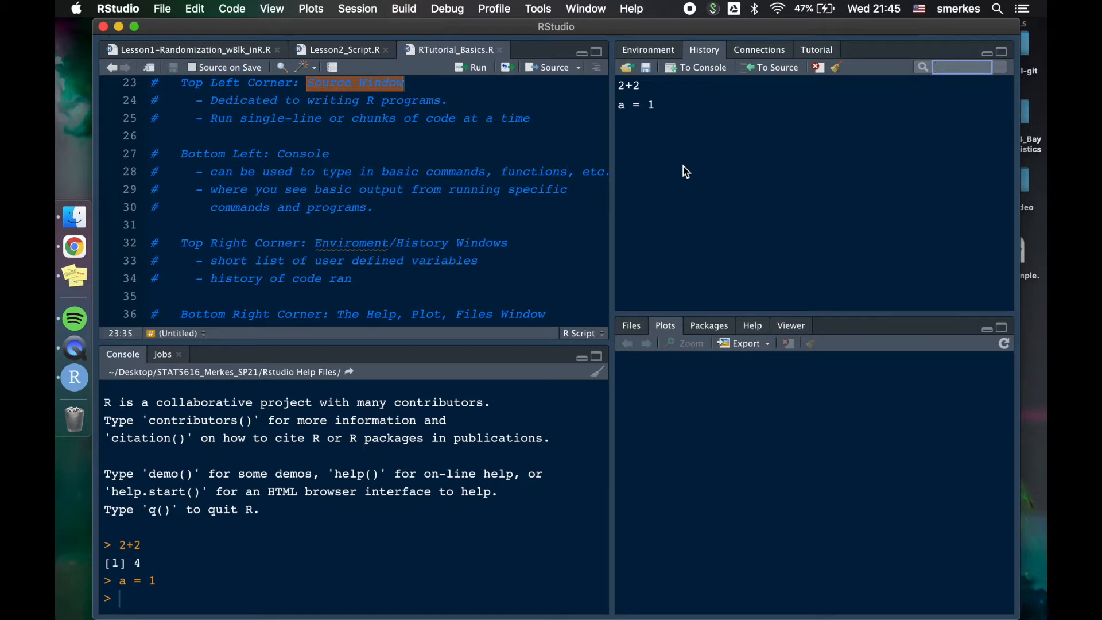
{"action": "mouse_move", "coordinate": [676, 120]}
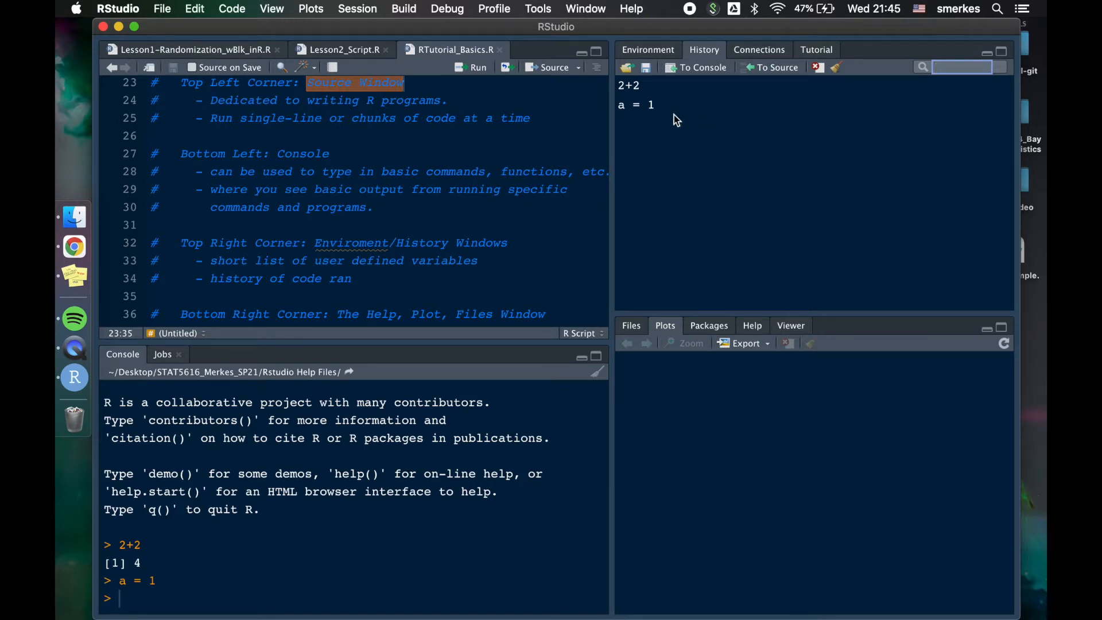
{"action": "left_click", "coordinate": [647, 49]}
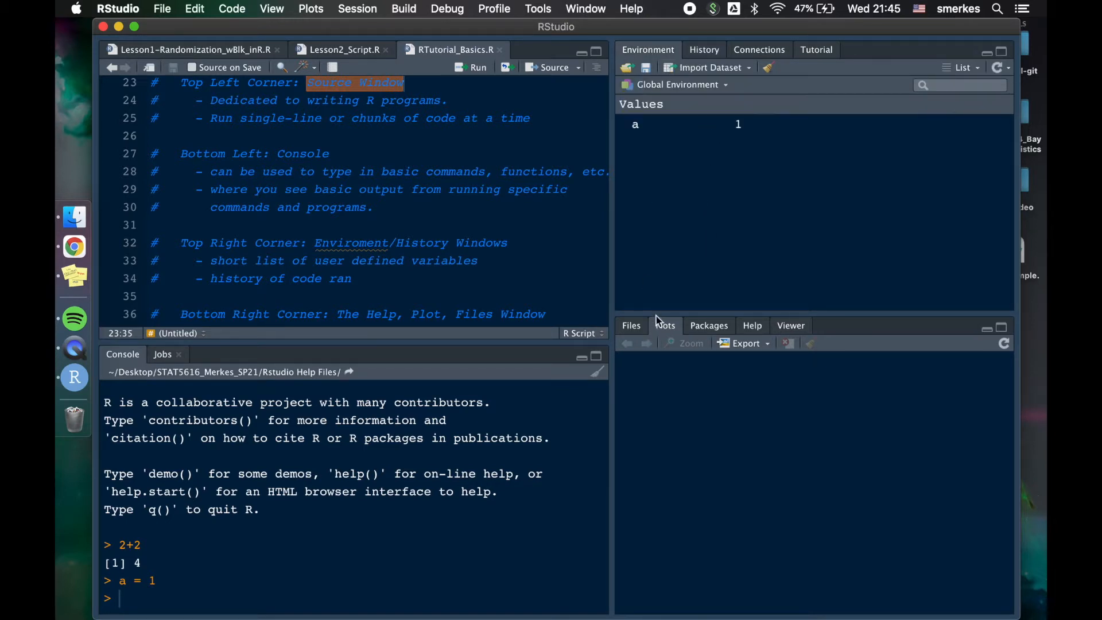
{"action": "scroll", "scroll_direction": "down", "scroll_amount": 3}
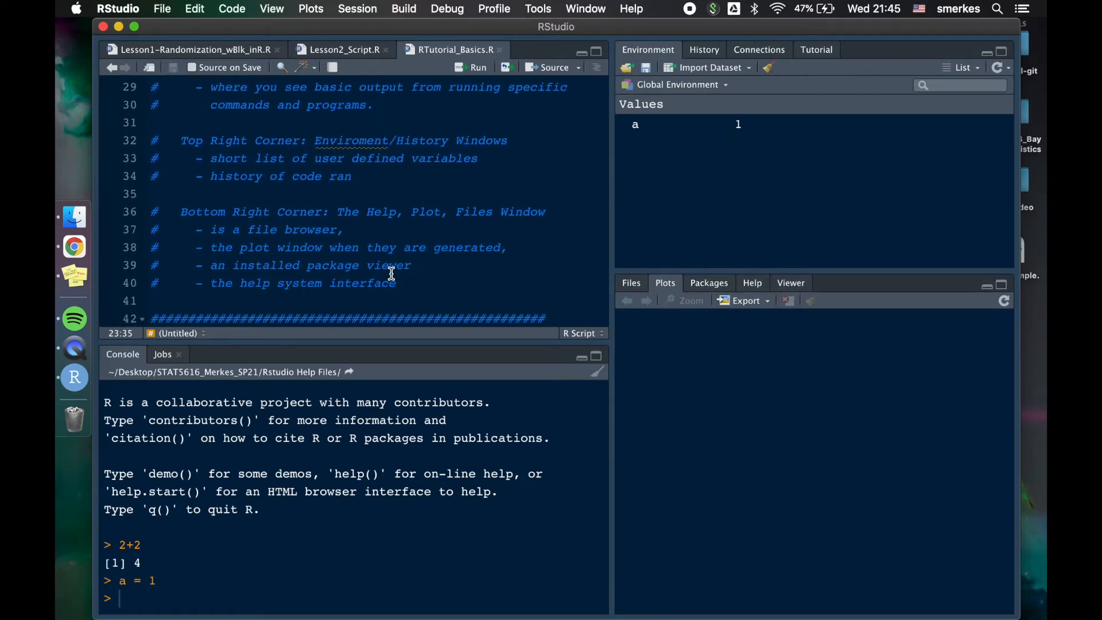
{"action": "scroll", "scroll_direction": "down", "scroll_amount": 3}
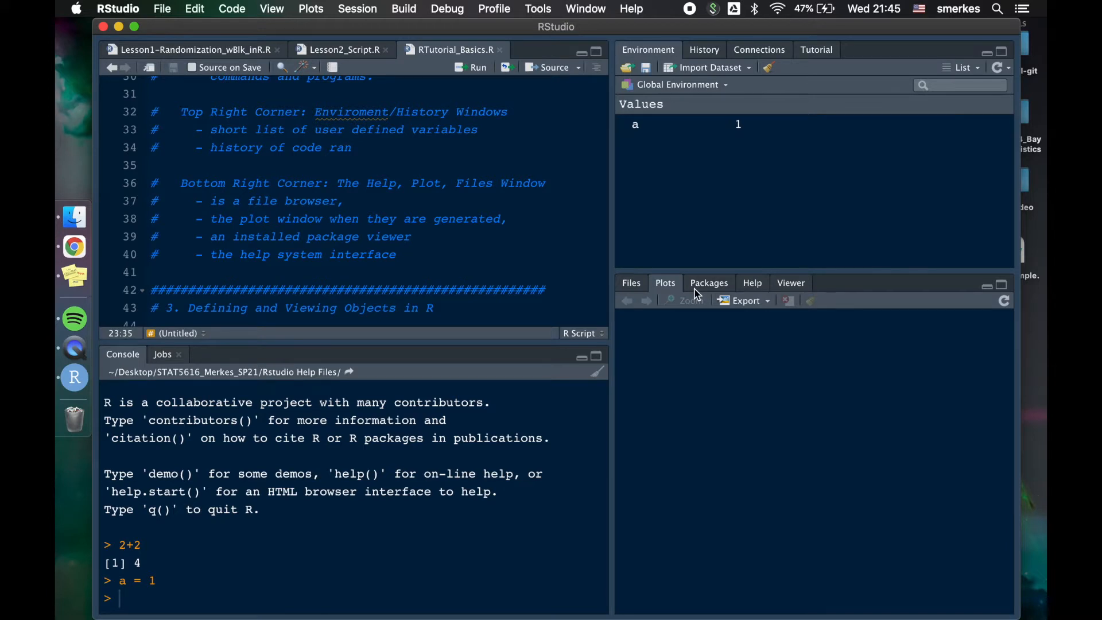
{"action": "mouse_move", "coordinate": [632, 285]}
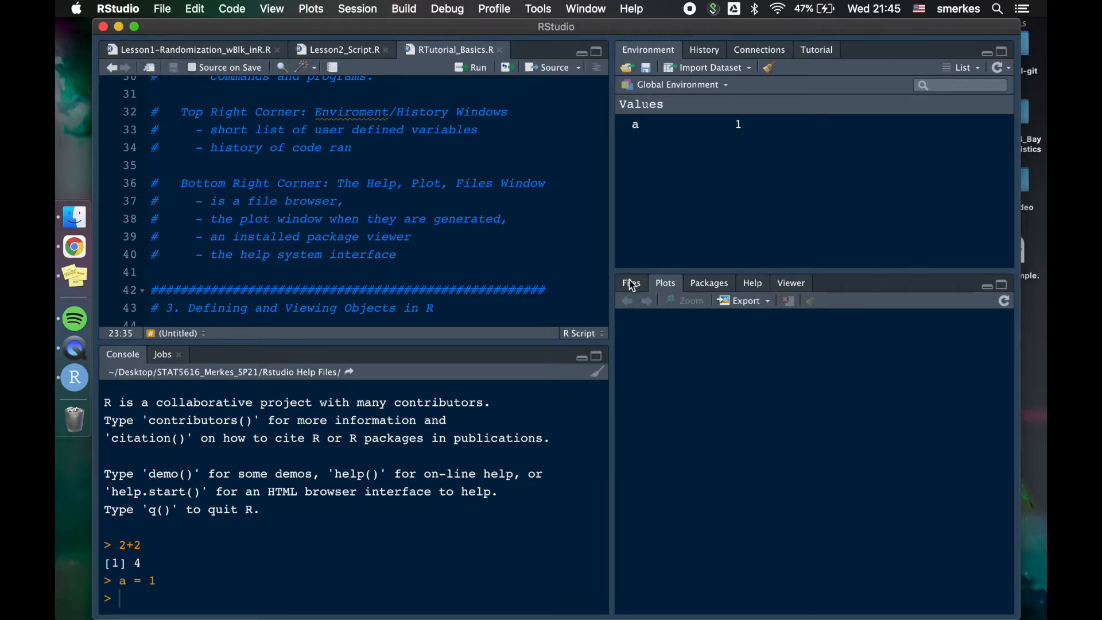
{"action": "left_click", "coordinate": [631, 283]}
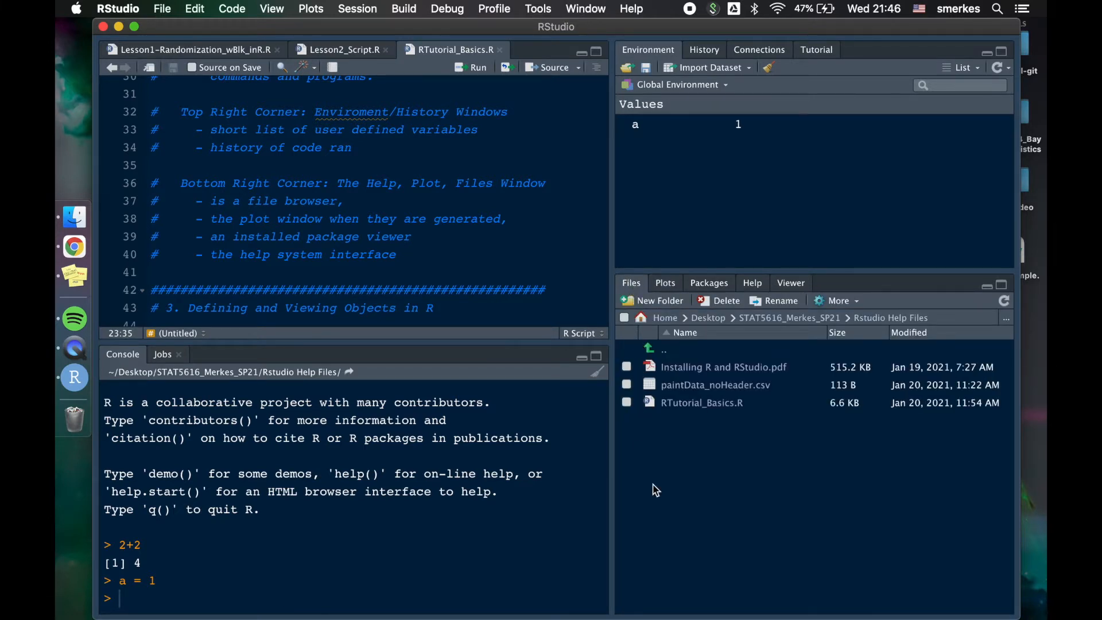
{"action": "mouse_move", "coordinate": [735, 487]}
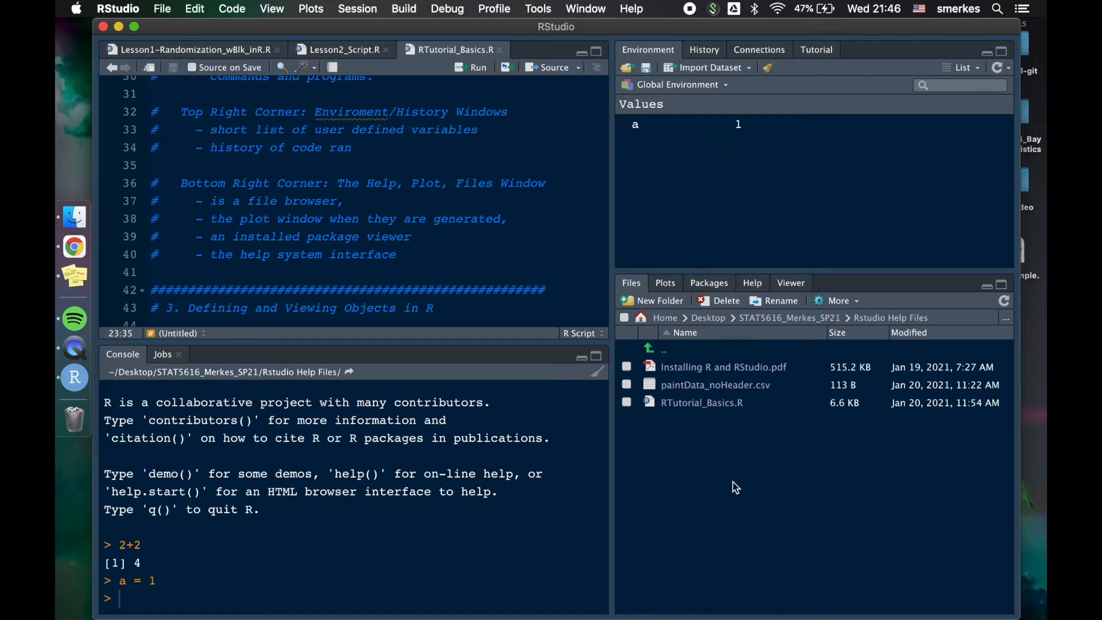
{"action": "mouse_move", "coordinate": [759, 317]}
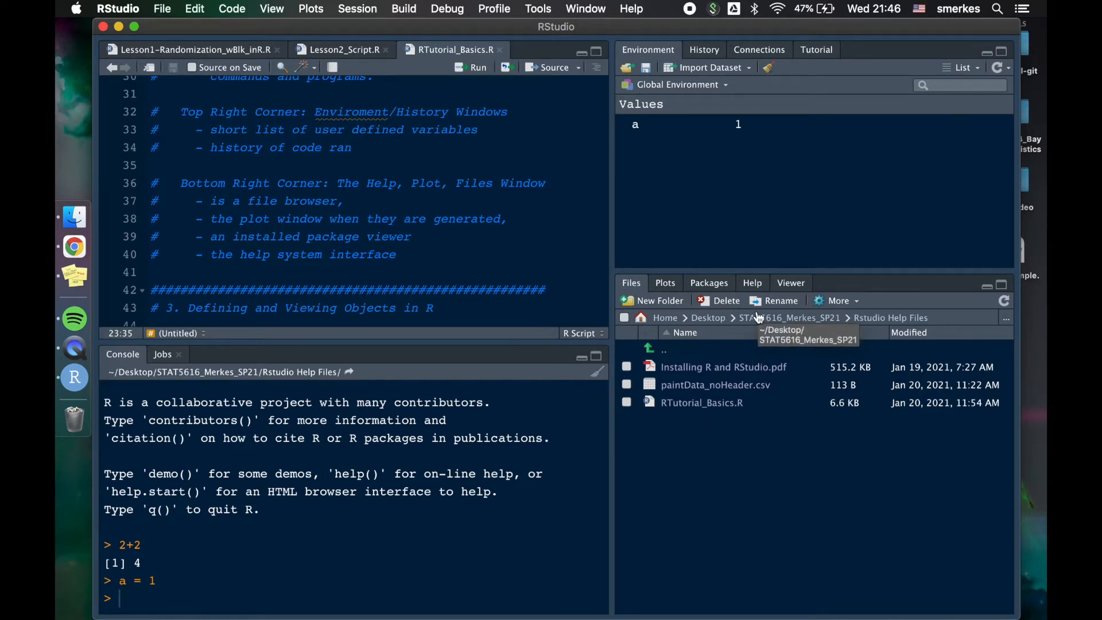
{"action": "left_click", "coordinate": [664, 283]}
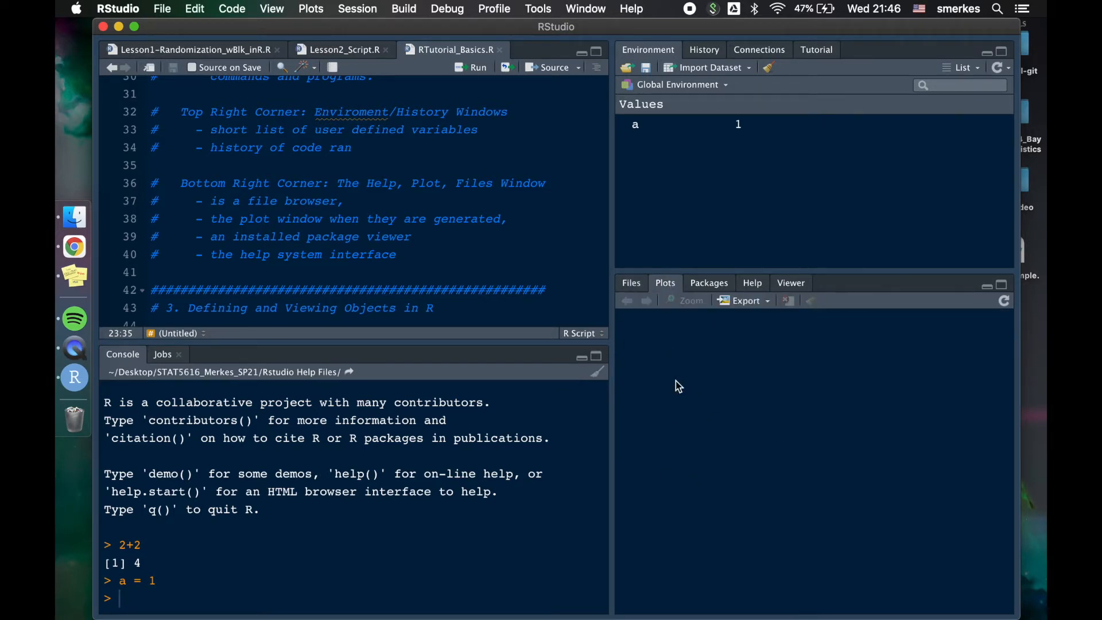
{"action": "left_click", "coordinate": [708, 283]}
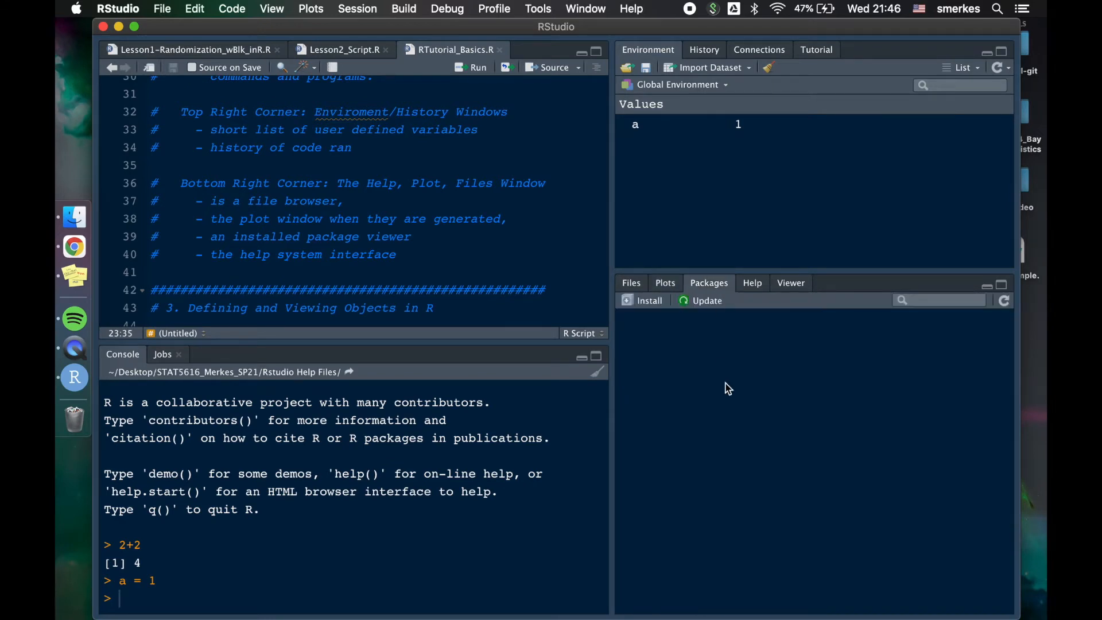
{"action": "left_click", "coordinate": [708, 282]}
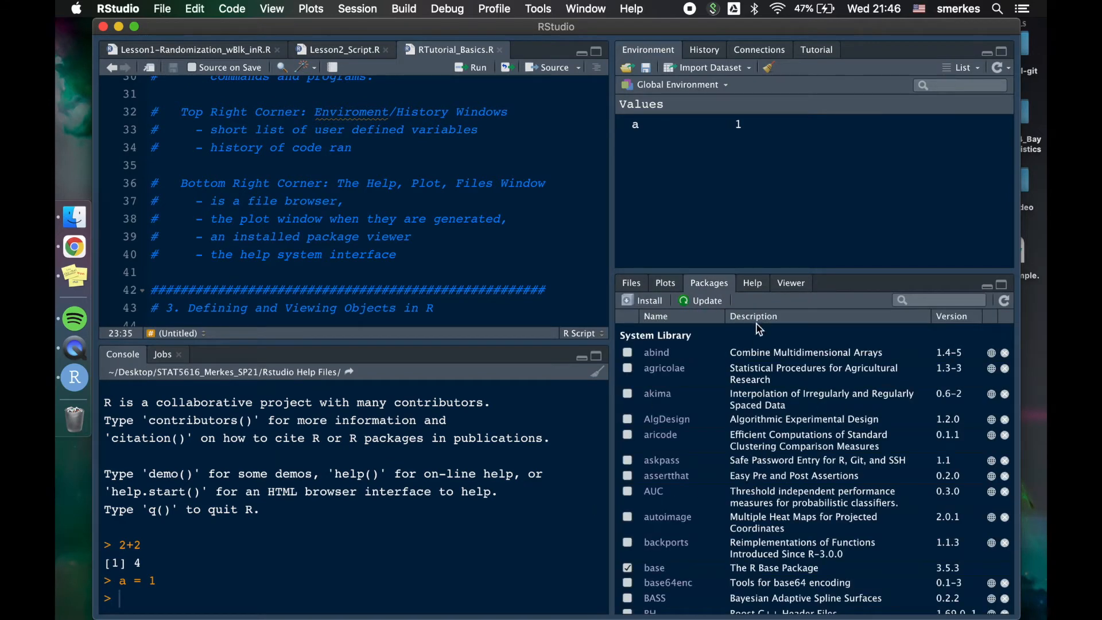
{"action": "left_click", "coordinate": [752, 283]}
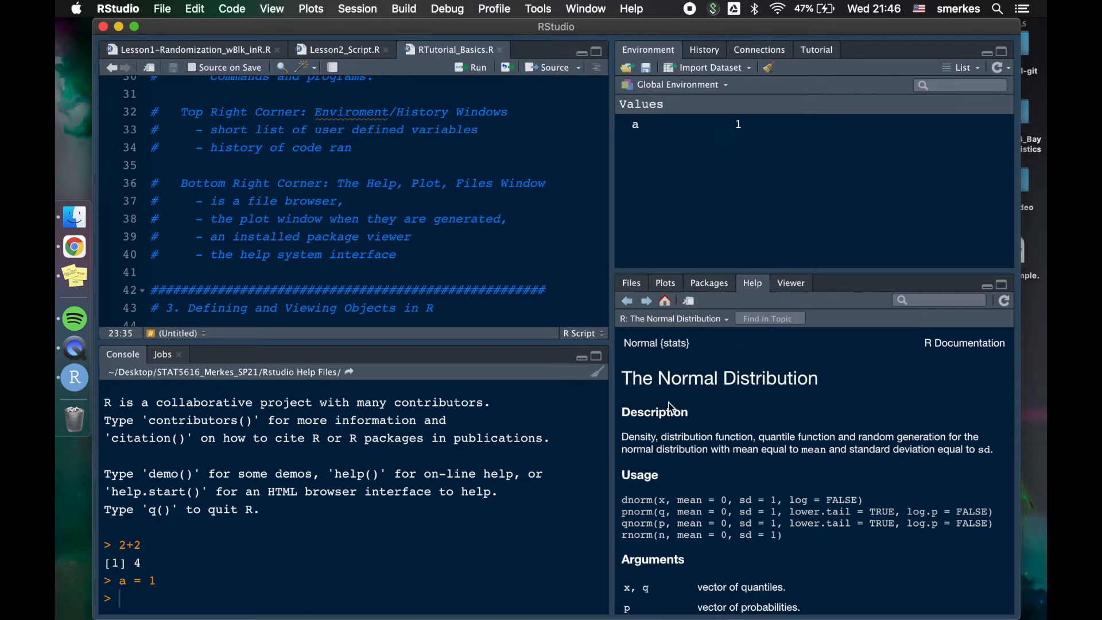
{"action": "mouse_move", "coordinate": [627, 499]}
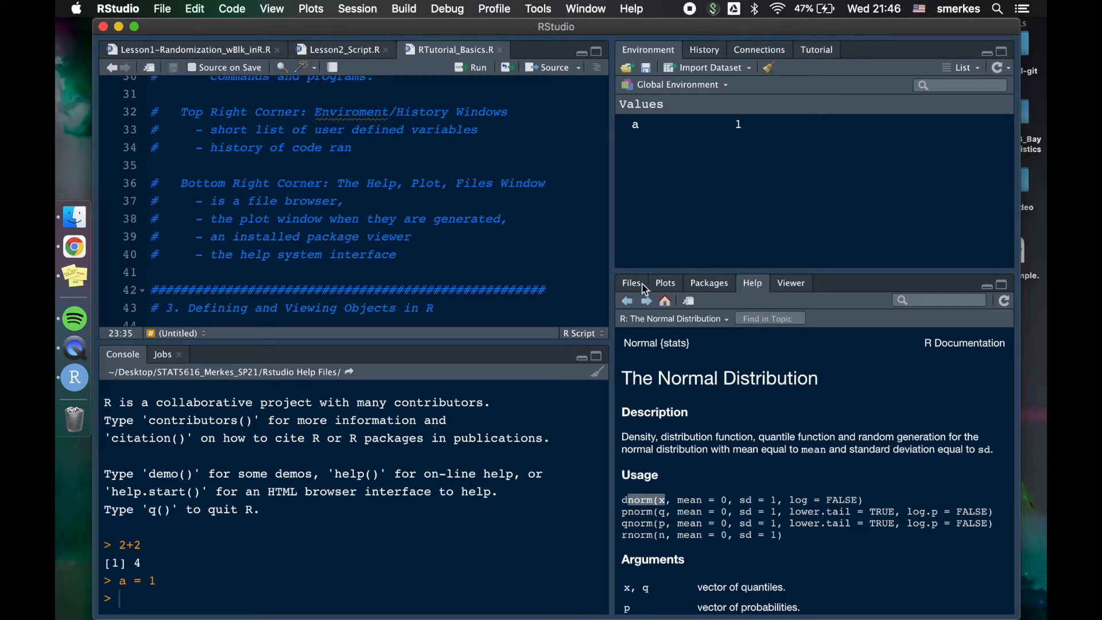
{"action": "left_click", "coordinate": [664, 282]}
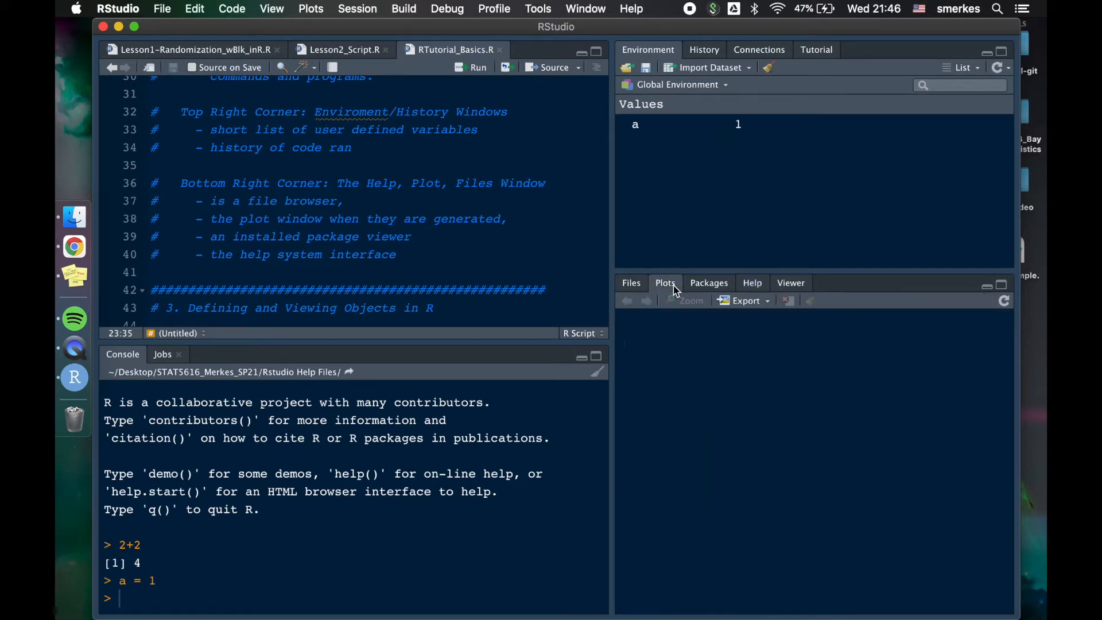
{"action": "mouse_move", "coordinate": [175, 303]}
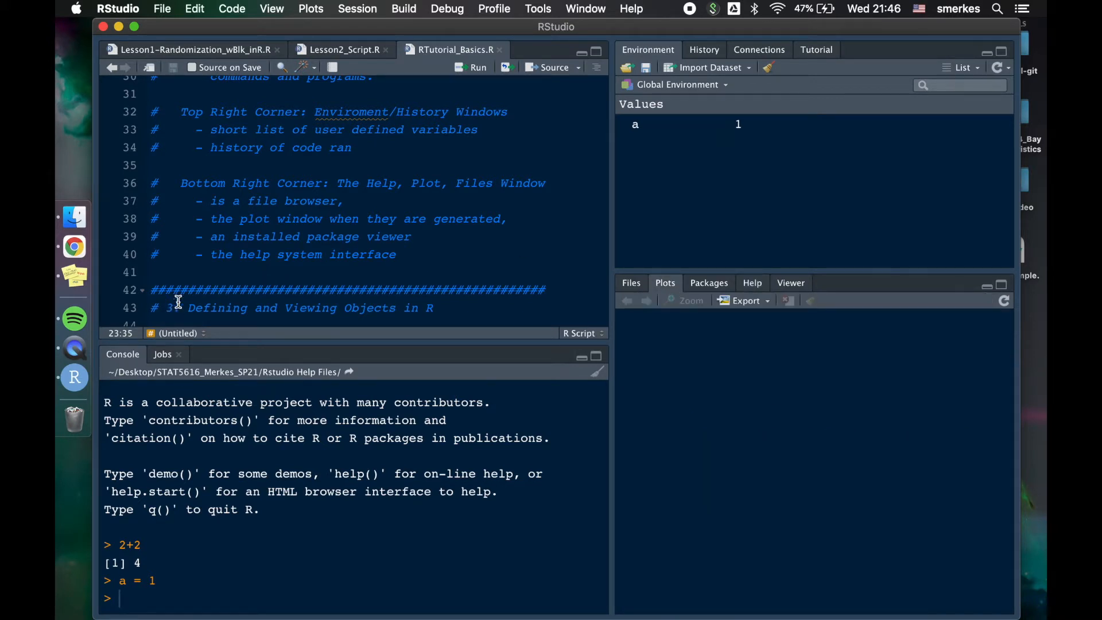
- Scroll to section 3 and run the assignment lines, giving a = 31 and b = 20
{"action": "scroll", "scroll_direction": "down", "scroll_amount": 3}
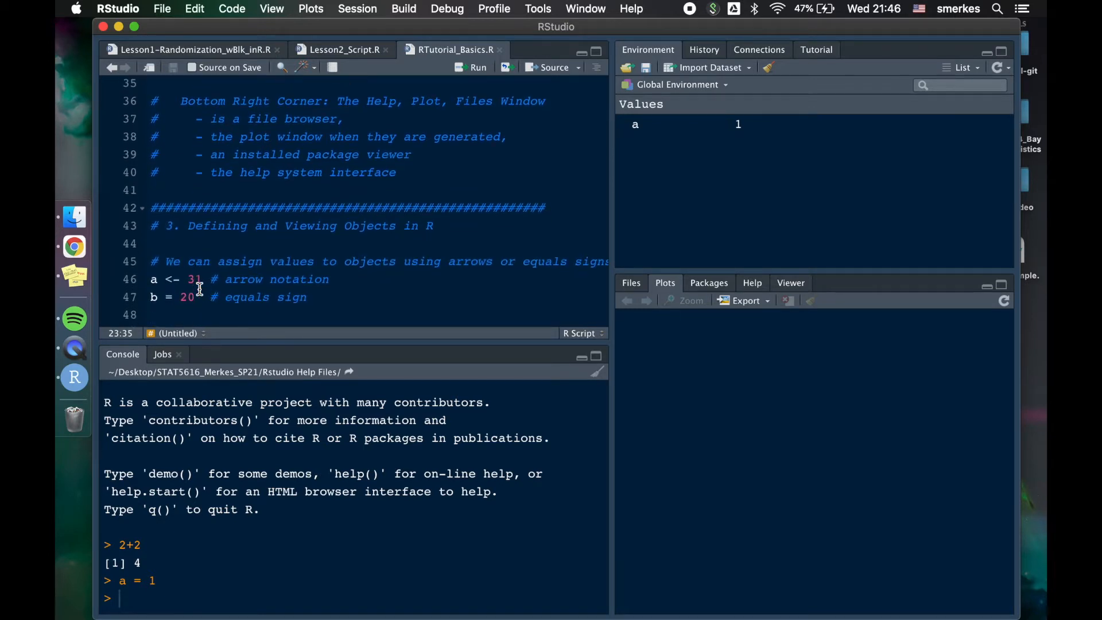
{"action": "scroll", "scroll_direction": "down", "scroll_amount": 3}
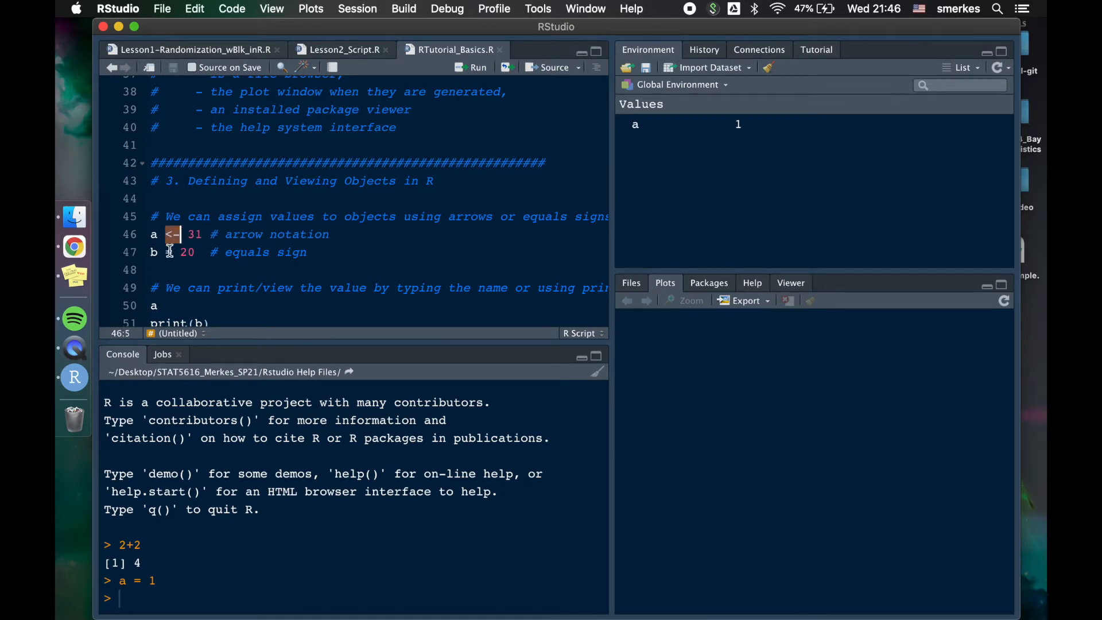
{"action": "left_click", "coordinate": [171, 251]}
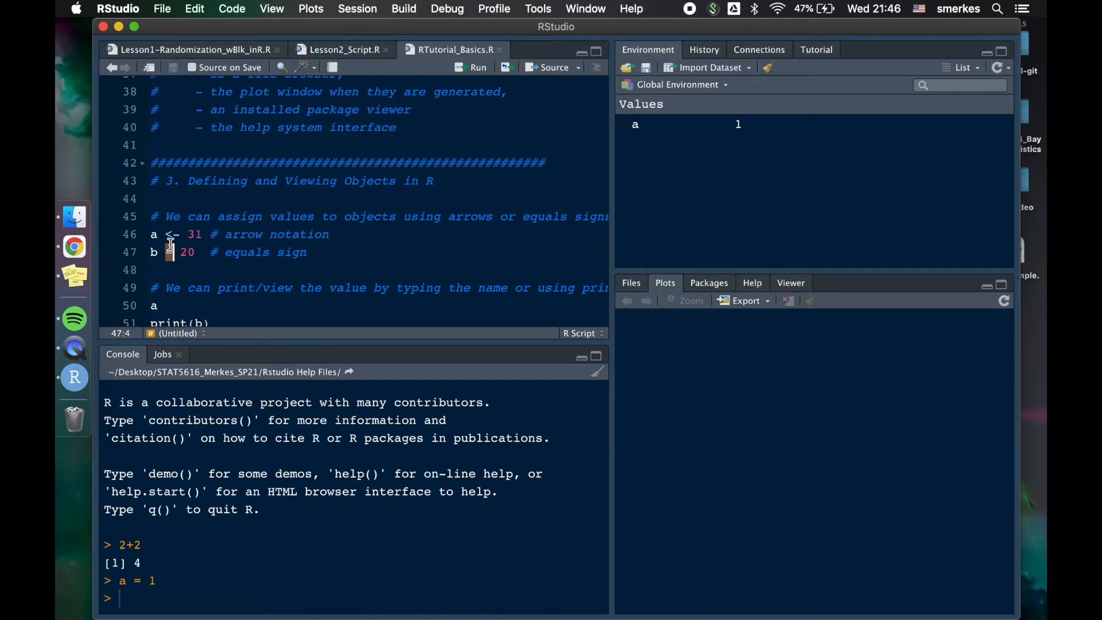
{"action": "scroll", "scroll_direction": "down", "scroll_amount": 3}
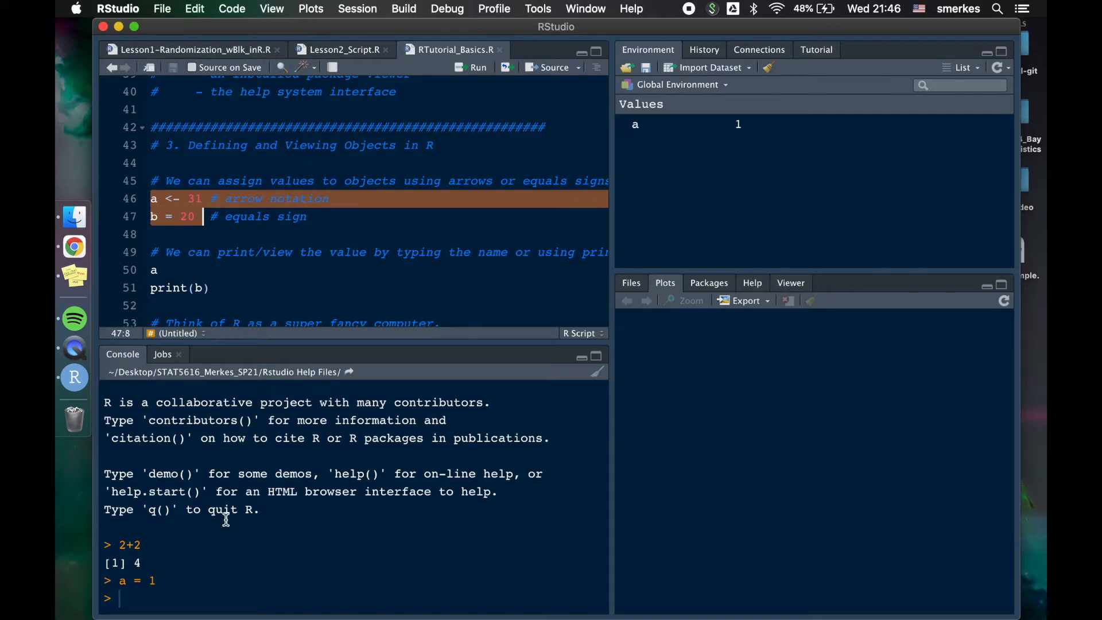
{"action": "left_click", "coordinate": [477, 66]}
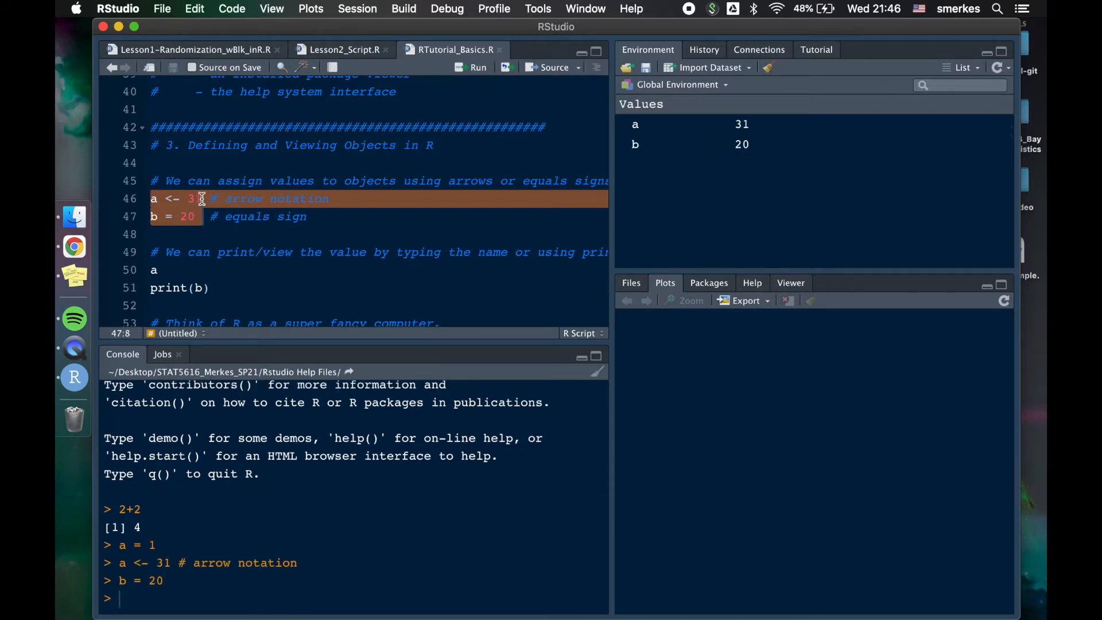
{"action": "left_click", "coordinate": [202, 198]}
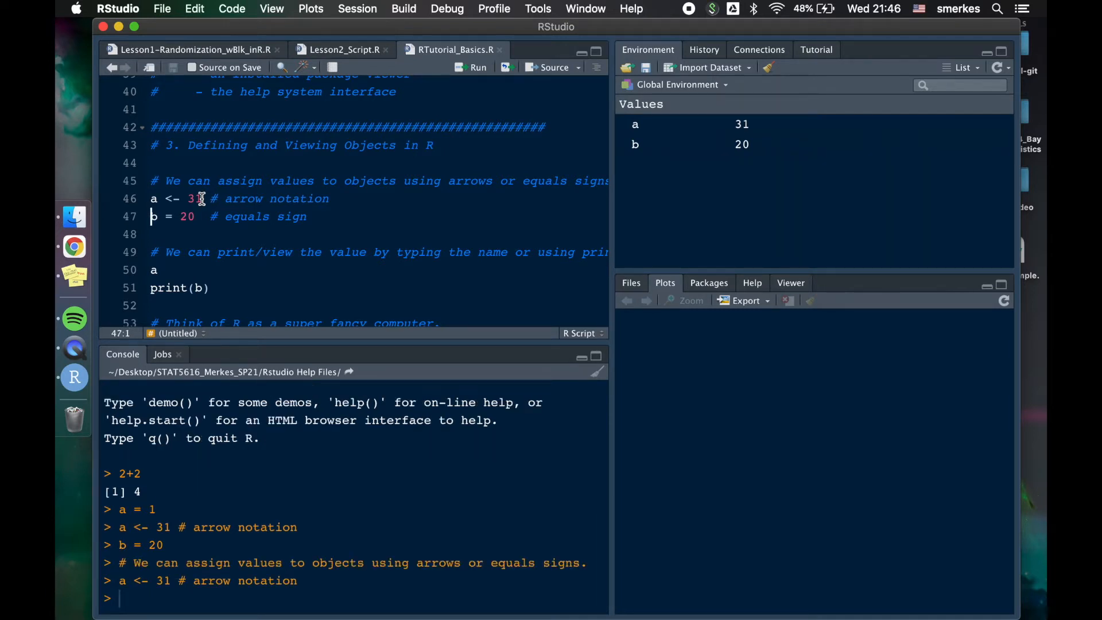
{"action": "scroll", "scroll_direction": "down", "scroll_amount": 3}
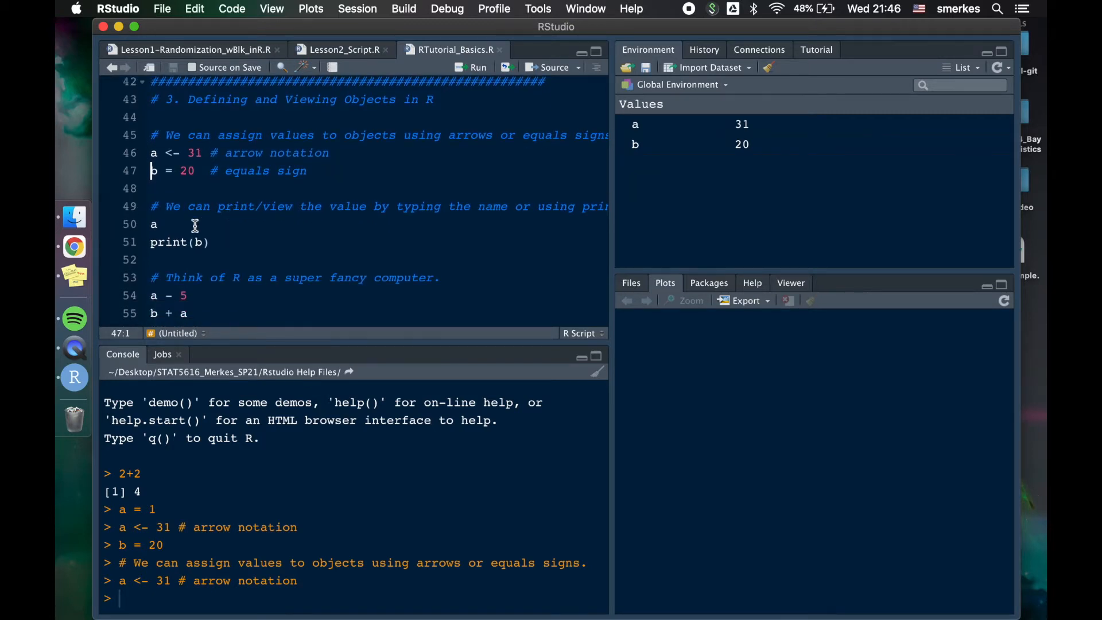
- Run the script lines that print a and print(b)
{"action": "left_click", "coordinate": [159, 223]}
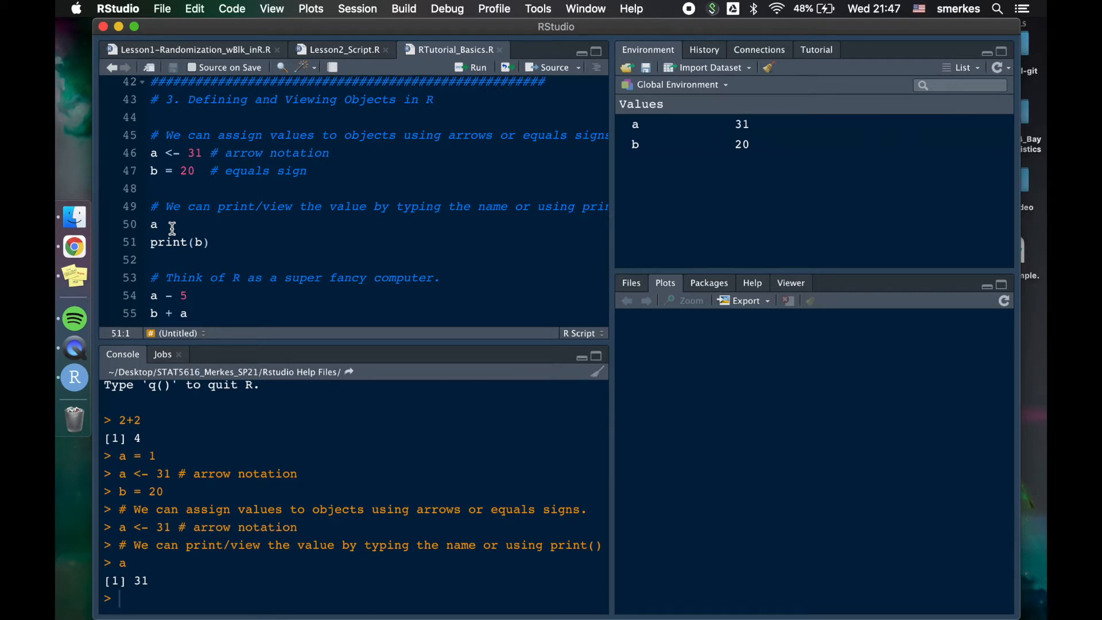
{"action": "left_click", "coordinate": [478, 67]}
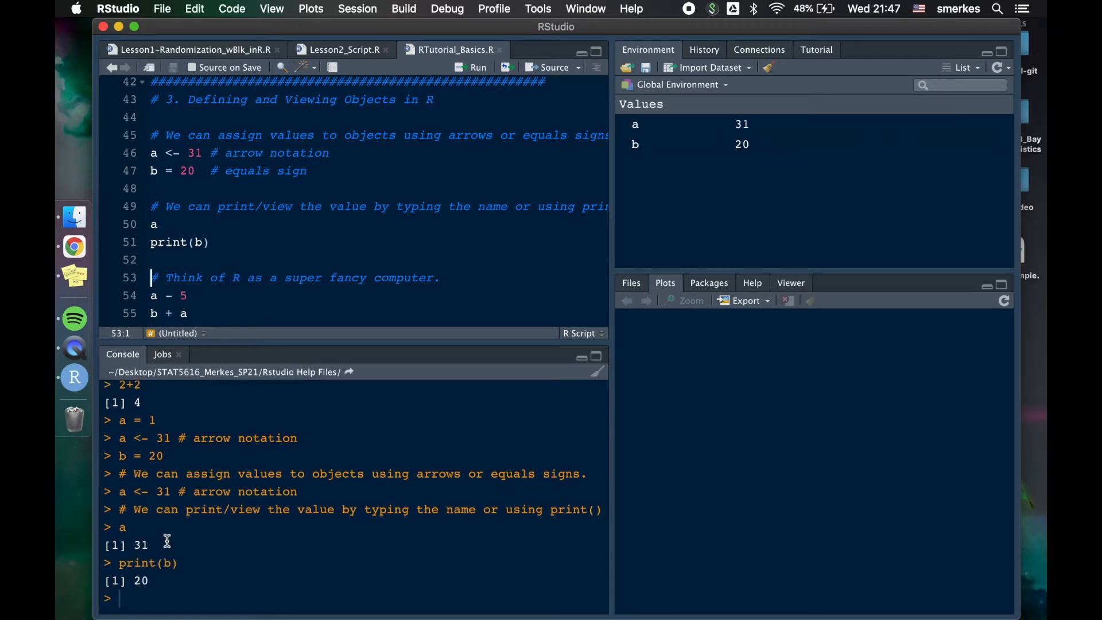
{"action": "scroll", "scroll_direction": "down", "scroll_amount": 3}
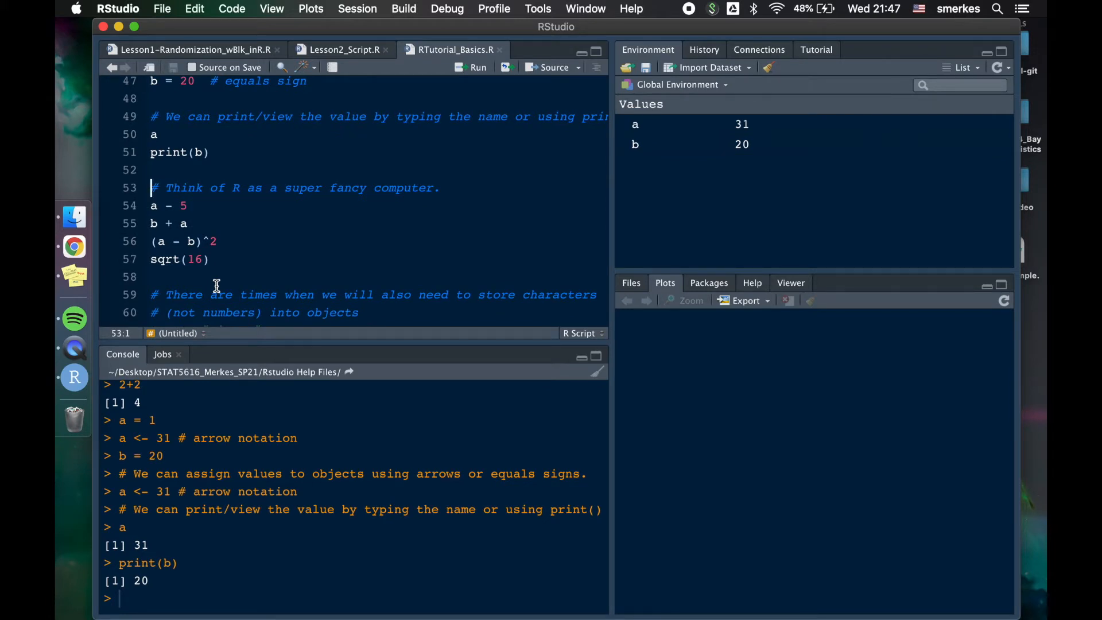
- Run a - 5, b + a and (a - b)^2, giving 26, 51 and 121
{"action": "left_click", "coordinate": [188, 205]}
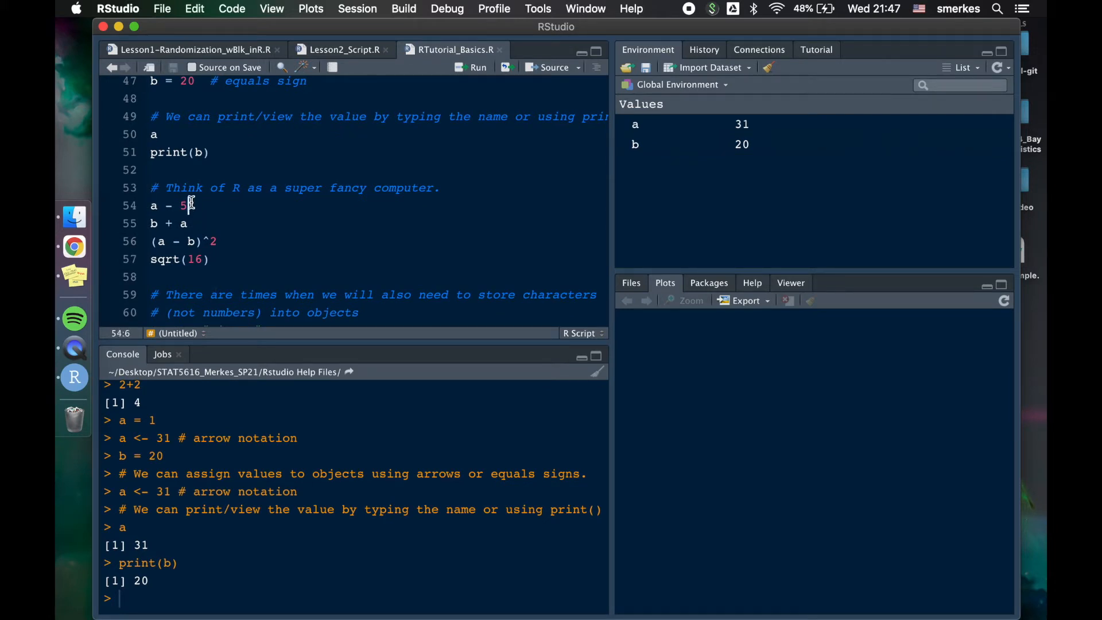
{"action": "left_click", "coordinate": [477, 66]}
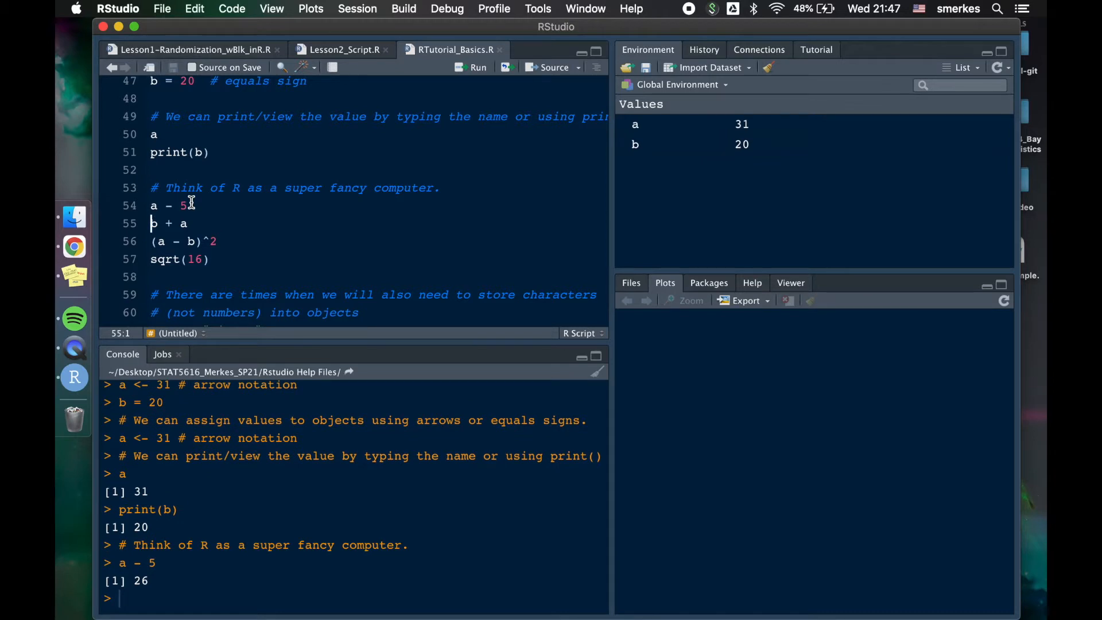
{"action": "left_click", "coordinate": [477, 66]}
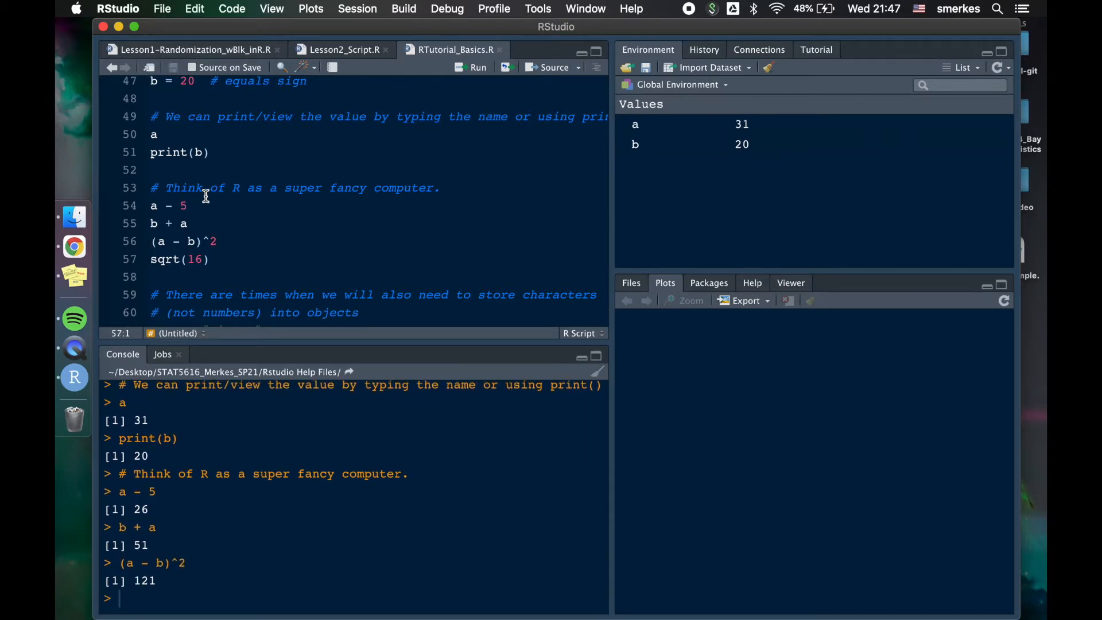
{"action": "left_click", "coordinate": [203, 241]}
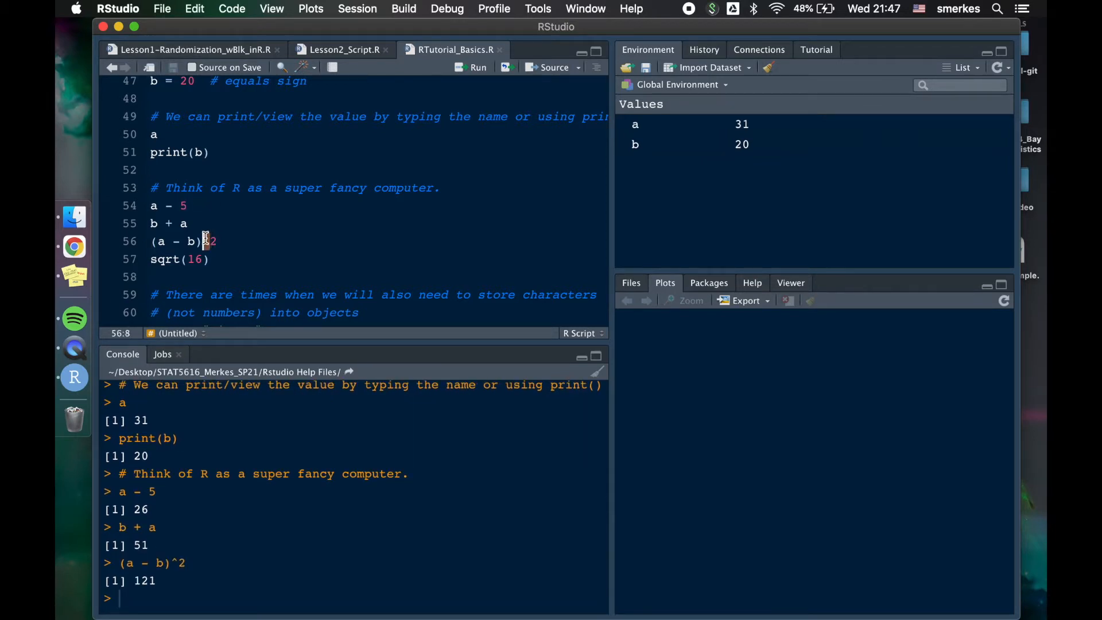
{"action": "mouse_move", "coordinate": [221, 259]}
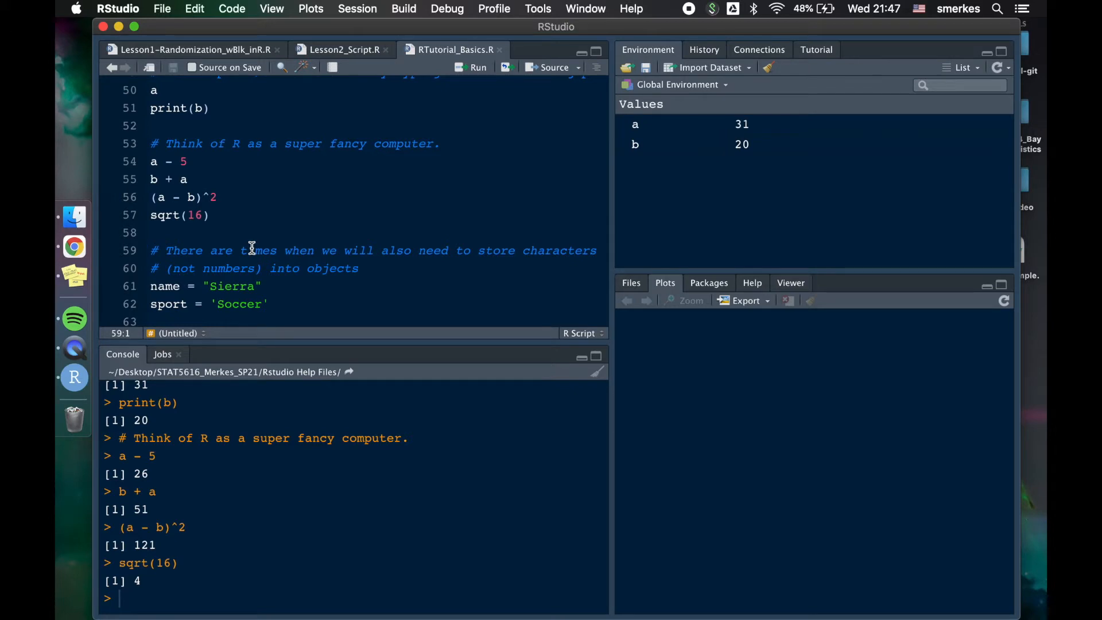
{"action": "scroll", "scroll_direction": "down", "scroll_amount": 3}
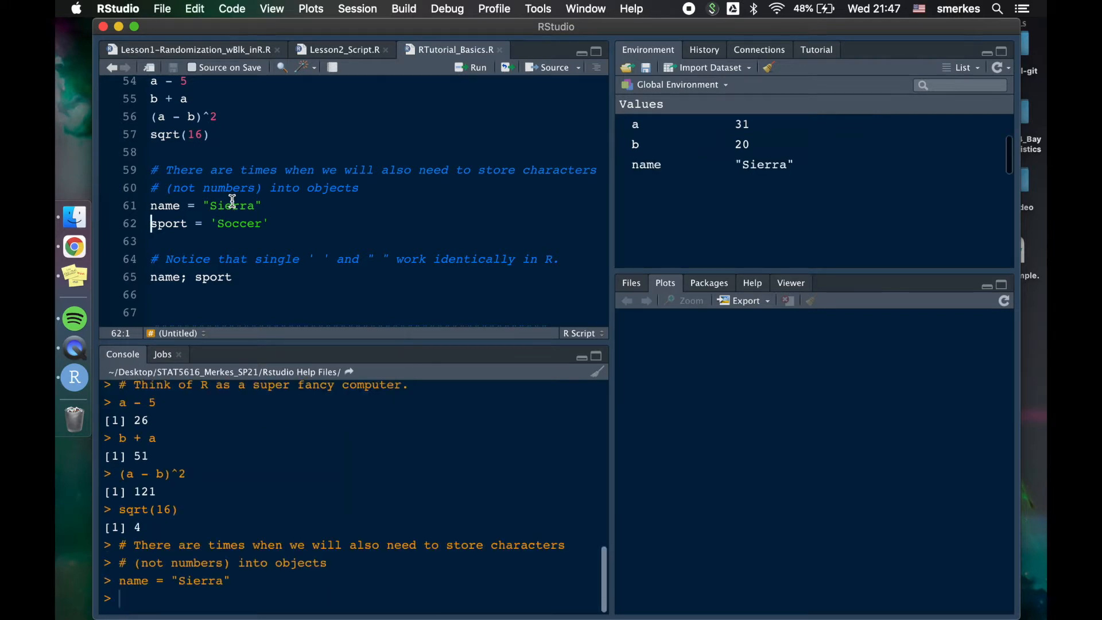
{"action": "left_click", "coordinate": [476, 66]}
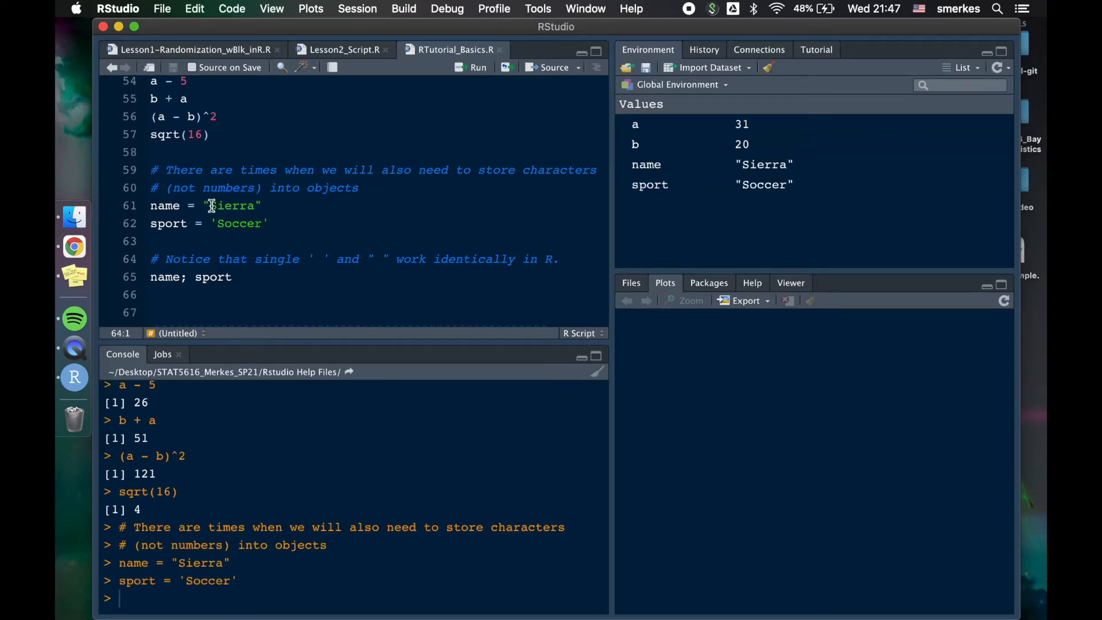
{"action": "double_click", "coordinate": [241, 223]}
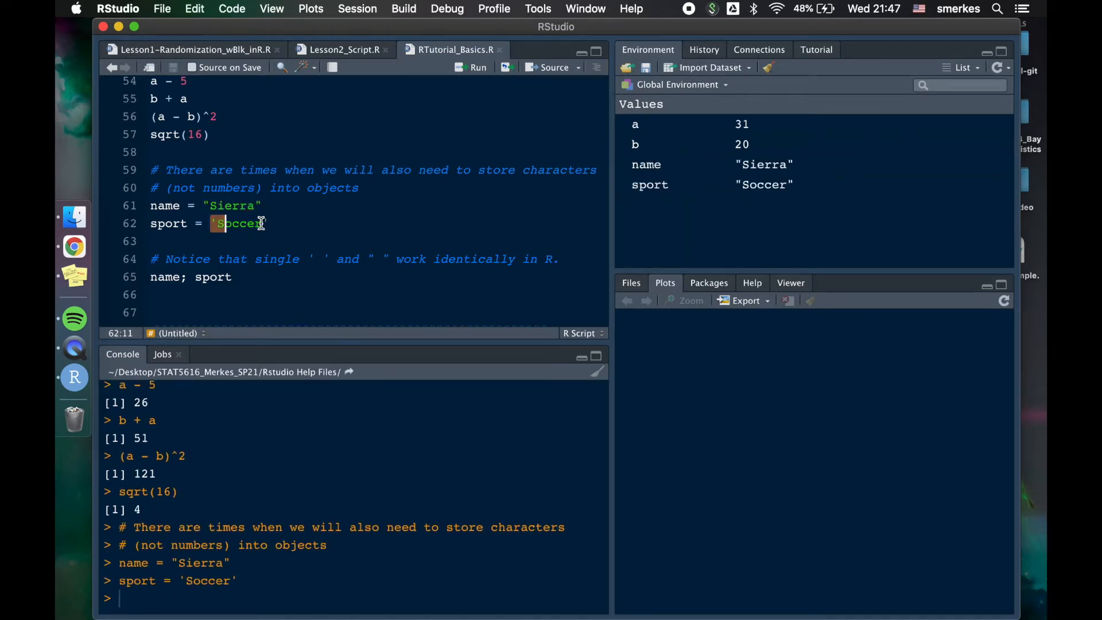
{"action": "left_click", "coordinate": [232, 276]}
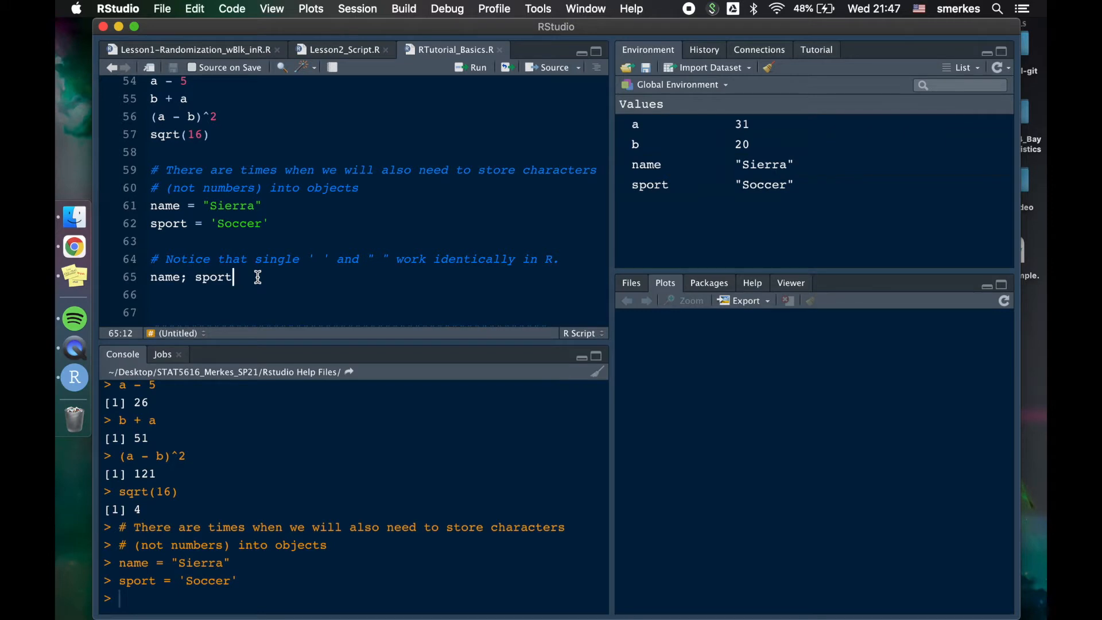
{"action": "left_click", "coordinate": [477, 67]}
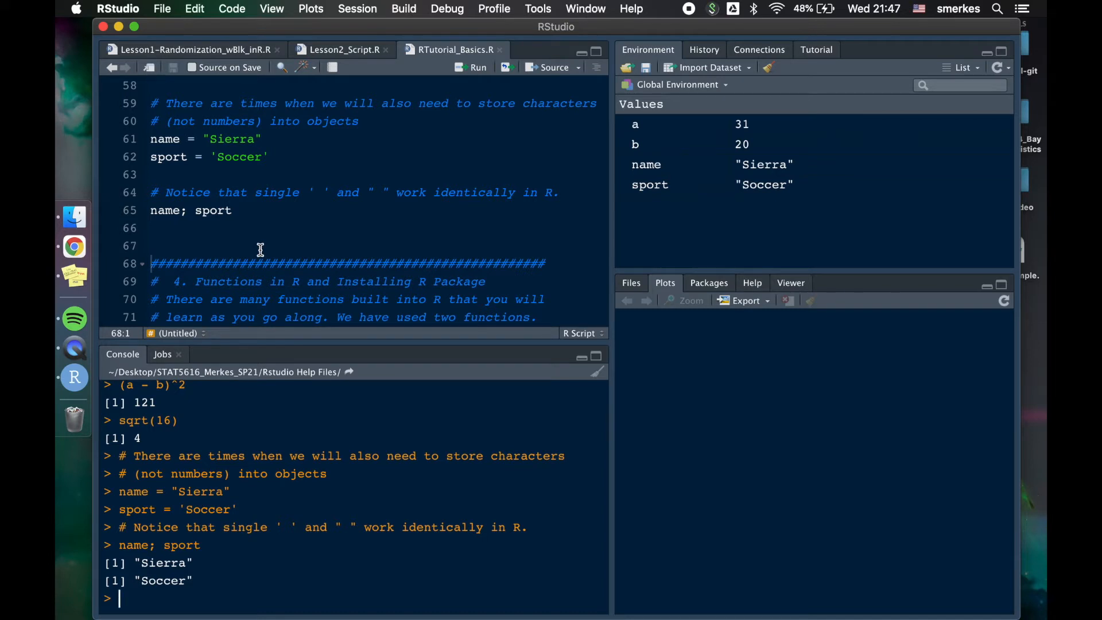
{"action": "scroll", "scroll_direction": "up", "scroll_amount": 3}
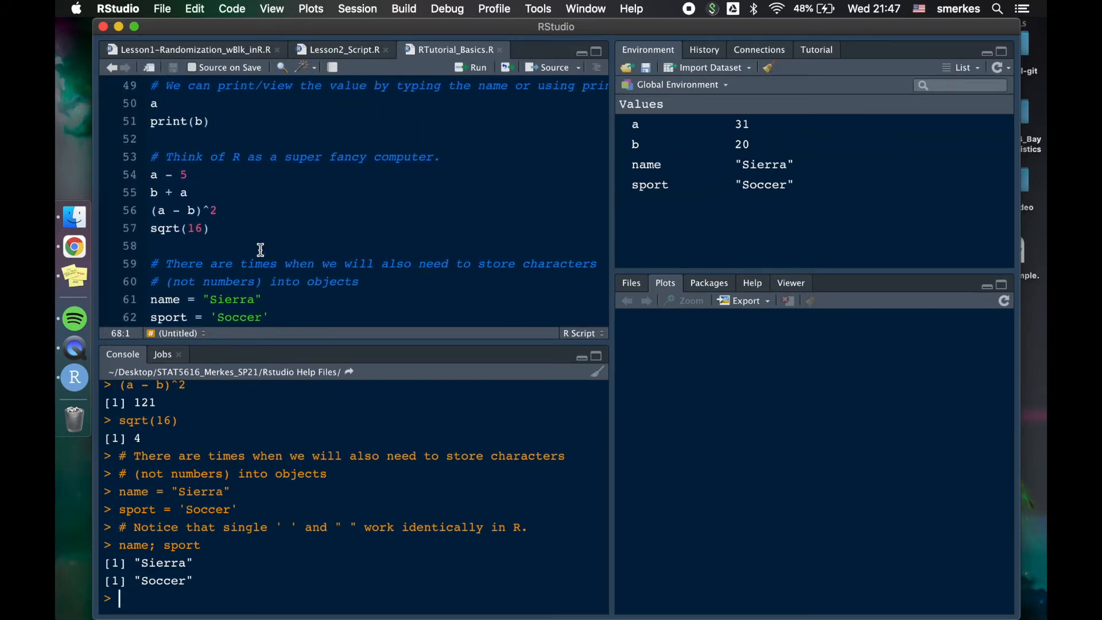
{"action": "scroll", "scroll_direction": "down", "scroll_amount": 3}
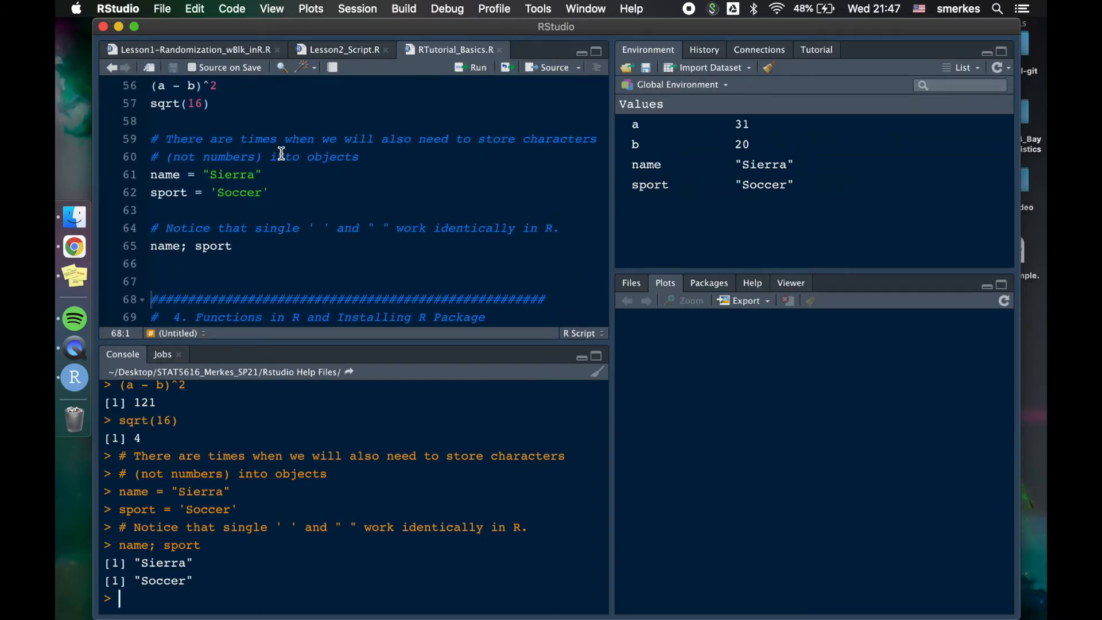
{"action": "double_click", "coordinate": [231, 173]}
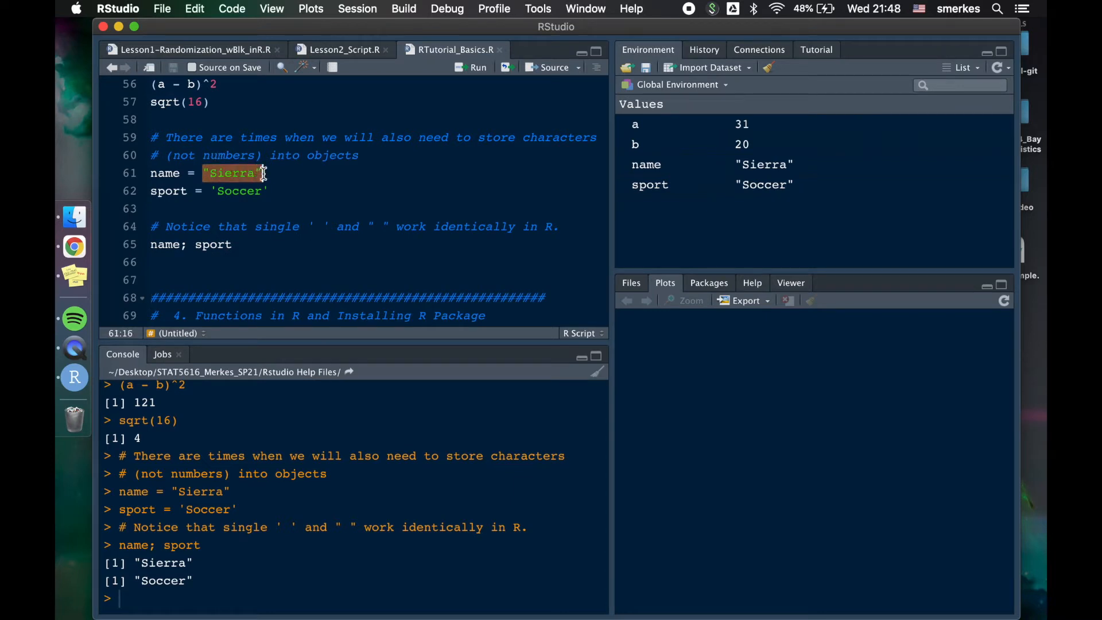
{"action": "mouse_move", "coordinate": [272, 197]}
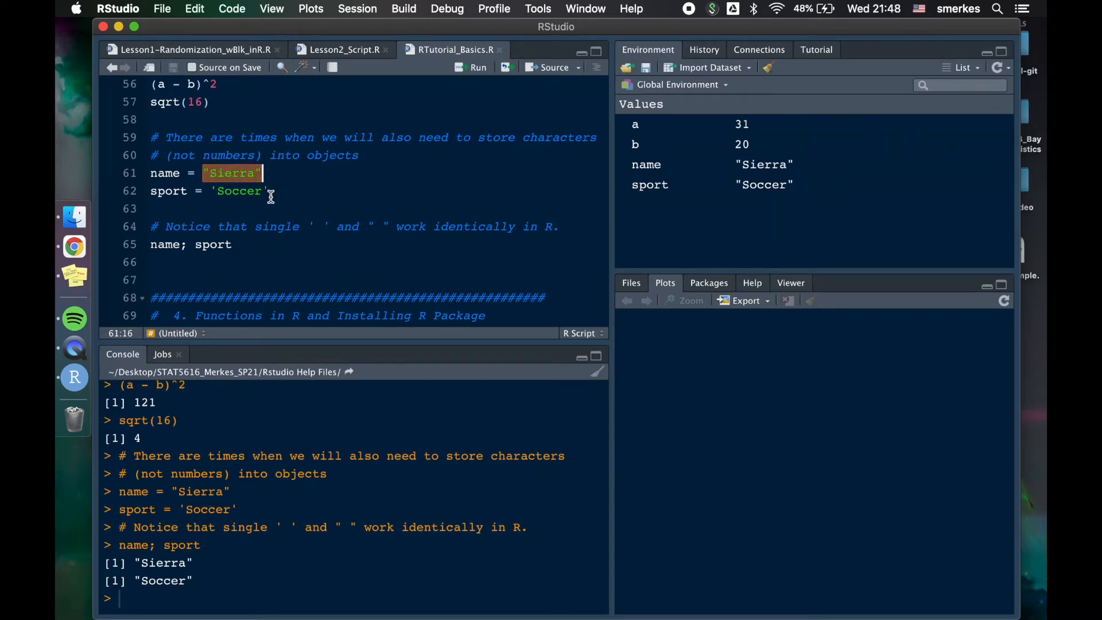
{"action": "mouse_move", "coordinate": [187, 174]}
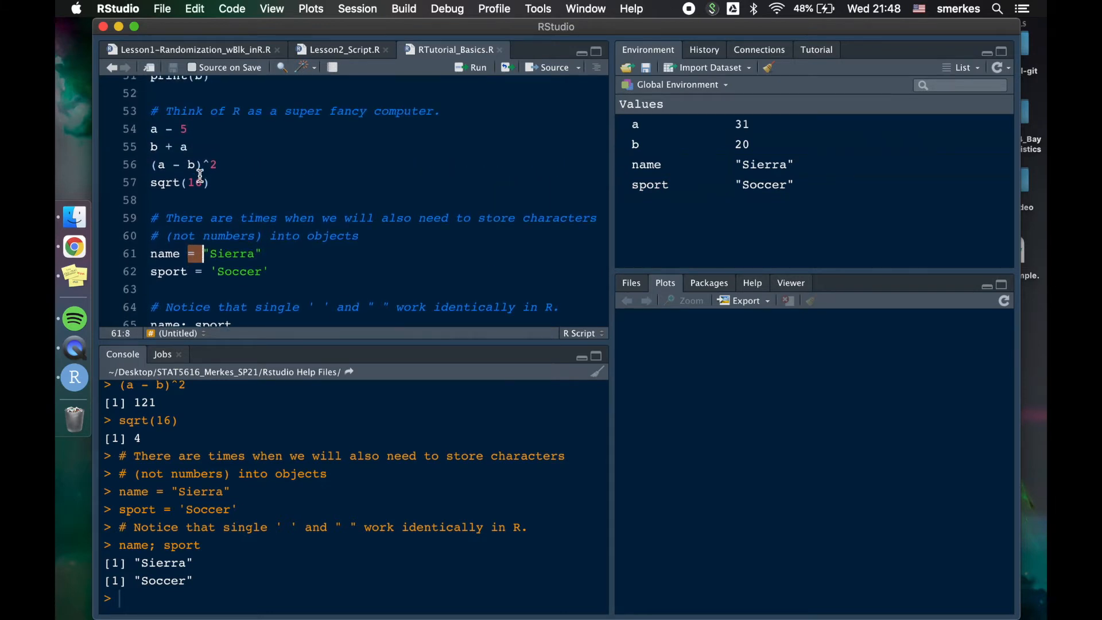
{"action": "scroll", "scroll_direction": "up", "scroll_amount": 3}
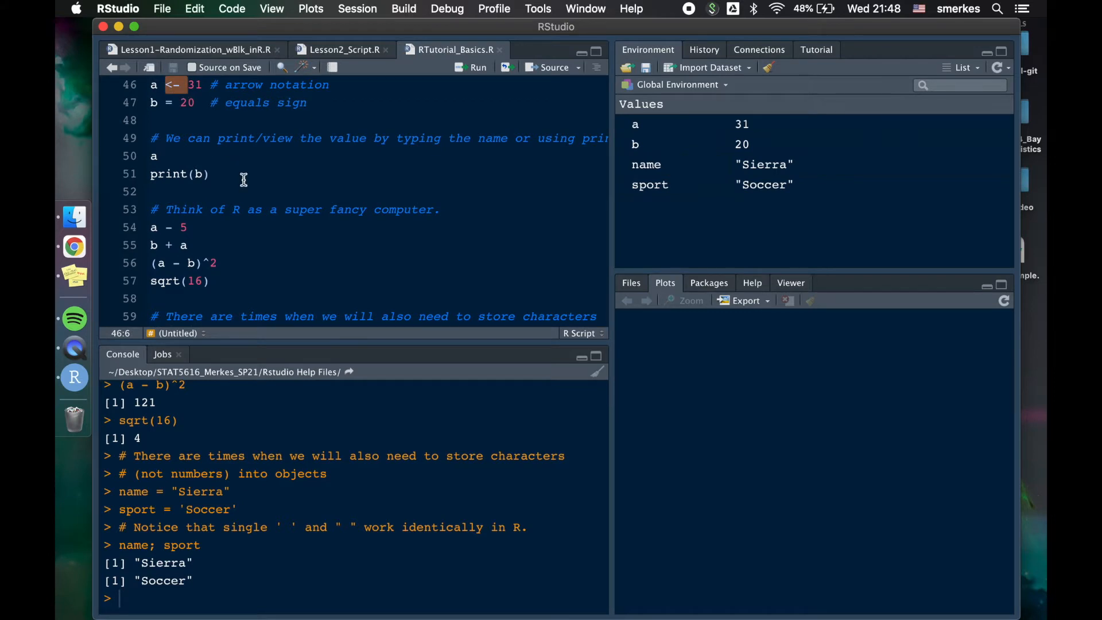
{"action": "scroll", "scroll_direction": "down", "scroll_amount": 3}
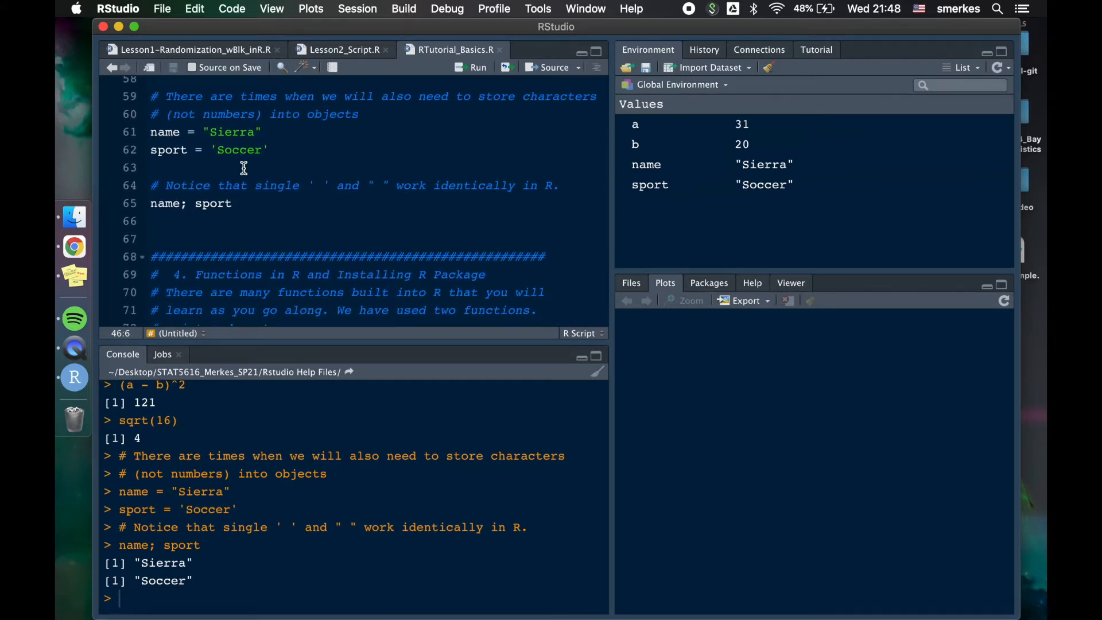
{"action": "scroll", "scroll_direction": "down", "scroll_amount": 3}
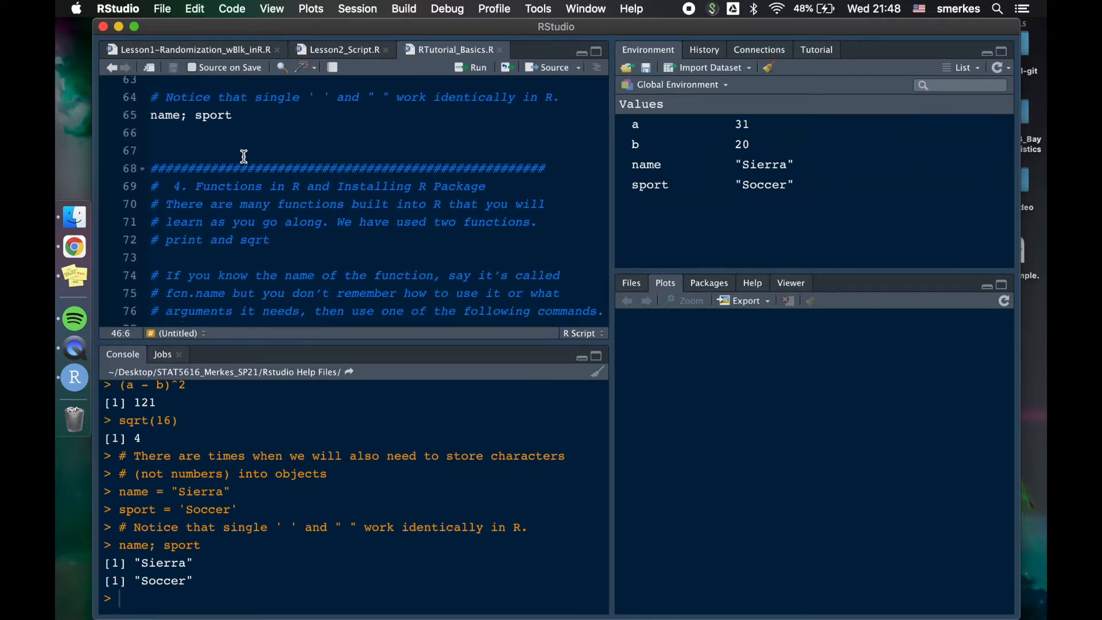
{"action": "scroll", "scroll_direction": "down", "scroll_amount": 3}
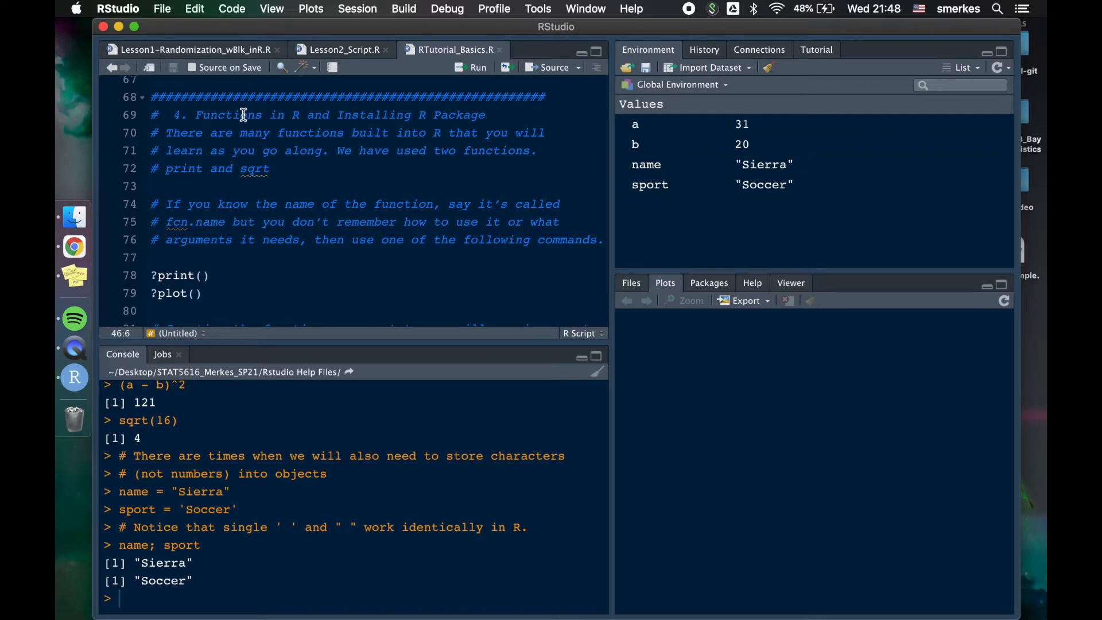
{"action": "mouse_move", "coordinate": [471, 151]}
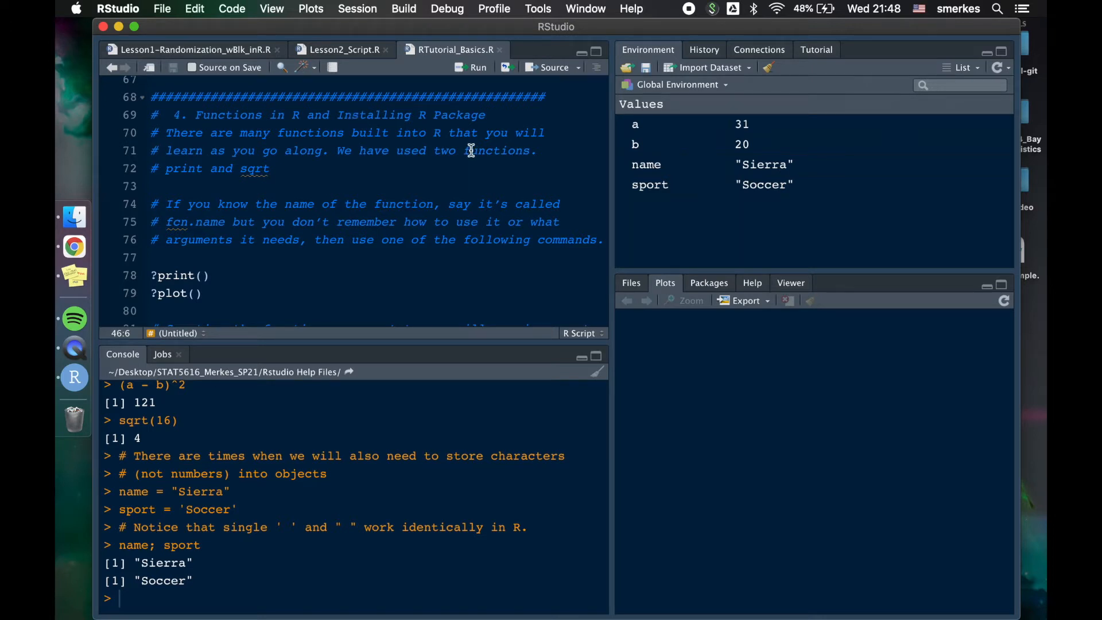
{"action": "mouse_move", "coordinate": [392, 190]}
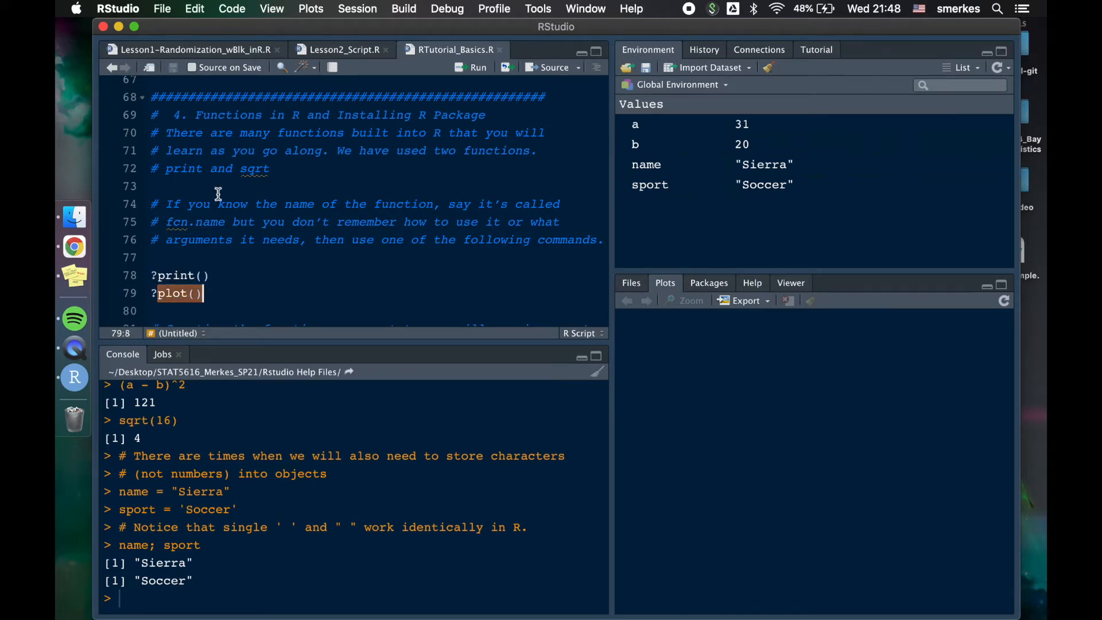
- Highlight sqrt in the comment, then compute mean(c(1,2)) in the console, giving 1.5
{"action": "double_click", "coordinate": [253, 169]}
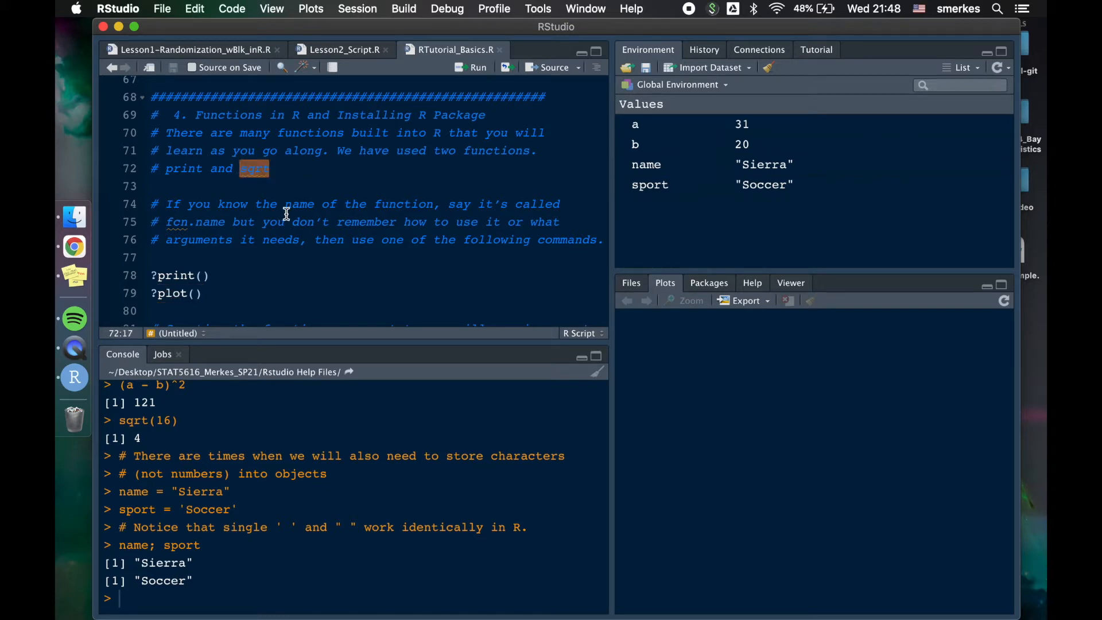
{"action": "scroll", "scroll_direction": "down", "scroll_amount": 3}
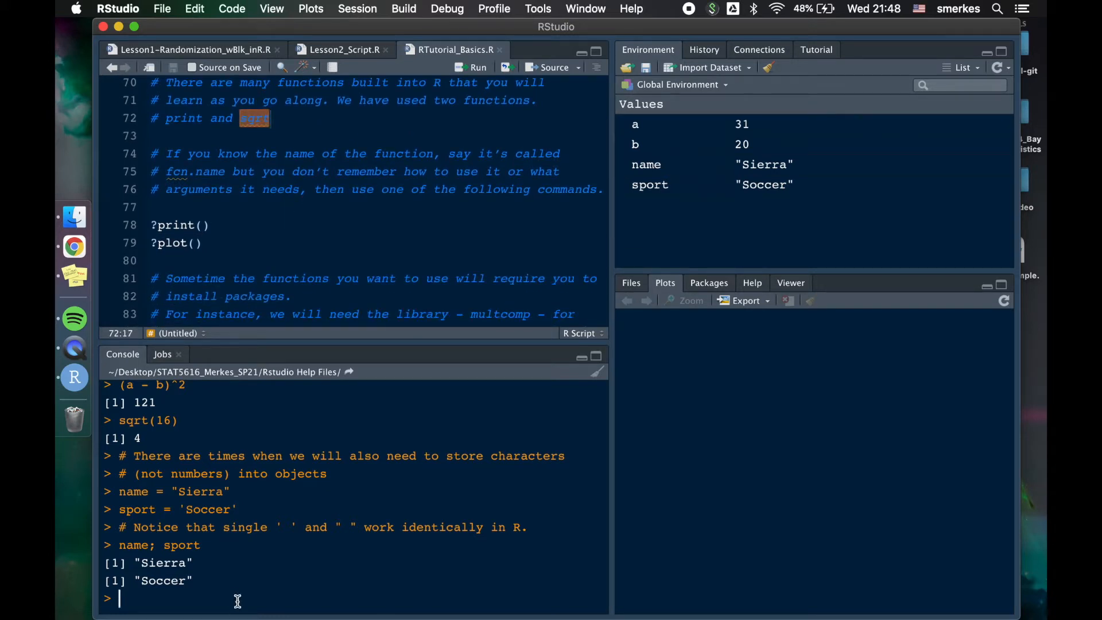
{"action": "type", "text": "e"}
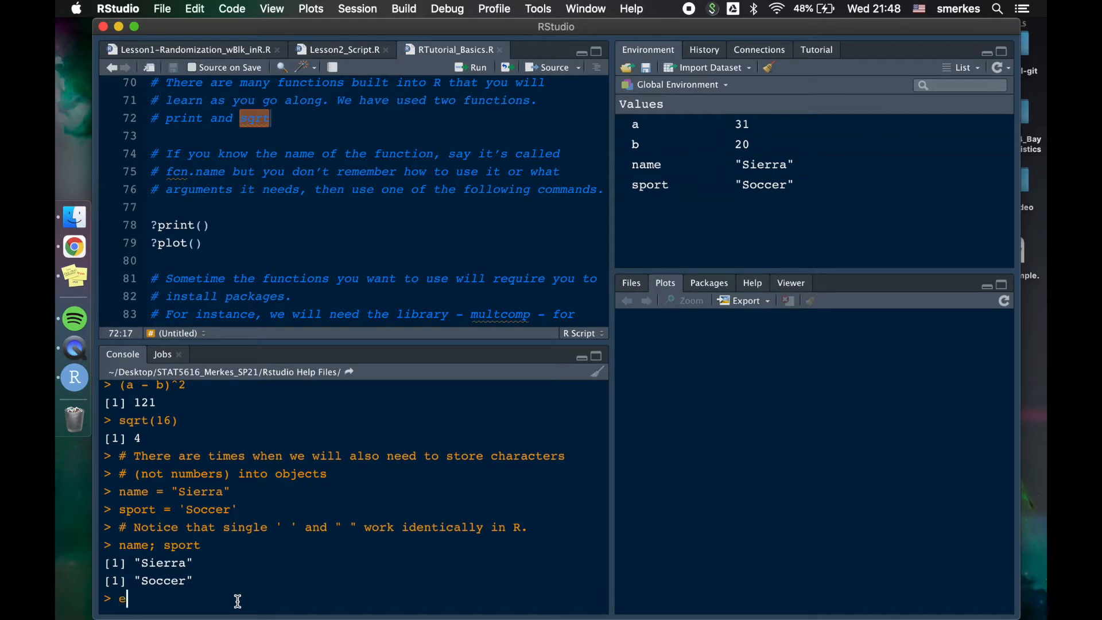
{"action": "key", "text": "Backspace"}
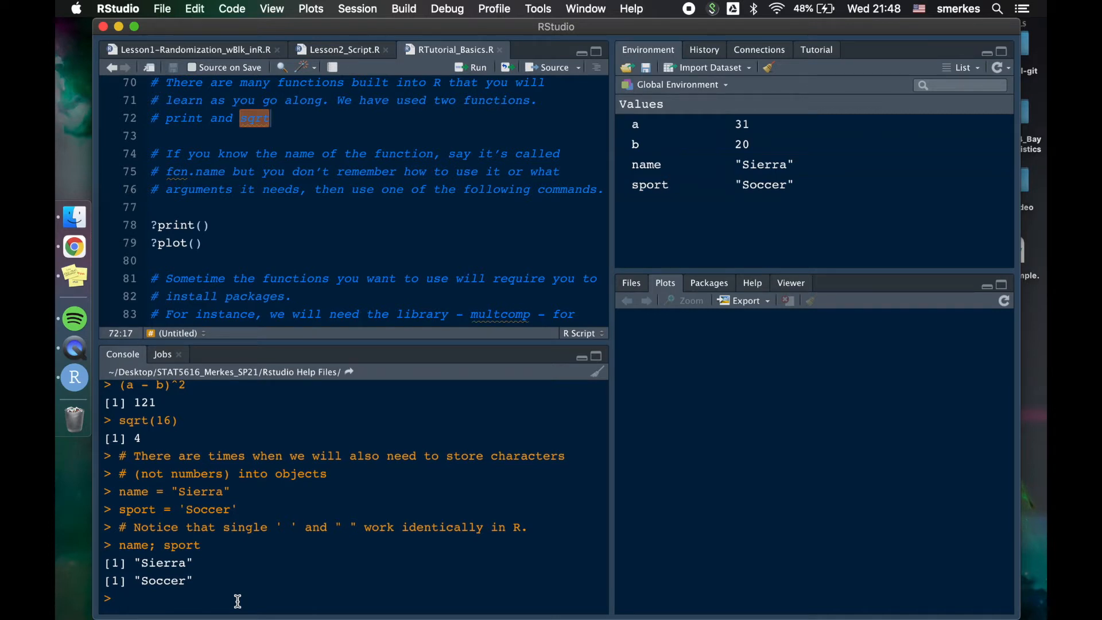
{"action": "type", "text": "mean(c(1,2"}
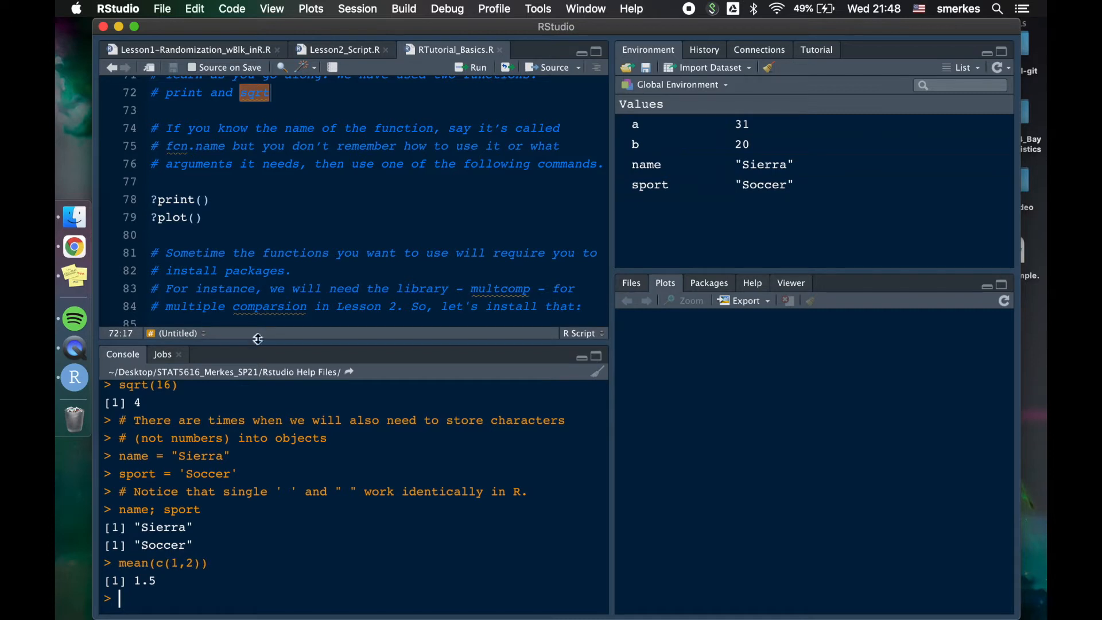
{"action": "mouse_move", "coordinate": [294, 310]}
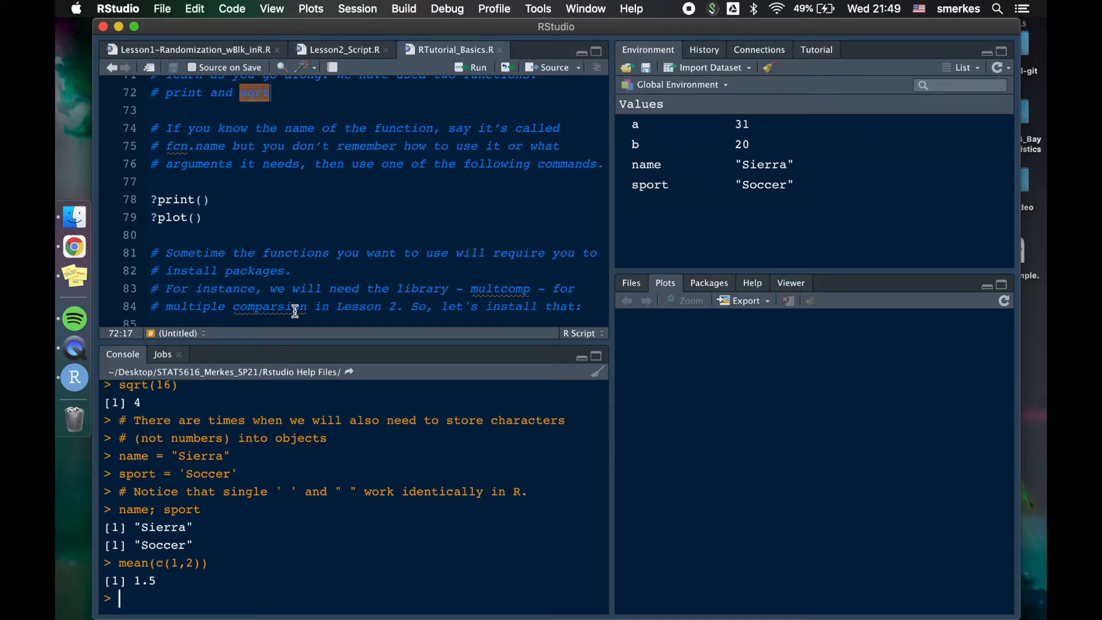
{"action": "scroll", "scroll_direction": "down", "scroll_amount": 3}
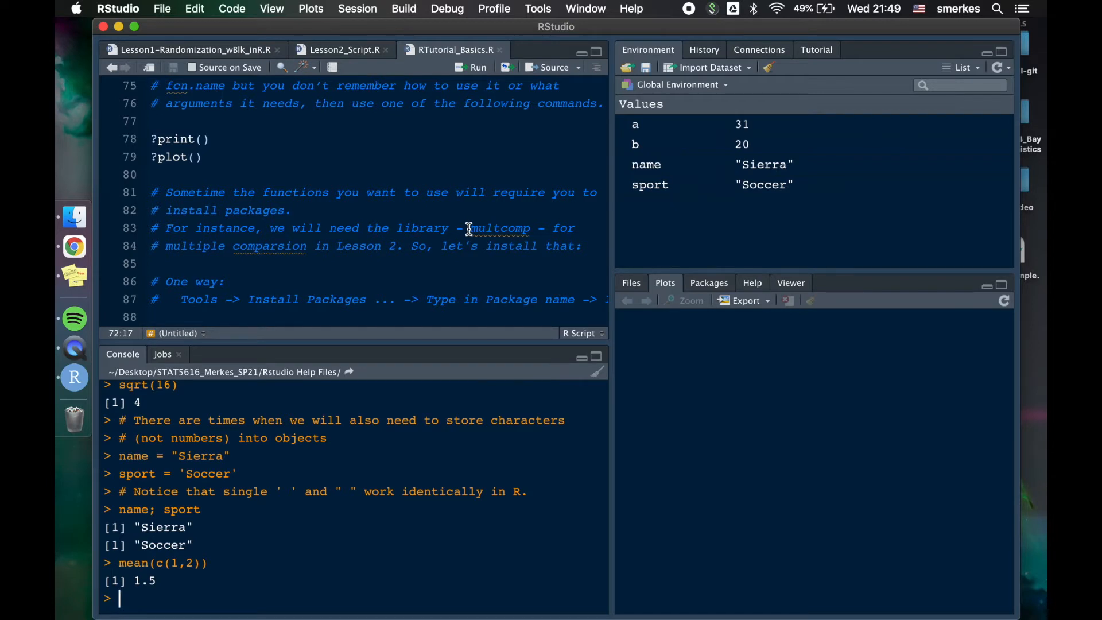
{"action": "double_click", "coordinate": [497, 228]}
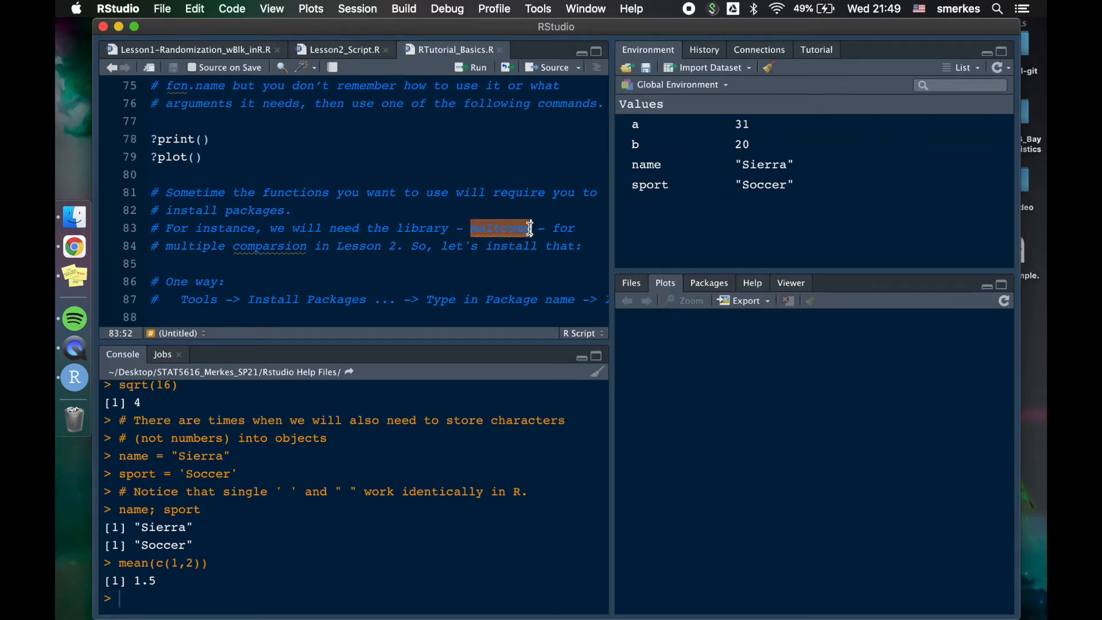
{"action": "mouse_move", "coordinate": [208, 247]}
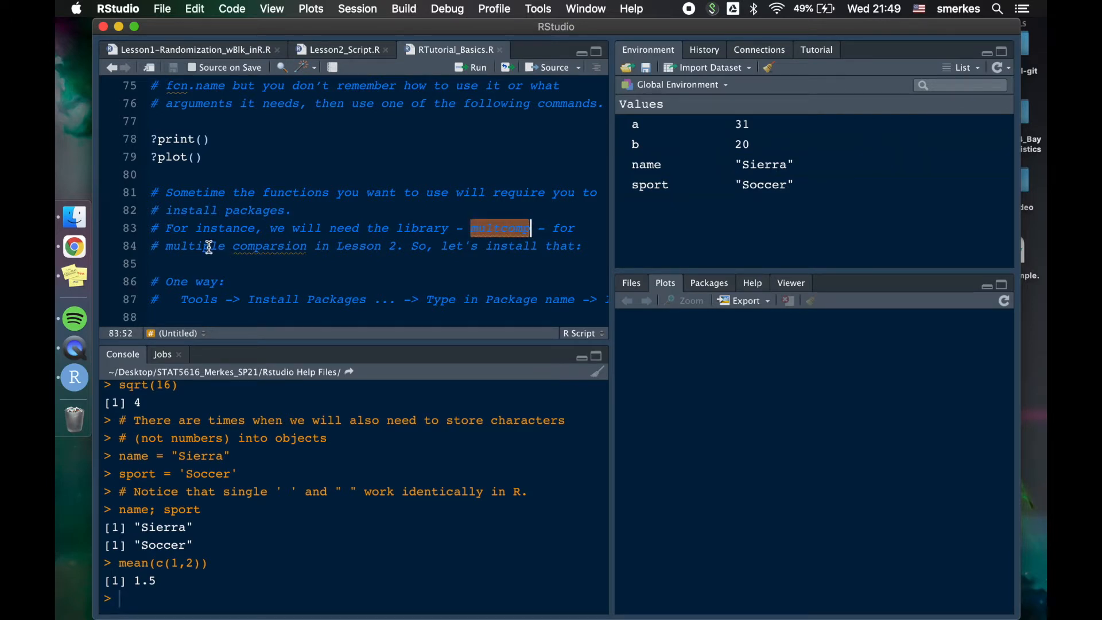
{"action": "scroll", "scroll_direction": "down", "scroll_amount": 3}
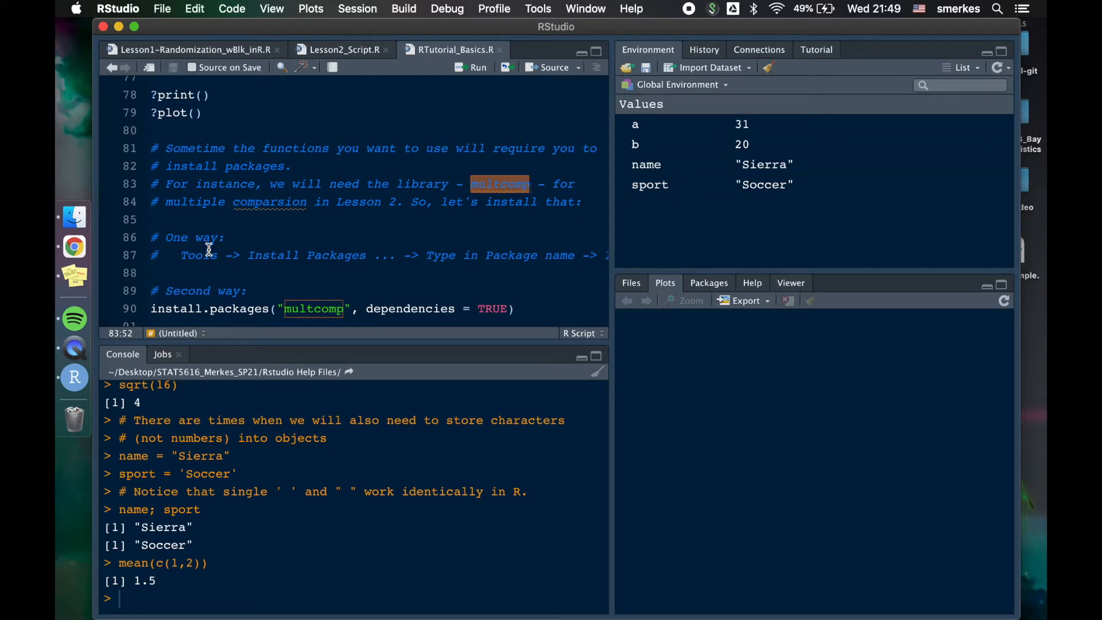
{"action": "scroll", "scroll_direction": "down", "scroll_amount": 3}
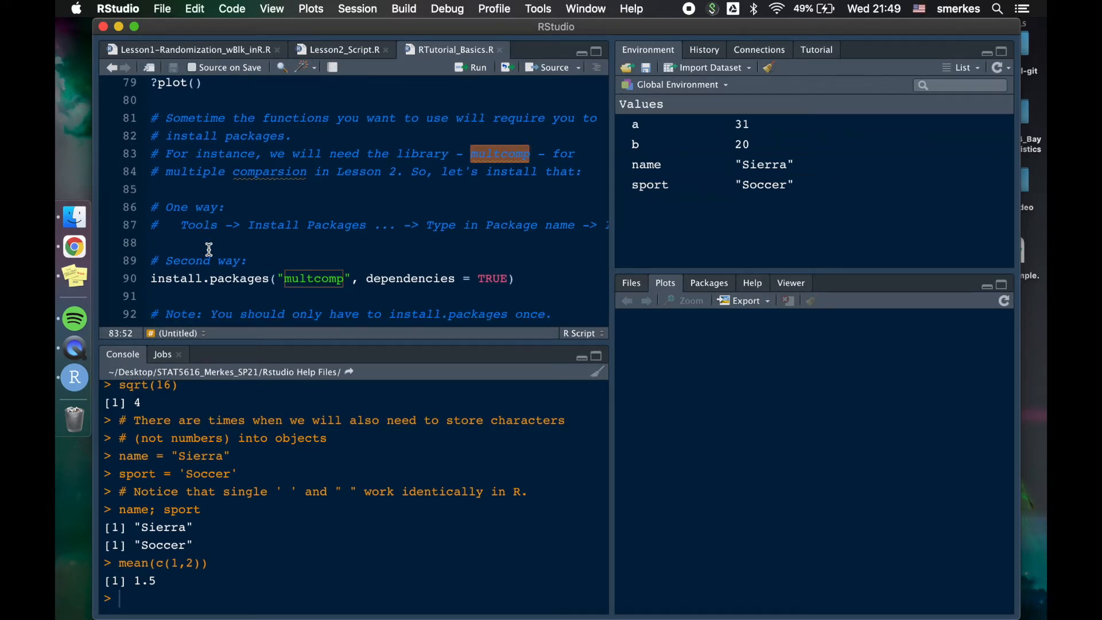
{"action": "mouse_move", "coordinate": [445, 134]}
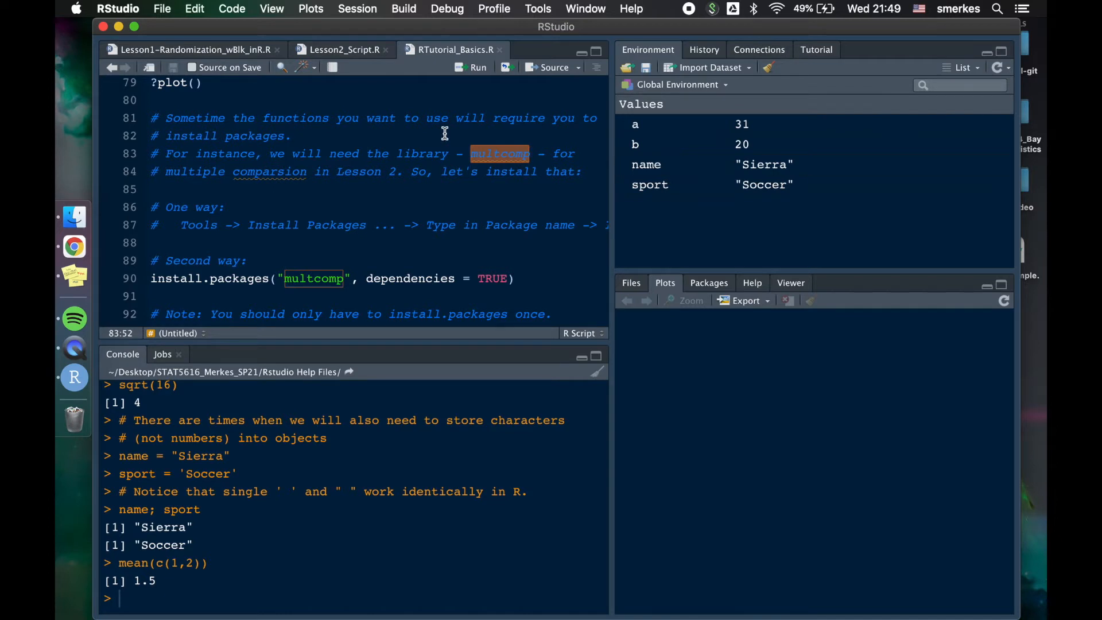
- Install the multcomp package and its dependencies from CRAN using the Install Packages dialog
{"action": "left_click", "coordinate": [538, 9]}
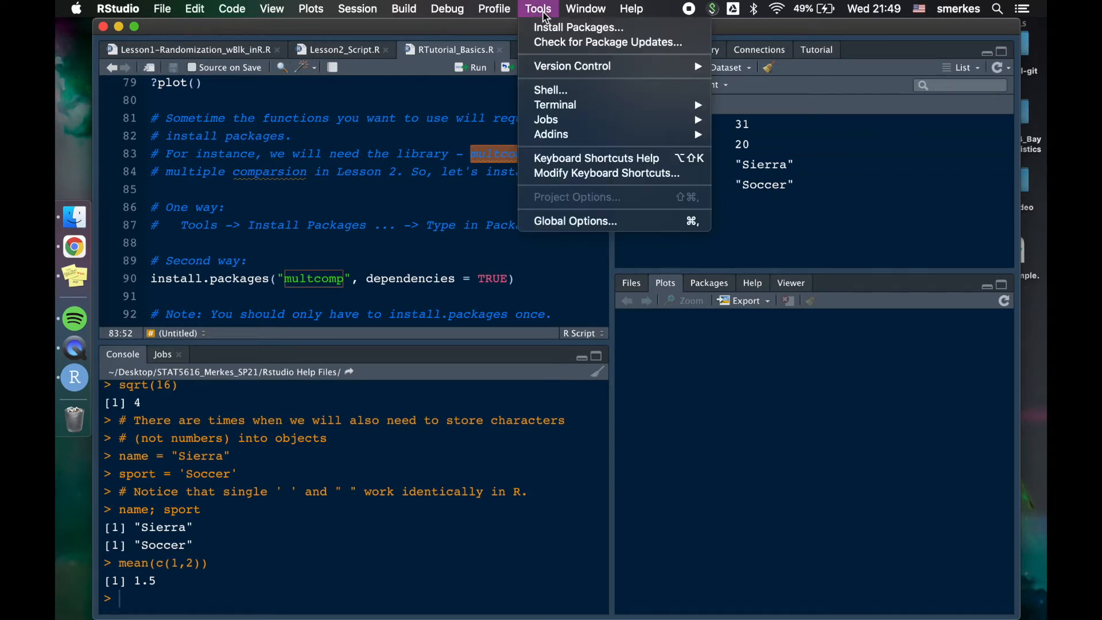
{"action": "left_click", "coordinate": [538, 8]}
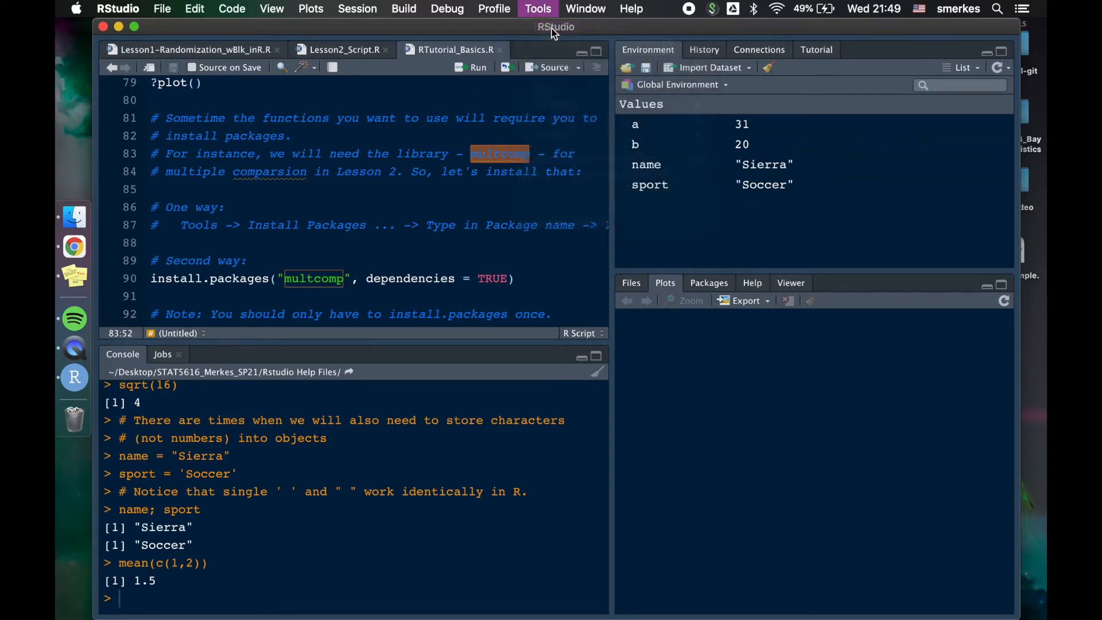
{"action": "left_click", "coordinate": [537, 8]}
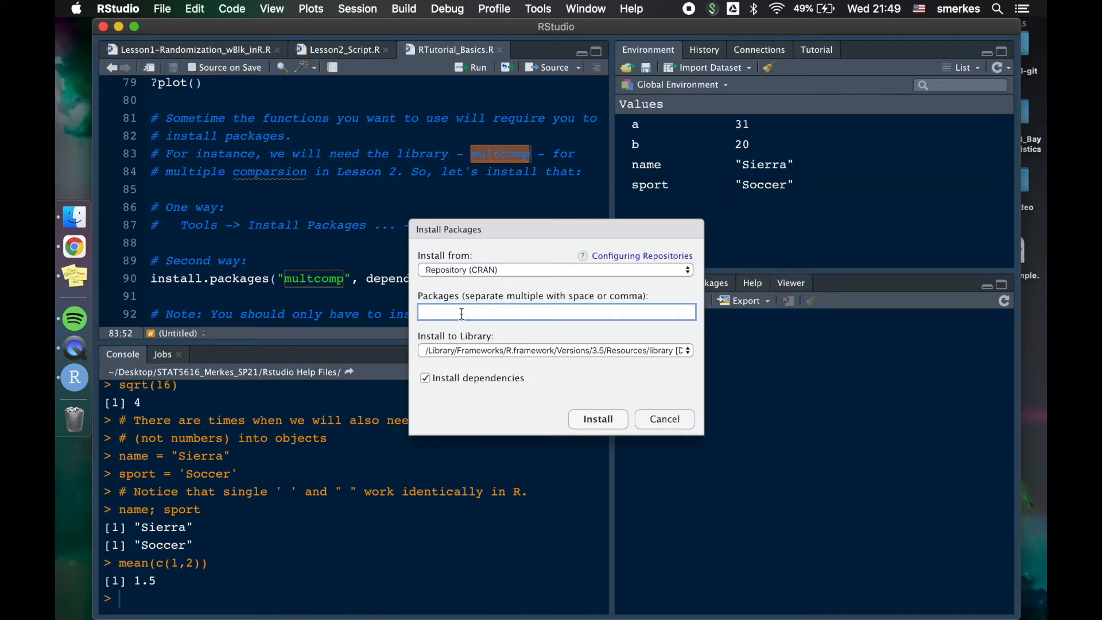
{"action": "type", "text": "mult"}
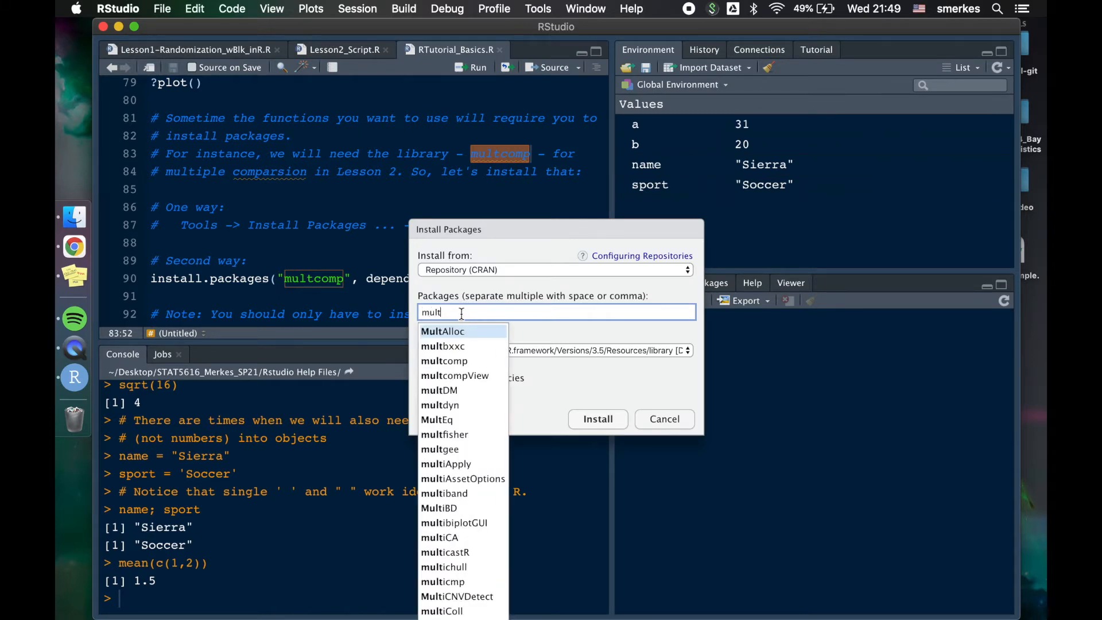
{"action": "type", "text": "comp"}
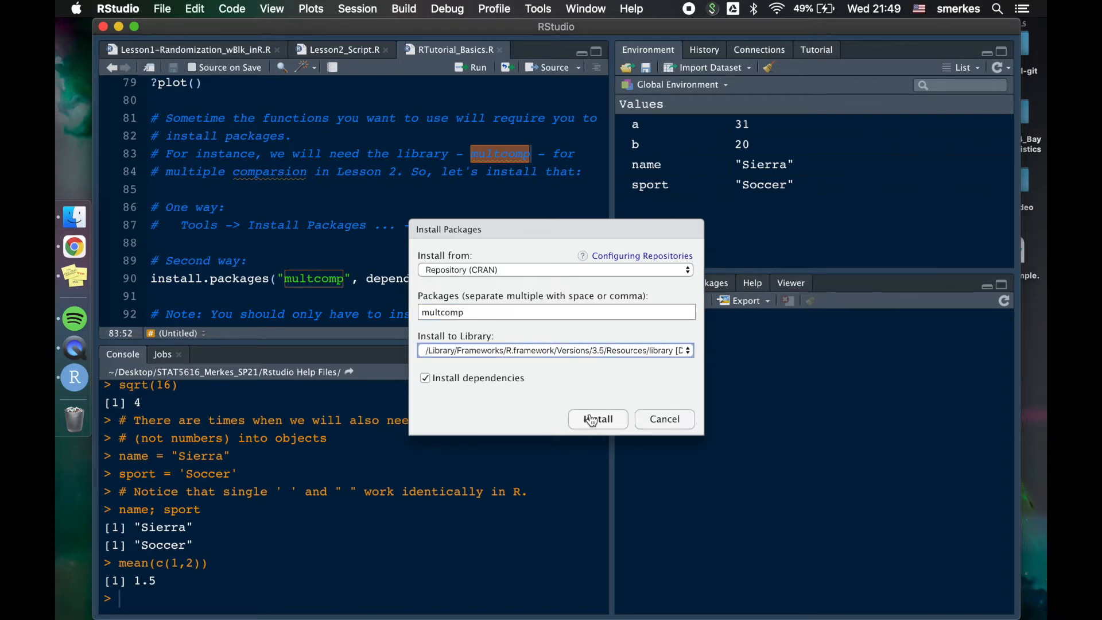
{"action": "left_click", "coordinate": [598, 419]}
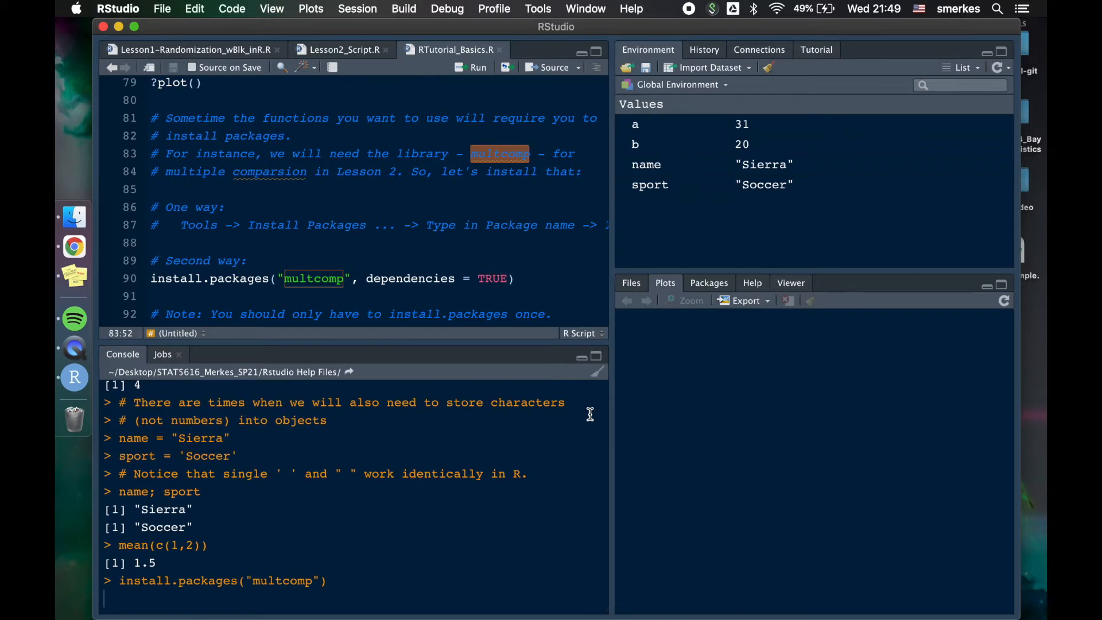
{"action": "mouse_move", "coordinate": [387, 431]}
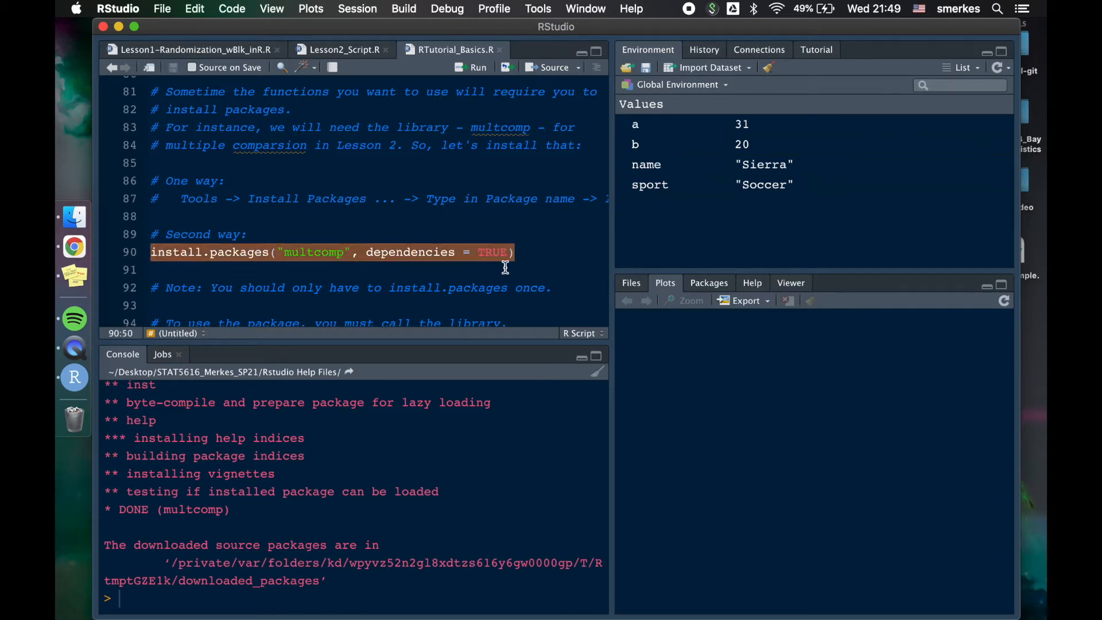
- Correct the misspelled 'multicomp' to 'multcomp' in install.packages() on line 90
{"action": "left_click", "coordinate": [476, 67]}
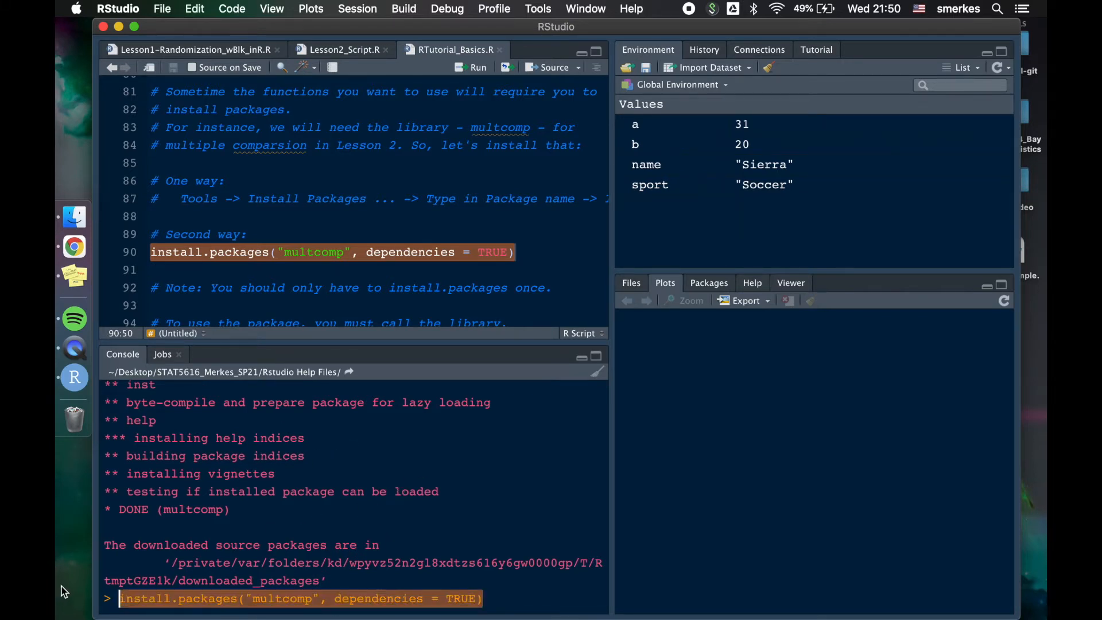
{"action": "left_click", "coordinate": [160, 181]}
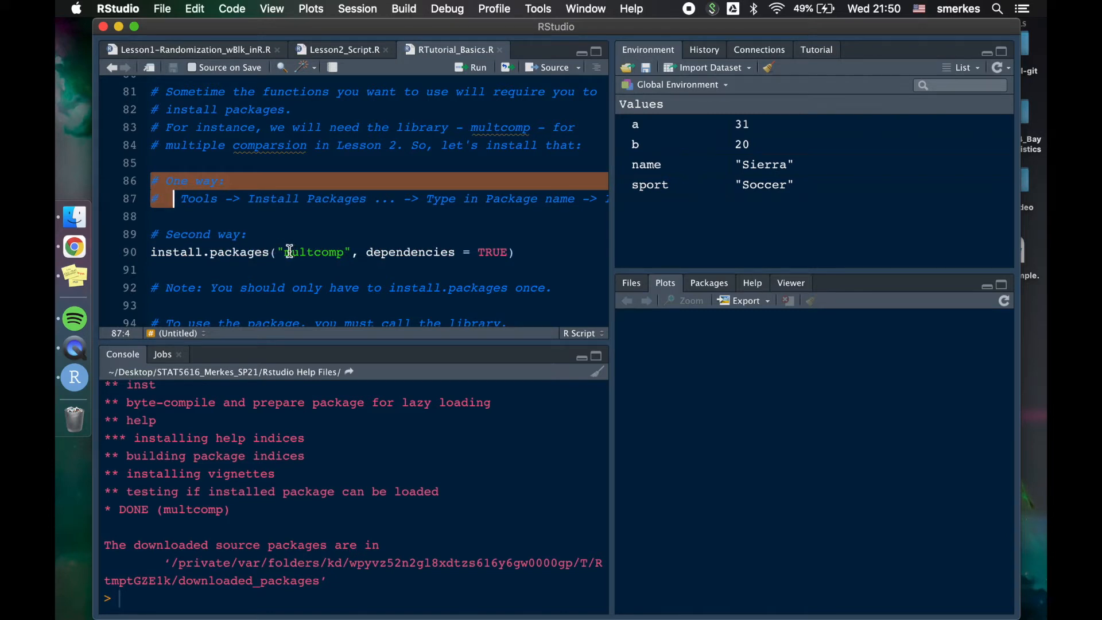
{"action": "left_click", "coordinate": [319, 252]}
{"action": "type", "text": "i"}
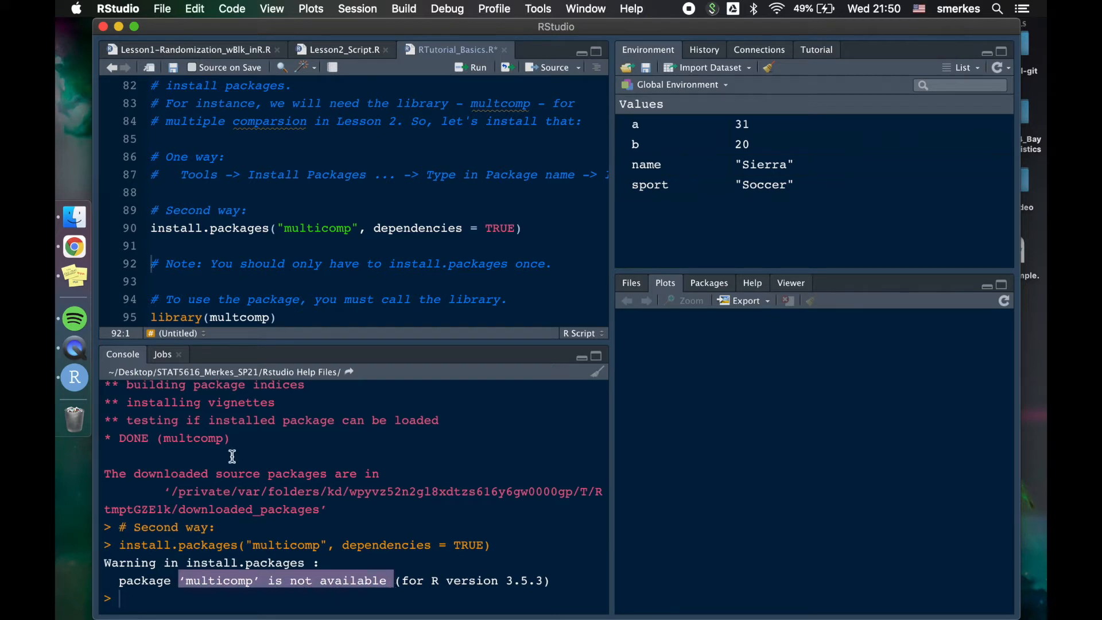
{"action": "left_click", "coordinate": [323, 228]}
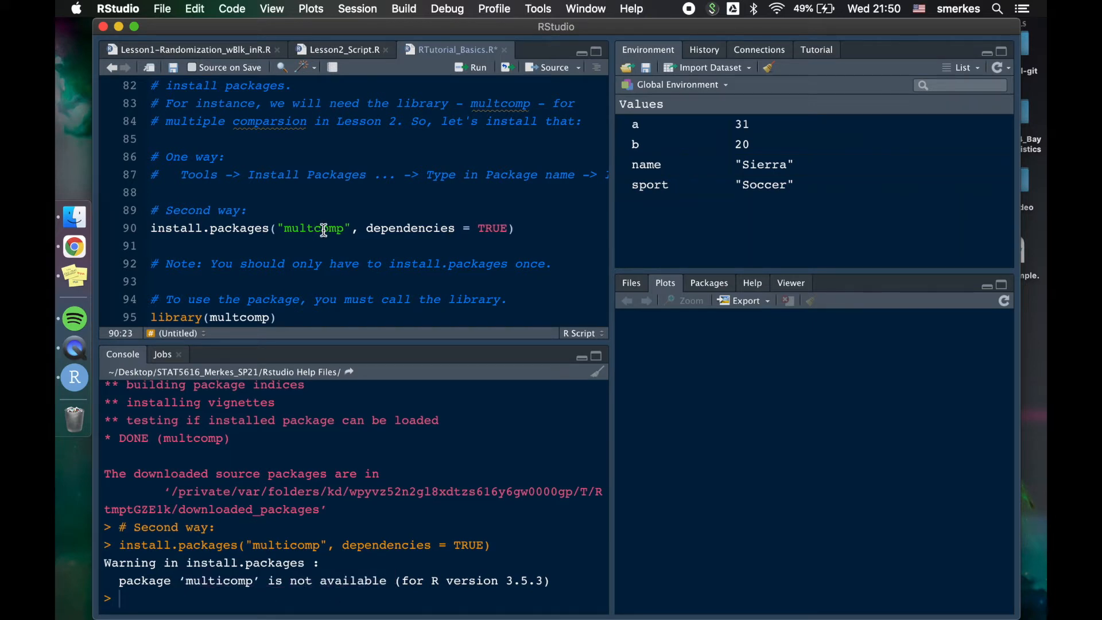
{"action": "mouse_move", "coordinate": [251, 156]}
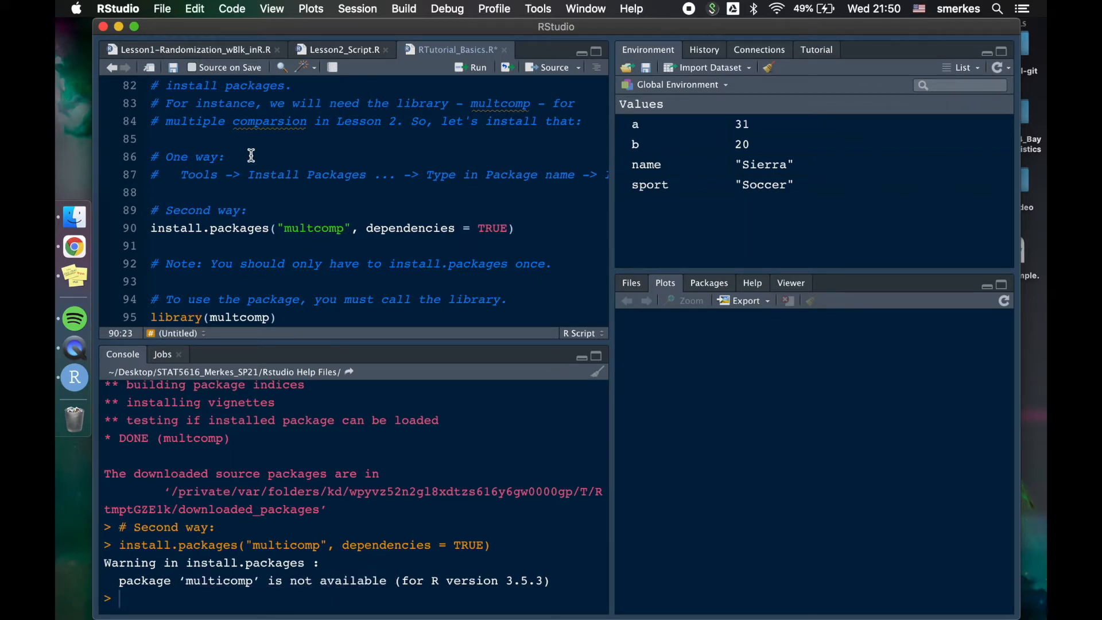
{"action": "mouse_move", "coordinate": [276, 175]}
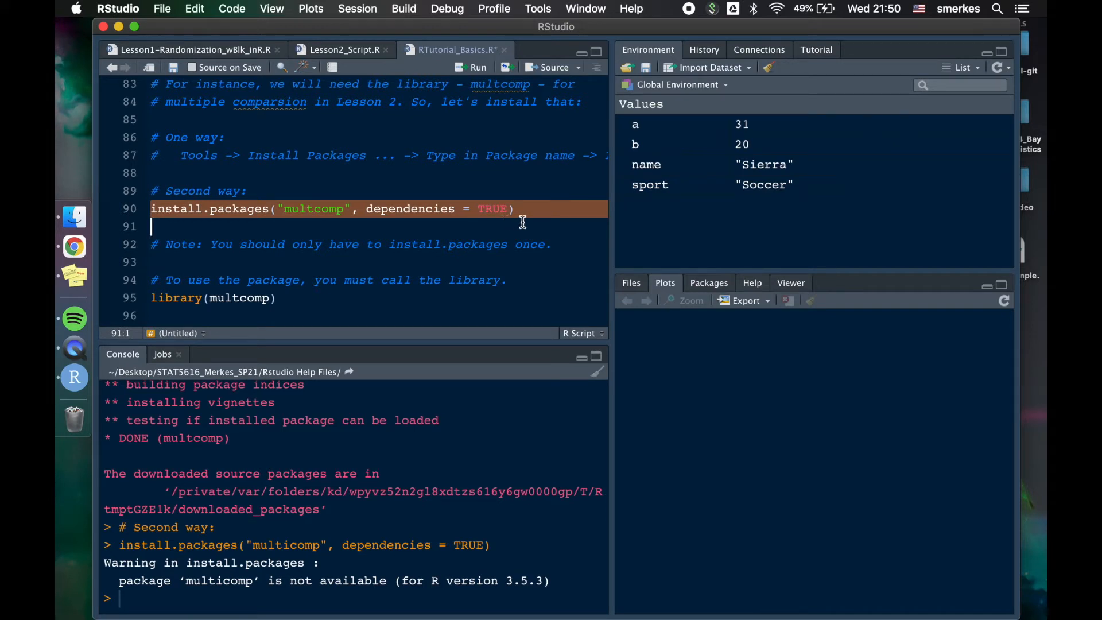
{"action": "mouse_move", "coordinate": [524, 210]}
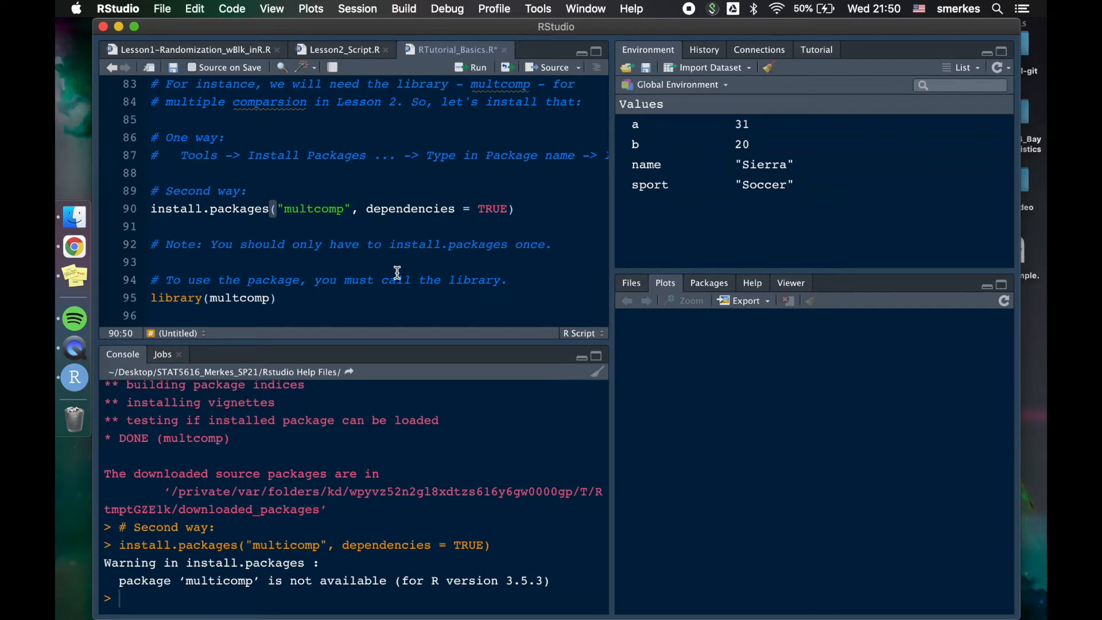
{"action": "mouse_move", "coordinate": [323, 197]}
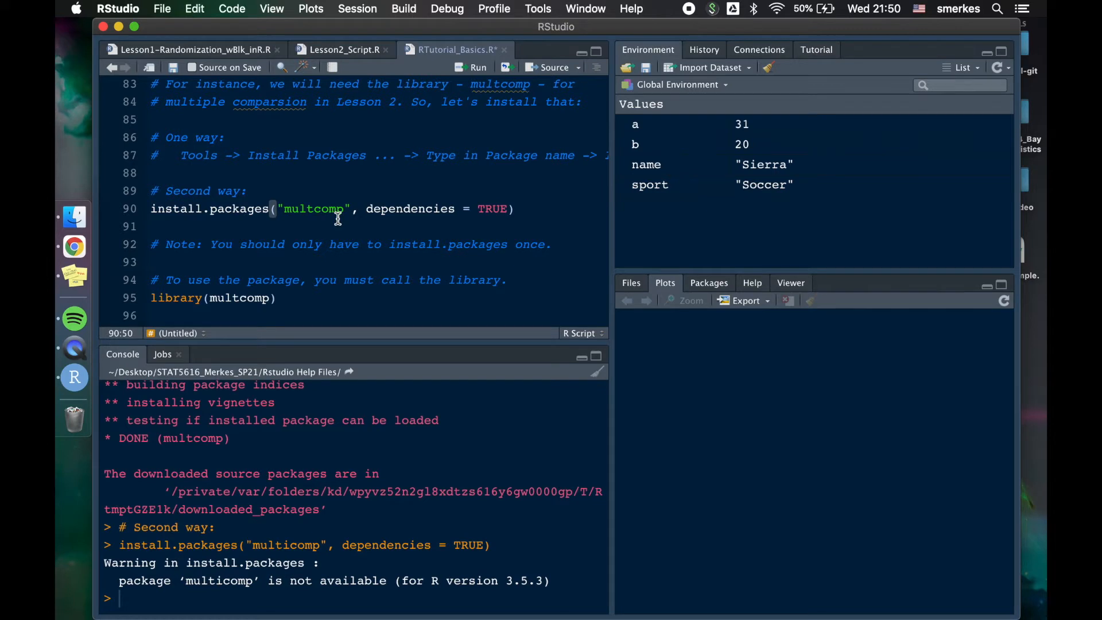
- Run library(multcomp) on line 95, attaching mvtnorm, survival, TH.data and MASS
{"action": "scroll", "scroll_direction": "down", "scroll_amount": 3}
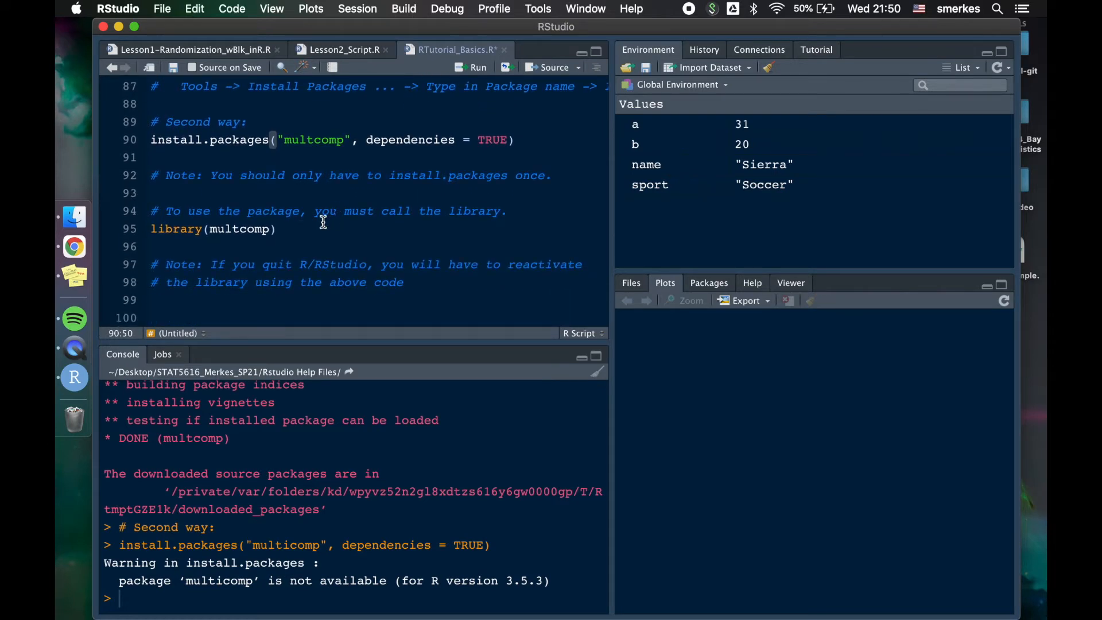
{"action": "left_click", "coordinate": [279, 228]}
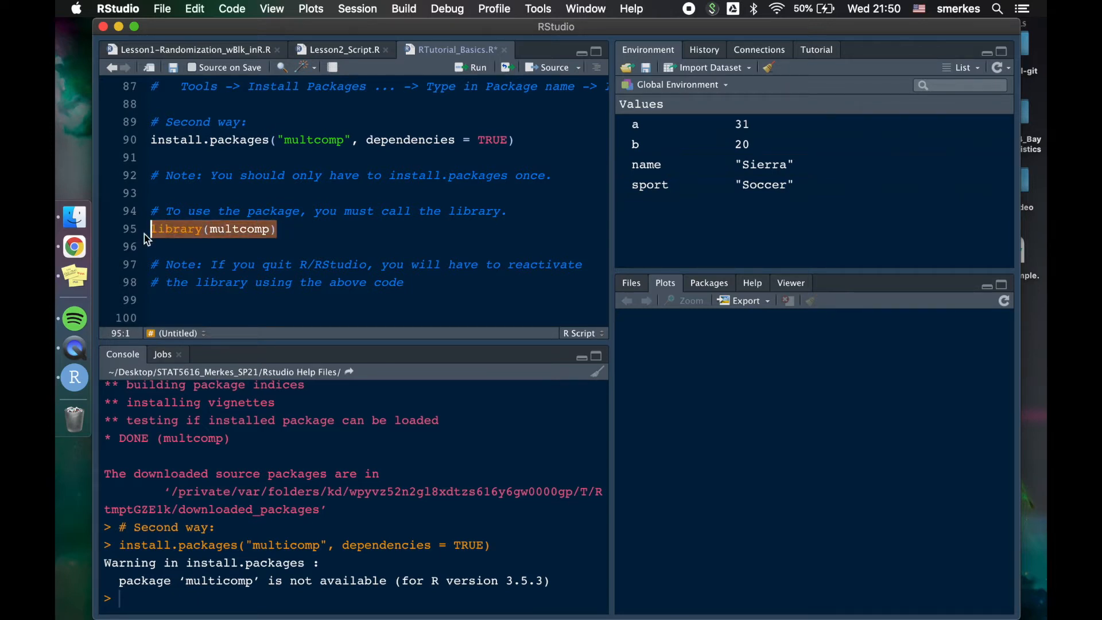
{"action": "mouse_move", "coordinate": [527, 255]}
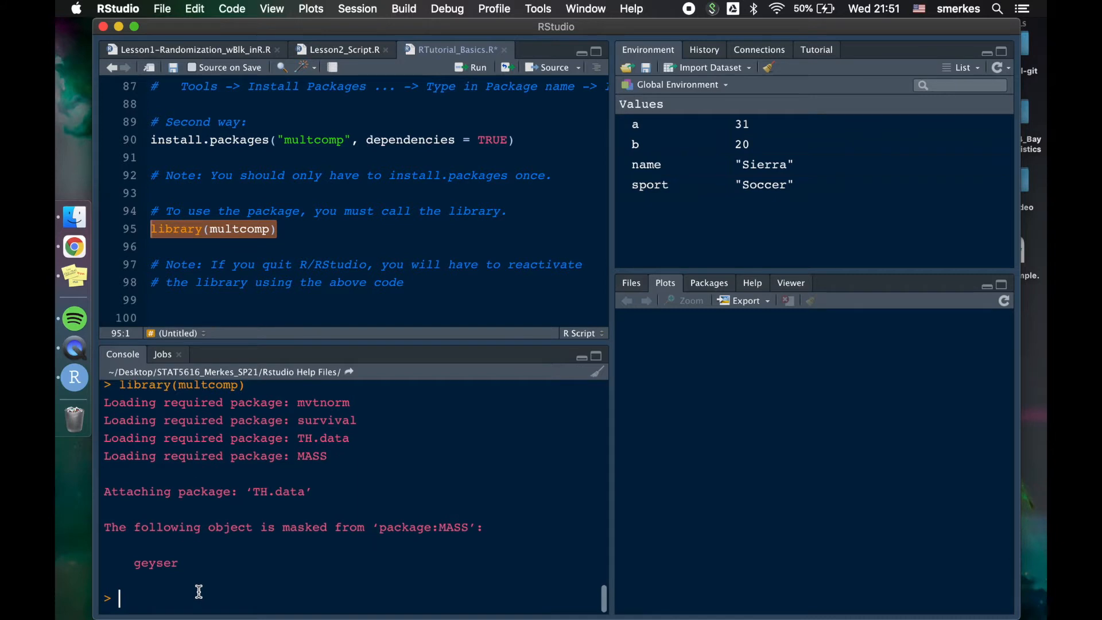
{"action": "mouse_move", "coordinate": [239, 391]}
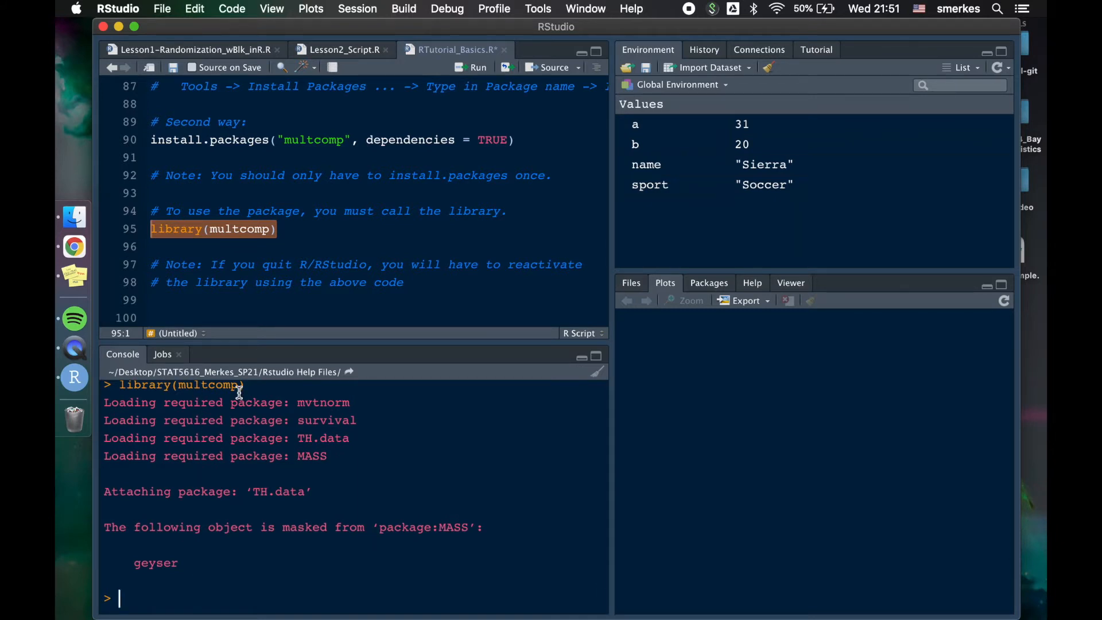
{"action": "mouse_move", "coordinate": [338, 240]}
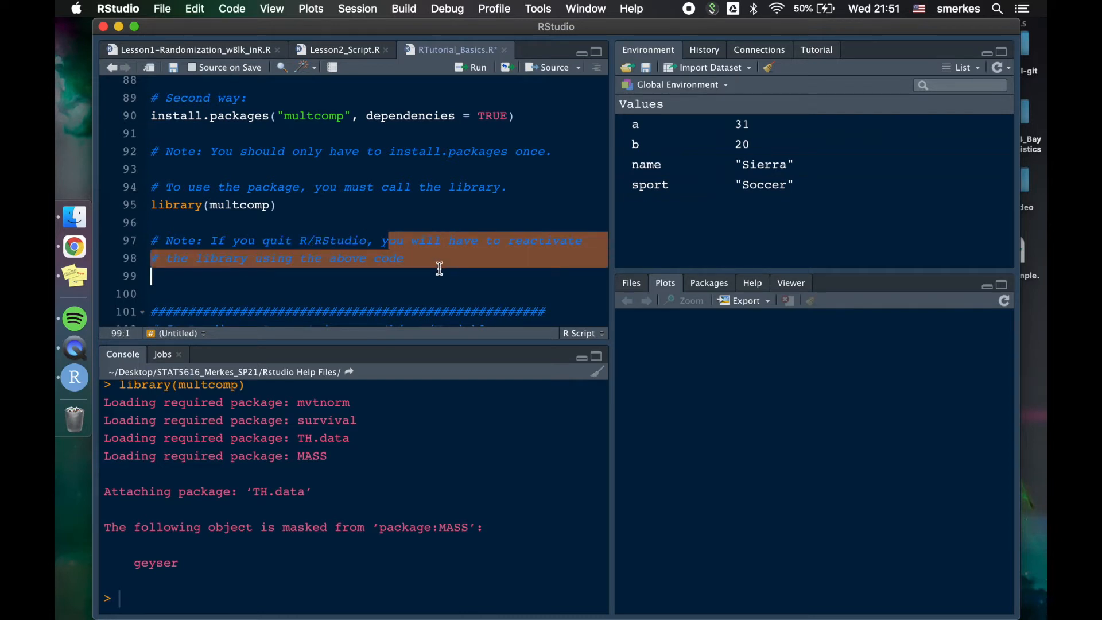
{"action": "left_click", "coordinate": [280, 205]}
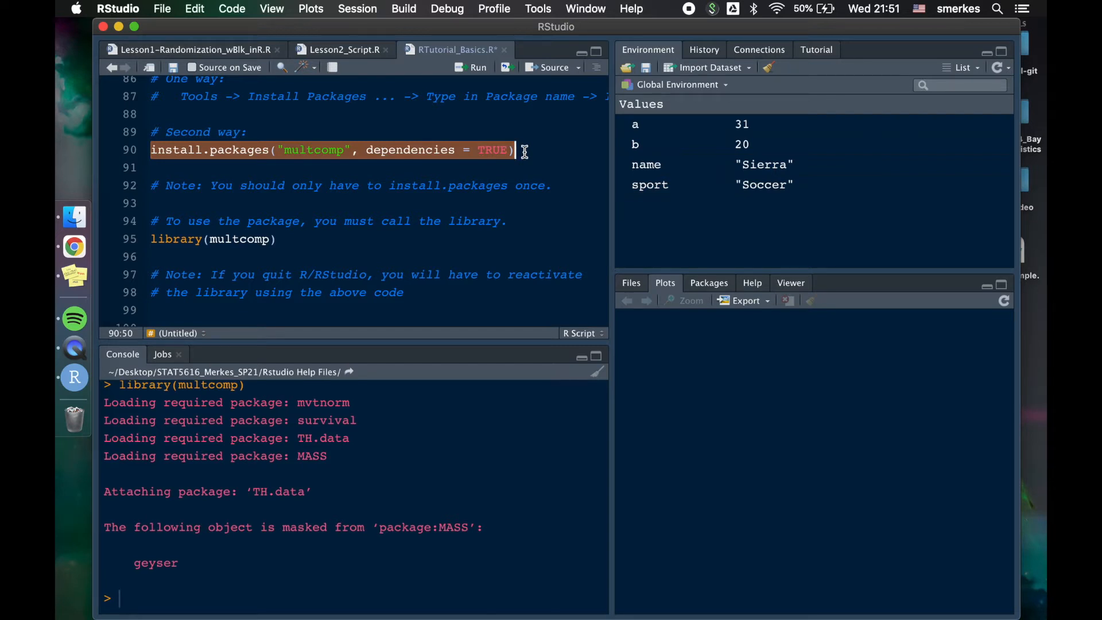
{"action": "scroll", "scroll_direction": "up", "scroll_amount": 3}
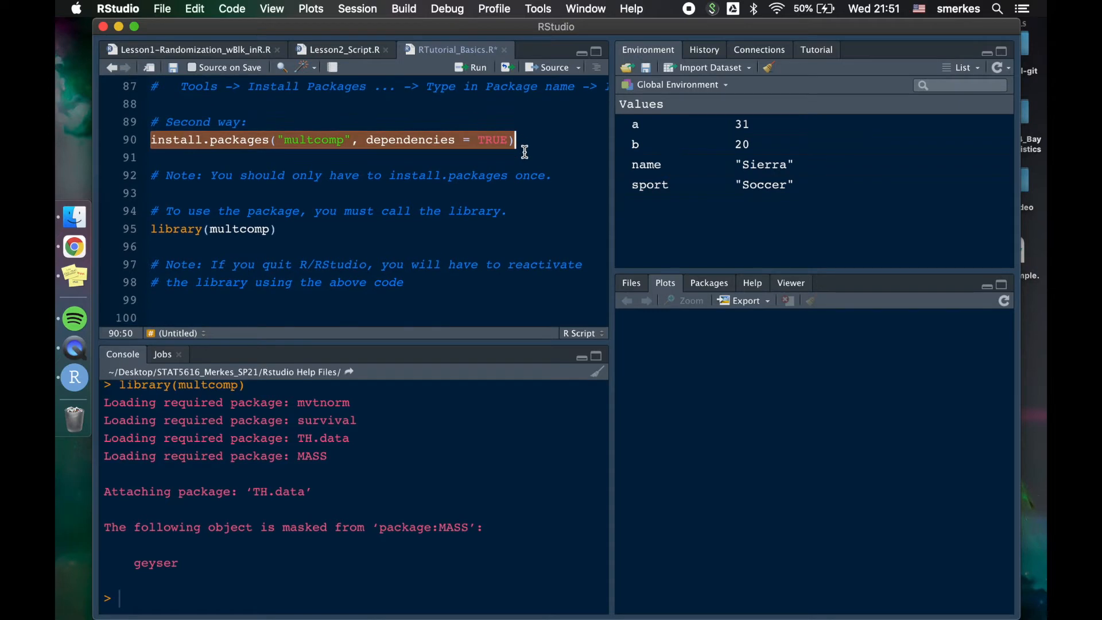
{"action": "scroll", "scroll_direction": "down", "scroll_amount": 3}
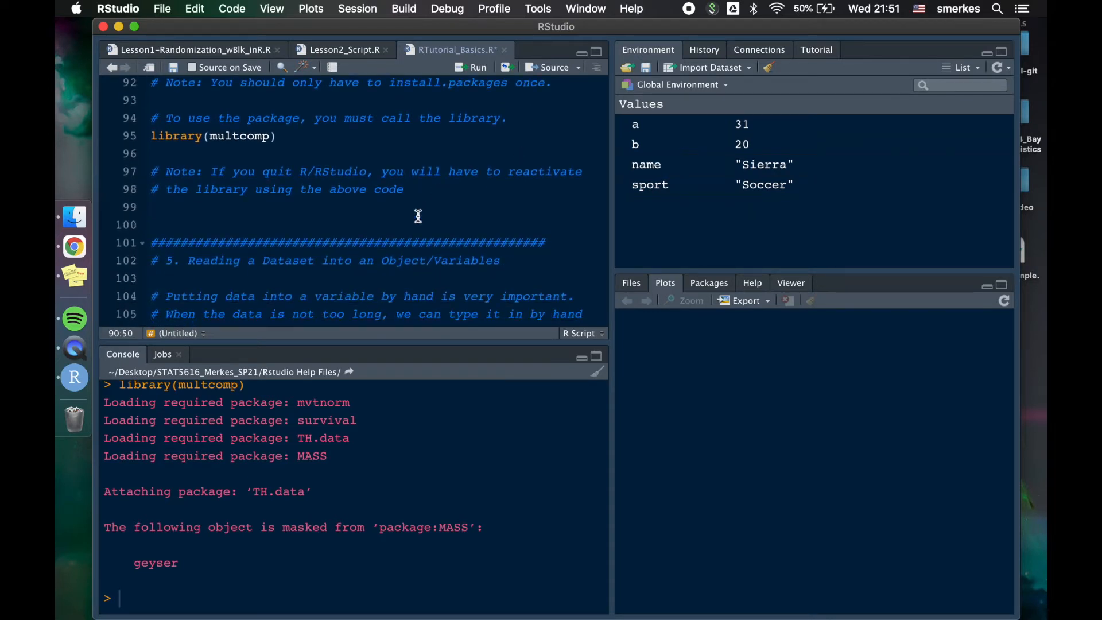
{"action": "mouse_move", "coordinate": [247, 126]}
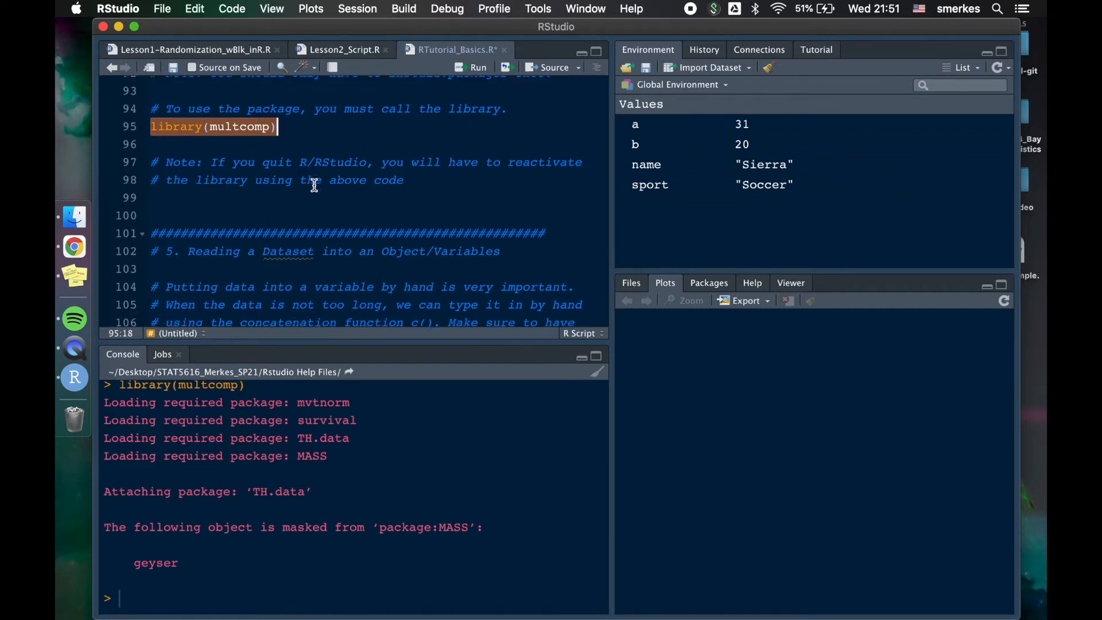
- Create and print the 15-score varName vector, then move 75 onto line 109
{"action": "scroll", "scroll_direction": "down", "scroll_amount": 3}
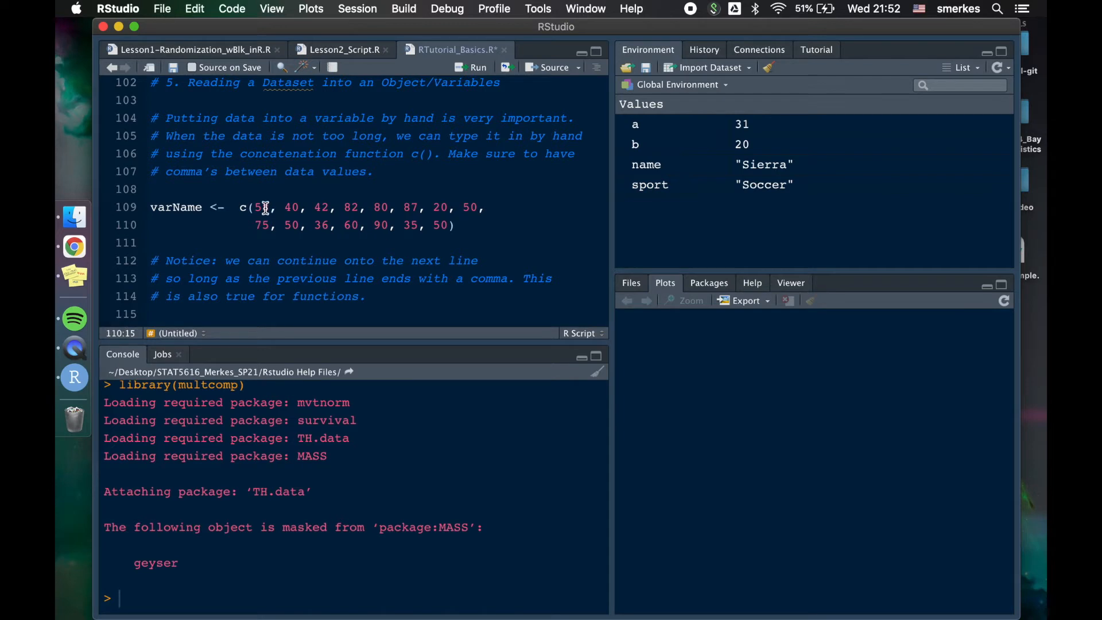
{"action": "double_click", "coordinate": [175, 207]}
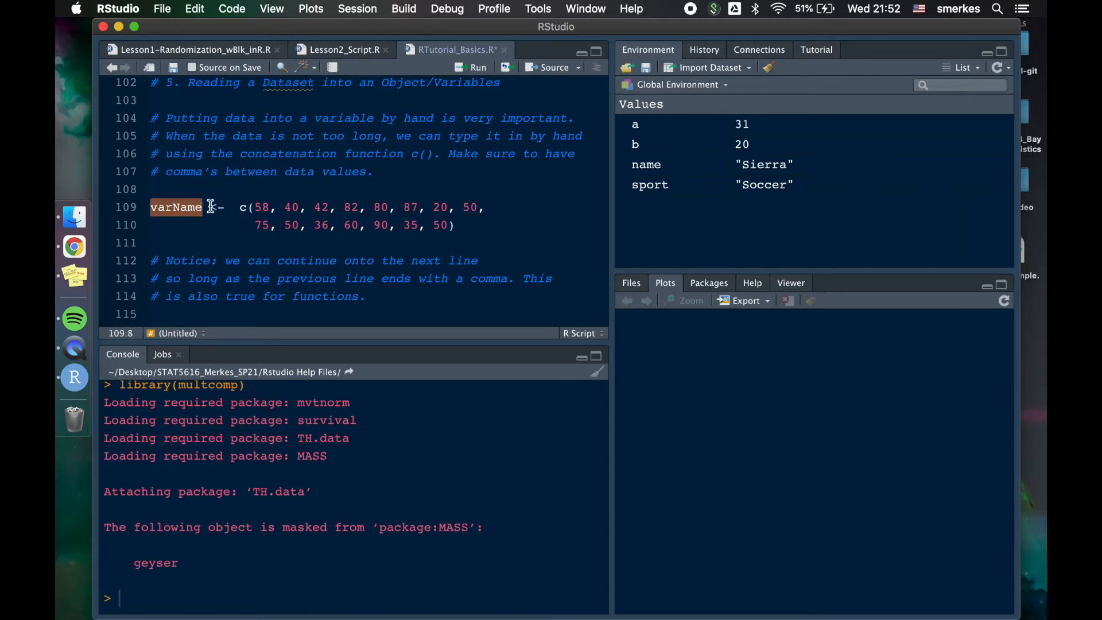
{"action": "left_click", "coordinate": [225, 206]}
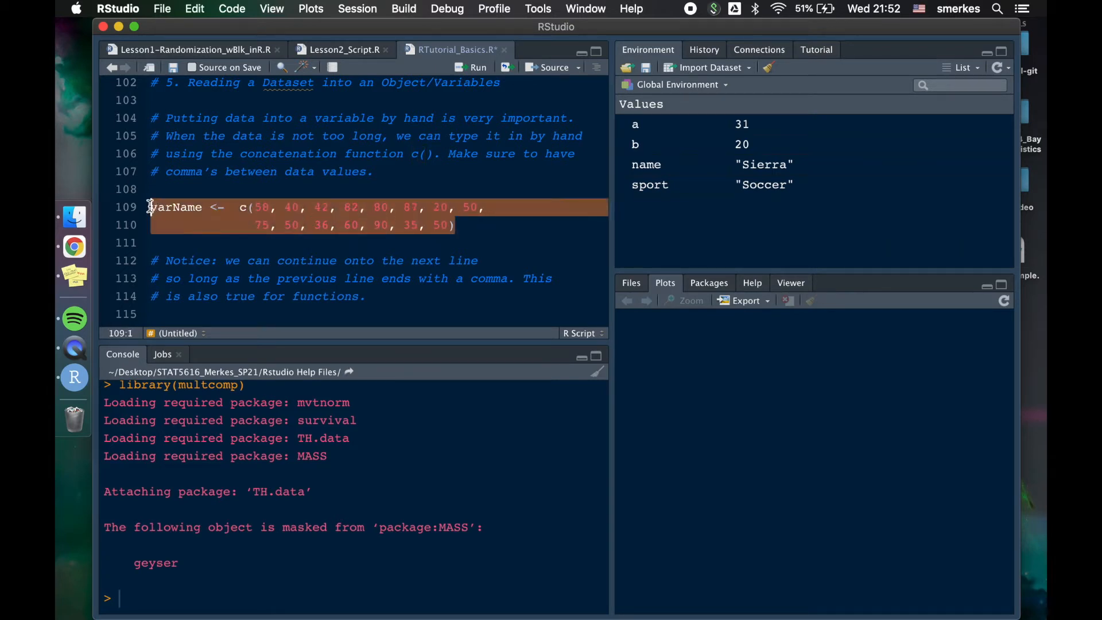
{"action": "left_click", "coordinate": [477, 66]}
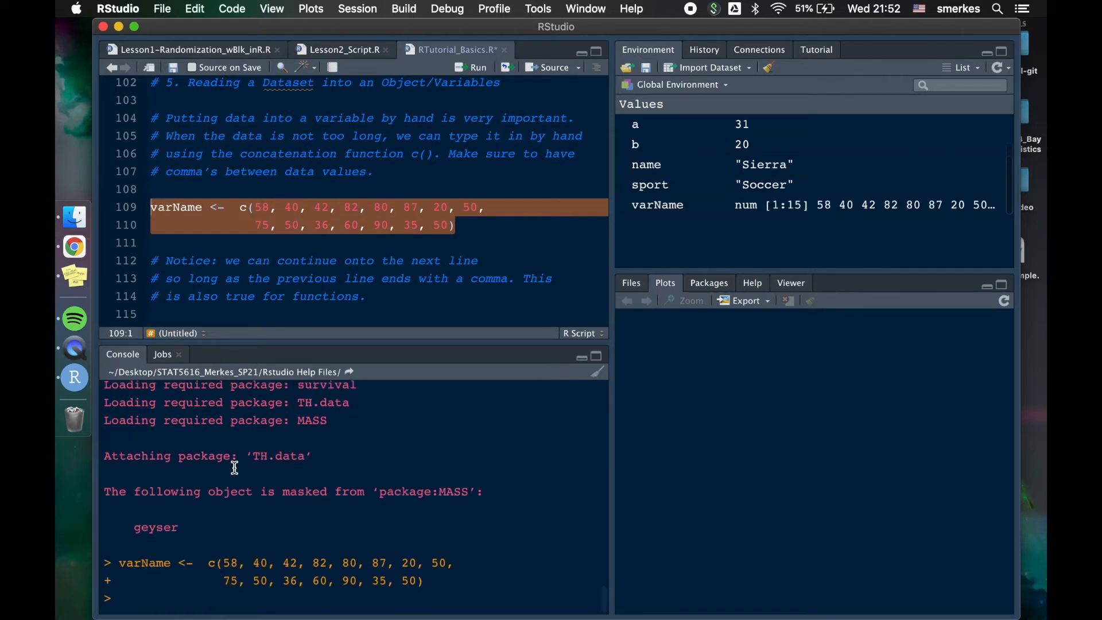
{"action": "type", "text": "va"}
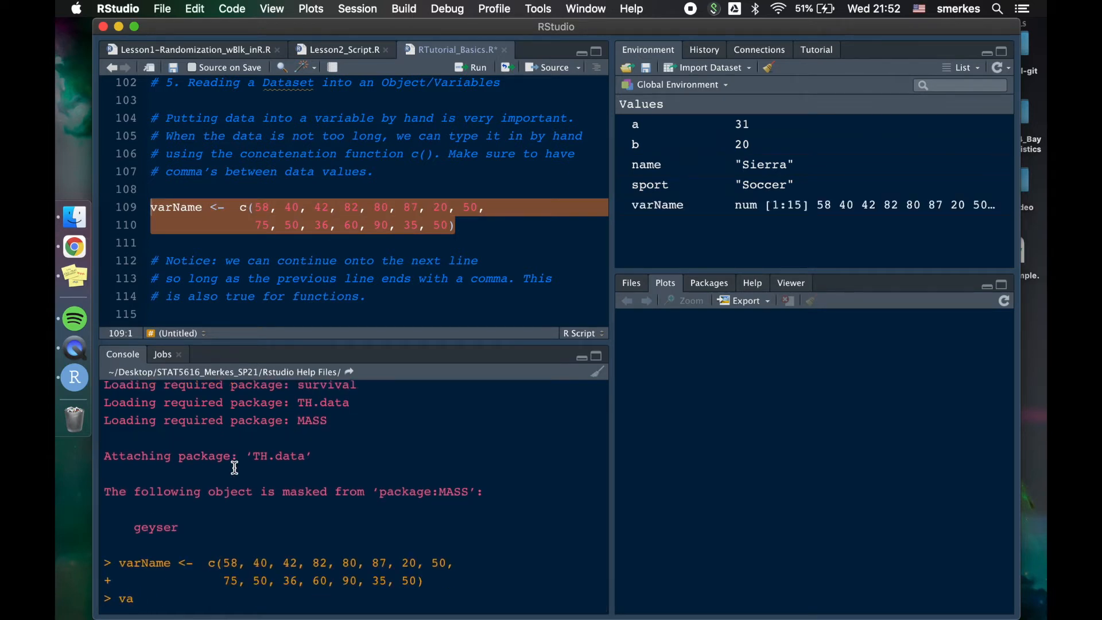
{"action": "key", "text": "Return"}
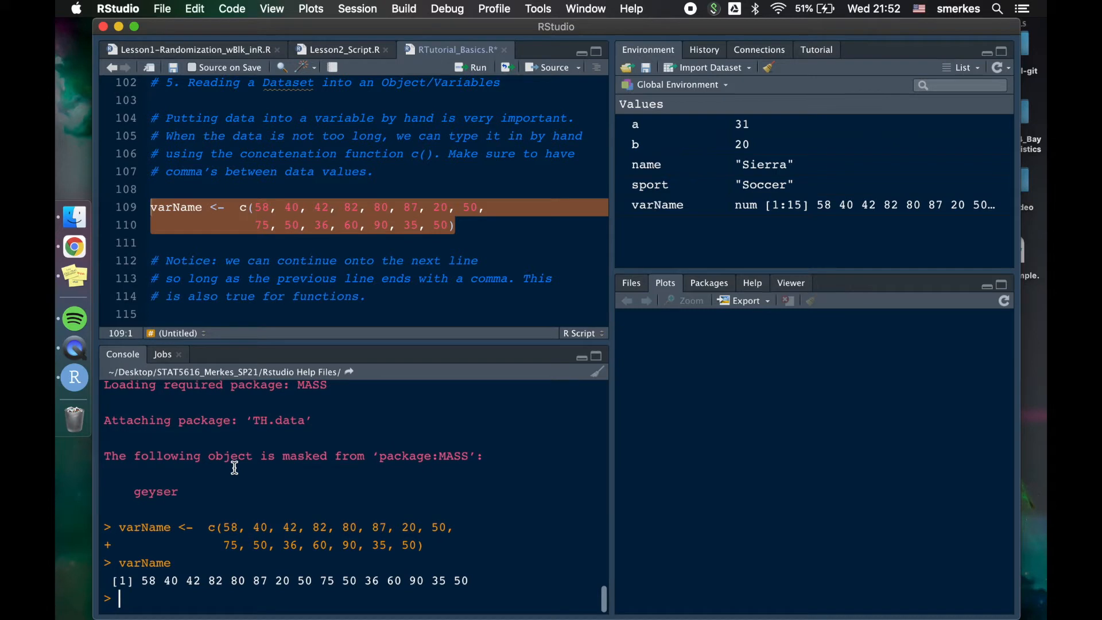
{"action": "mouse_move", "coordinate": [460, 580]}
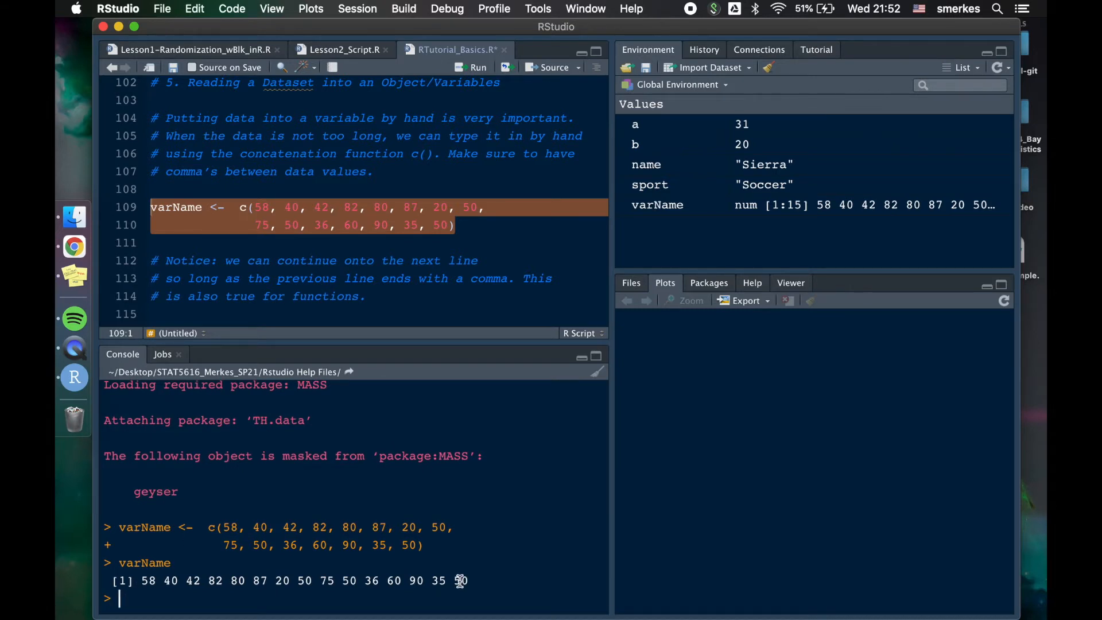
{"action": "left_click", "coordinate": [487, 206]}
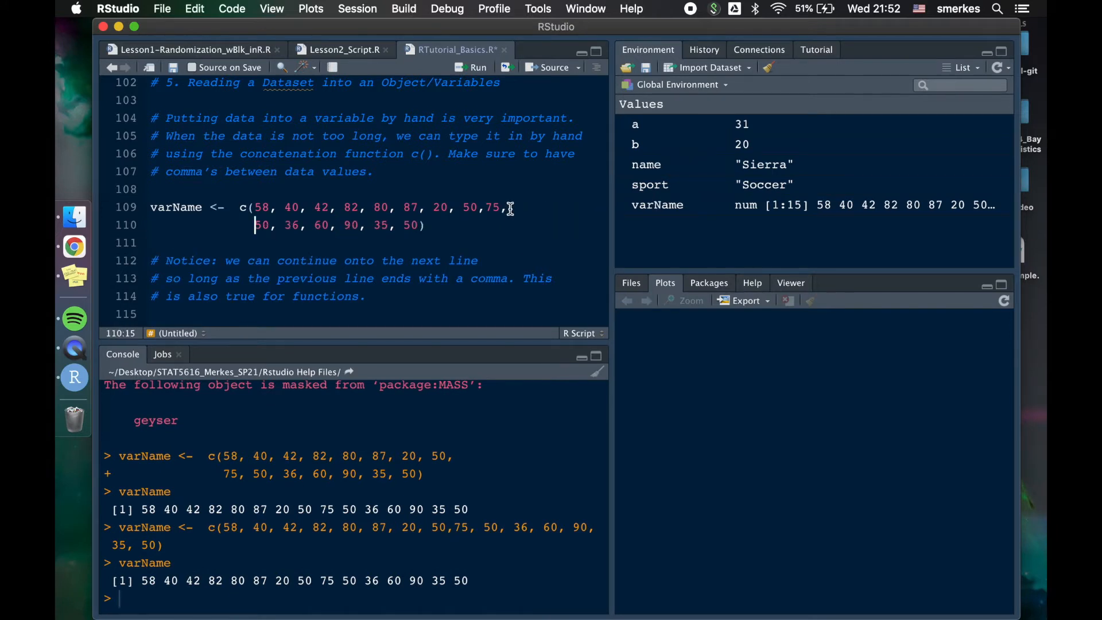
{"action": "mouse_move", "coordinate": [451, 268]}
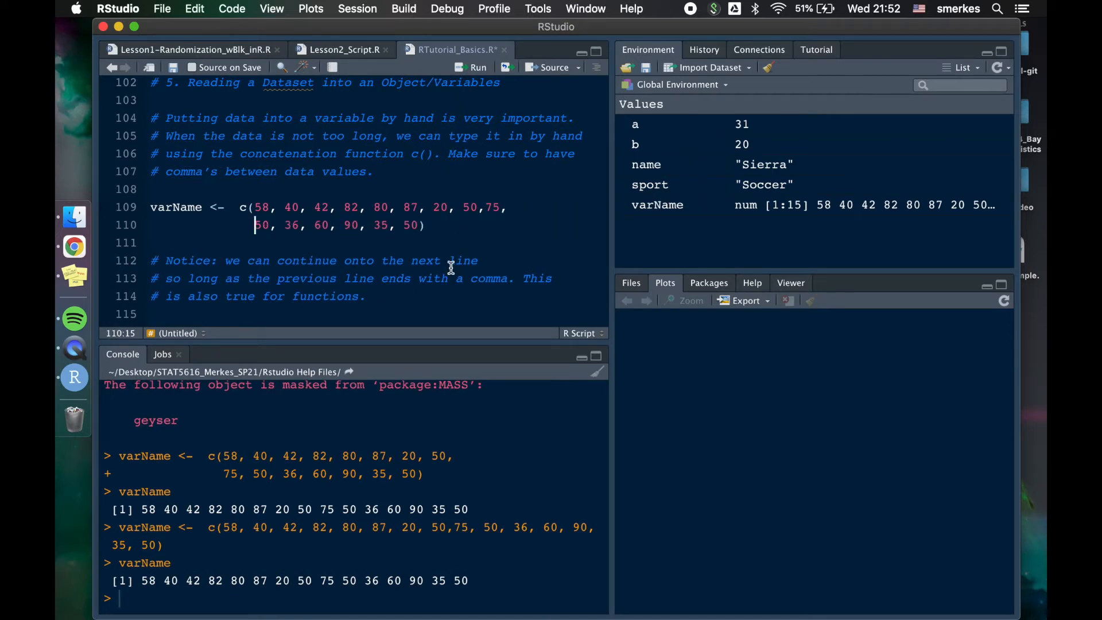
- Scroll down to line 121 and evaluate mean(varName), which gives 57
{"action": "scroll", "scroll_direction": "down", "scroll_amount": 3}
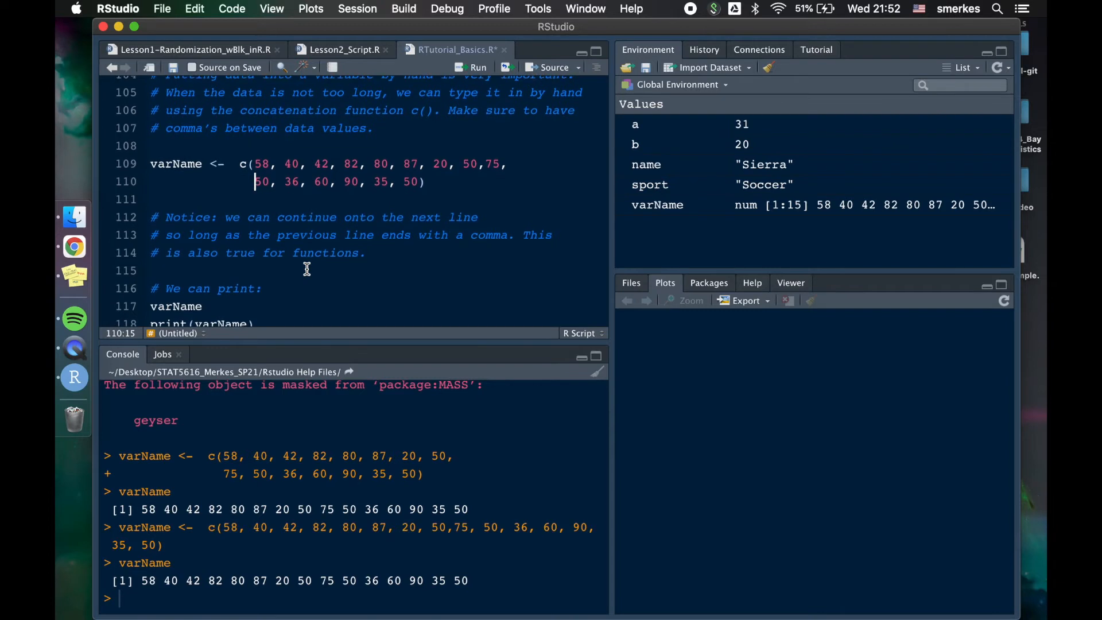
{"action": "scroll", "scroll_direction": "down", "scroll_amount": 3}
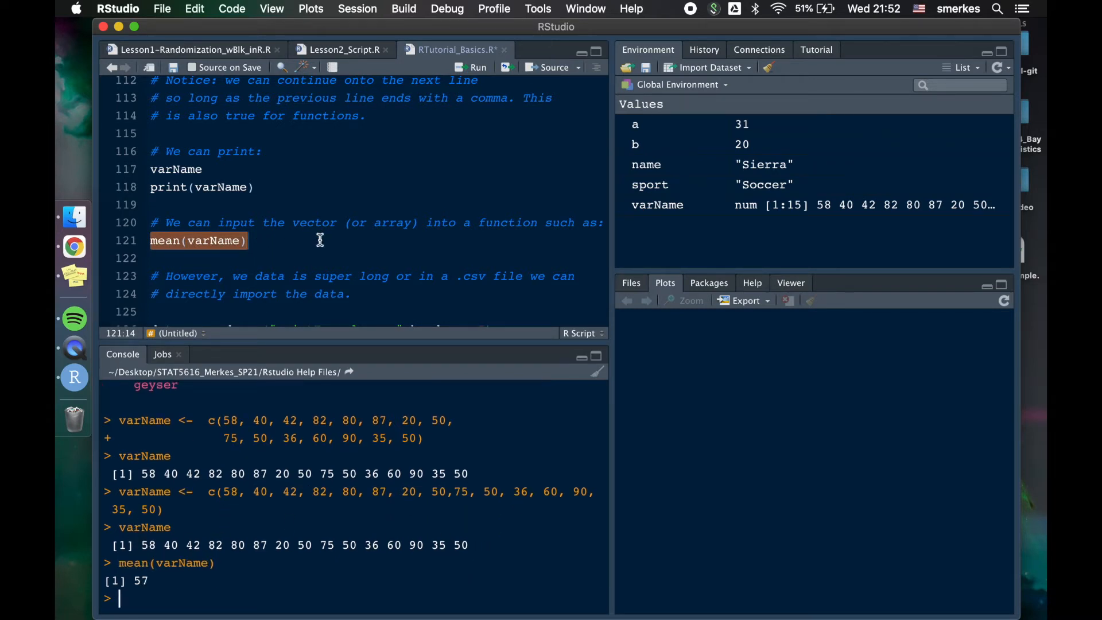
{"action": "scroll", "scroll_direction": "down", "scroll_amount": 3}
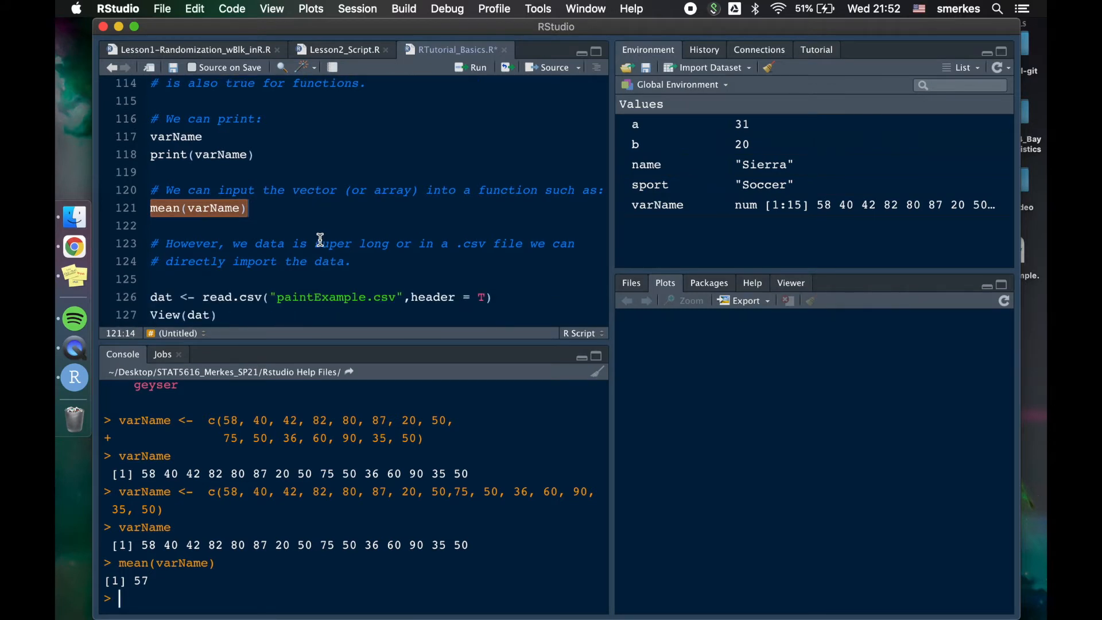
{"action": "scroll", "scroll_direction": "down", "scroll_amount": 3}
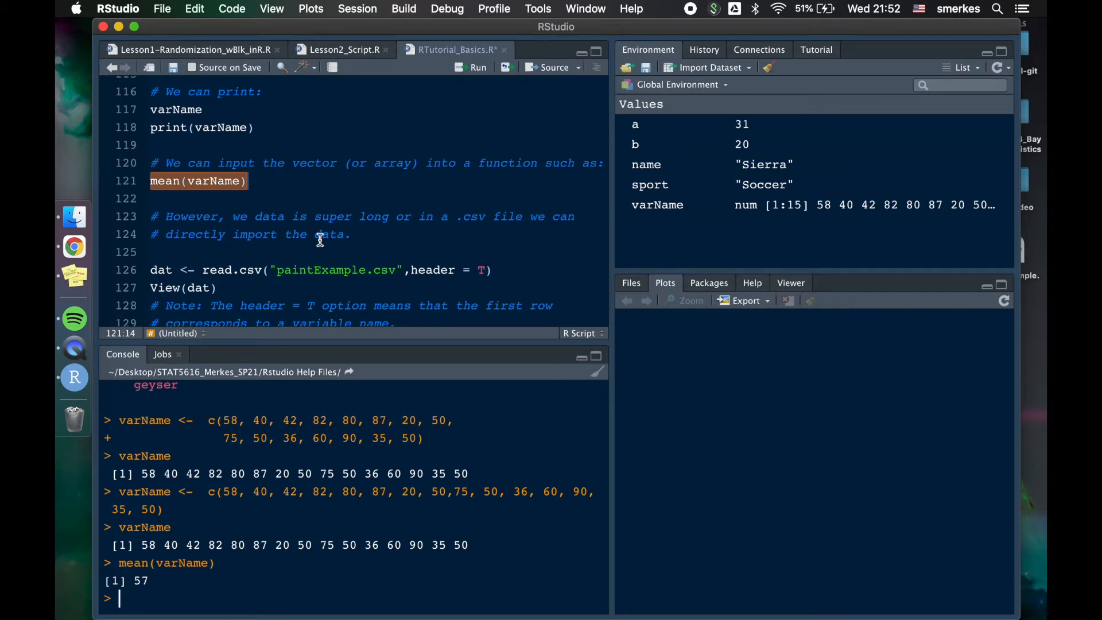
{"action": "mouse_move", "coordinate": [315, 255]}
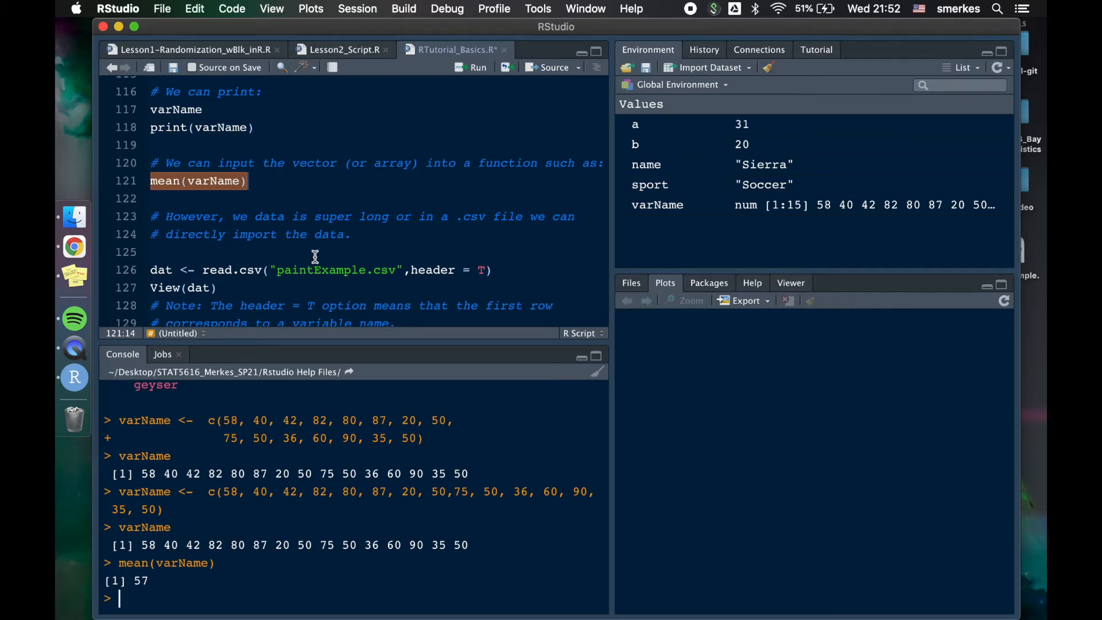
{"action": "mouse_move", "coordinate": [255, 256]}
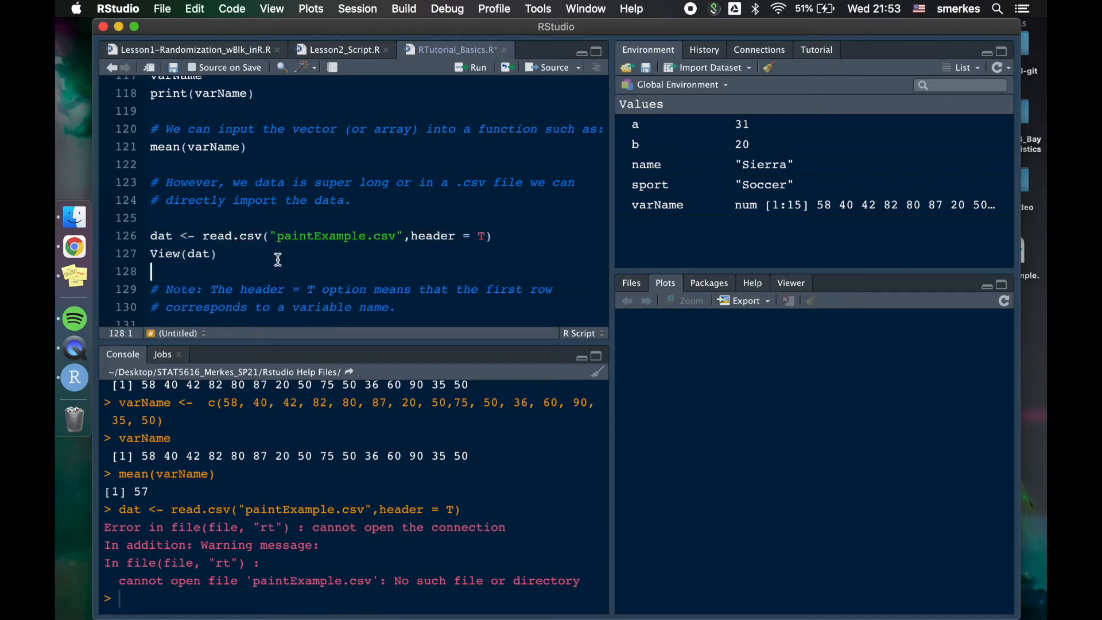
- Add getwd() to the script to show the current working directory
{"action": "type", "text": "ge"}
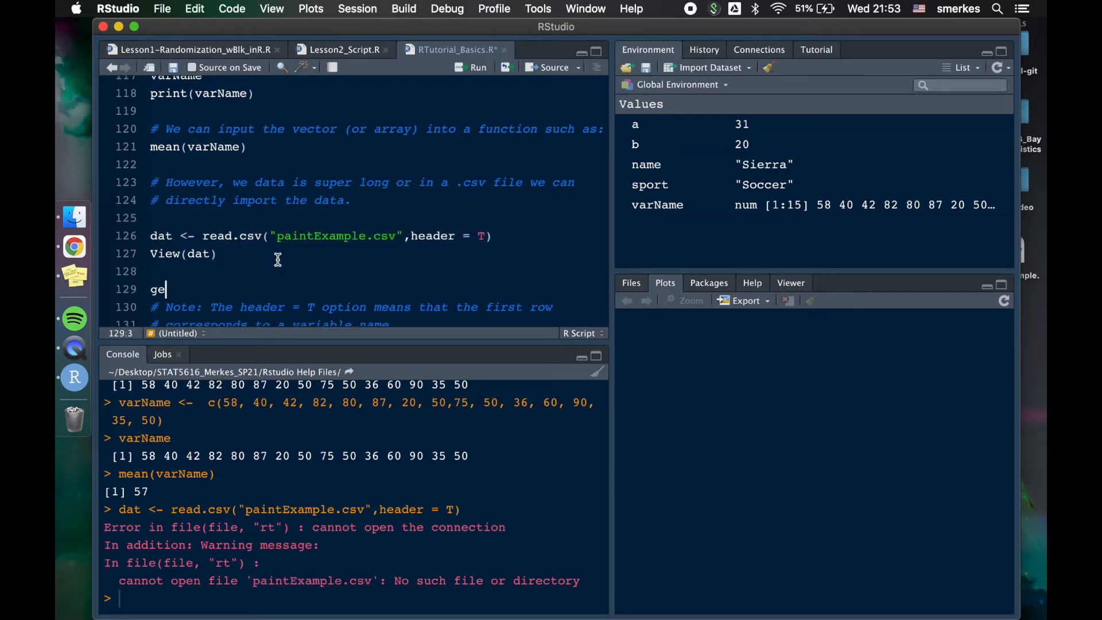
{"action": "type", "text": "twd()"}
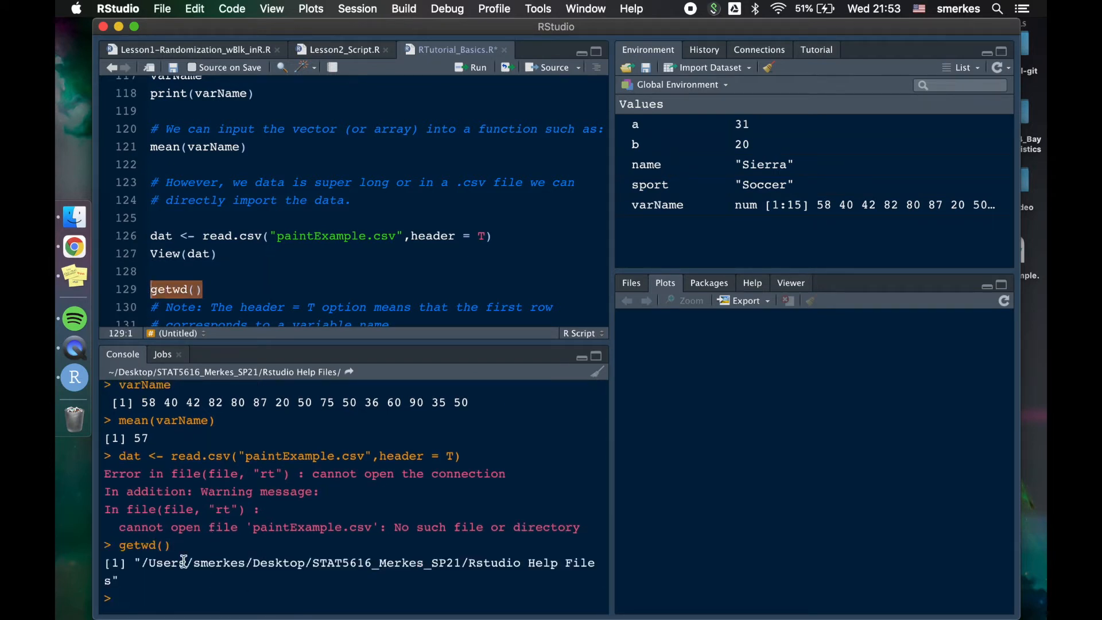
{"action": "mouse_move", "coordinate": [300, 562]}
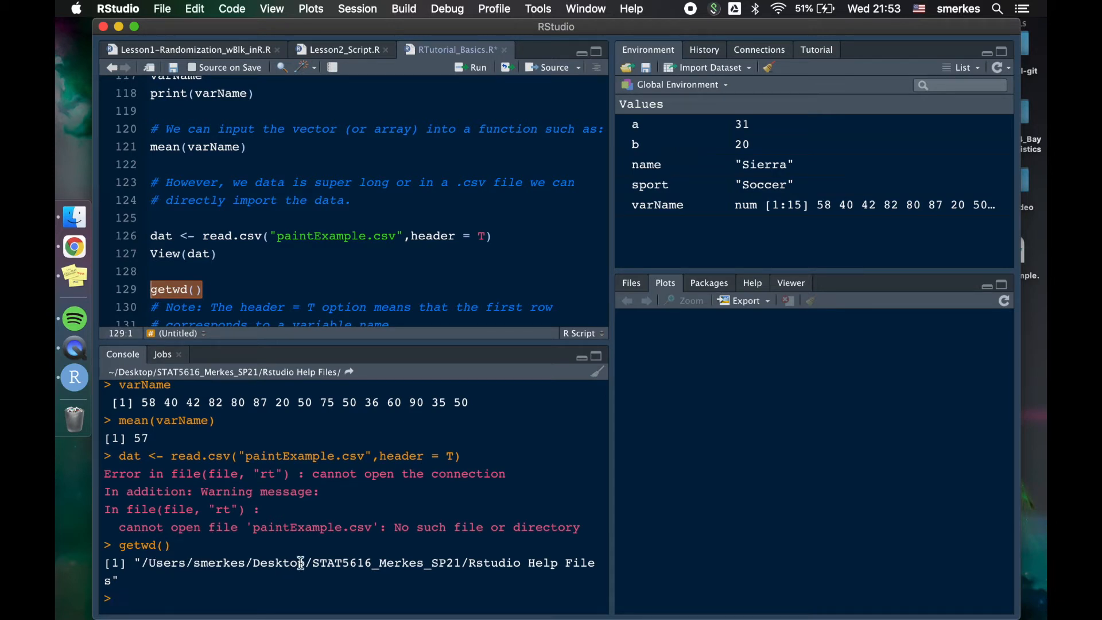
{"action": "left_click", "coordinate": [74, 217]}
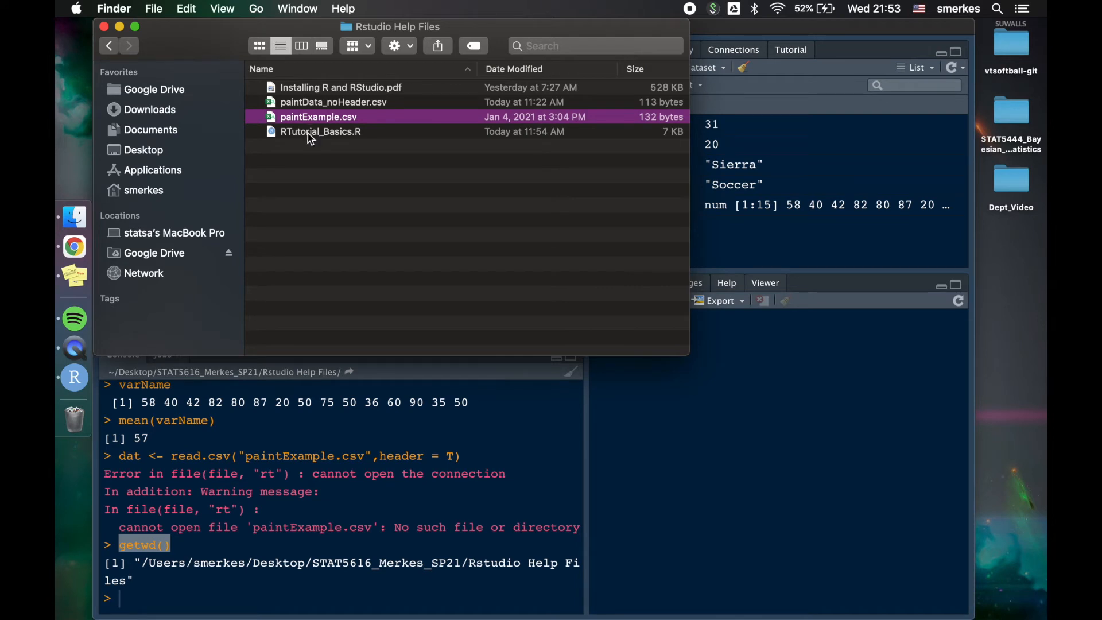
{"action": "mouse_move", "coordinate": [405, 27]}
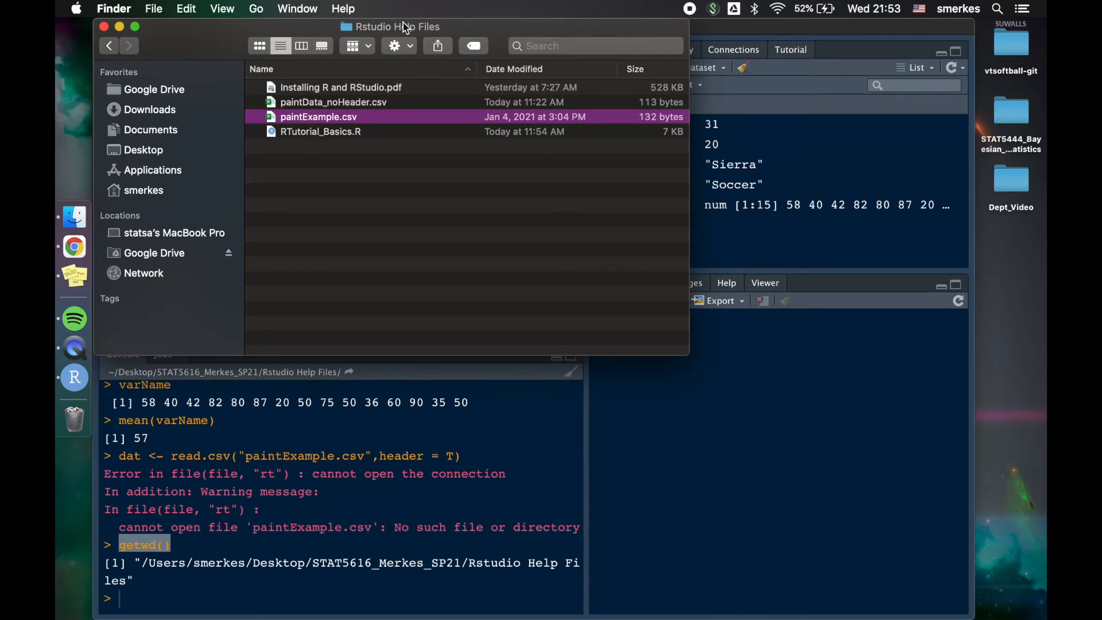
{"action": "mouse_move", "coordinate": [242, 81]}
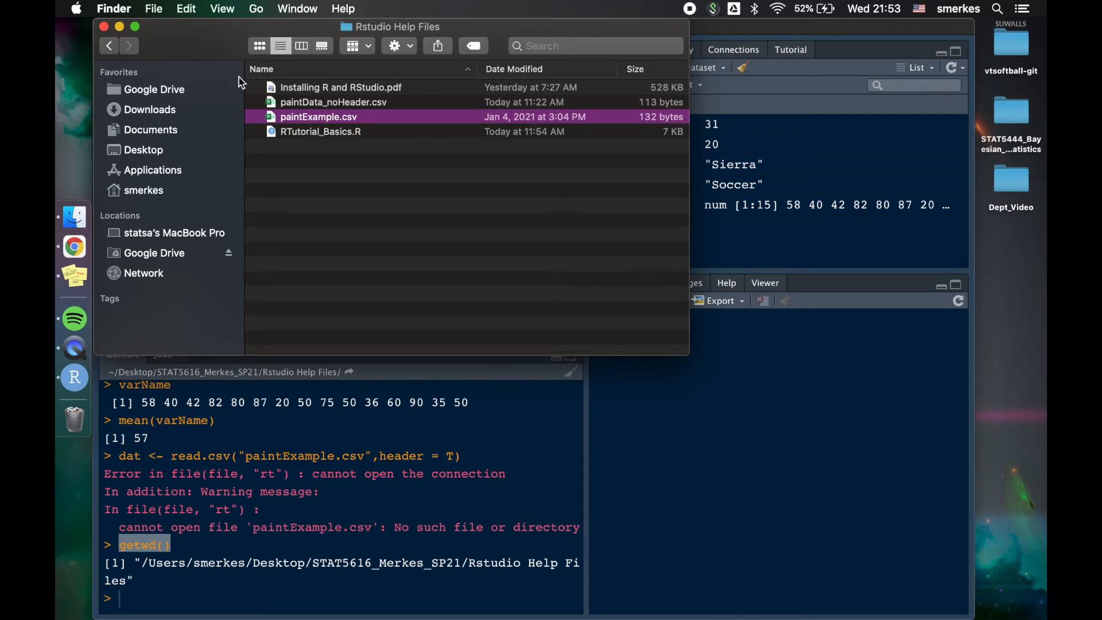
- In Finder, go up to STAT5616_Merkes_SP21 and reopen the Rstudio Help Files folder
{"action": "left_click", "coordinate": [108, 44]}
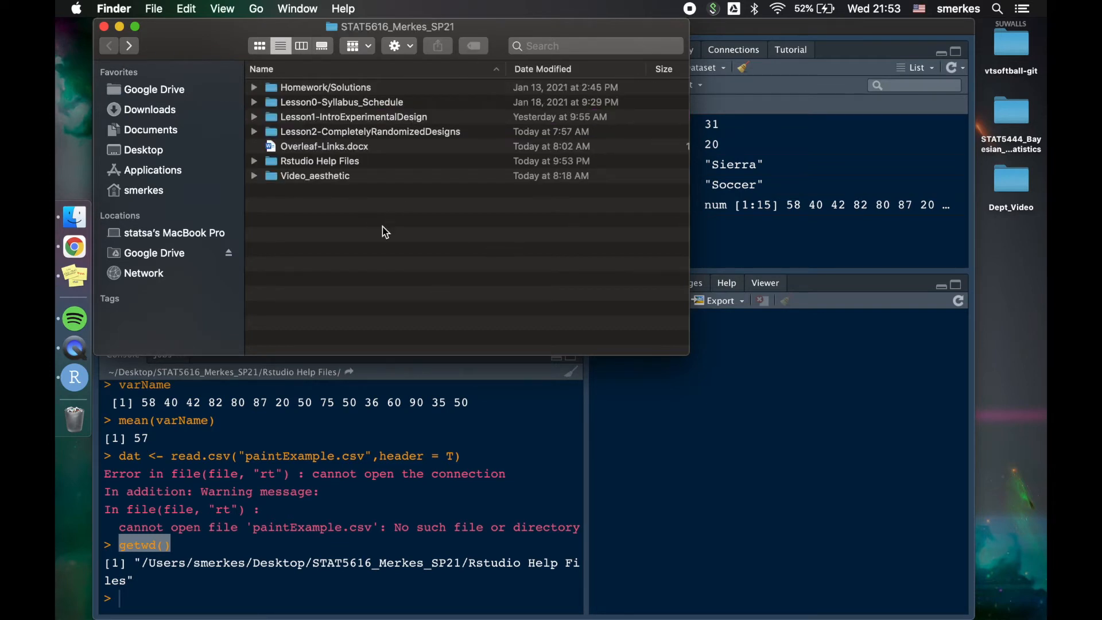
{"action": "double_click", "coordinate": [318, 160]}
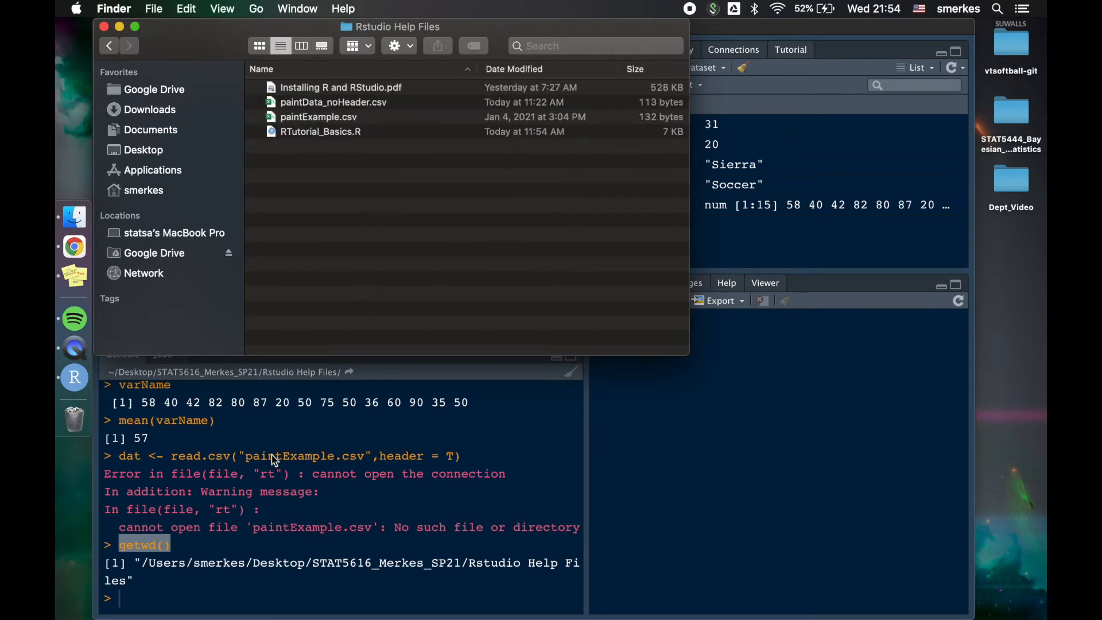
{"action": "mouse_move", "coordinate": [331, 165]}
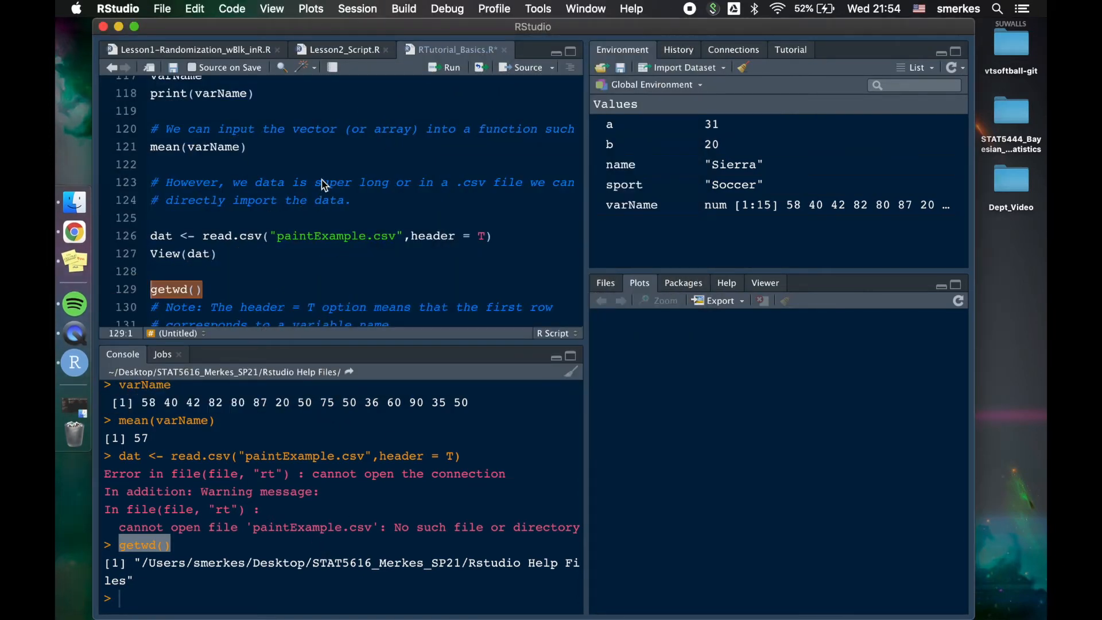
- Choose Rstudio Help Files as the working directory through Session > Set Working Directory
{"action": "left_click", "coordinate": [357, 9]}
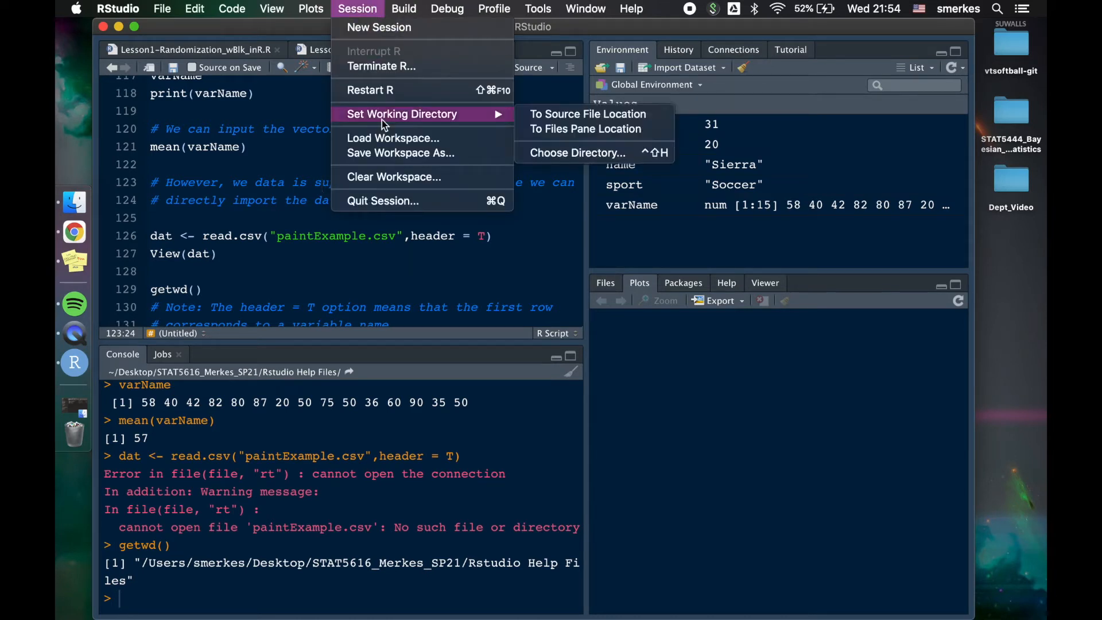
{"action": "mouse_move", "coordinate": [578, 152]}
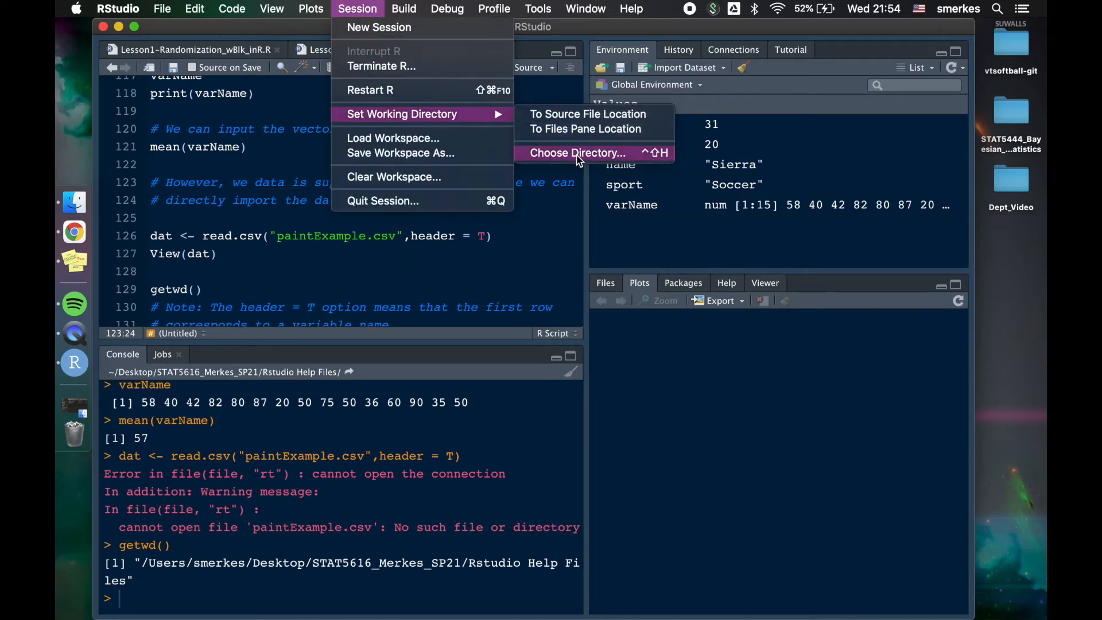
{"action": "left_click", "coordinate": [577, 153]}
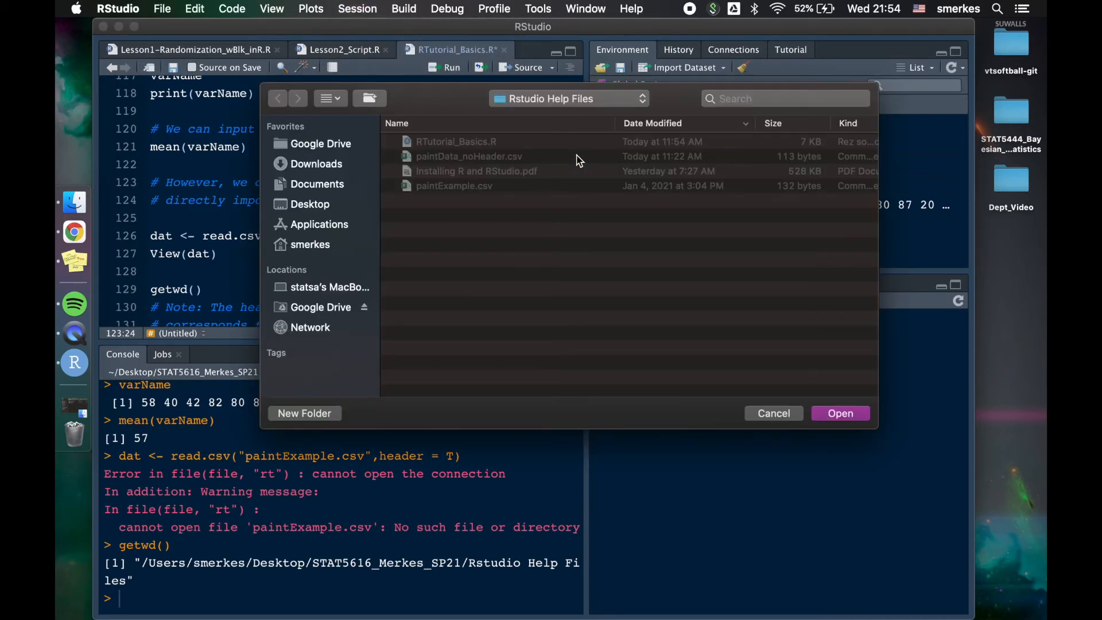
{"action": "mouse_move", "coordinate": [813, 374]}
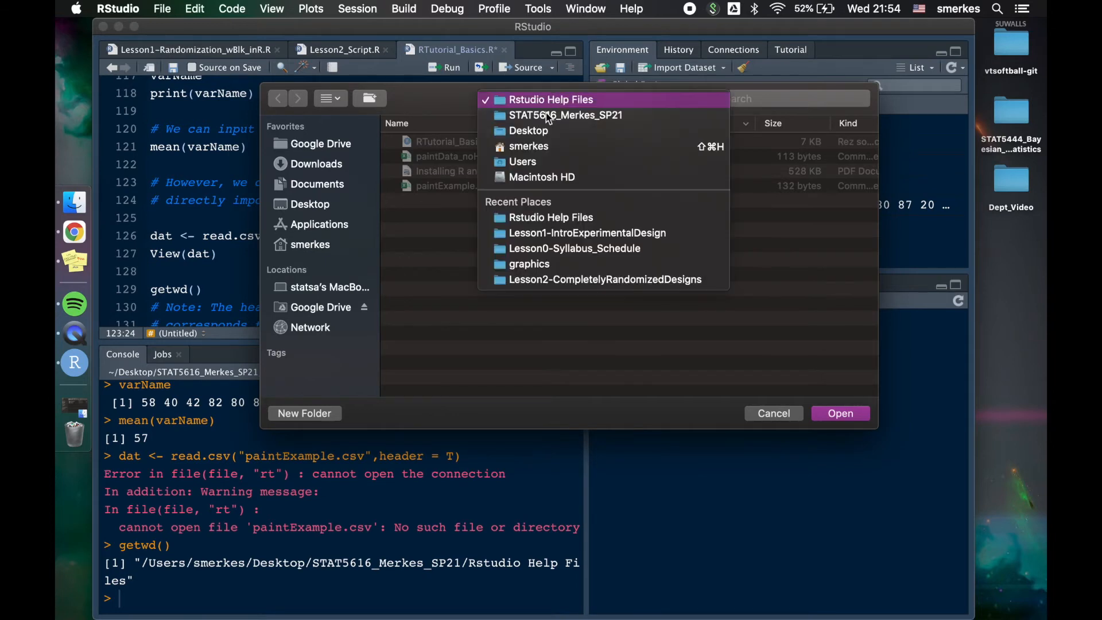
{"action": "left_click", "coordinate": [550, 99]}
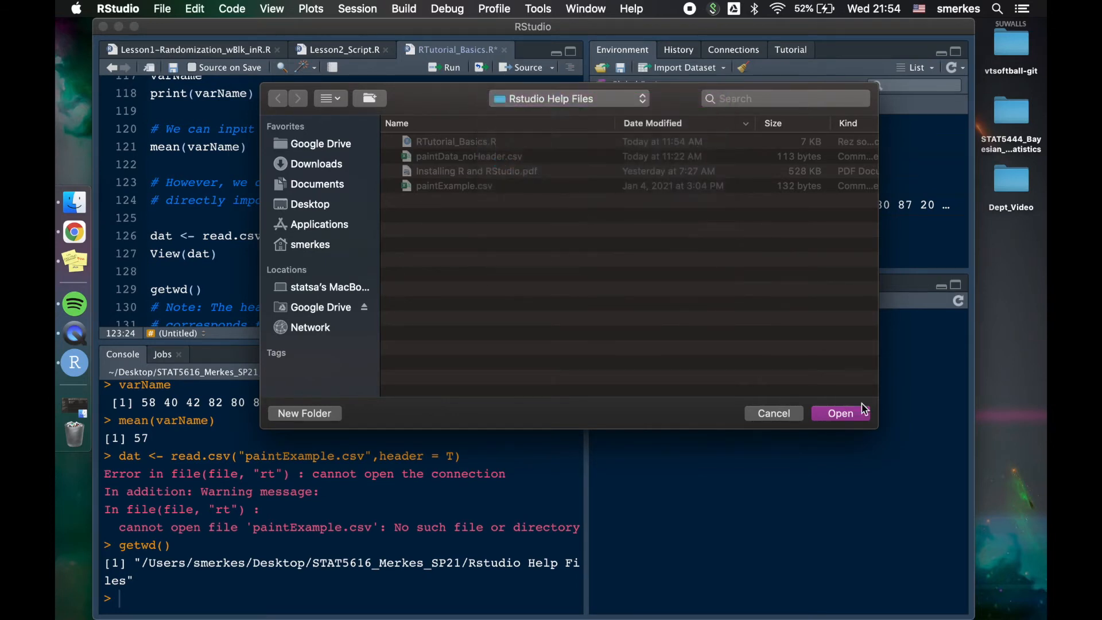
{"action": "left_click", "coordinate": [840, 414]}
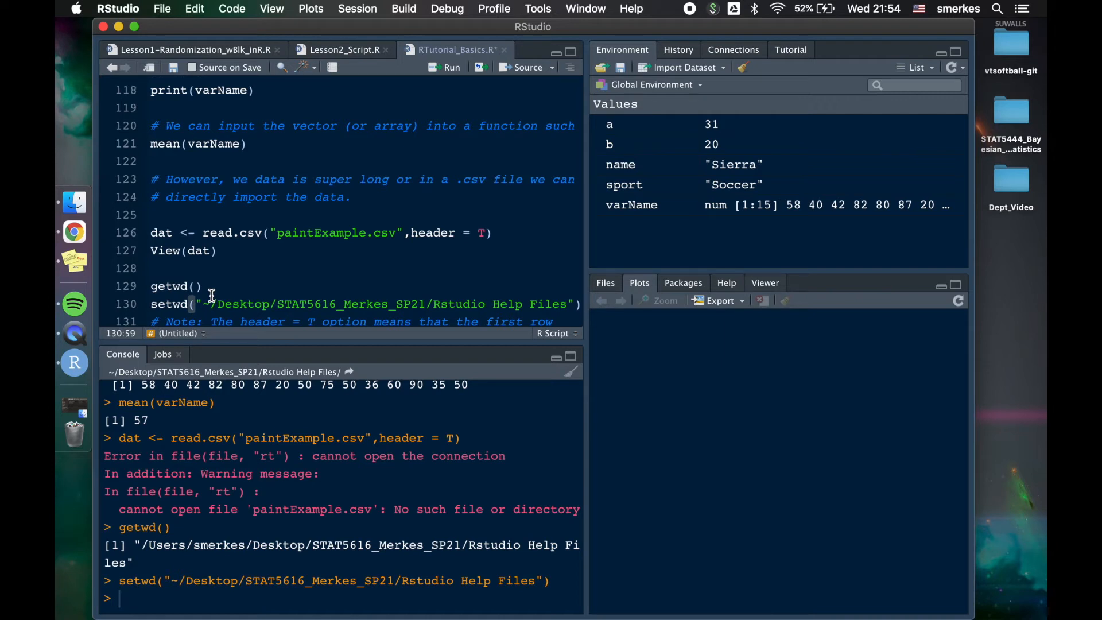
{"action": "mouse_move", "coordinate": [299, 253]}
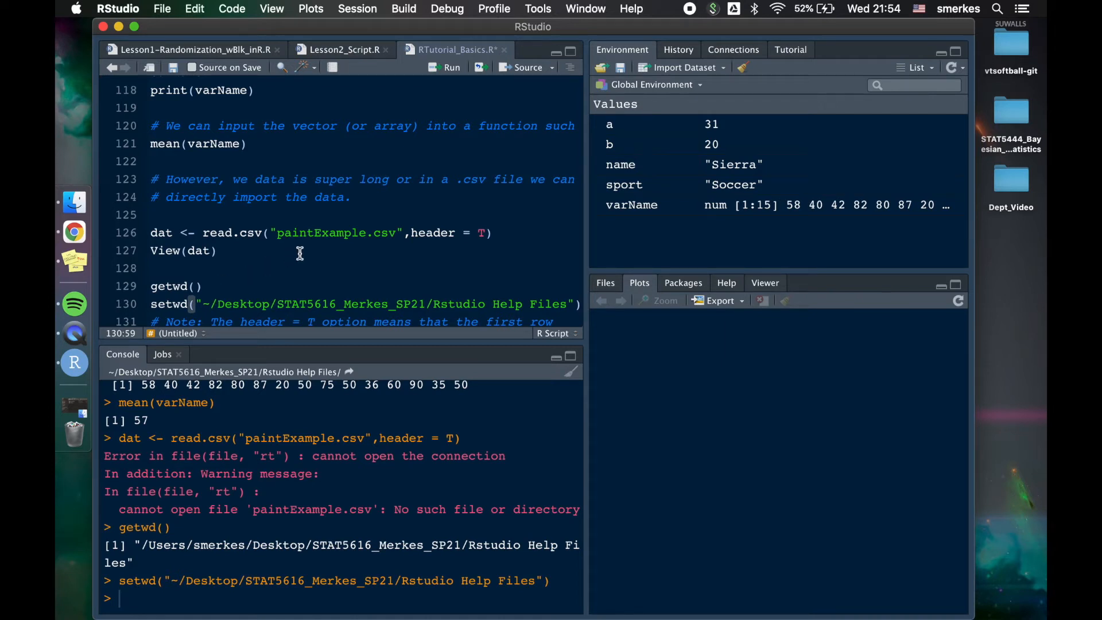
- Read paintExample.csv into dat (16 observations, 2 variables) and move to the View(dat) line
{"action": "double_click", "coordinate": [336, 232]}
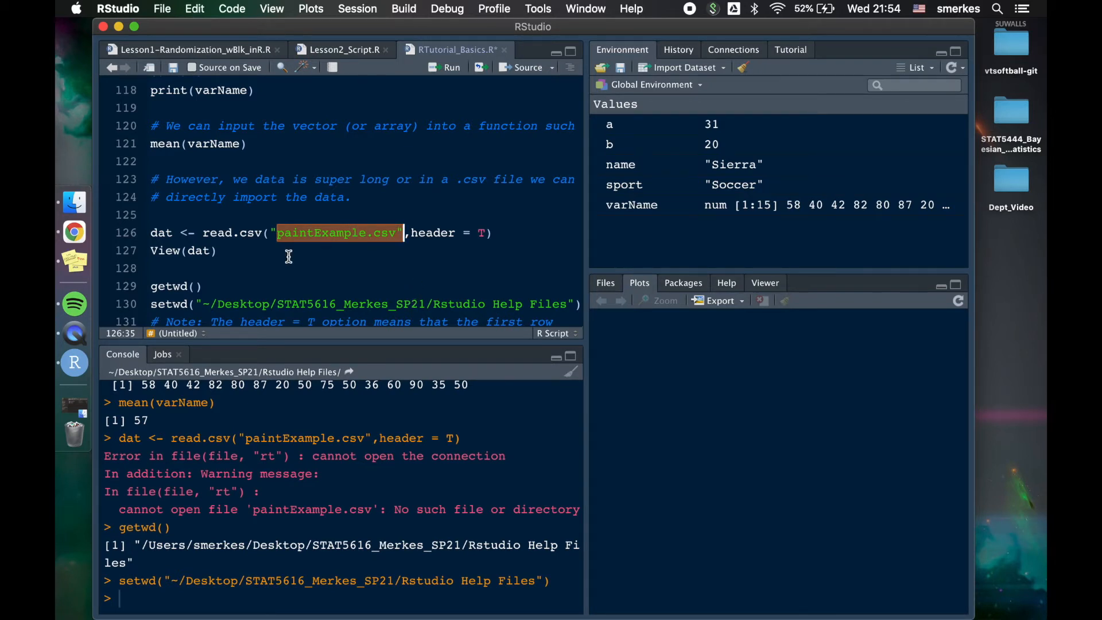
{"action": "mouse_move", "coordinate": [315, 586]}
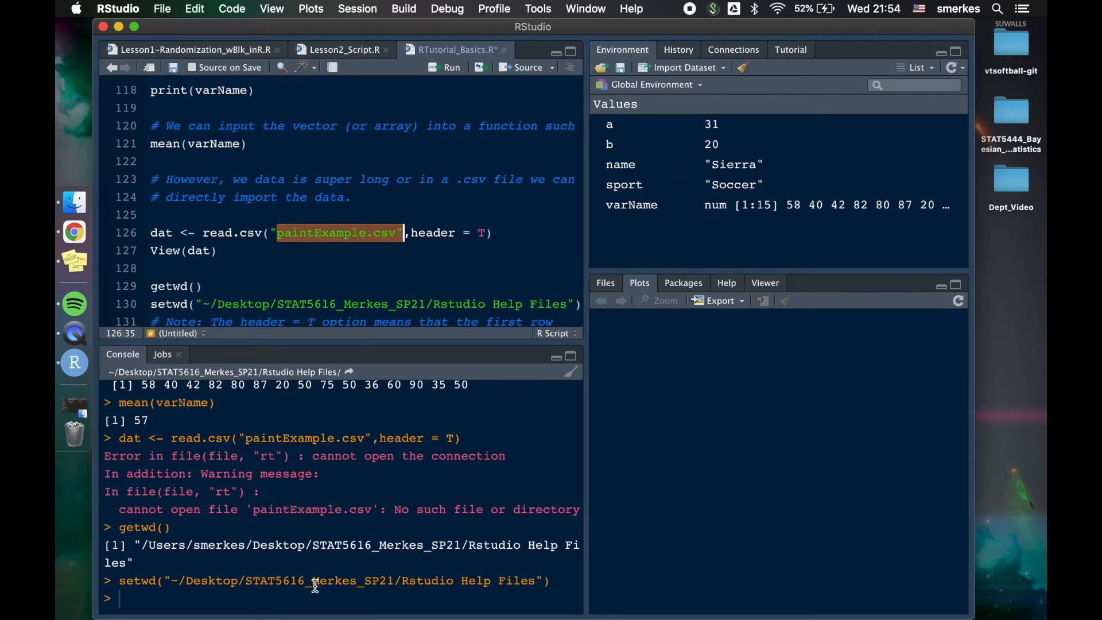
{"action": "mouse_move", "coordinate": [276, 250]}
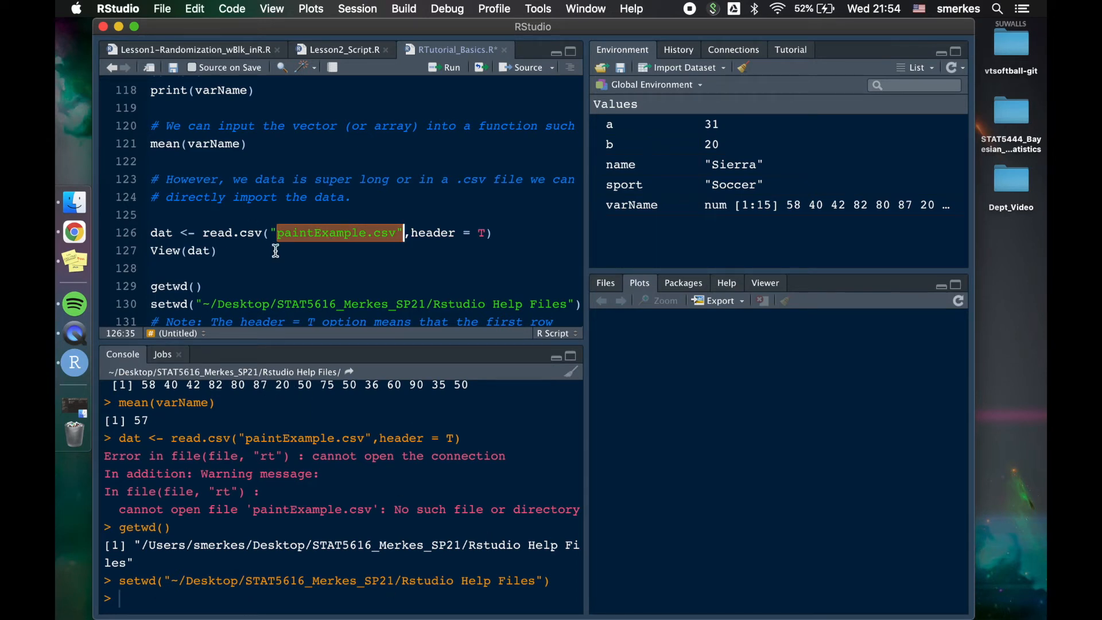
{"action": "left_click", "coordinate": [195, 232]}
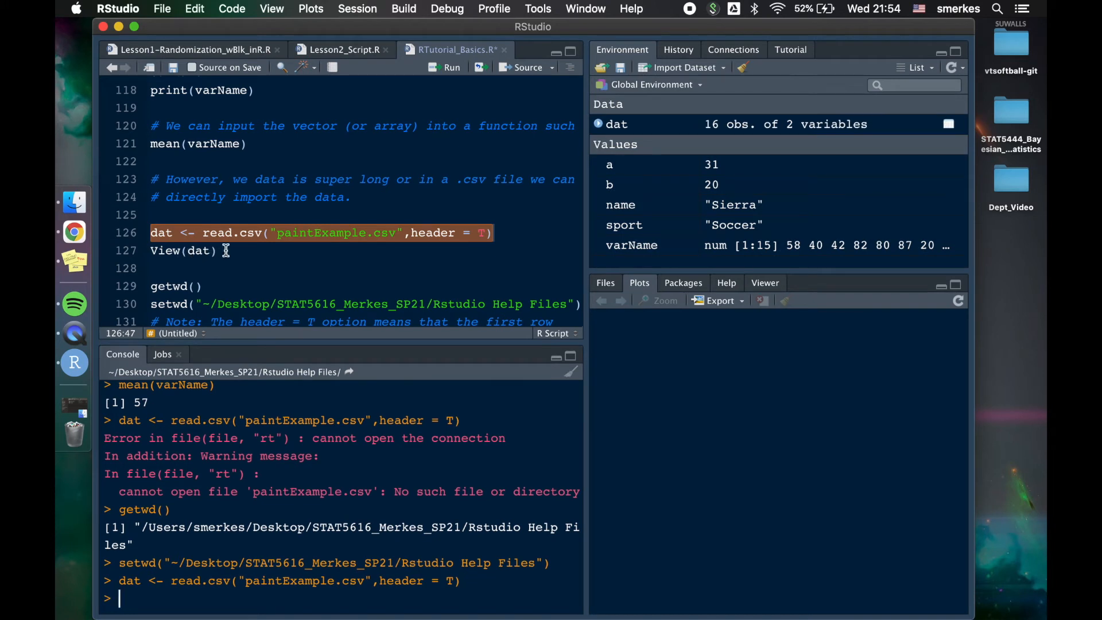
{"action": "left_click", "coordinate": [183, 250]}
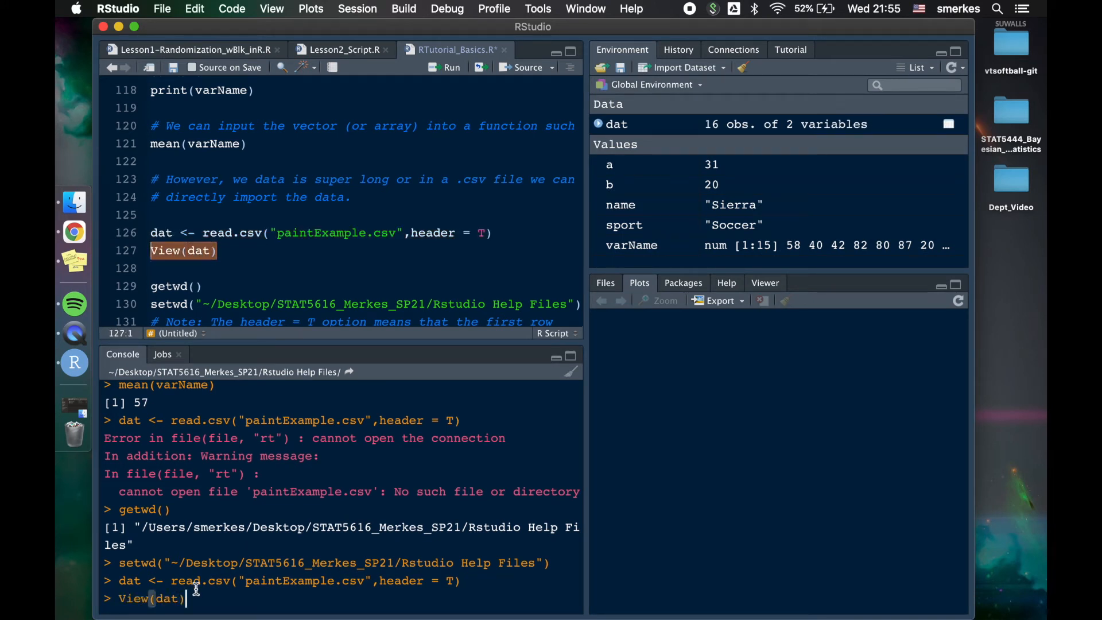
- Open dat in the data viewer, then return to the RTutorial_Basics.R script
{"action": "key", "text": "Return"}
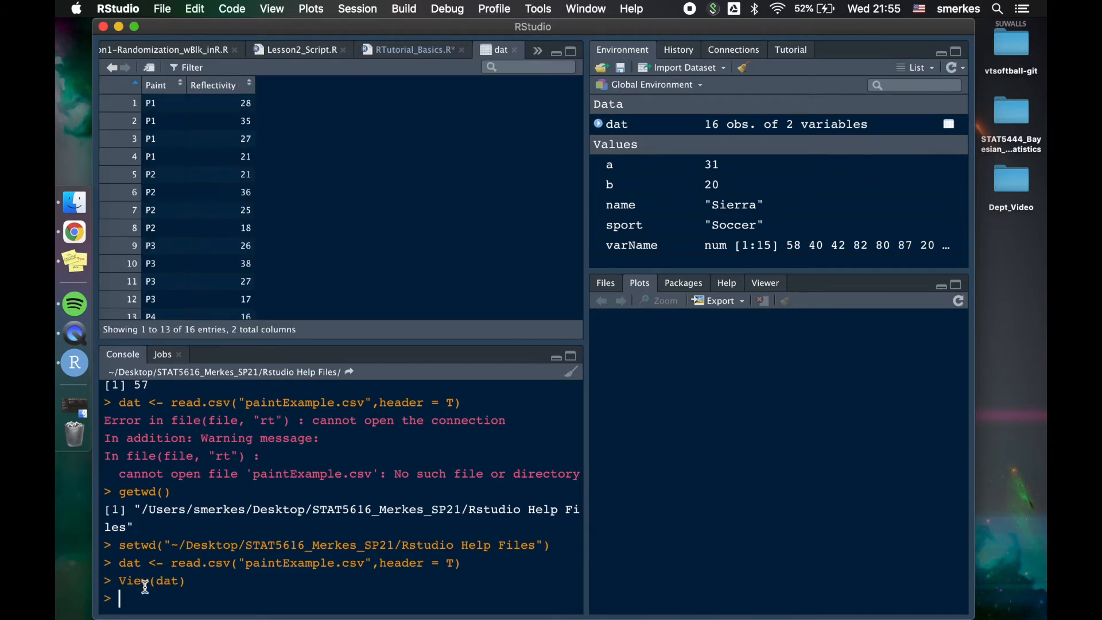
{"action": "mouse_move", "coordinate": [213, 598]}
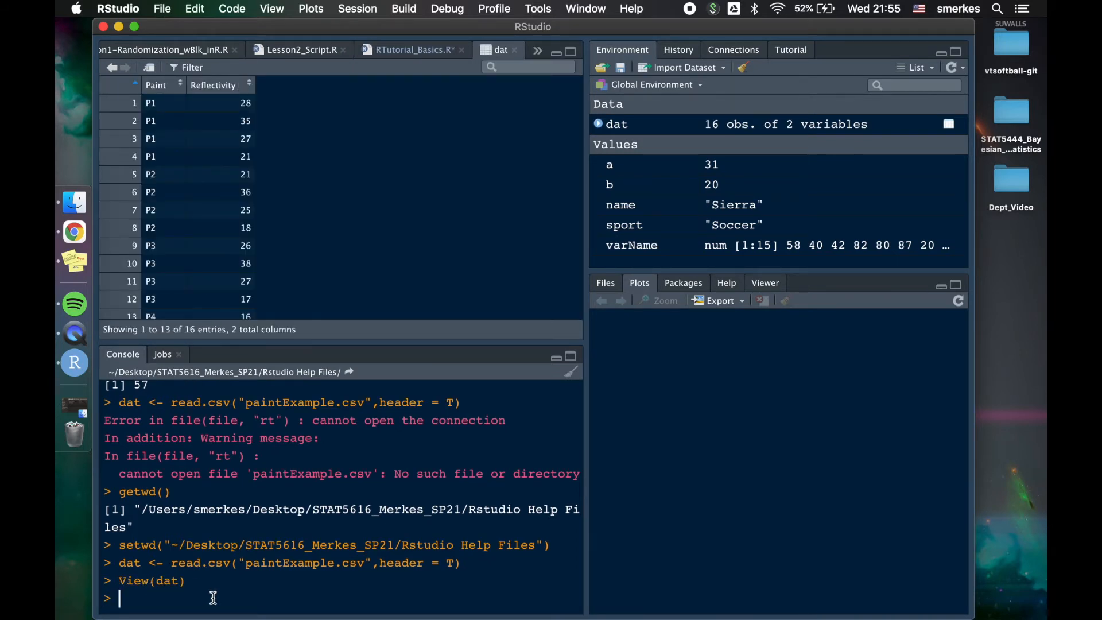
{"action": "mouse_move", "coordinate": [225, 85]}
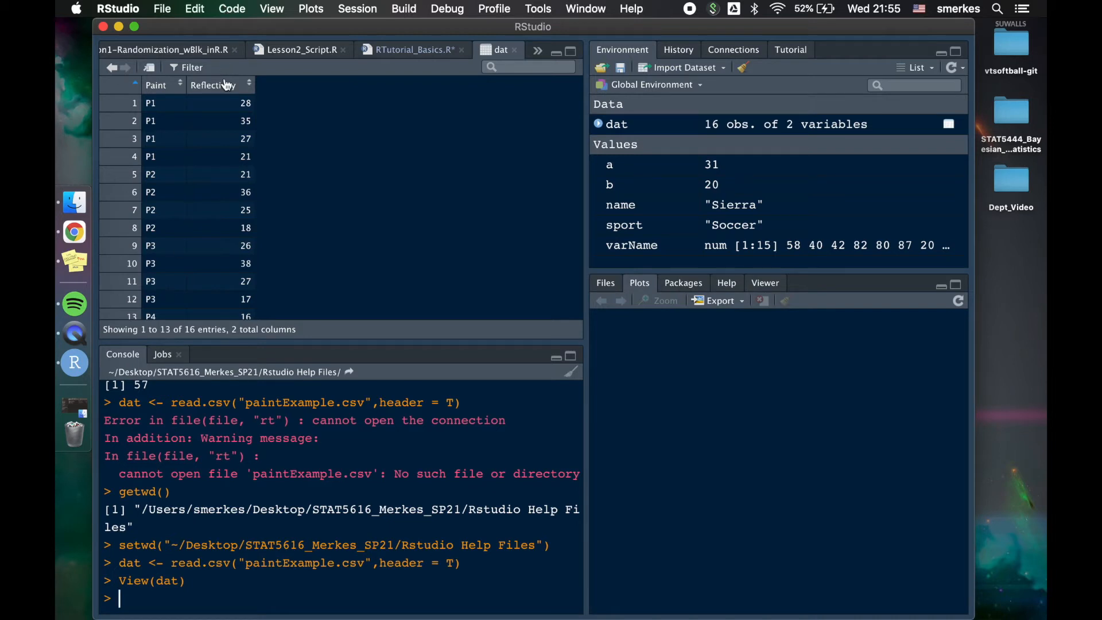
{"action": "mouse_move", "coordinate": [236, 105]}
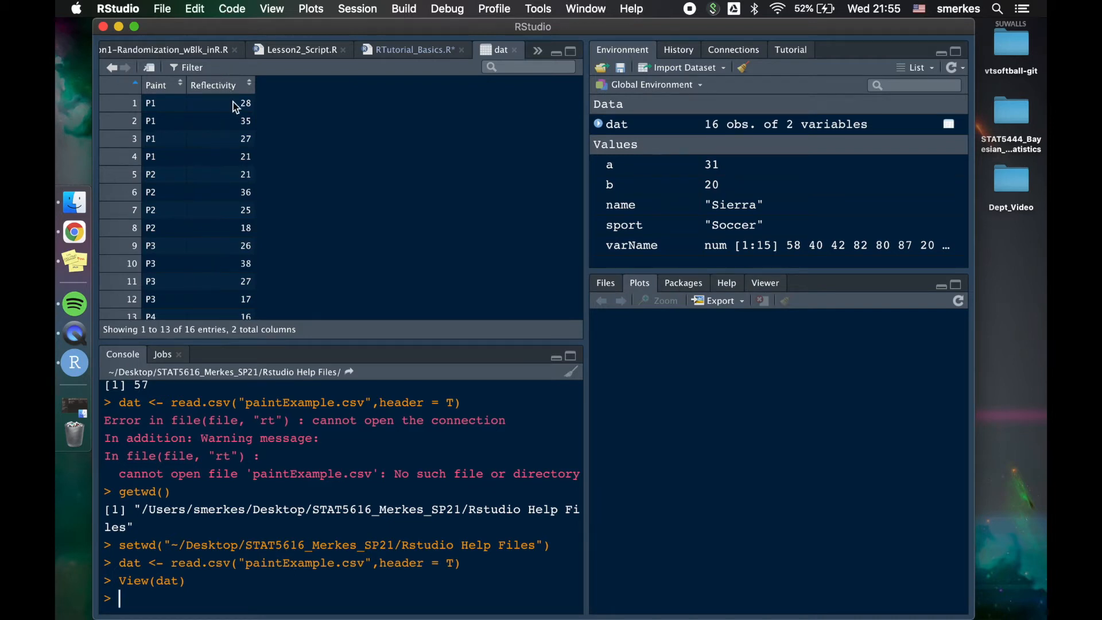
{"action": "left_click", "coordinate": [411, 50]}
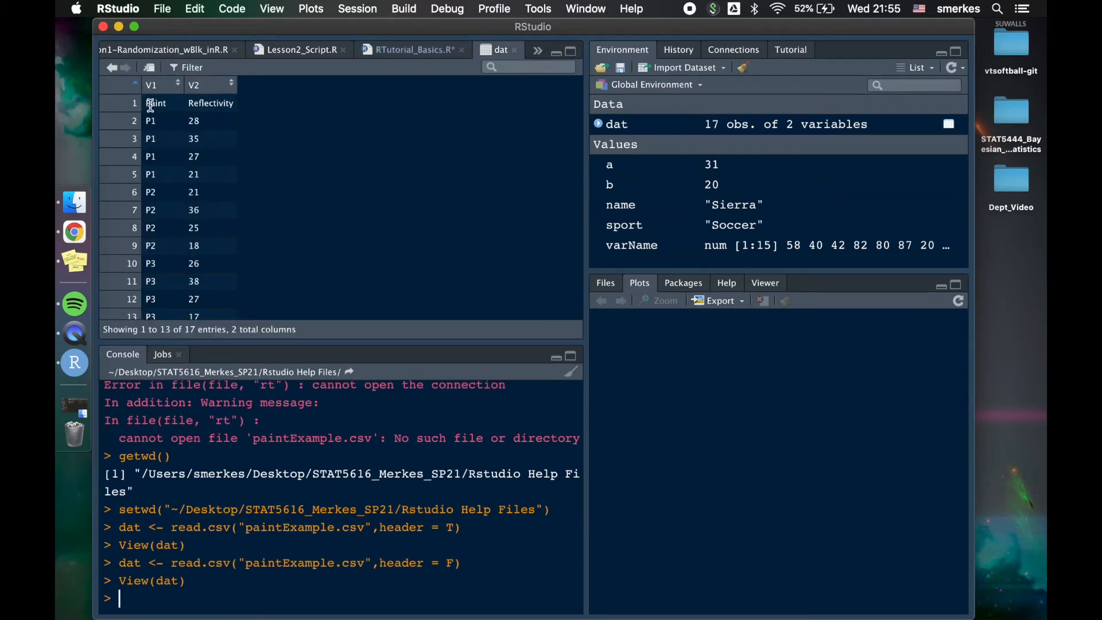
{"action": "mouse_move", "coordinate": [235, 107]}
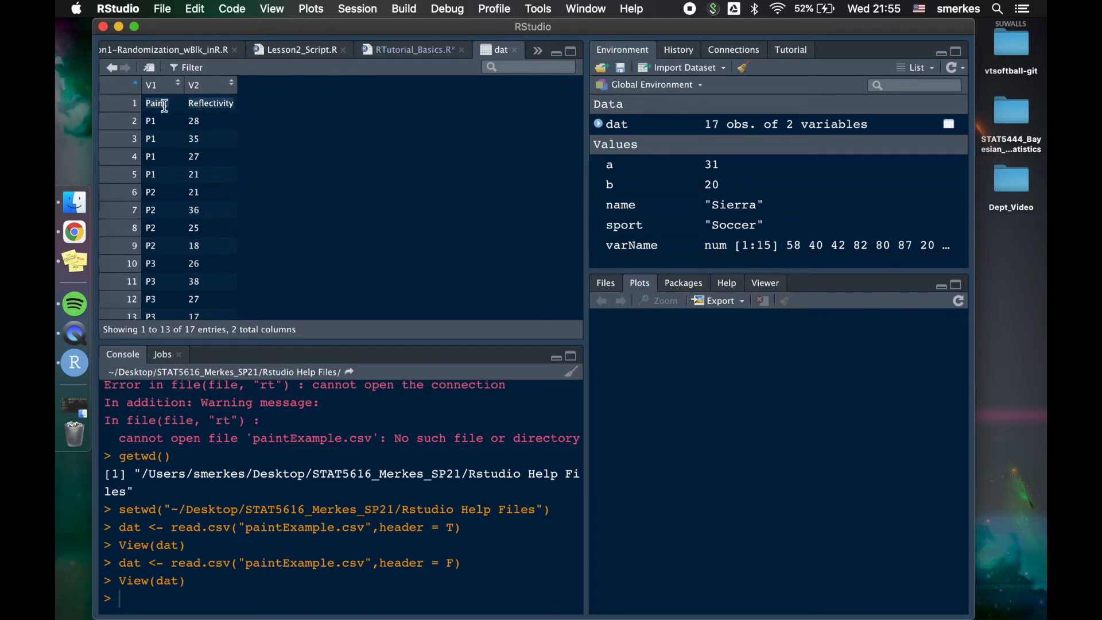
{"action": "mouse_move", "coordinate": [238, 113]}
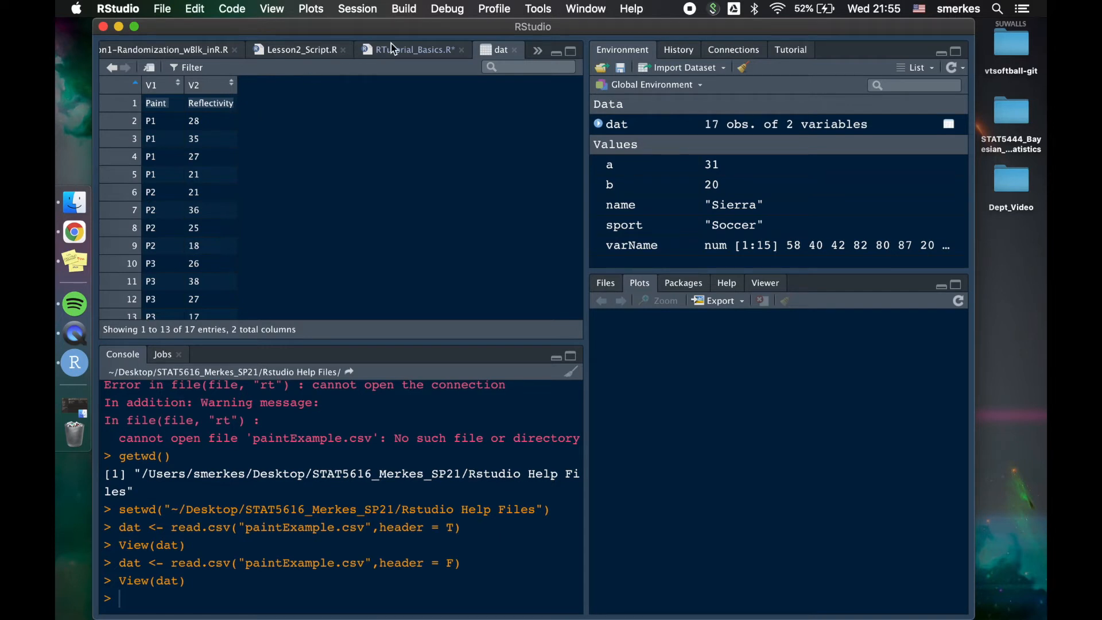
- Change line 126 back to header = T and rerun the read.csv import of dat
{"action": "left_click", "coordinate": [411, 49]}
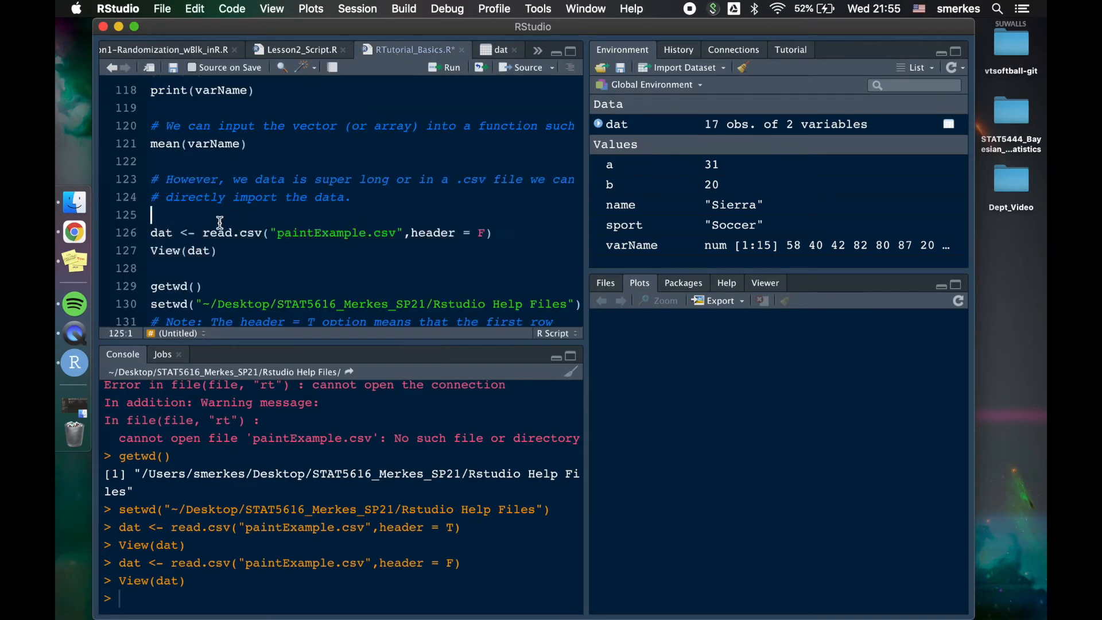
{"action": "left_click", "coordinate": [410, 233]}
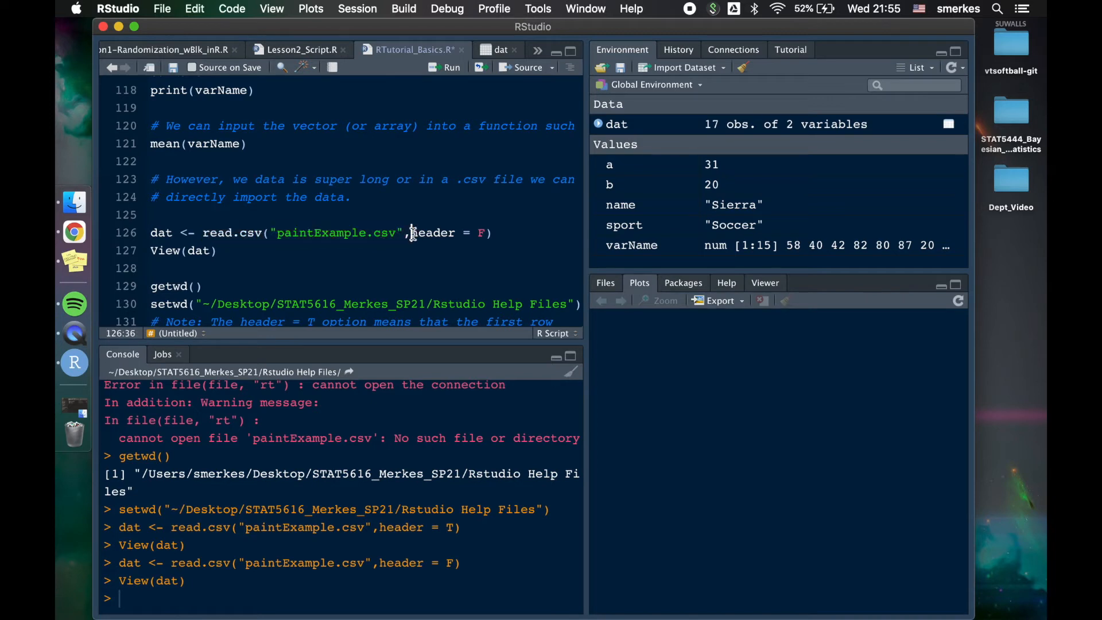
{"action": "type", "text": "T"}
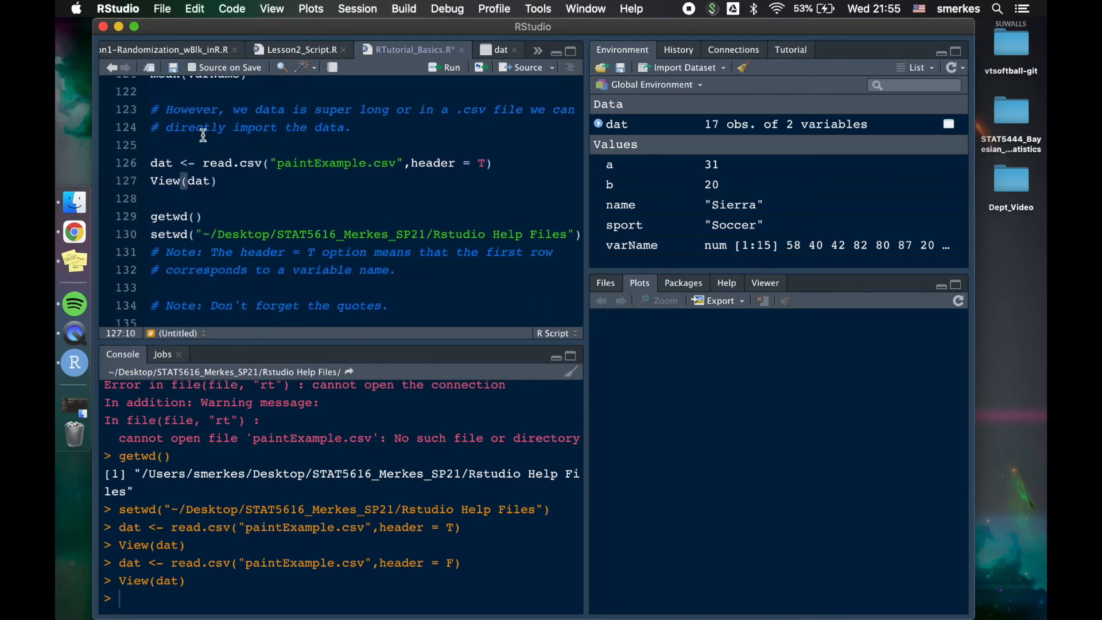
{"action": "mouse_move", "coordinate": [214, 234]}
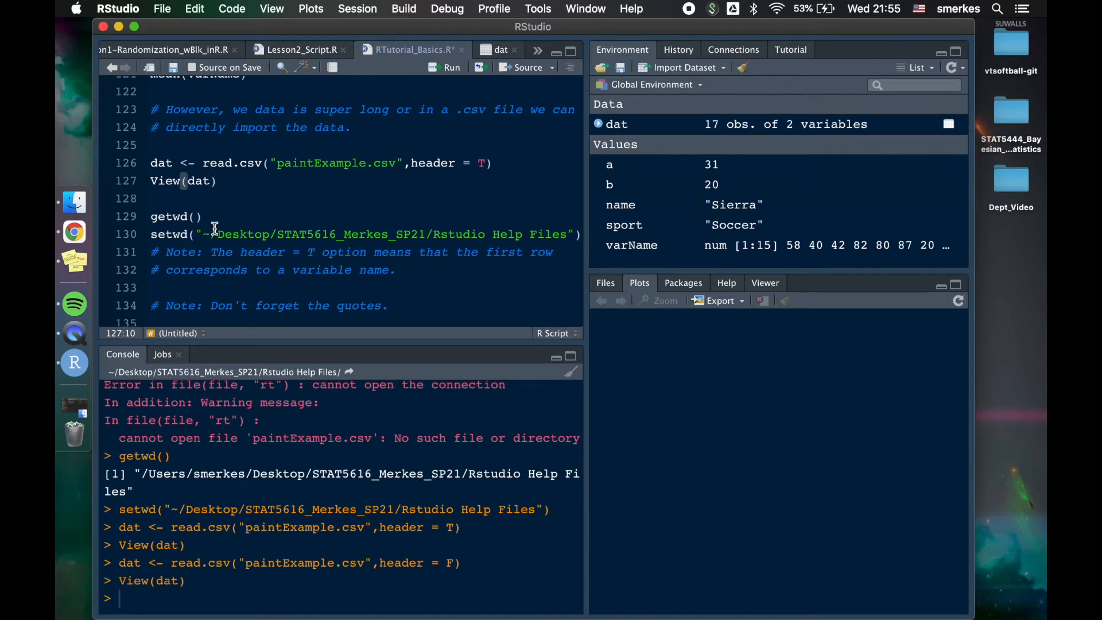
{"action": "scroll", "scroll_direction": "down", "scroll_amount": 3}
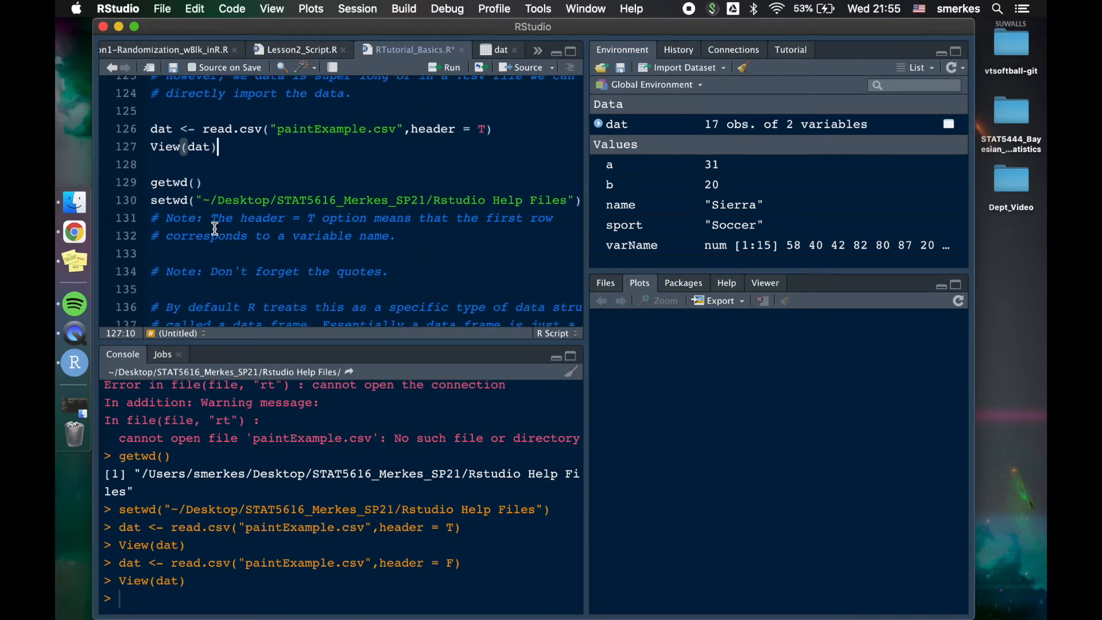
{"action": "scroll", "scroll_direction": "down", "scroll_amount": 3}
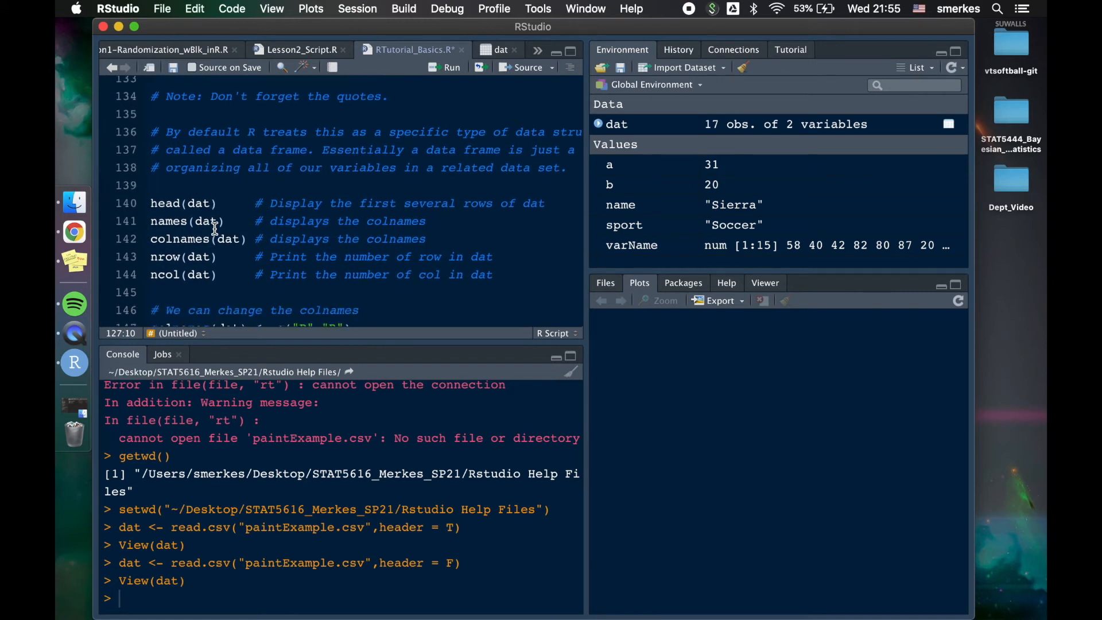
{"action": "scroll", "scroll_direction": "up", "scroll_amount": 3}
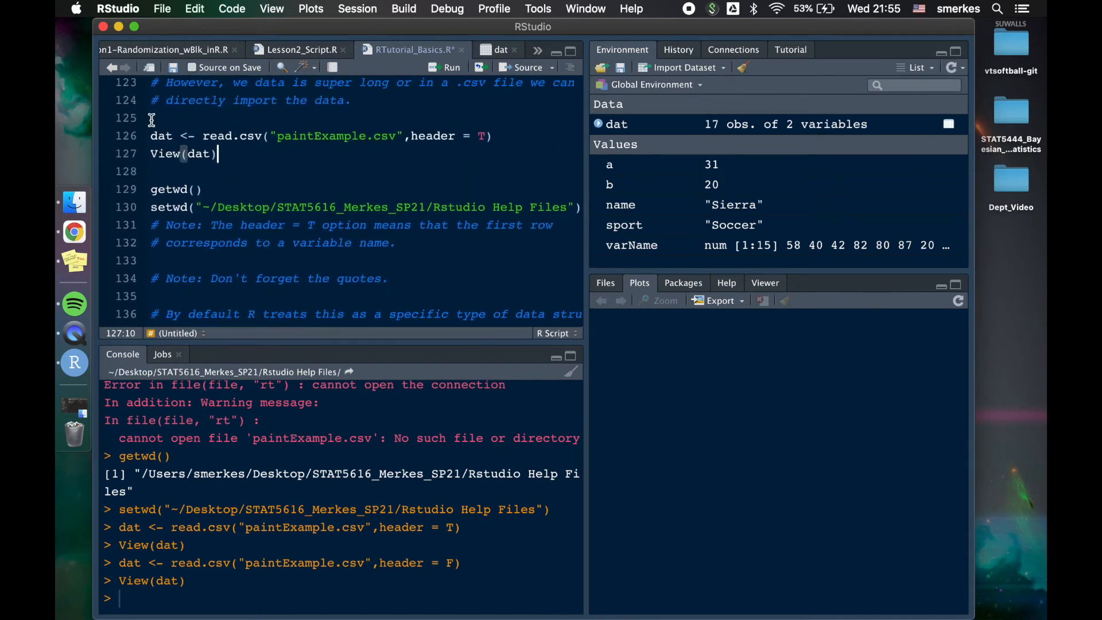
{"action": "left_click", "coordinate": [451, 67]}
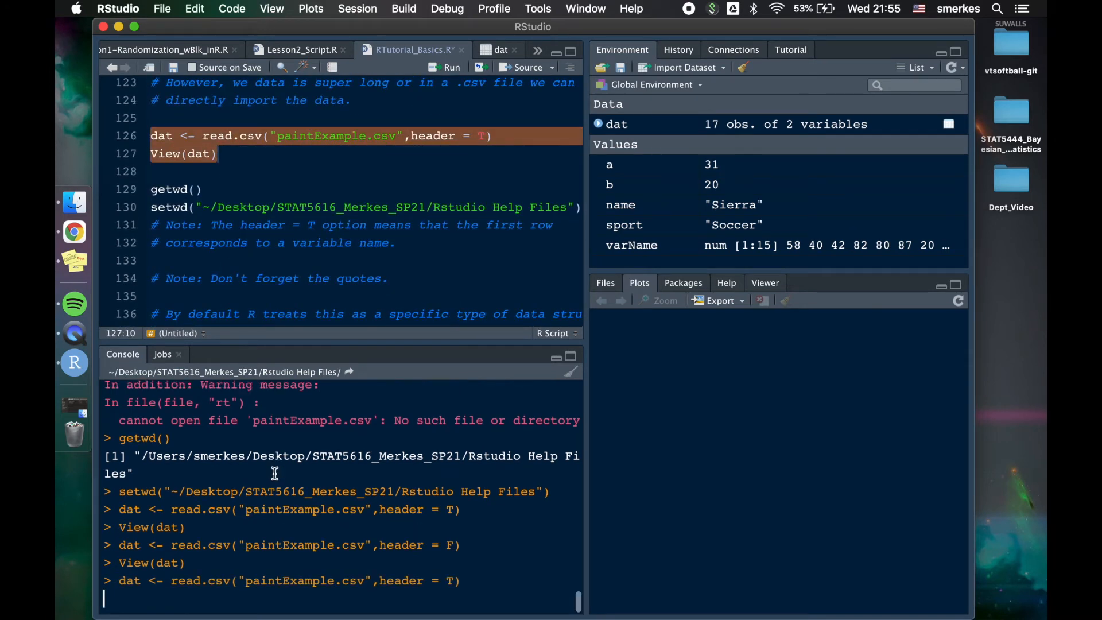
- View the reloaded dat table, close the viewer, and print head(dat)
{"action": "left_click", "coordinate": [501, 50]}
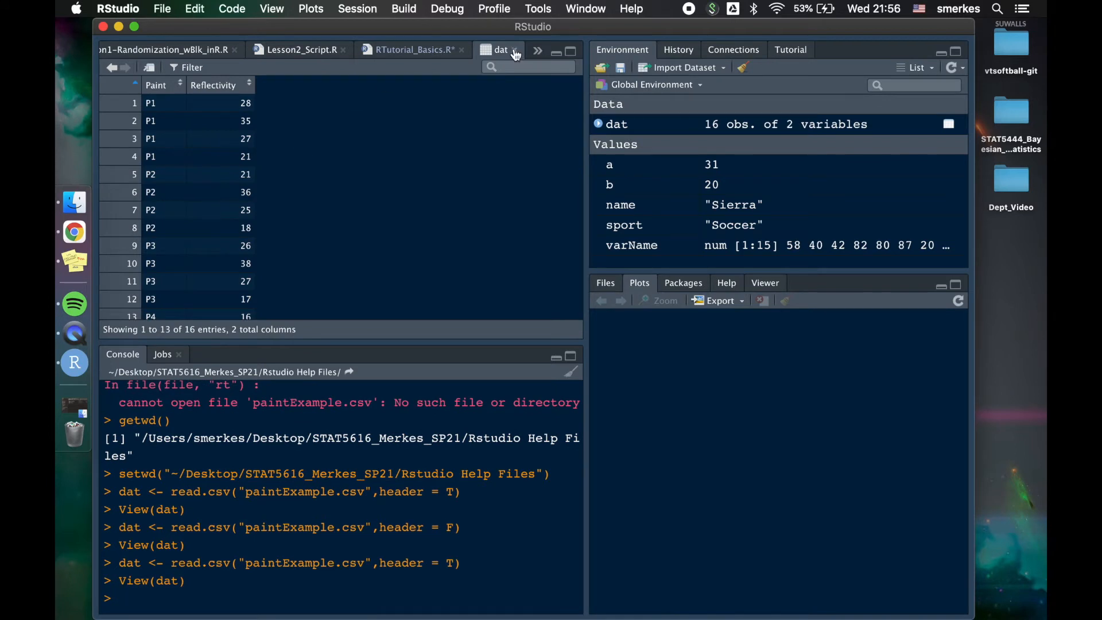
{"action": "left_click", "coordinate": [515, 50]}
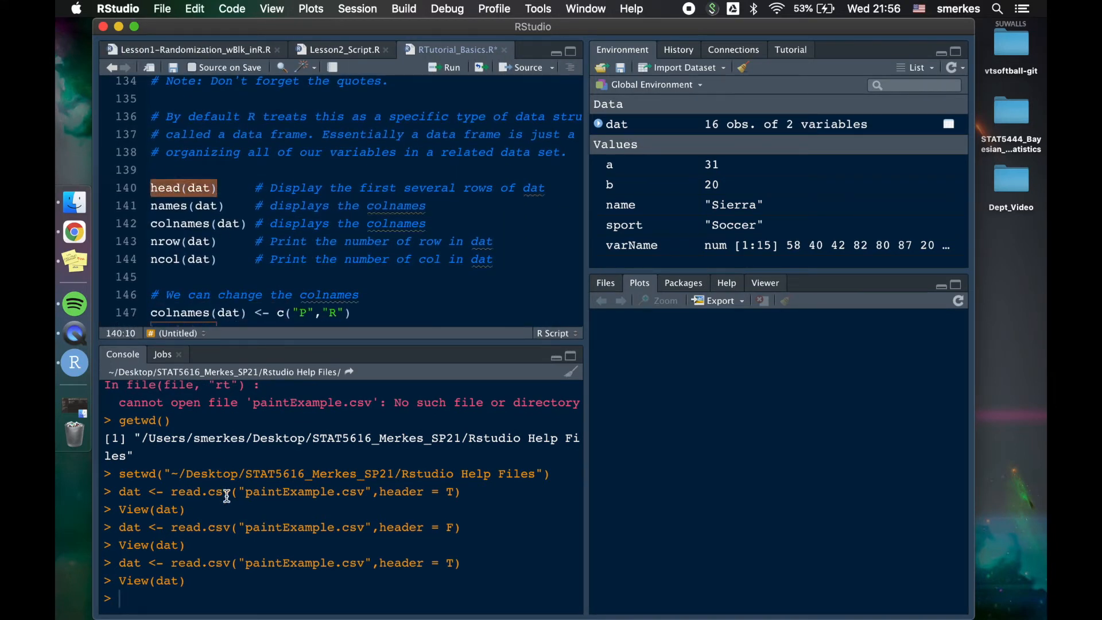
{"action": "key", "text": "Return"}
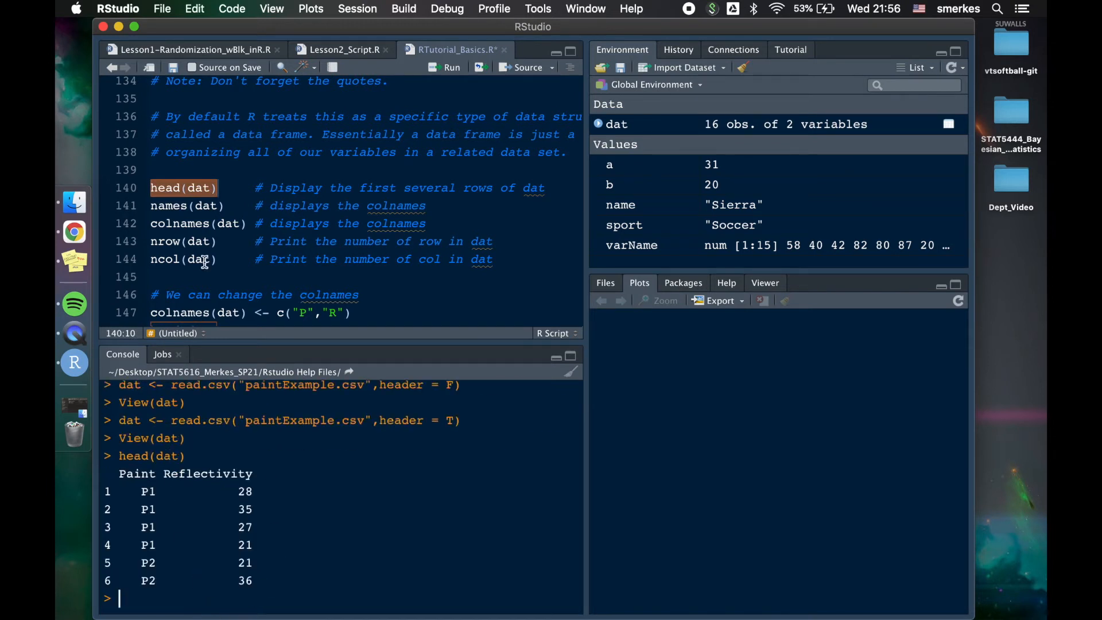
- Add and run tail(dat), then print names, colnames, 16 rows and 2 columns
{"action": "left_click", "coordinate": [543, 188]}
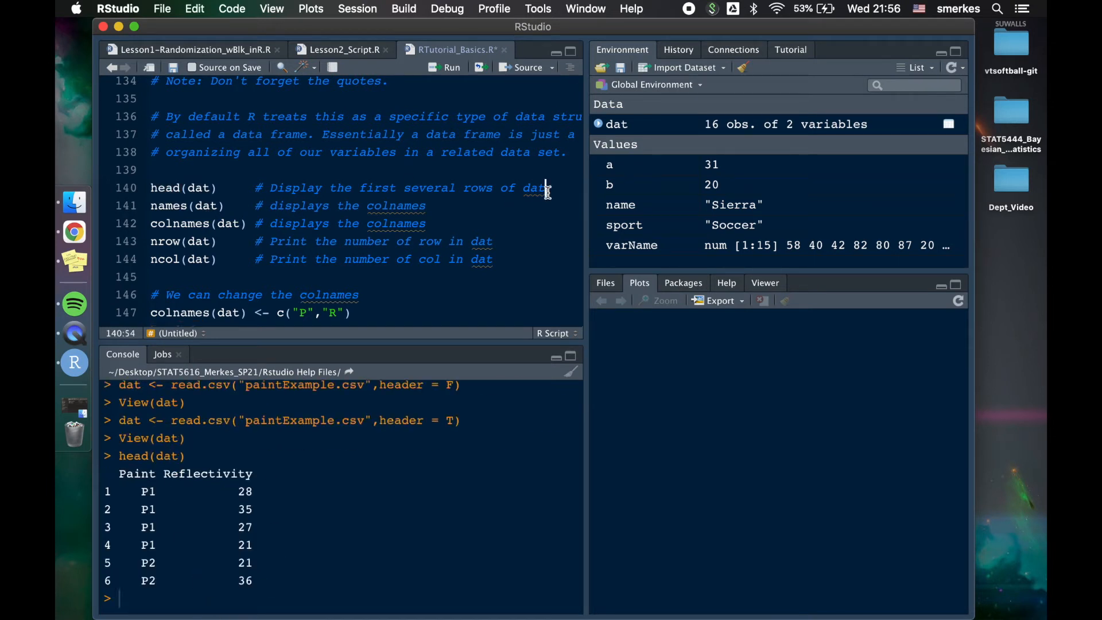
{"action": "type", "text": "tail(dat"}
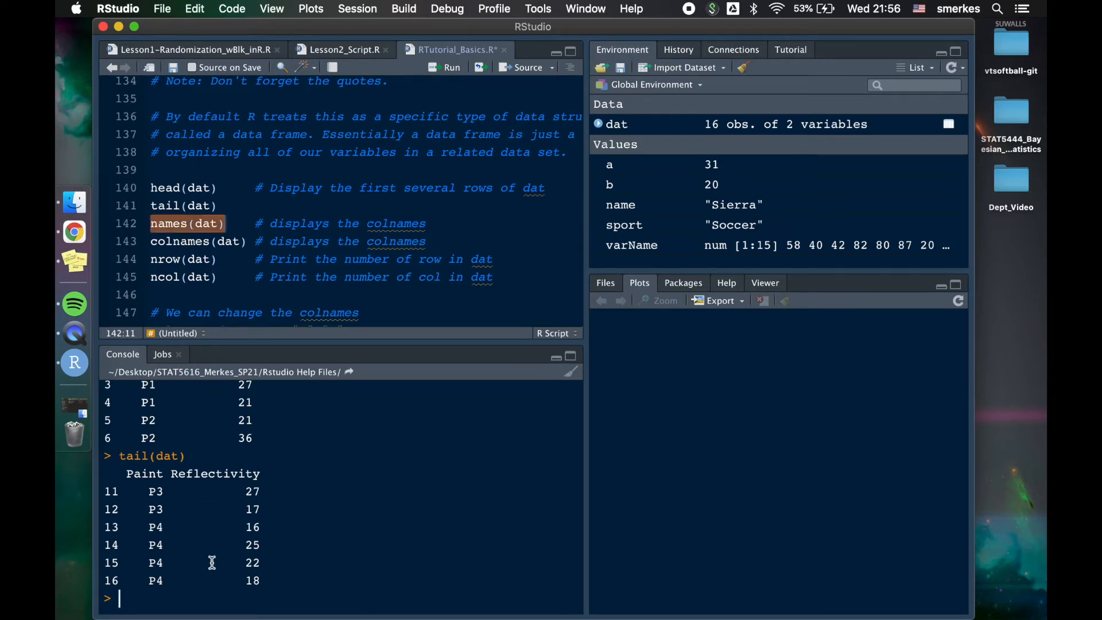
{"action": "key", "text": "Return"}
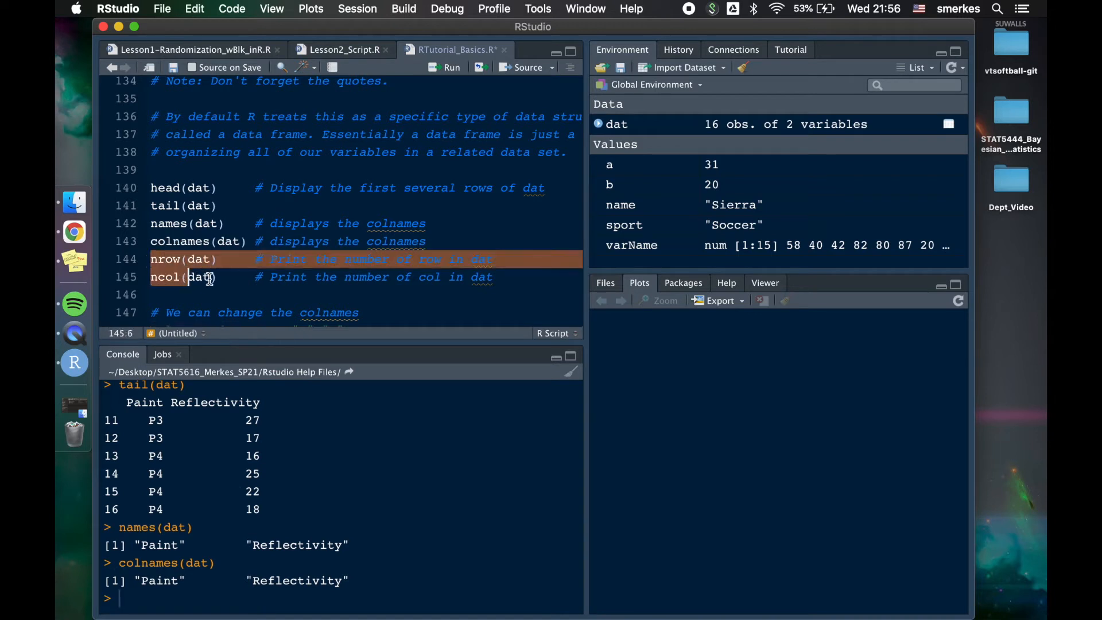
{"action": "left_click", "coordinate": [453, 67]}
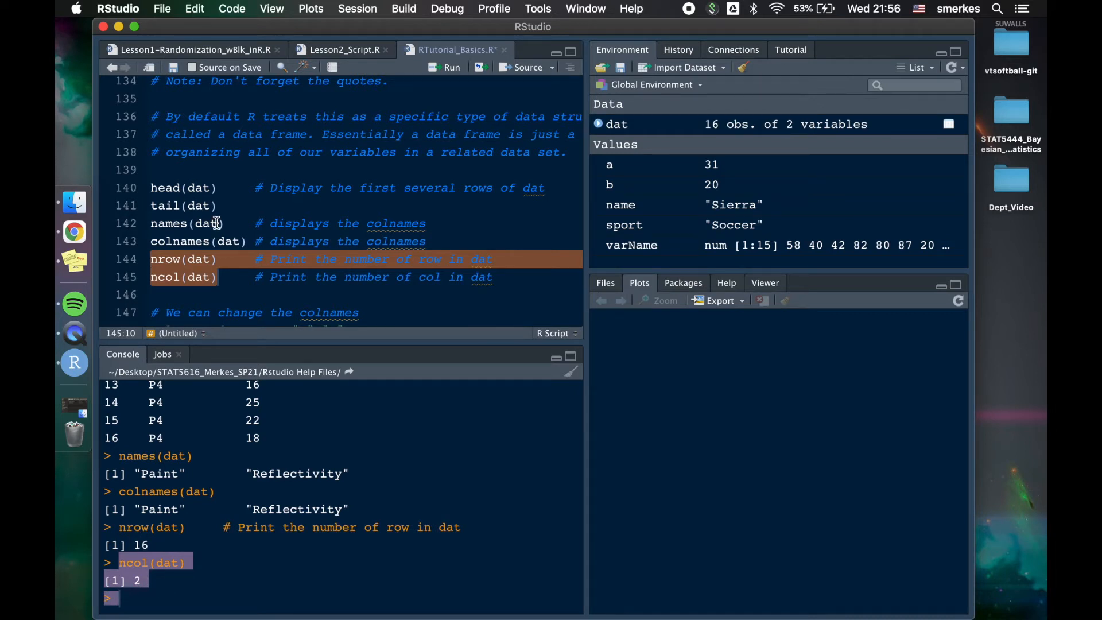
{"action": "scroll", "scroll_direction": "down", "scroll_amount": 3}
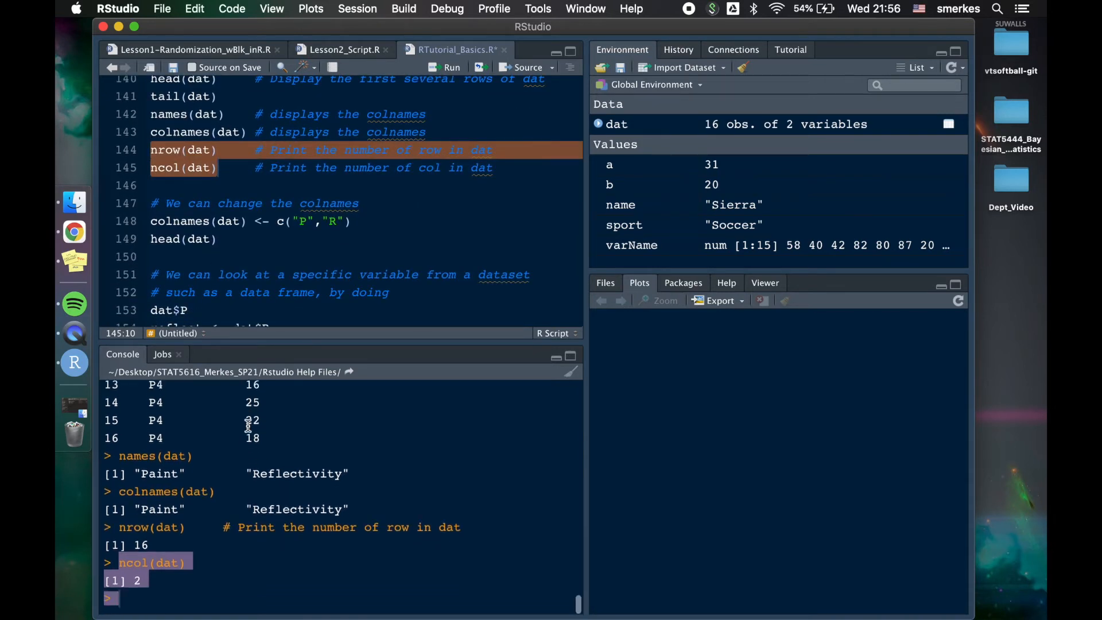
- Run colnames(dat) <- c("P","R") and head(dat) to replace Paint and Reflectivity
{"action": "scroll", "scroll_direction": "up", "scroll_amount": 3}
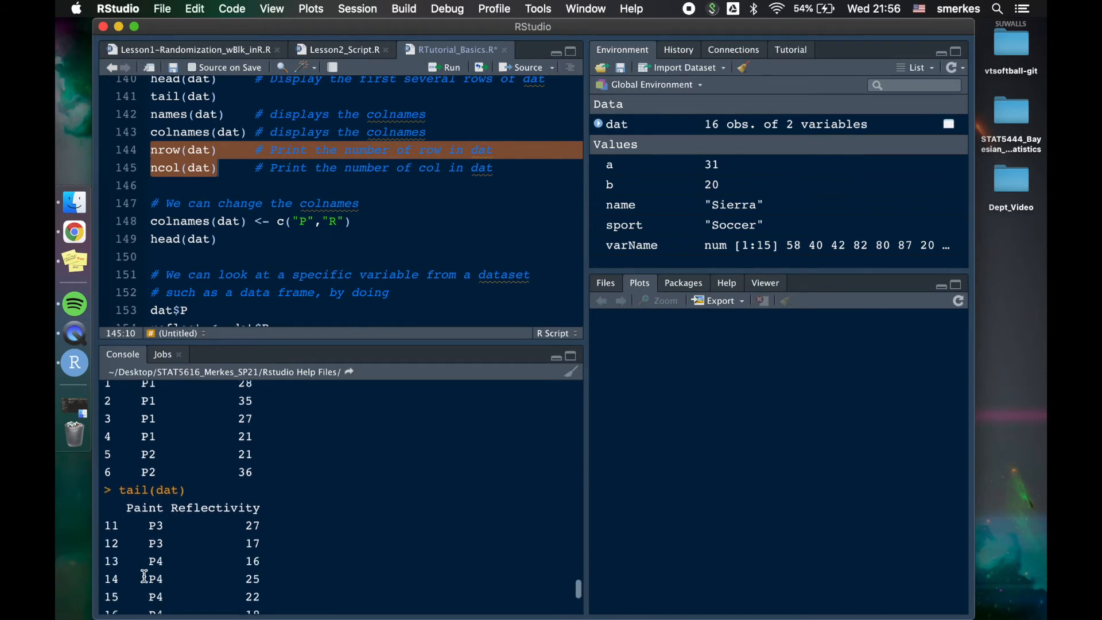
{"action": "double_click", "coordinate": [192, 507]}
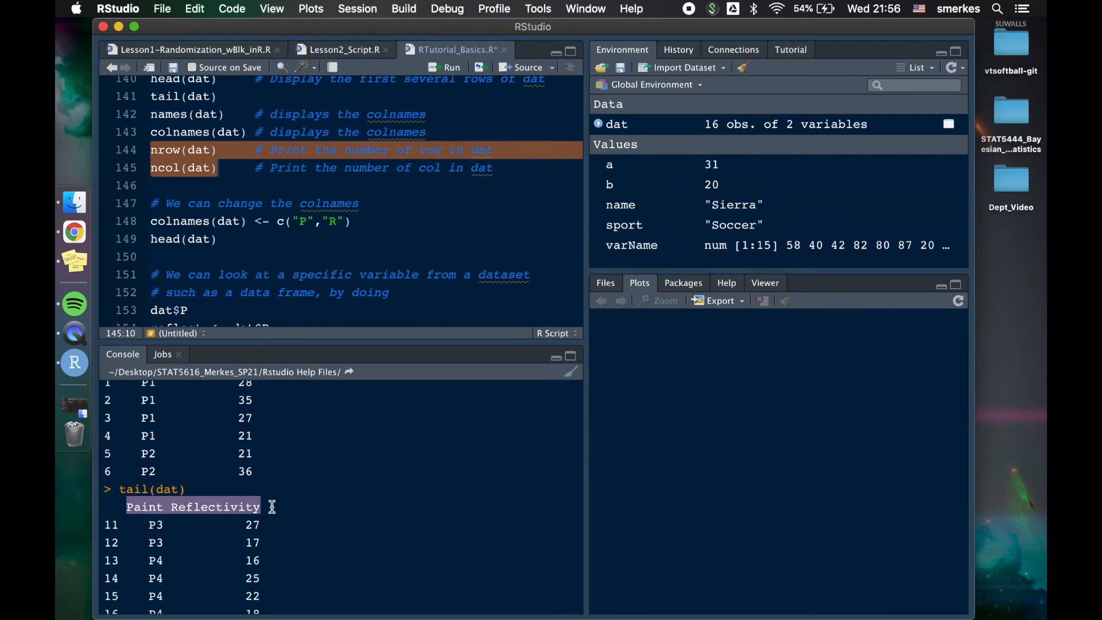
{"action": "scroll", "scroll_direction": "down", "scroll_amount": 3}
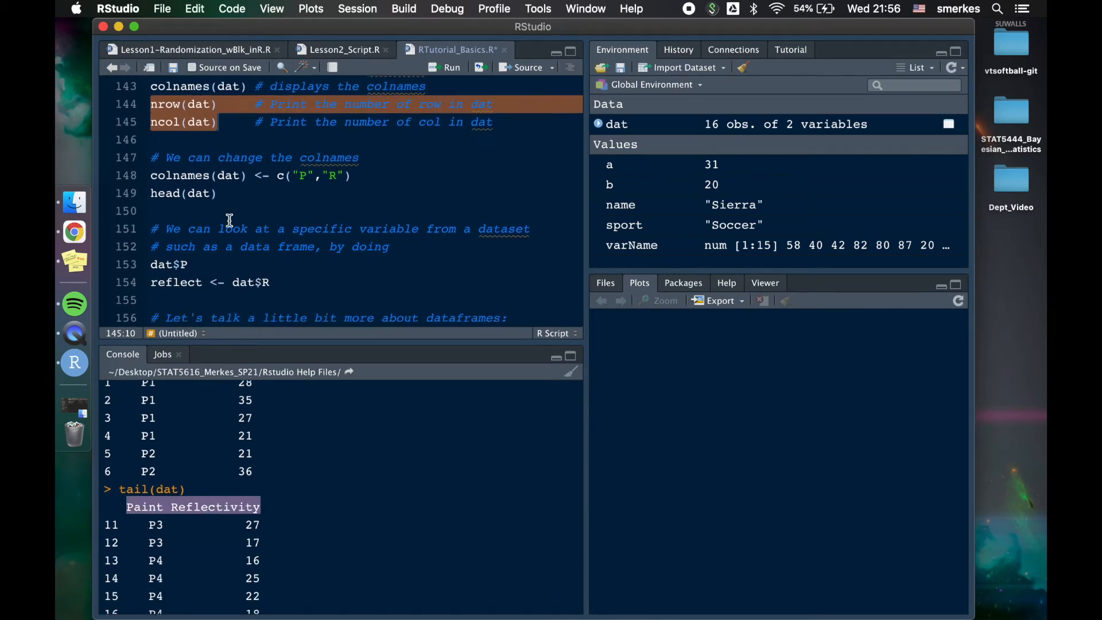
{"action": "left_click", "coordinate": [352, 175]}
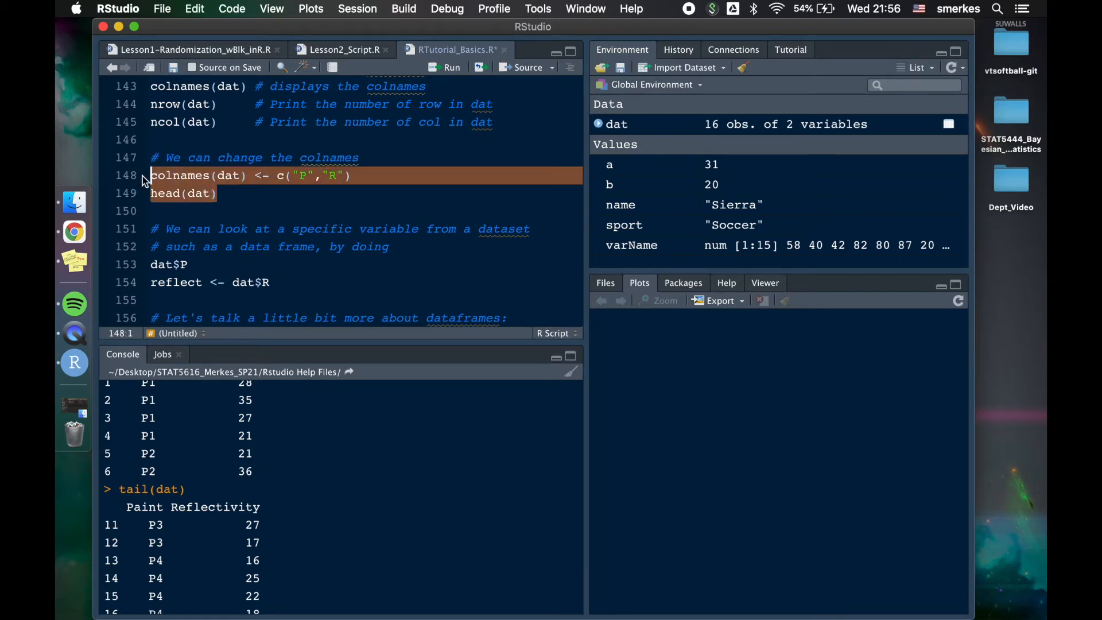
{"action": "left_click", "coordinate": [451, 67]}
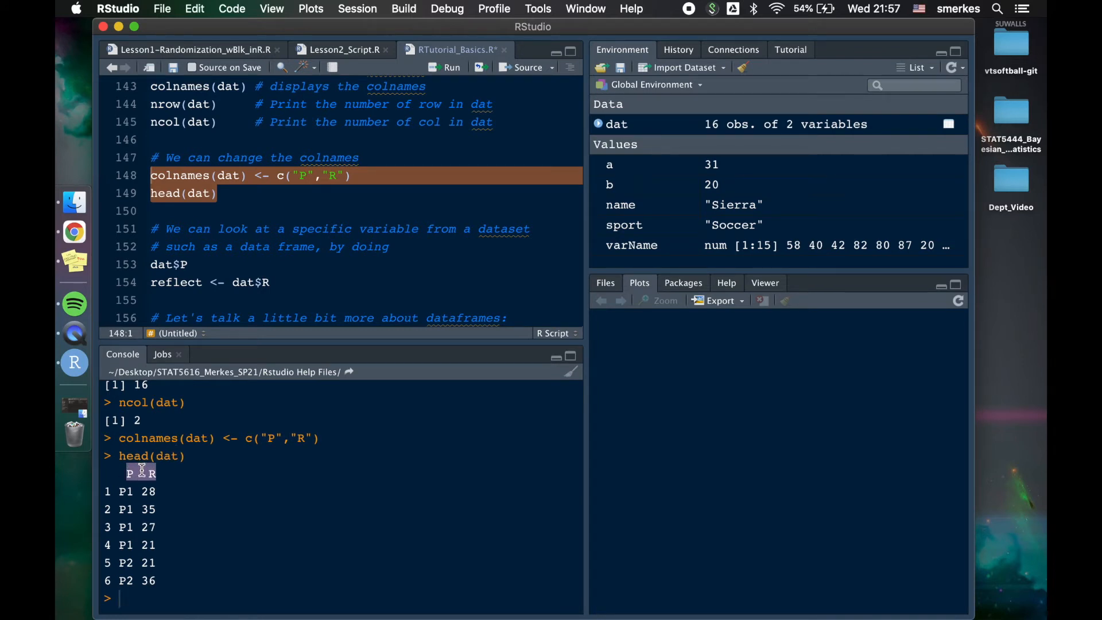
{"action": "scroll", "scroll_direction": "down", "scroll_amount": 3}
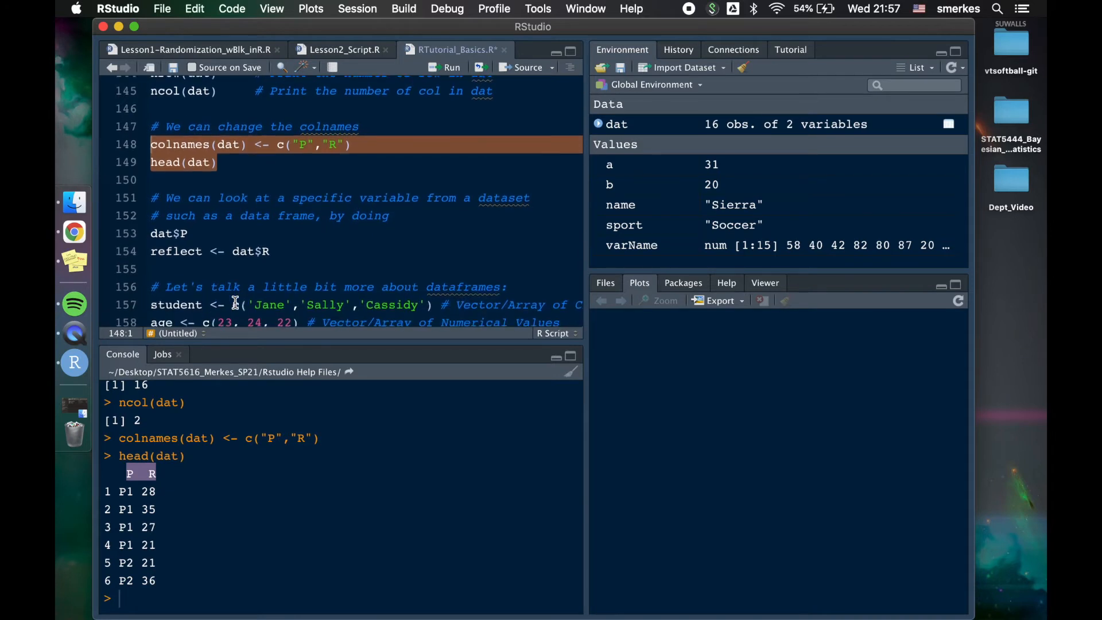
{"action": "scroll", "scroll_direction": "up", "scroll_amount": 3}
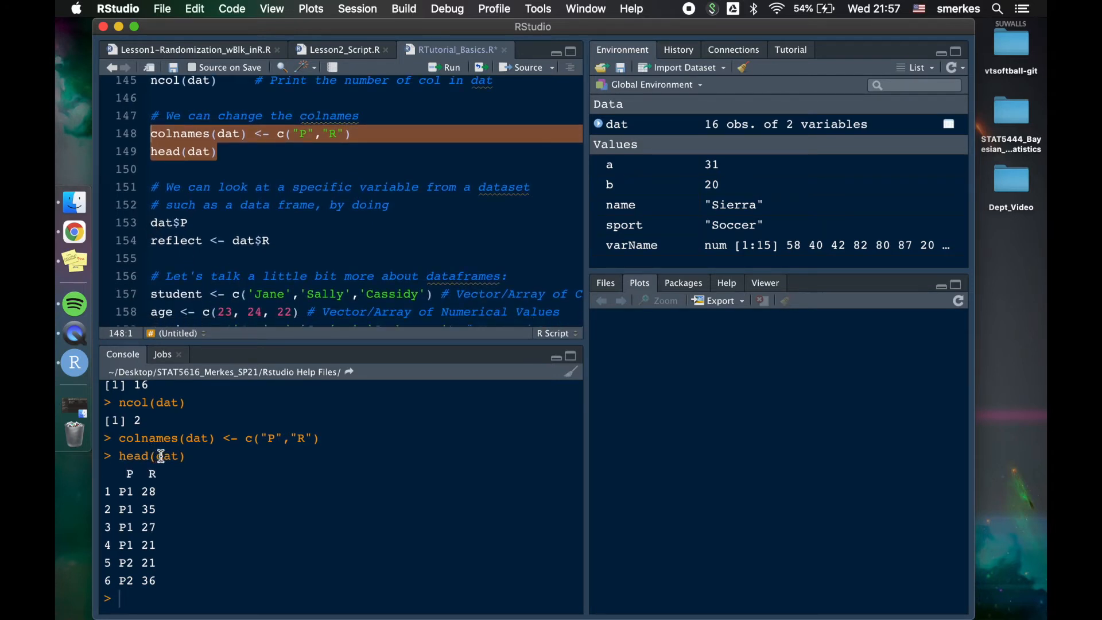
- Print dat$P, assign reflect <- dat$R, and compare dat$R with reflect in the console
{"action": "double_click", "coordinate": [166, 455]}
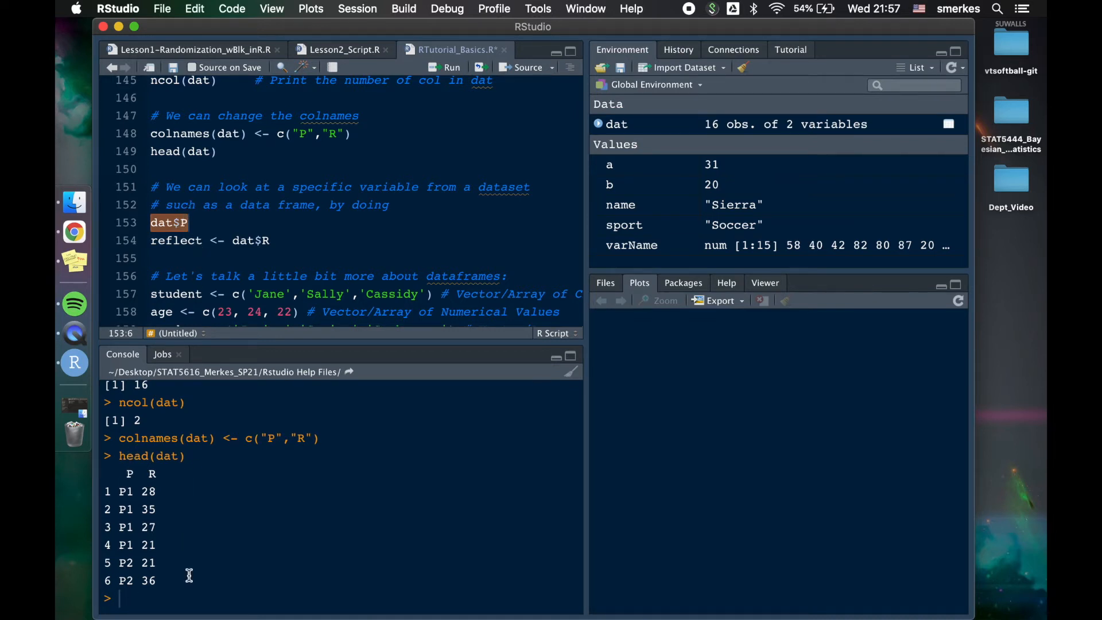
{"action": "key", "text": "Return"}
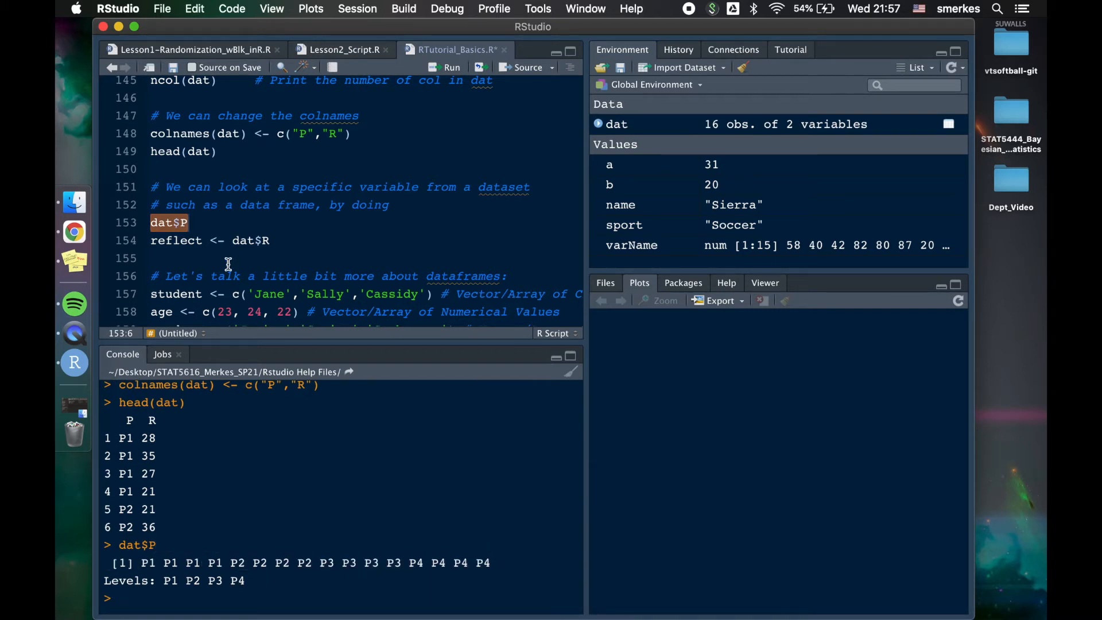
{"action": "left_click", "coordinate": [149, 222]}
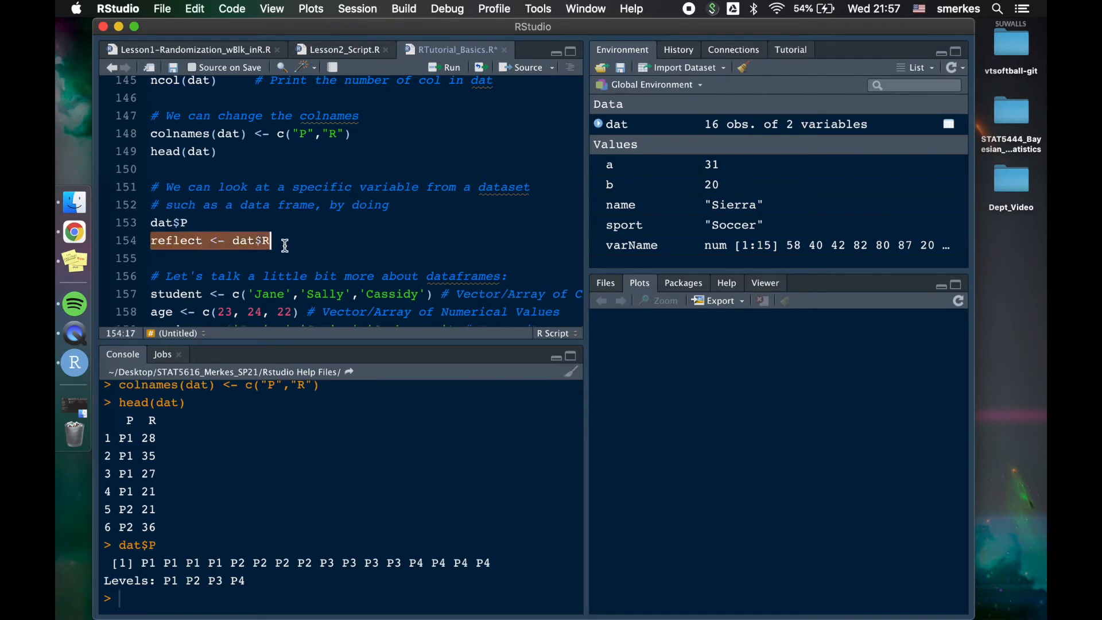
{"action": "mouse_move", "coordinate": [207, 255]}
{"action": "type", "text": "da"}
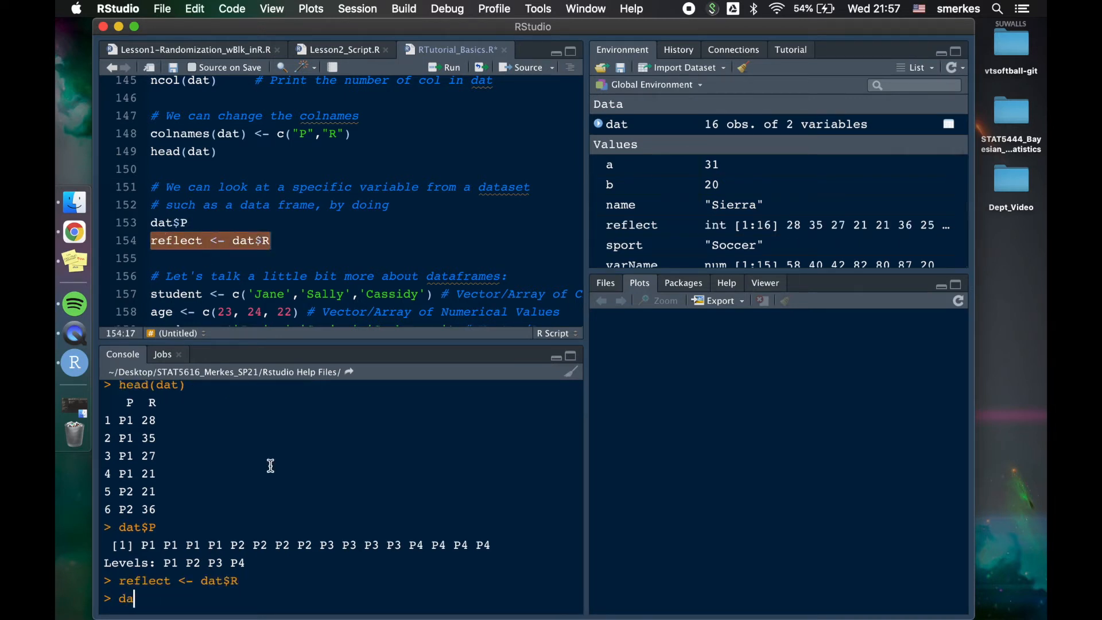
{"action": "key", "text": "Return"}
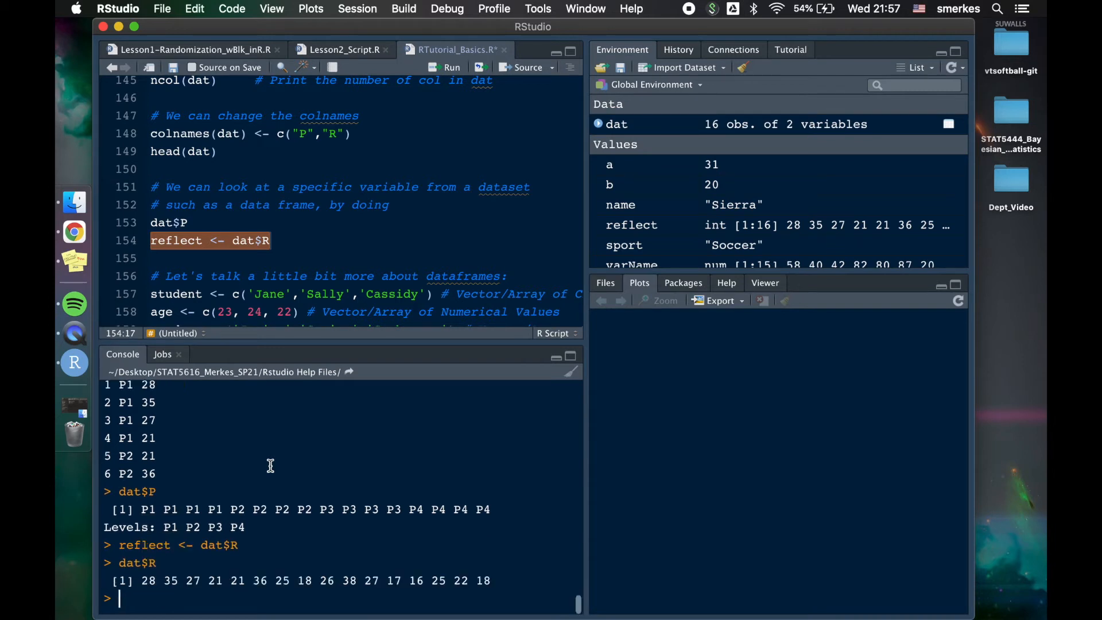
{"action": "type", "text": "reflec"}
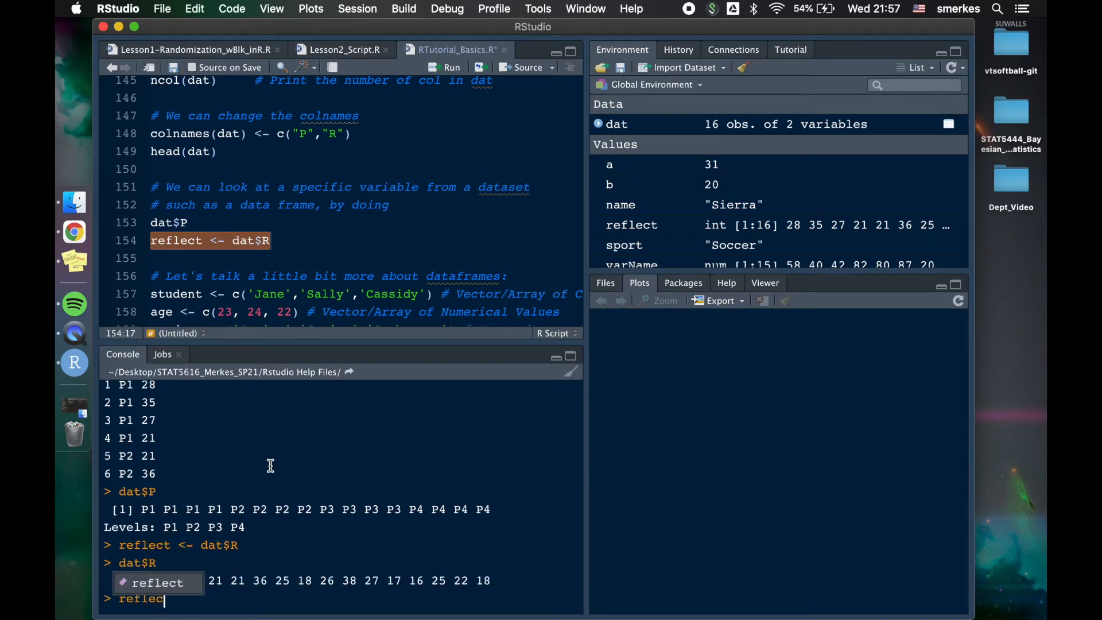
{"action": "key", "text": "Return"}
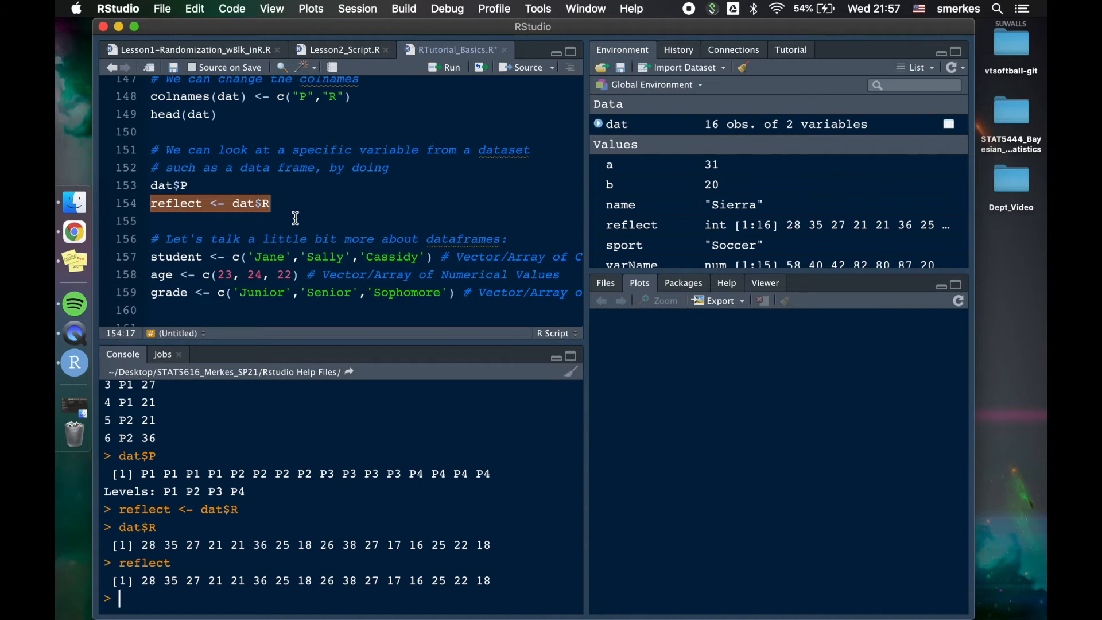
{"action": "scroll", "scroll_direction": "down", "scroll_amount": 3}
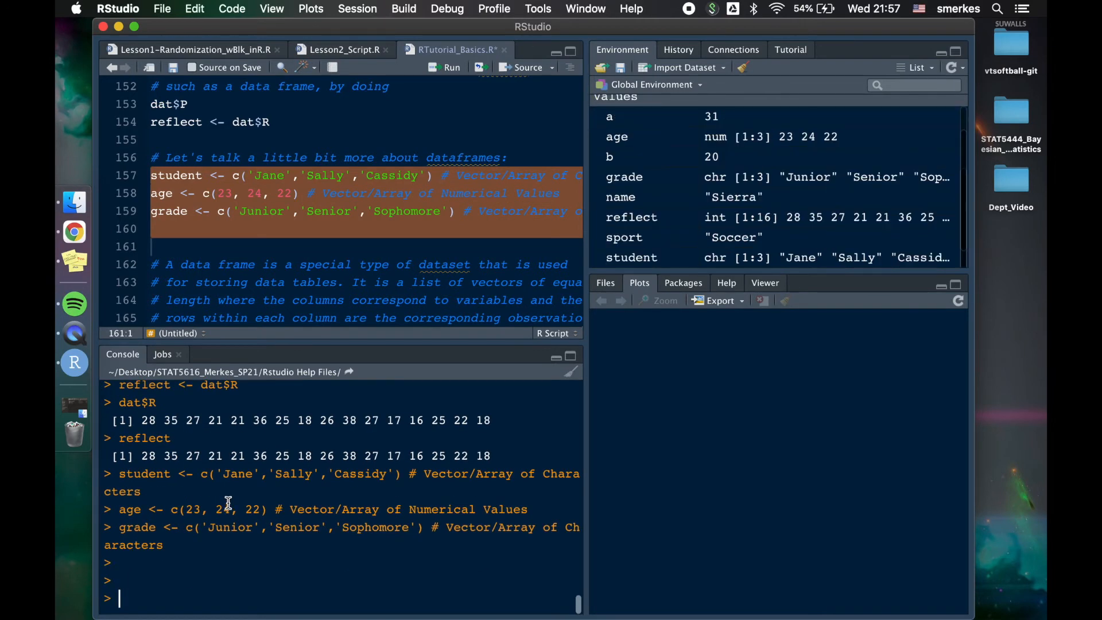
- Run lines 157–159 and print student (Jane, Sally, Cassidy), age and grade
{"action": "scroll", "scroll_direction": "down", "scroll_amount": 3}
{"action": "type", "text": "g"}
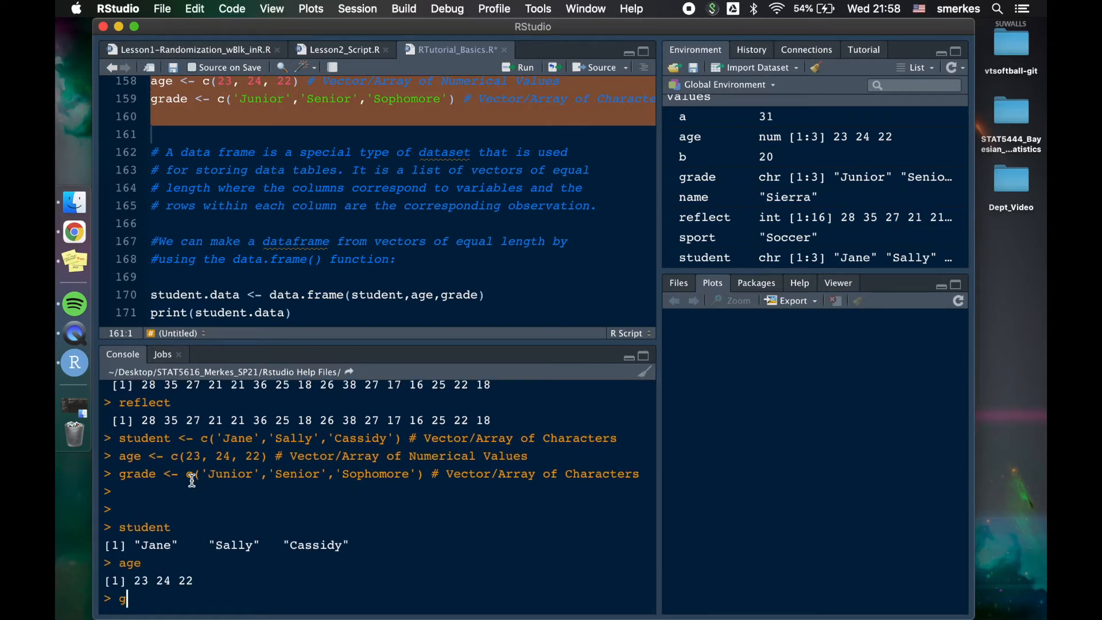
{"action": "key", "text": "Return"}
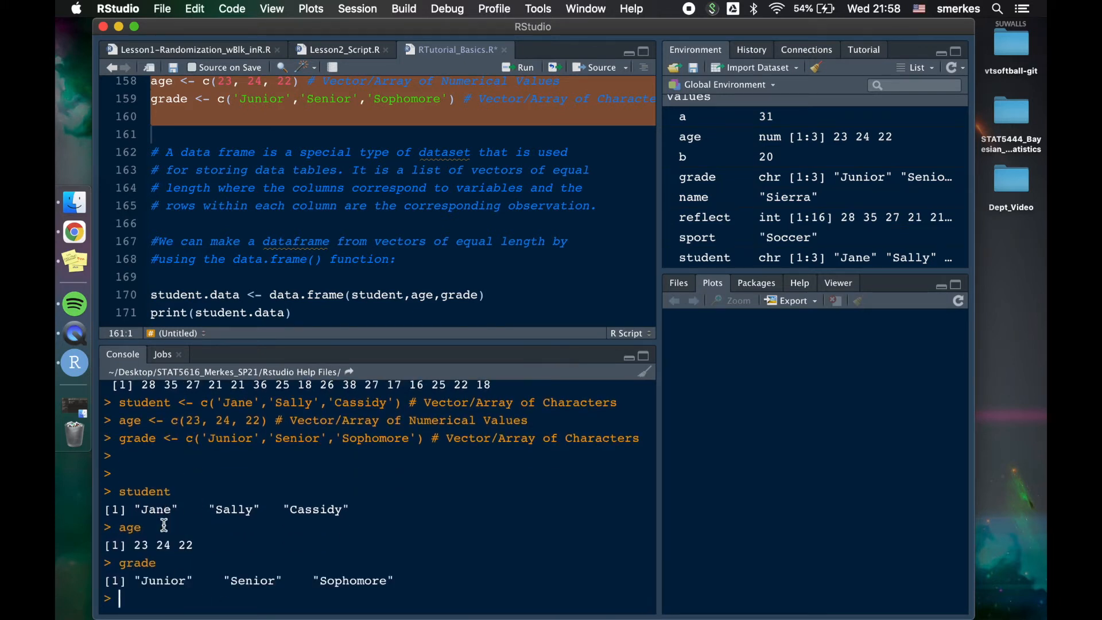
{"action": "mouse_move", "coordinate": [246, 273]}
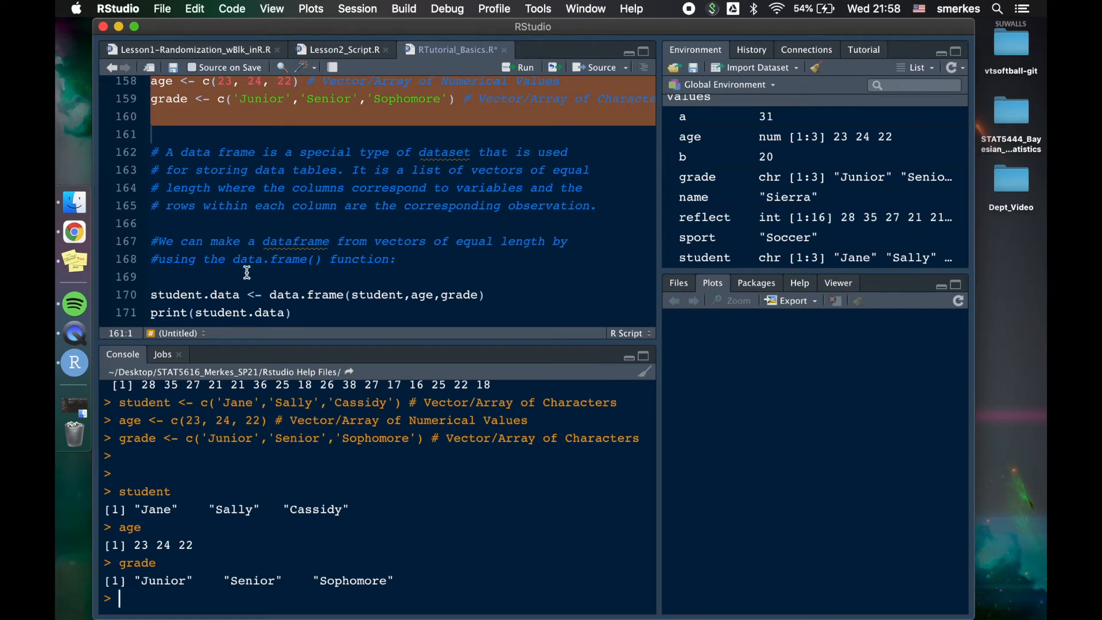
{"action": "mouse_move", "coordinate": [159, 515]}
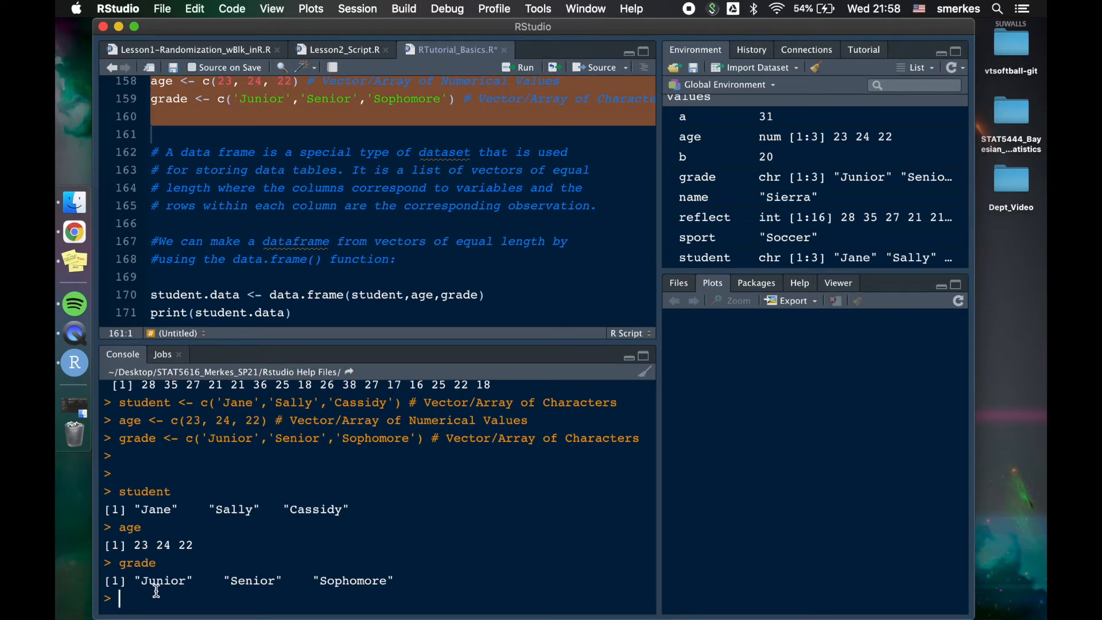
{"action": "scroll", "scroll_direction": "down", "scroll_amount": 3}
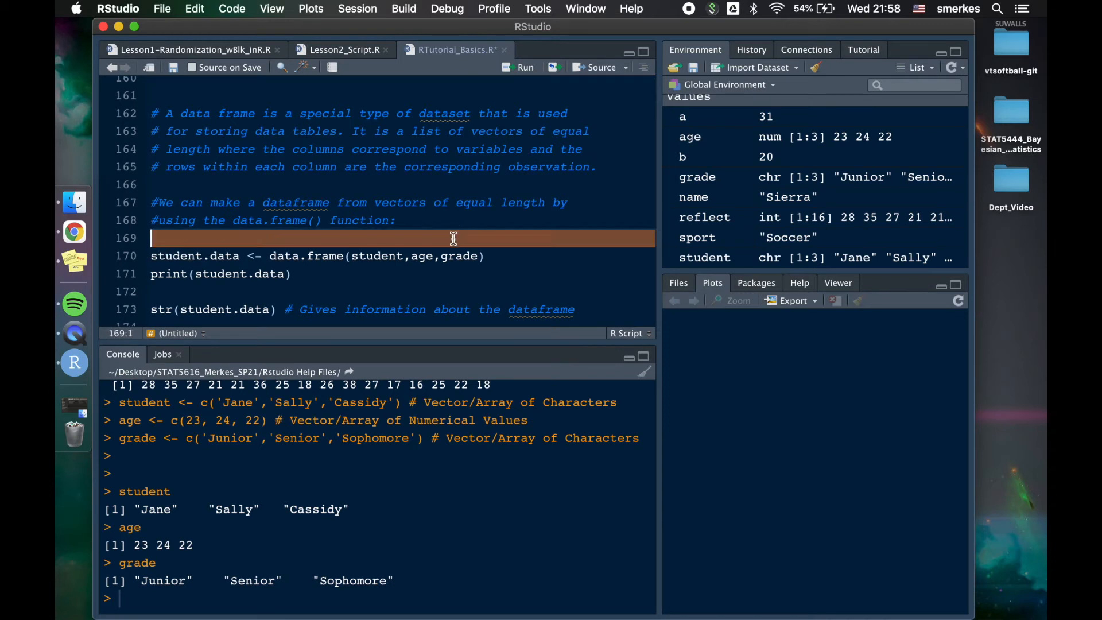
- Create the student.data data frame and print it as a 3-row table
{"action": "left_click", "coordinate": [167, 256]}
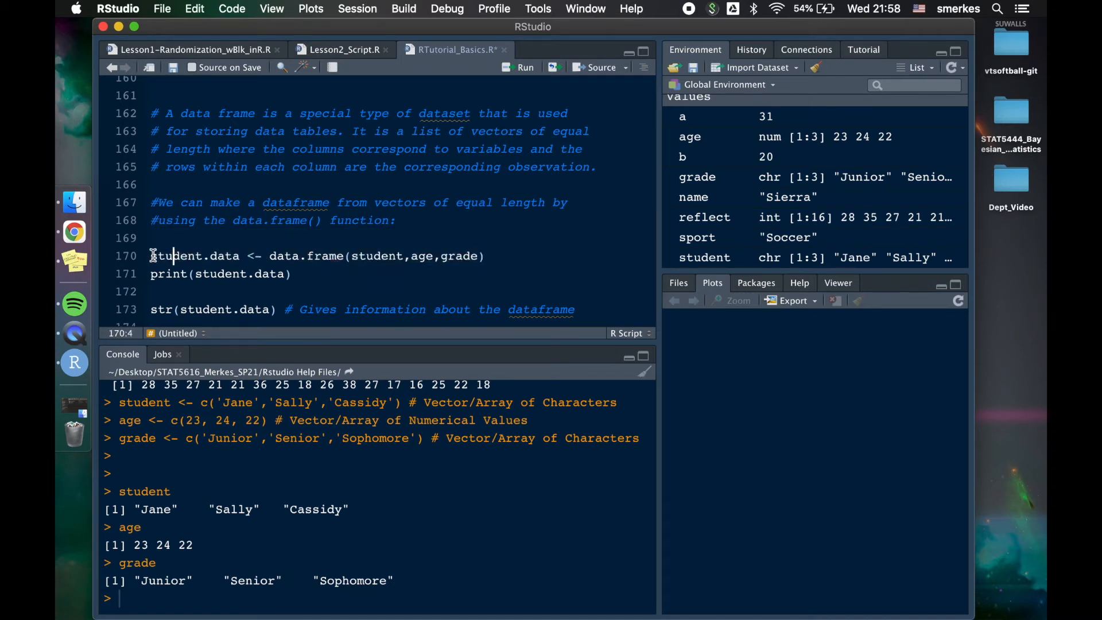
{"action": "left_click", "coordinate": [248, 256]}
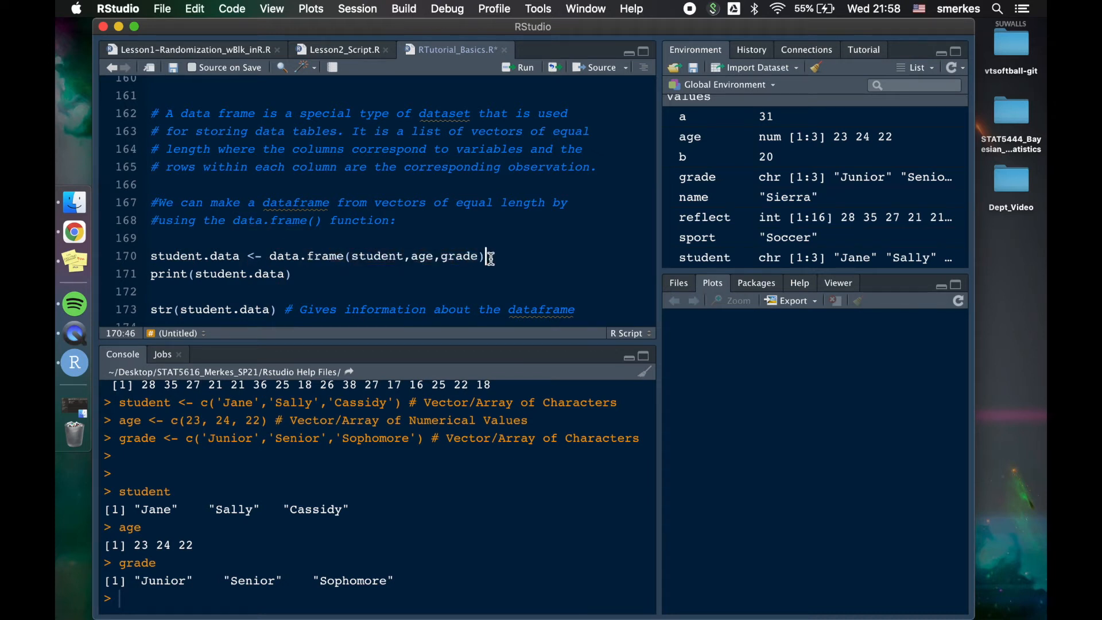
{"action": "left_click", "coordinate": [524, 68]}
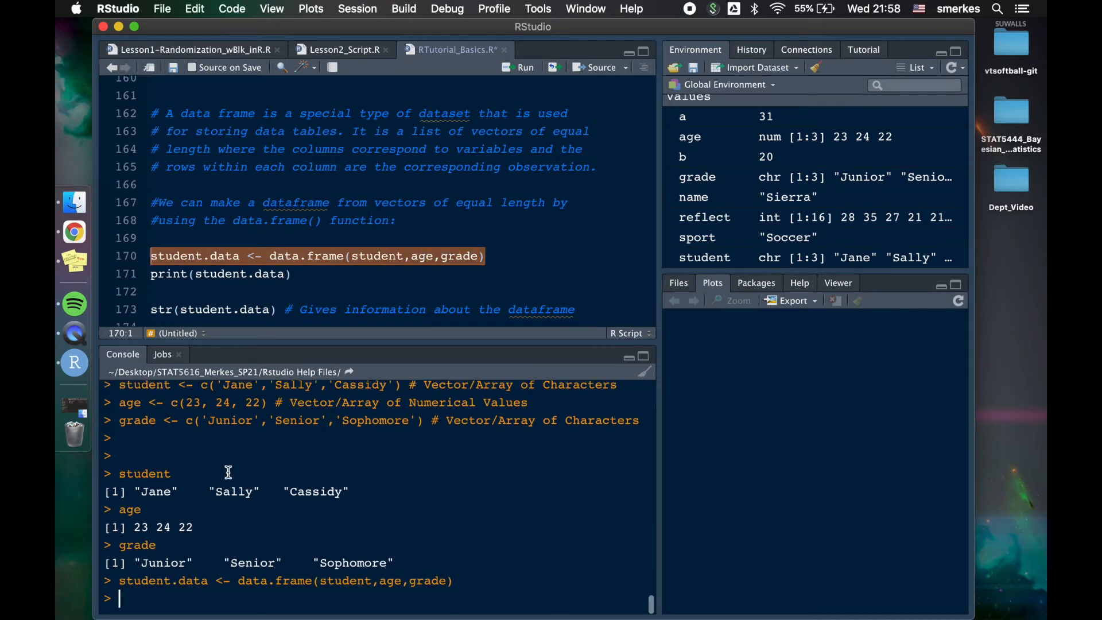
{"action": "left_click", "coordinate": [519, 67]}
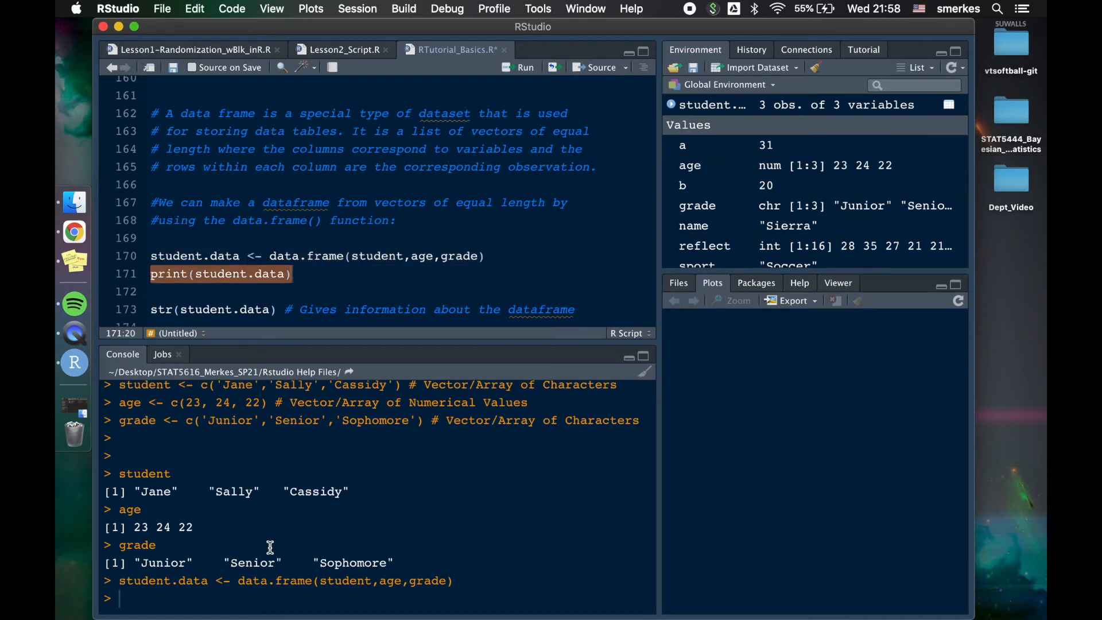
{"action": "key", "text": "Return"}
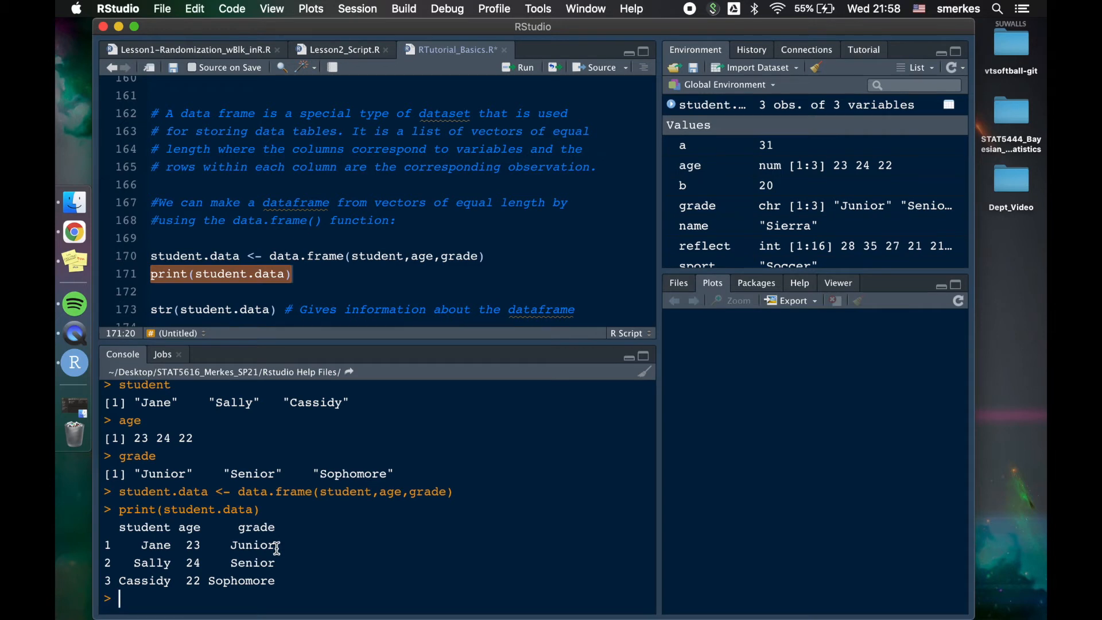
- Highlight the str() output: 3 variables, Factor student column, num age column
{"action": "scroll", "scroll_direction": "down", "scroll_amount": 3}
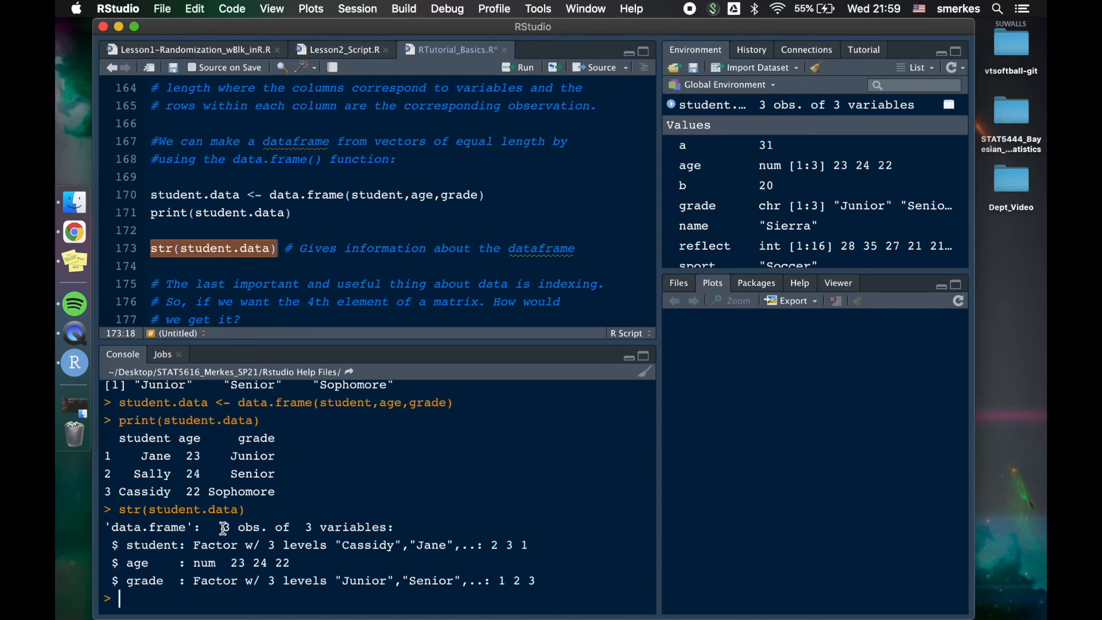
{"action": "double_click", "coordinate": [242, 527]}
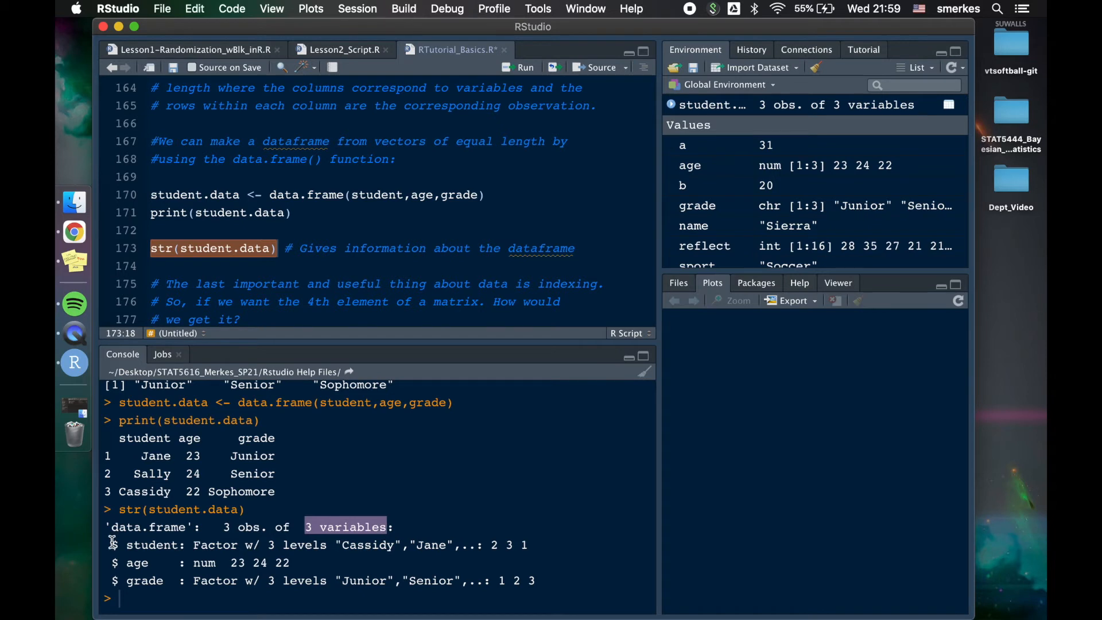
{"action": "double_click", "coordinate": [152, 545]}
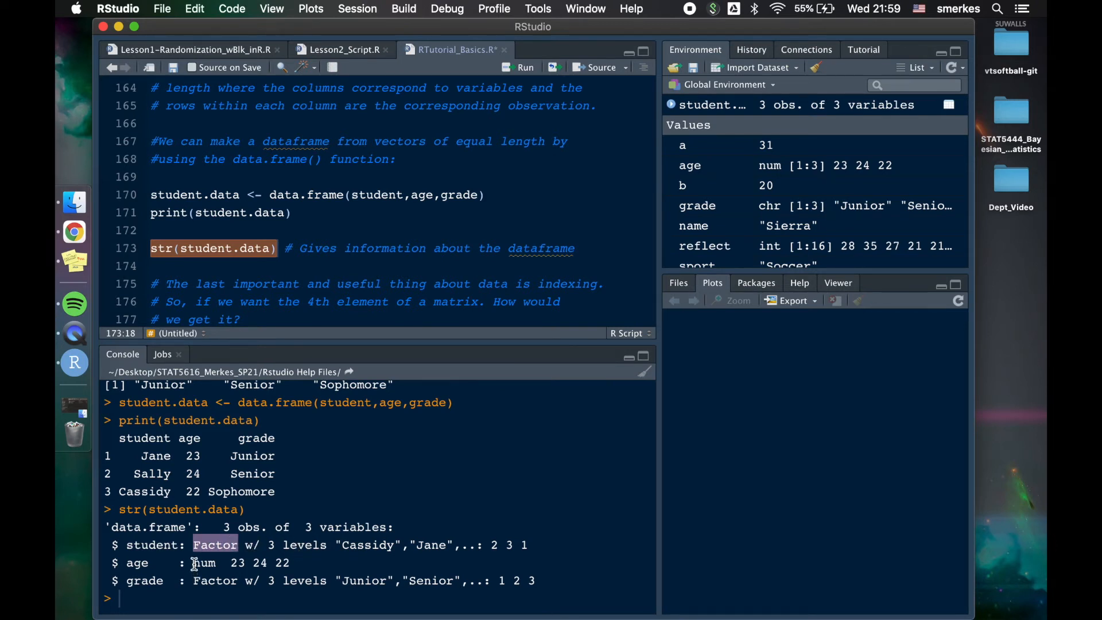
{"action": "double_click", "coordinate": [204, 562]}
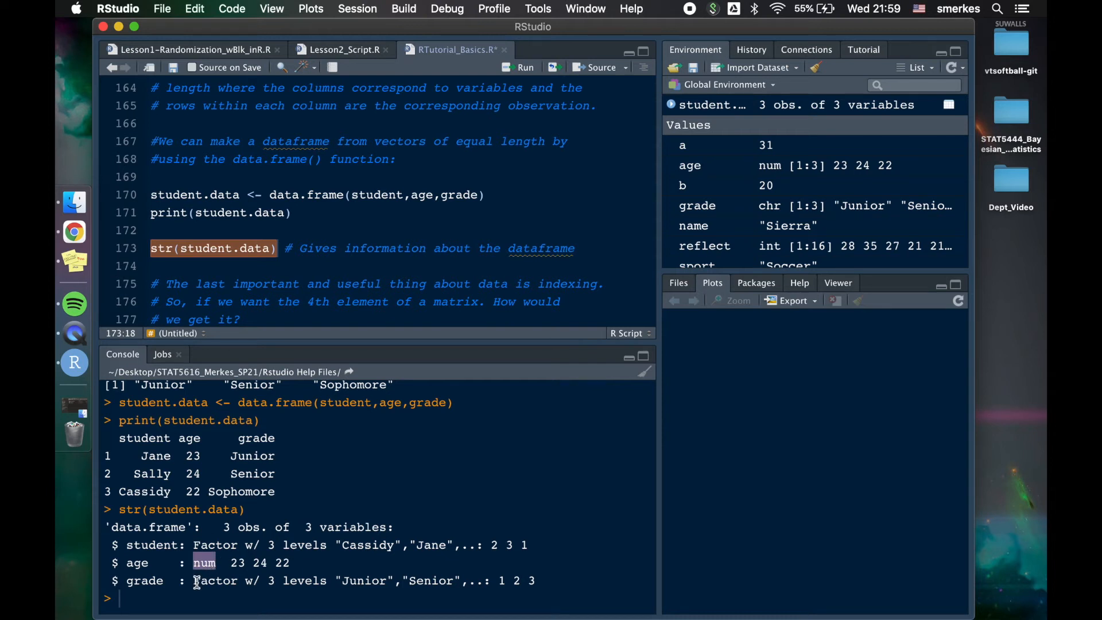
{"action": "scroll", "scroll_direction": "down", "scroll_amount": 3}
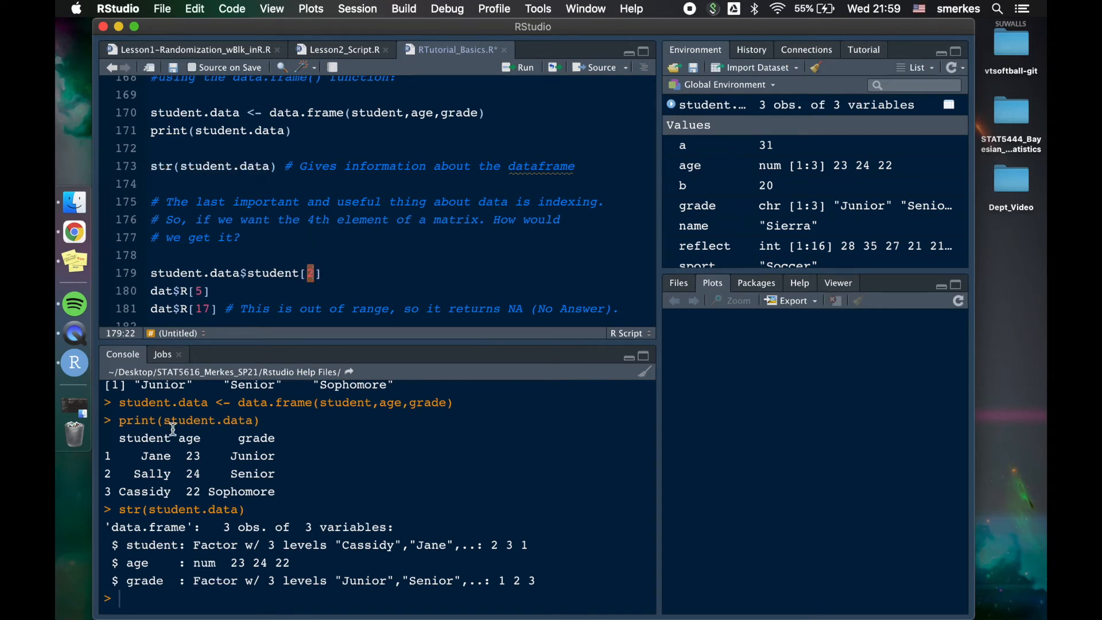
- Change the index to 2 and run student.data$student[2], highlighting Sally
{"action": "double_click", "coordinate": [151, 473]}
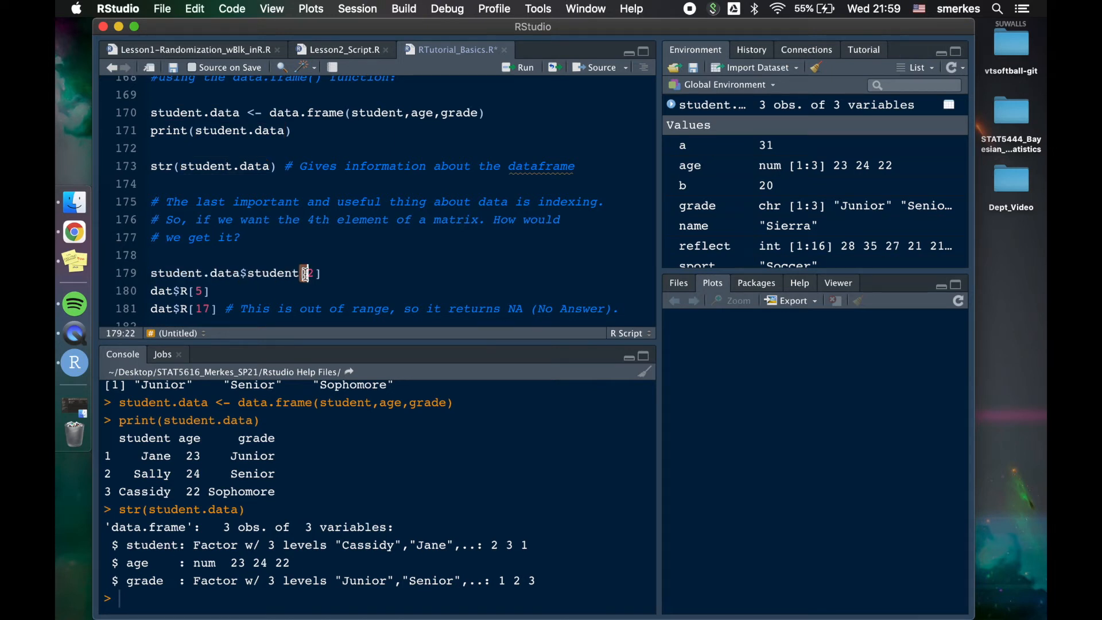
{"action": "type", "text": "2"}
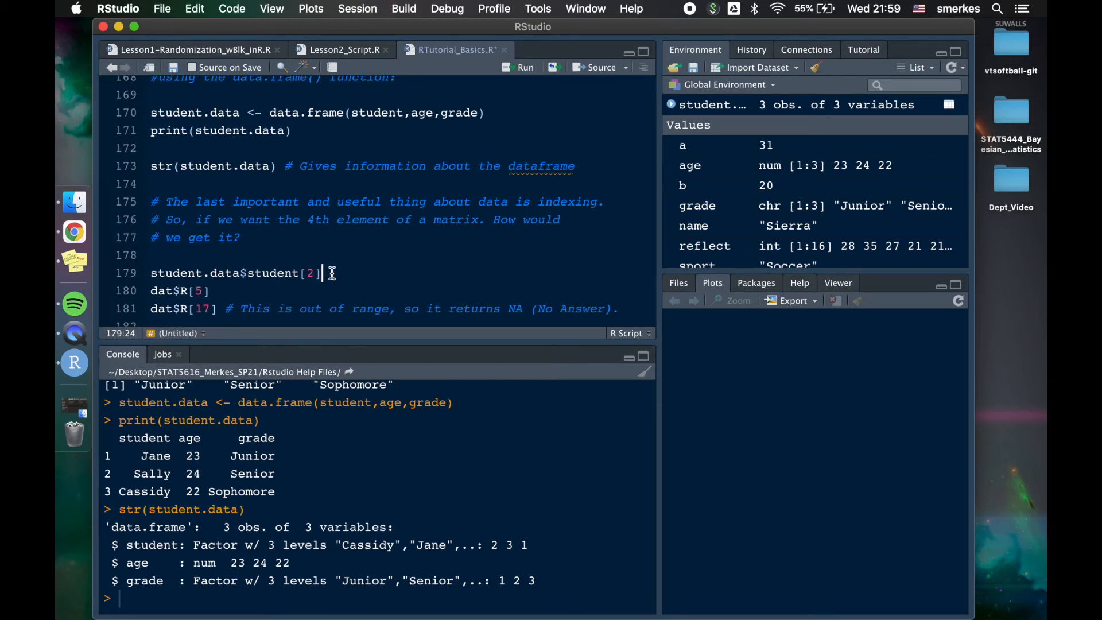
{"action": "left_click", "coordinate": [523, 68]}
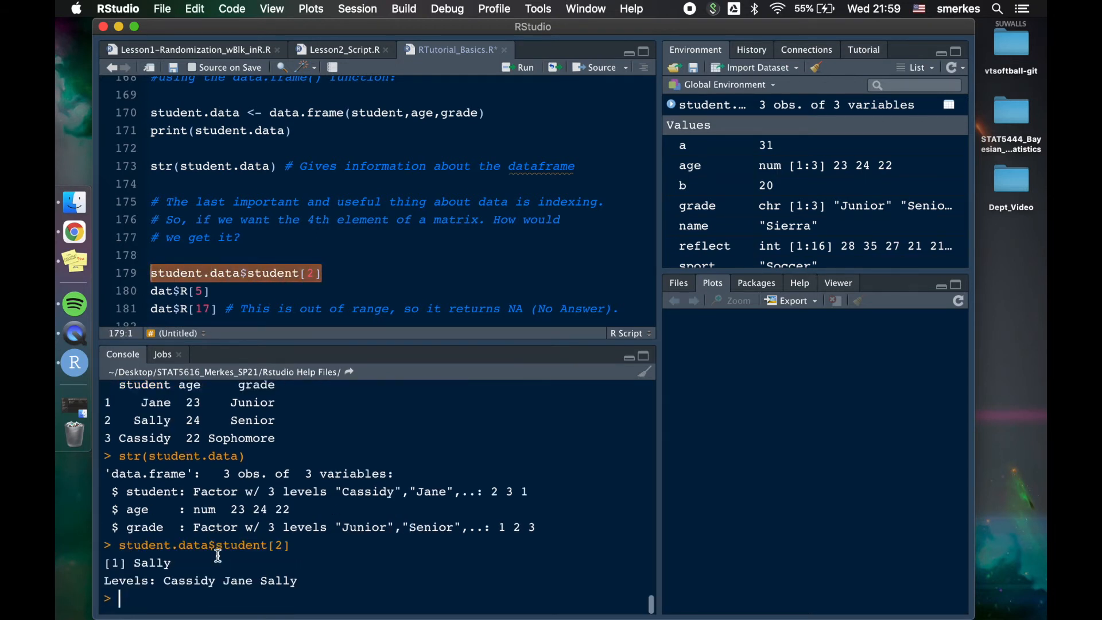
{"action": "double_click", "coordinate": [152, 562]}
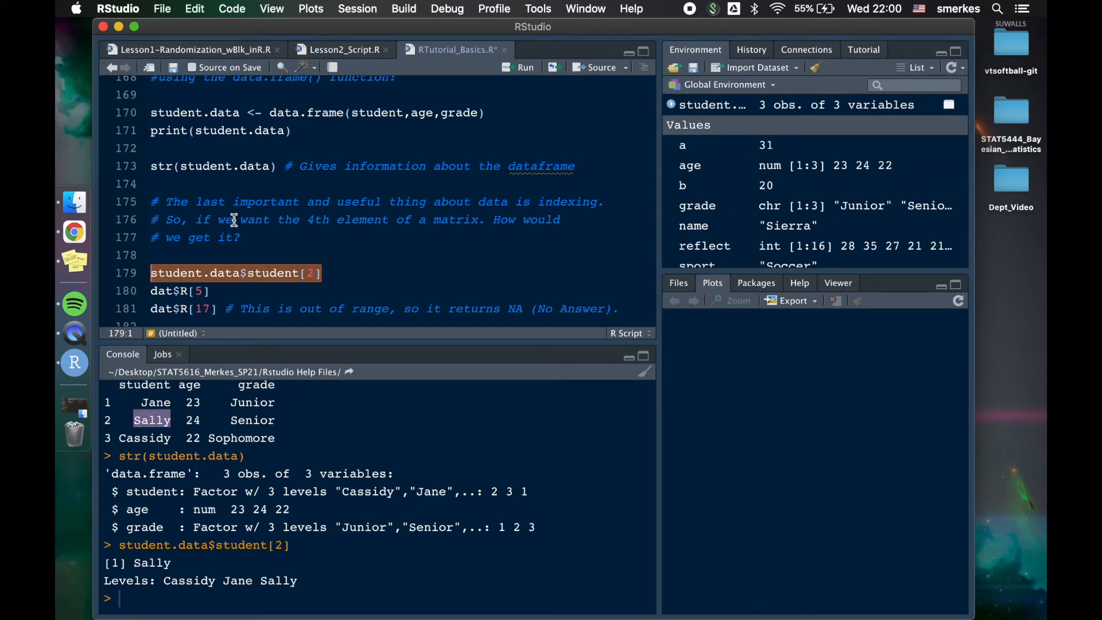
{"action": "scroll", "scroll_direction": "down", "scroll_amount": 3}
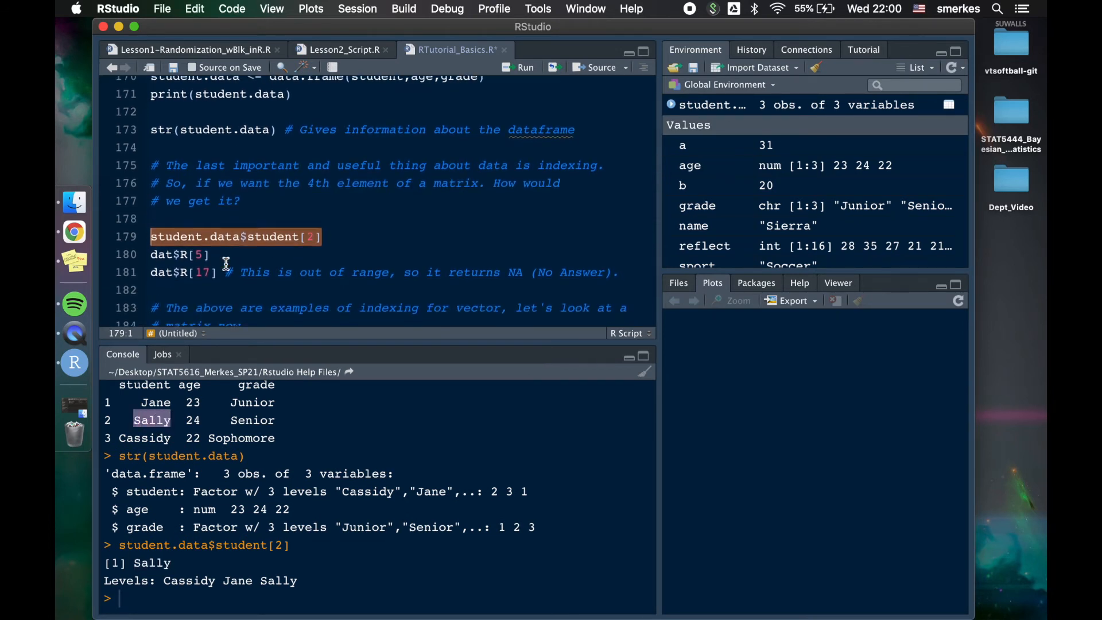
- Run dat$R[5] returning 21, print dat$R, and add length(dat$R) returning 16
{"action": "left_click", "coordinate": [214, 245]}
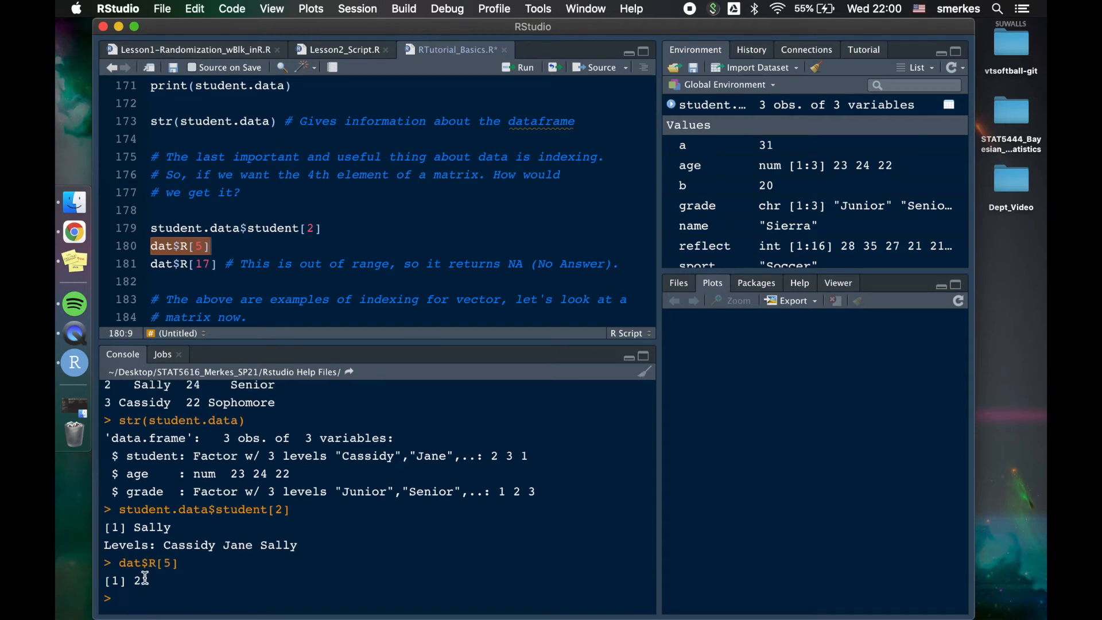
{"action": "type", "text": "dat$"}
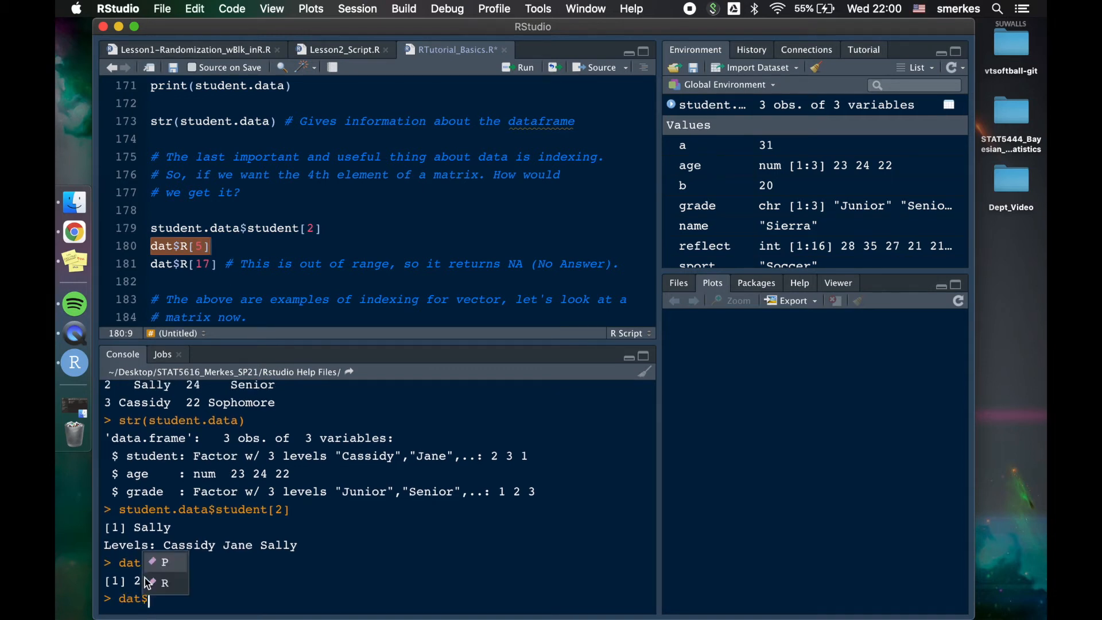
{"action": "key", "text": "Return"}
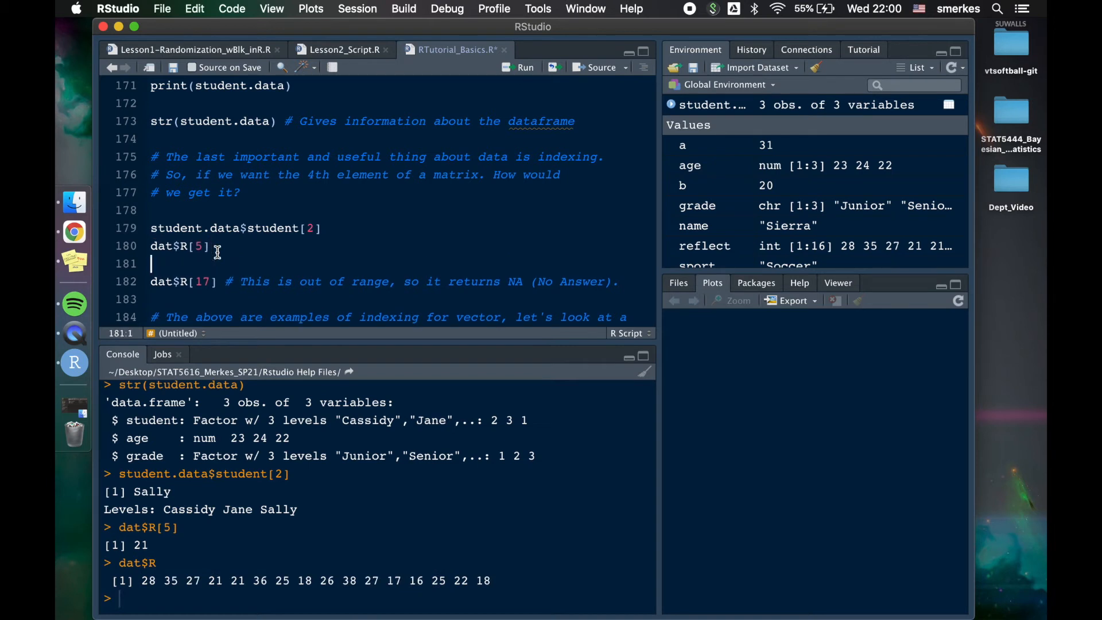
{"action": "type", "text": "length"}
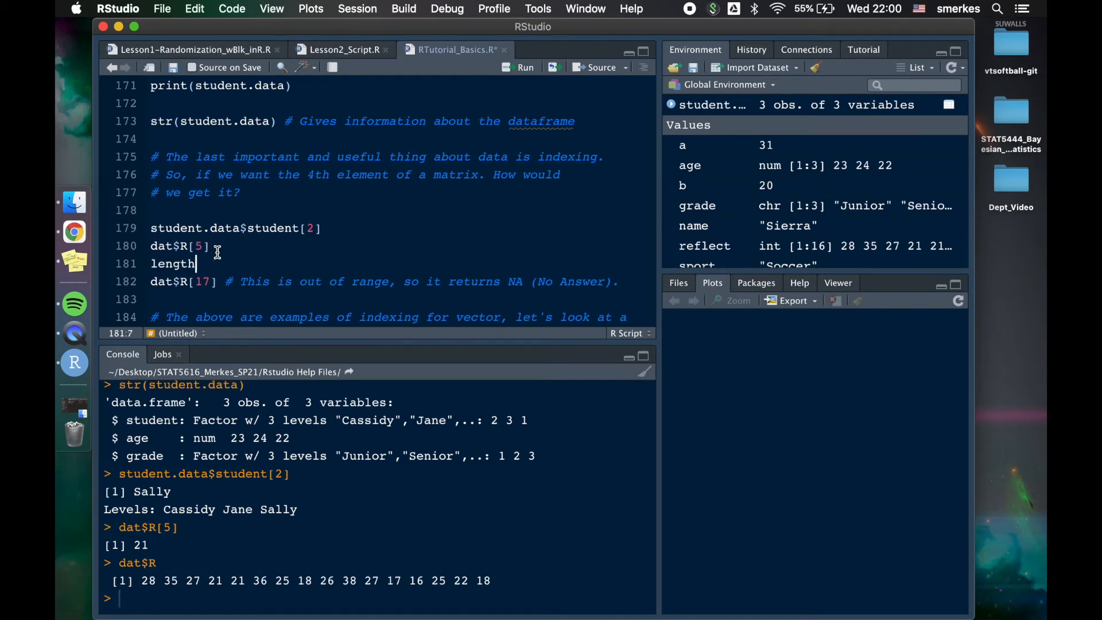
{"action": "type", "text": "("}
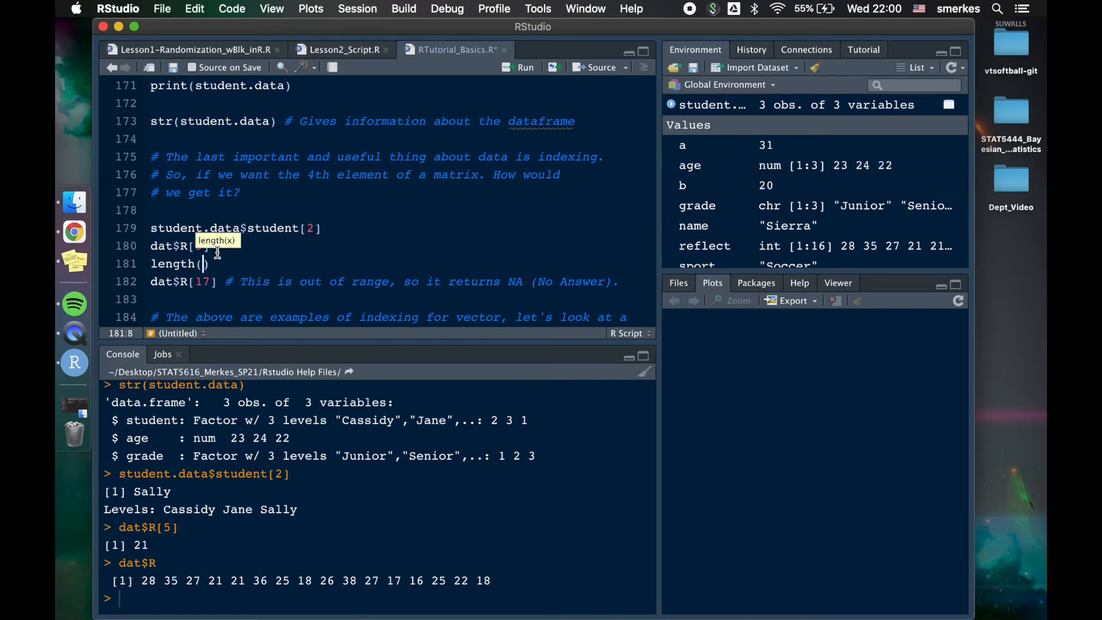
{"action": "left_click", "coordinate": [519, 66]}
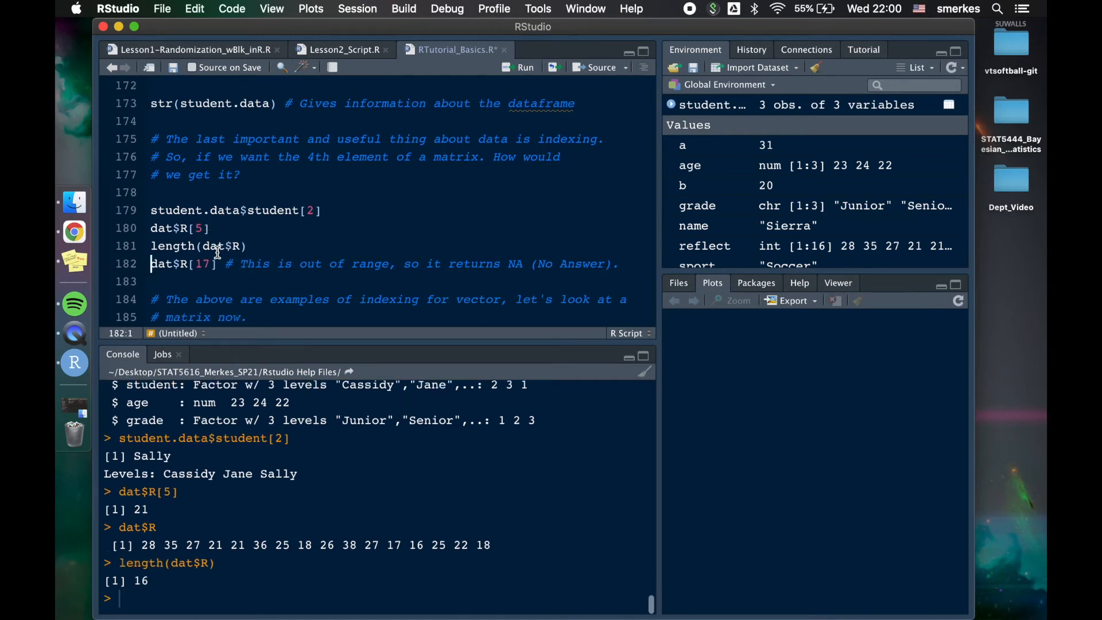
- Run dat$R[17], which returns NA because the index is out of range
{"action": "double_click", "coordinate": [142, 579]}
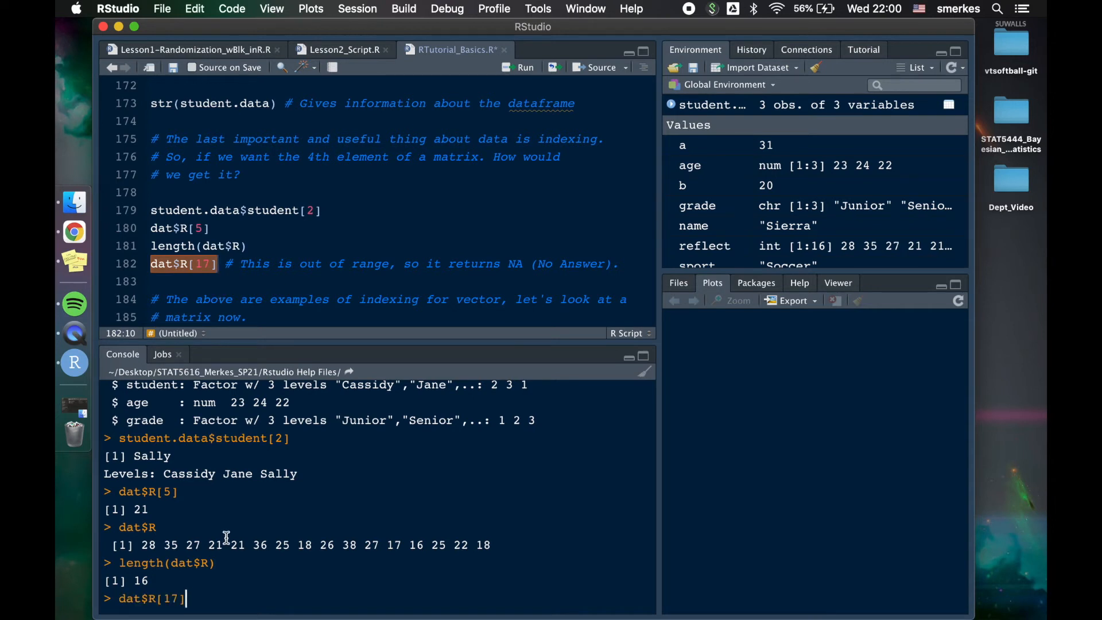
{"action": "key", "text": "Return"}
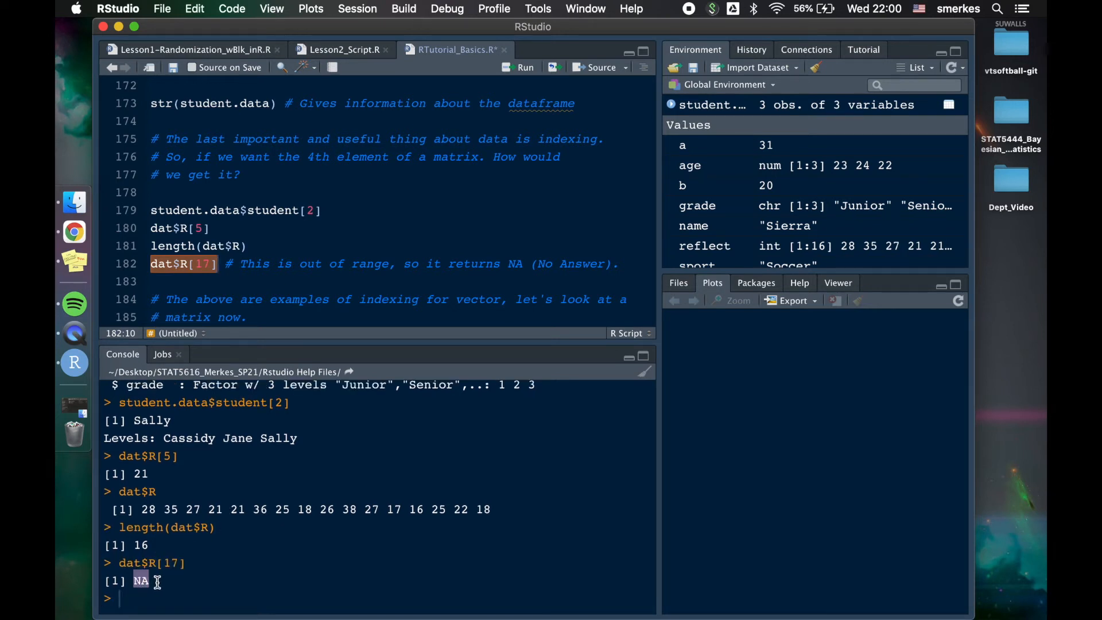
{"action": "mouse_move", "coordinate": [229, 264]}
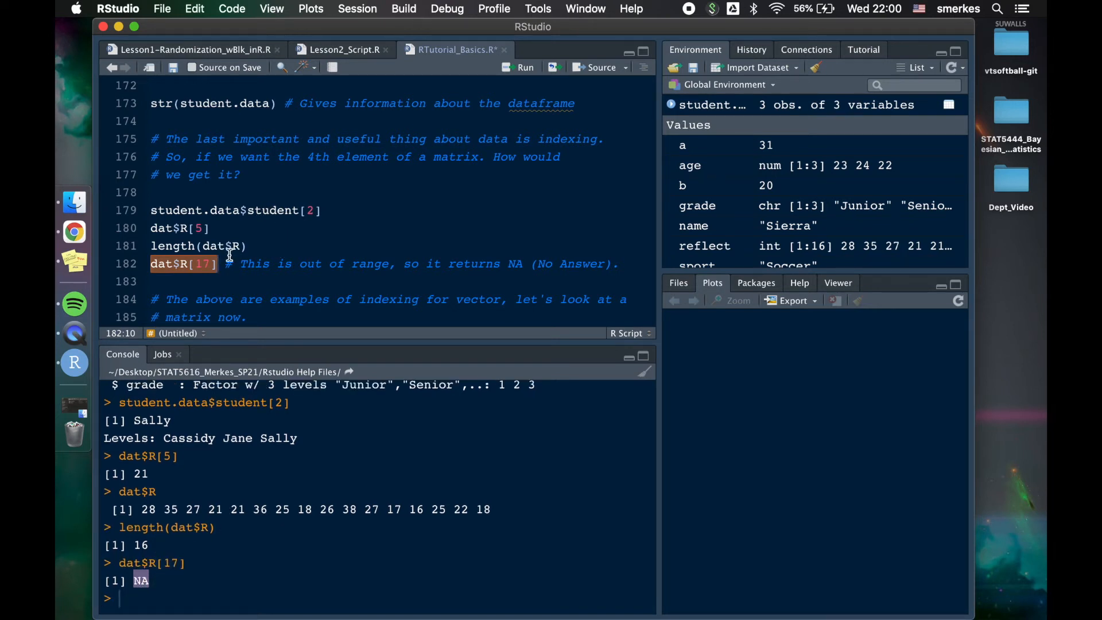
{"action": "scroll", "scroll_direction": "down", "scroll_amount": 3}
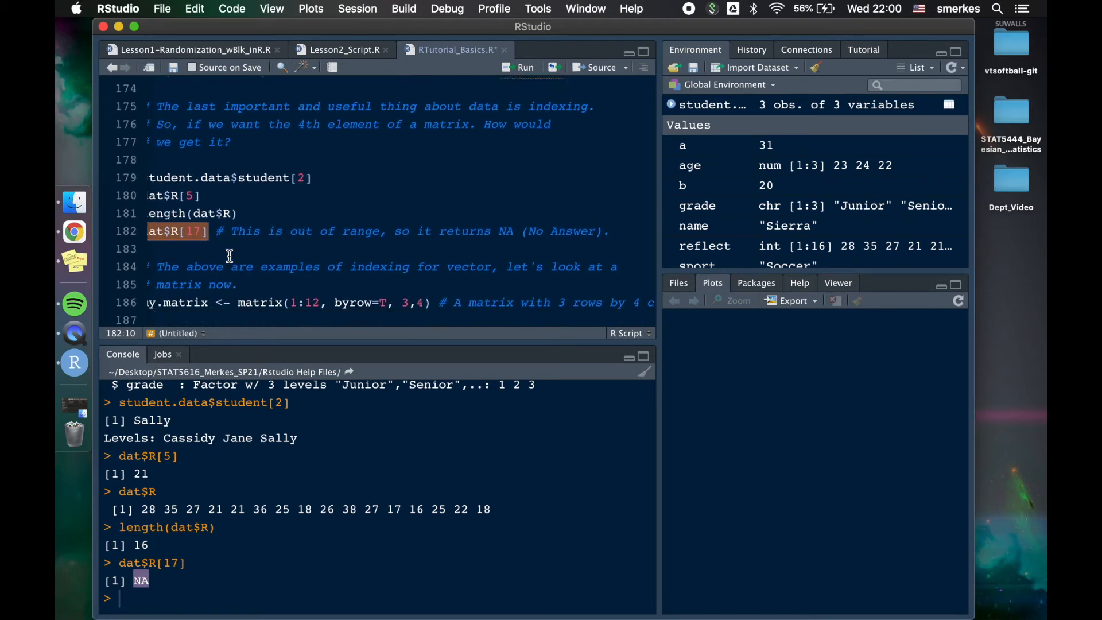
- Create and print my.matrix from 1:12 by rows, then compare a byrow=F version
{"action": "scroll", "scroll_direction": "down", "scroll_amount": 3}
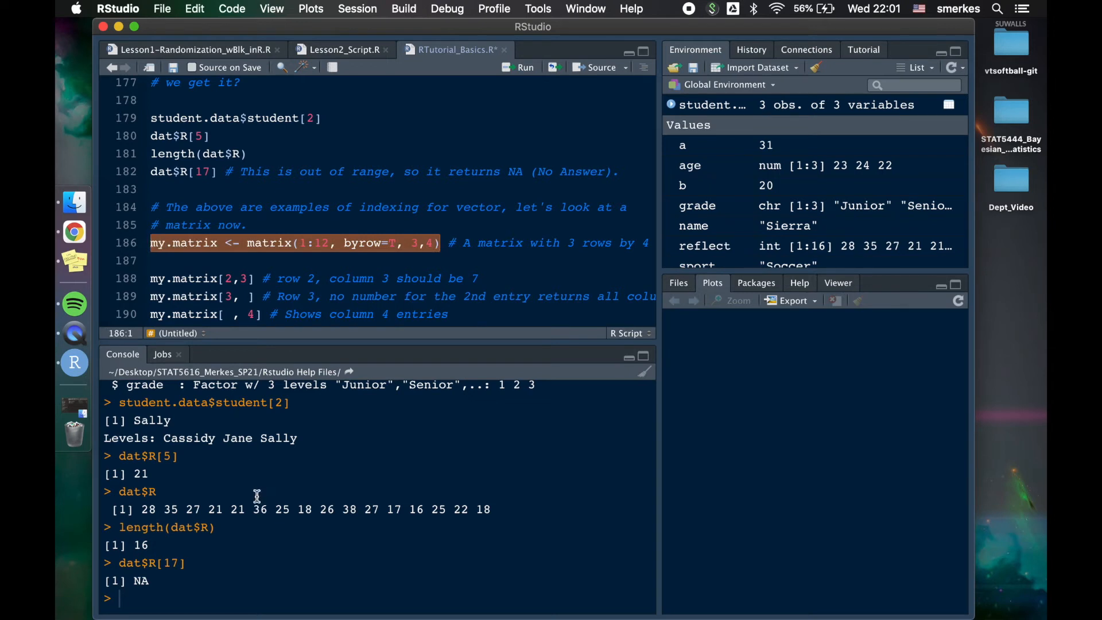
{"action": "left_click", "coordinate": [519, 66]}
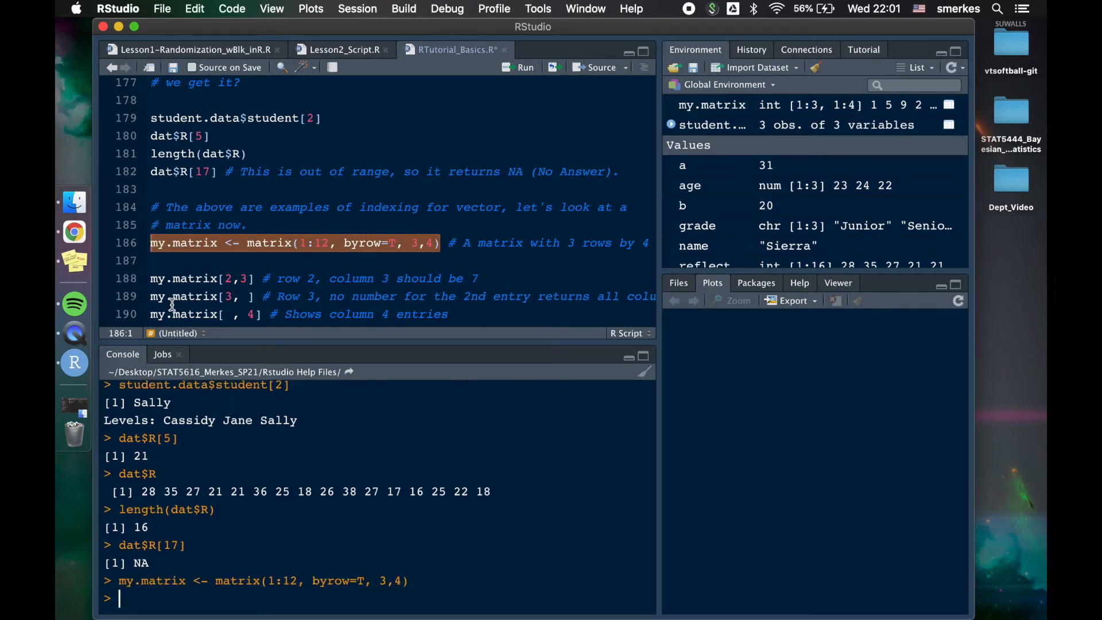
{"action": "type", "text": "my."}
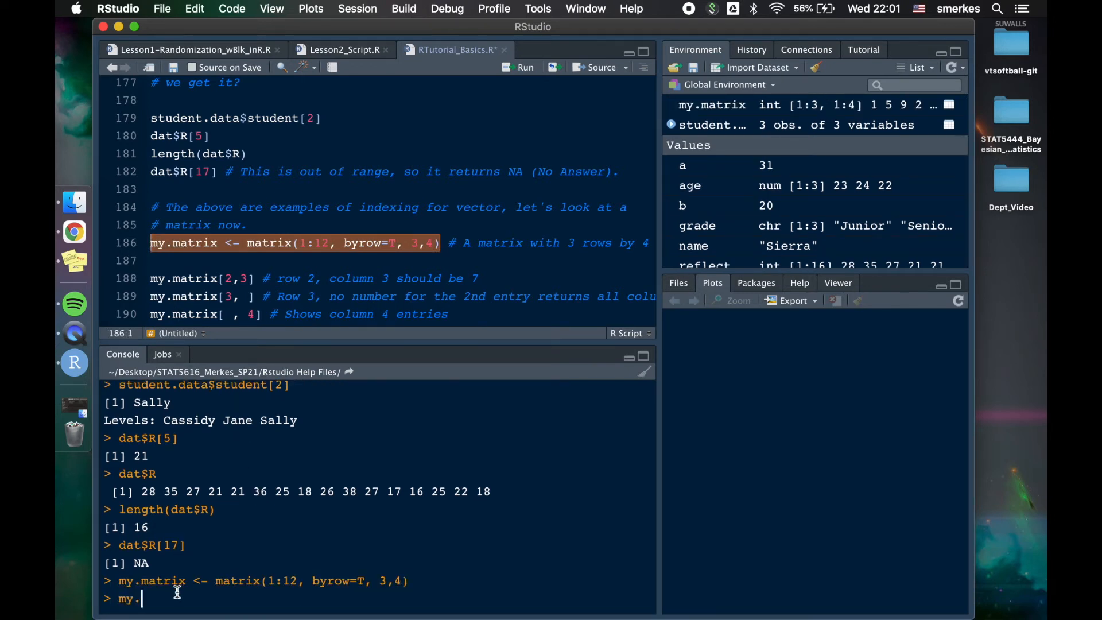
{"action": "key", "text": "Return"}
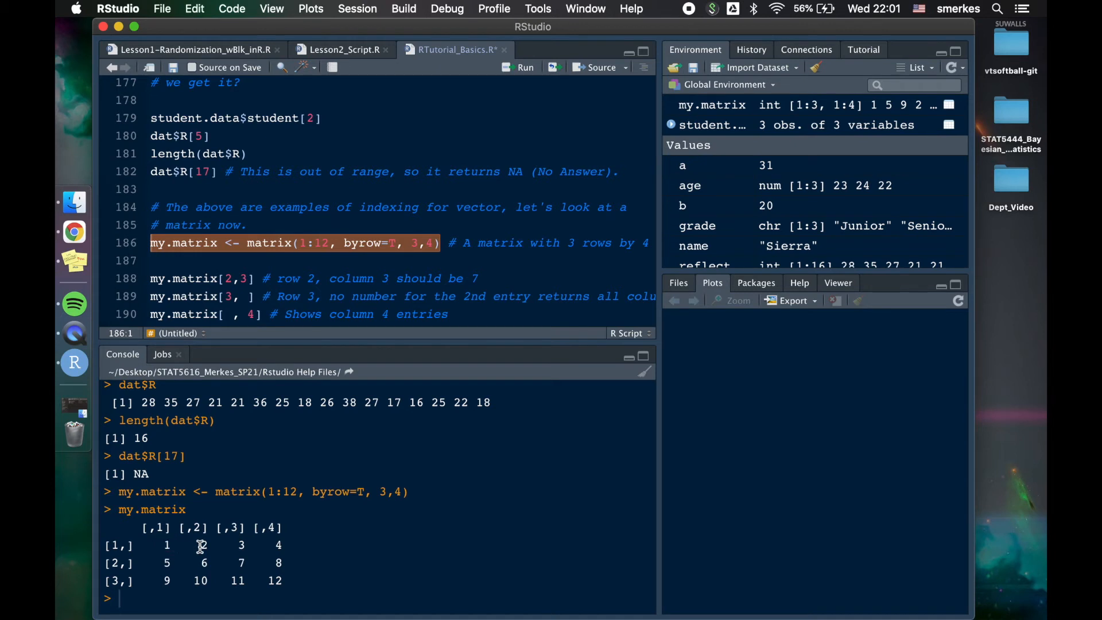
{"action": "mouse_move", "coordinate": [282, 545]}
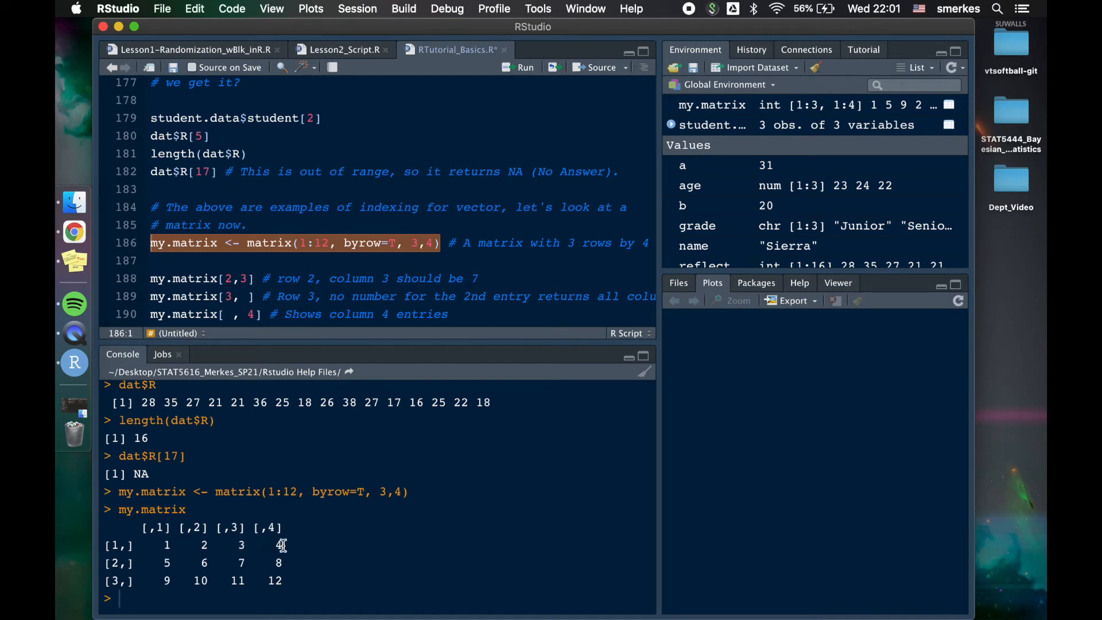
{"action": "mouse_move", "coordinate": [167, 563]}
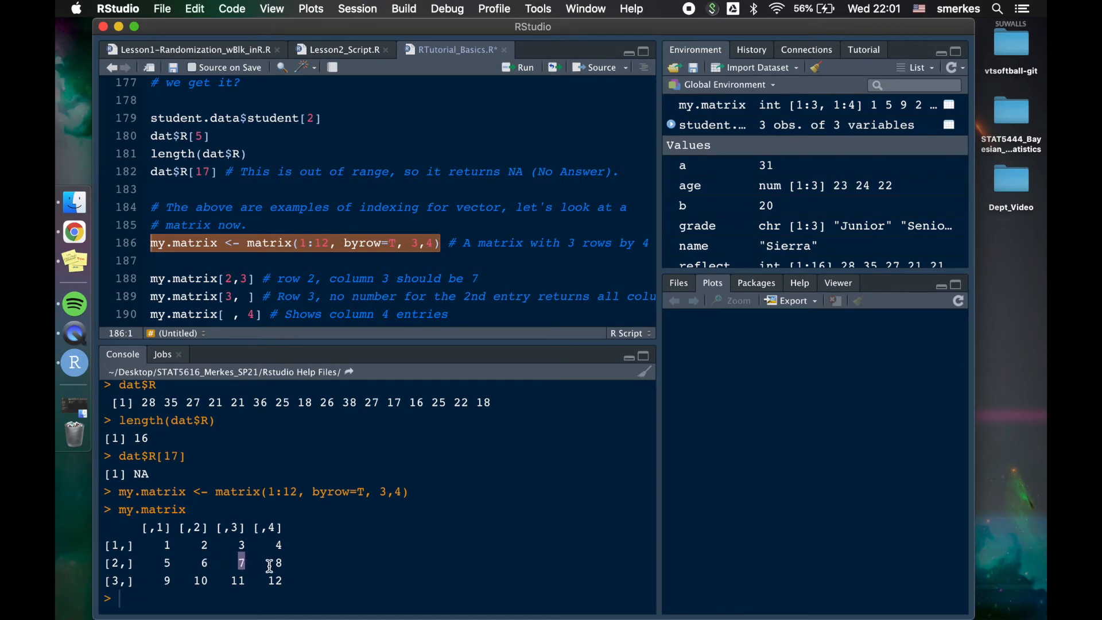
{"action": "left_click", "coordinate": [391, 244]}
{"action": "type", "text": "matrix(1:12, byrow=F, 3,4)"}
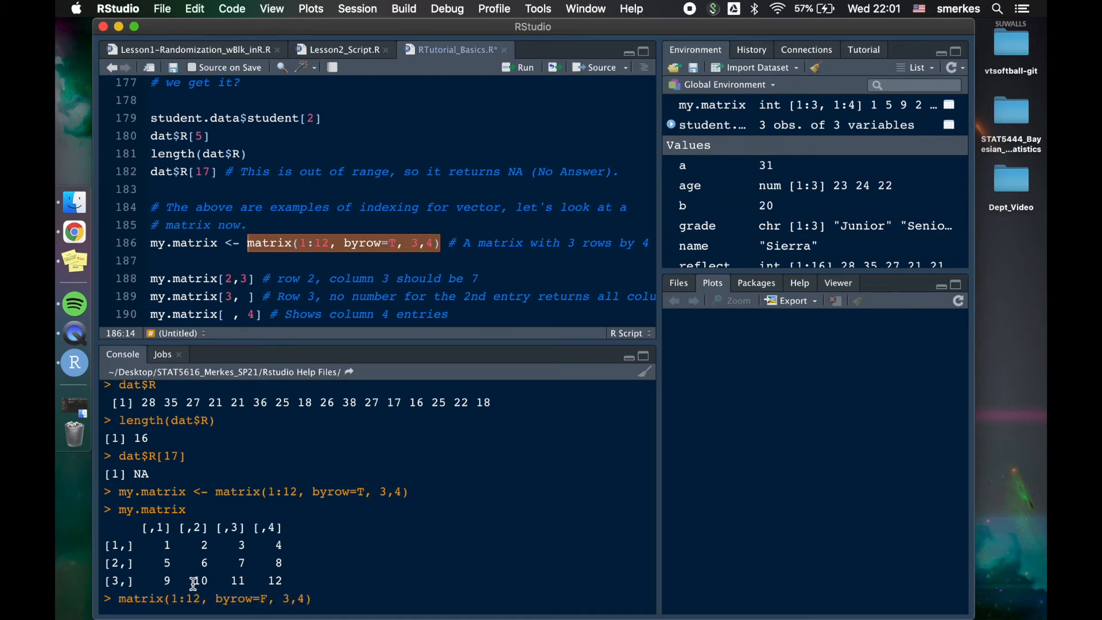
{"action": "key", "text": "Return"}
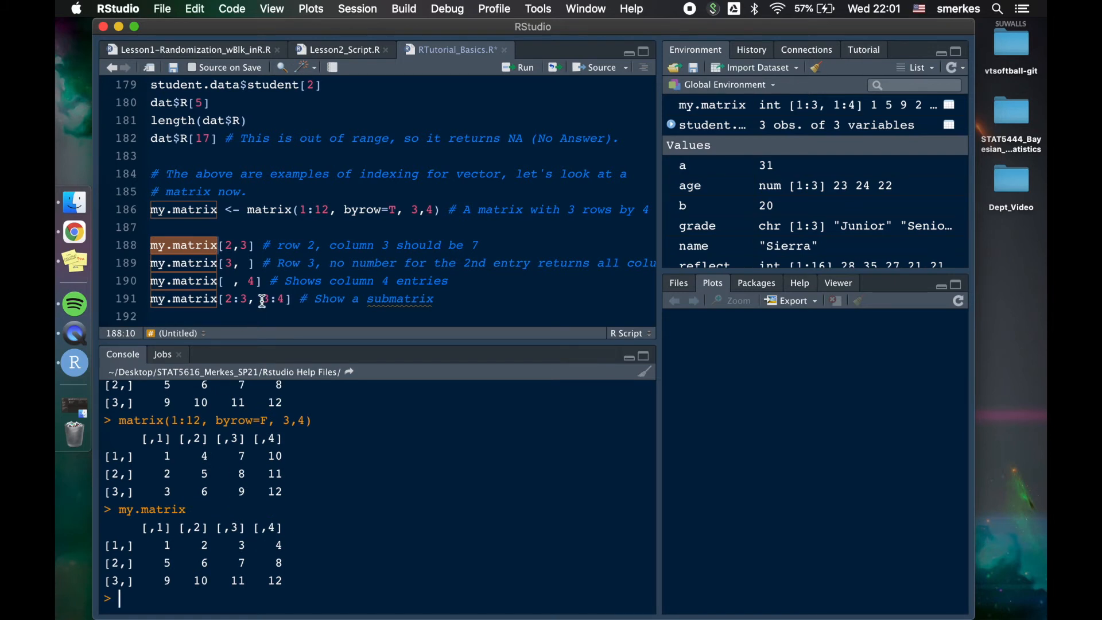
- Index my.matrix: element [2,3], row 3, column 4, and the rows 2–3, columns 3–4 submatrix
{"action": "left_click", "coordinate": [224, 244]}
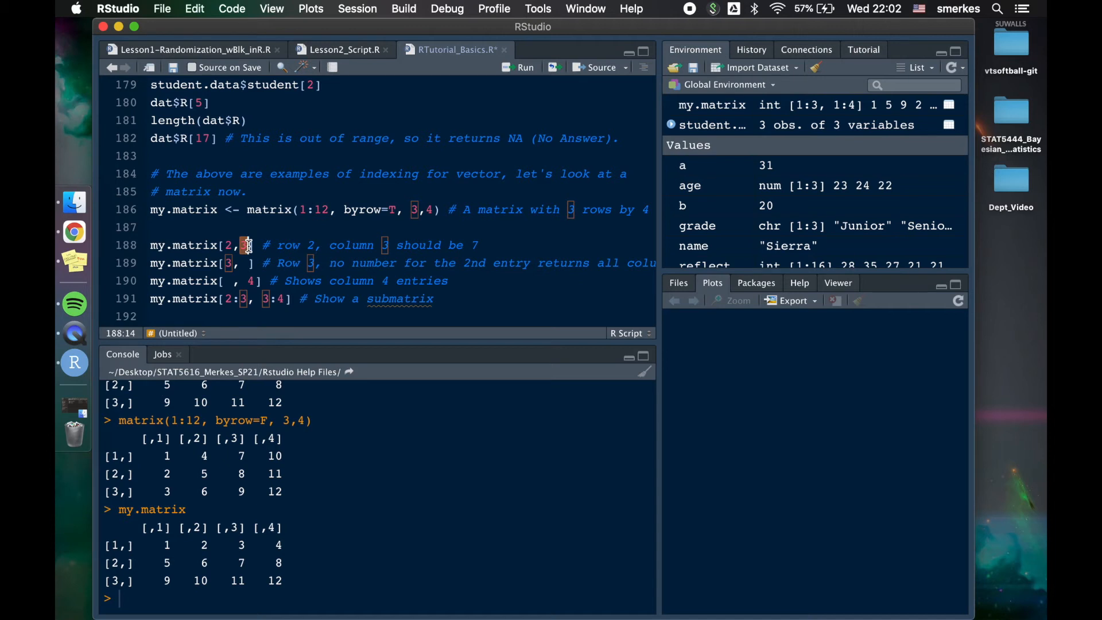
{"action": "mouse_move", "coordinate": [159, 245]}
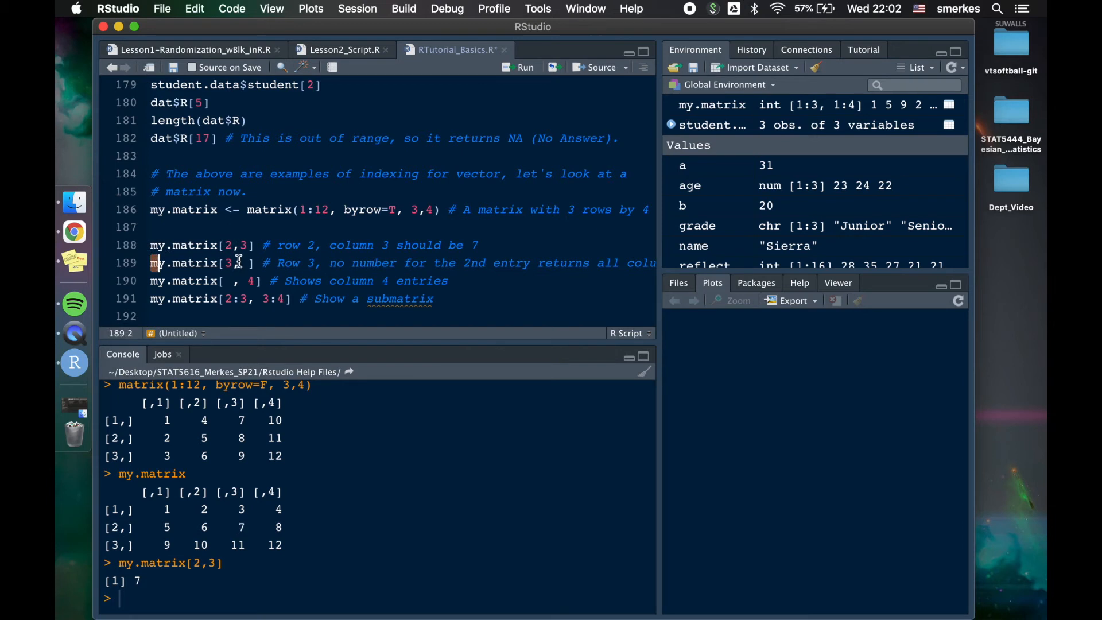
{"action": "left_click", "coordinate": [522, 67]}
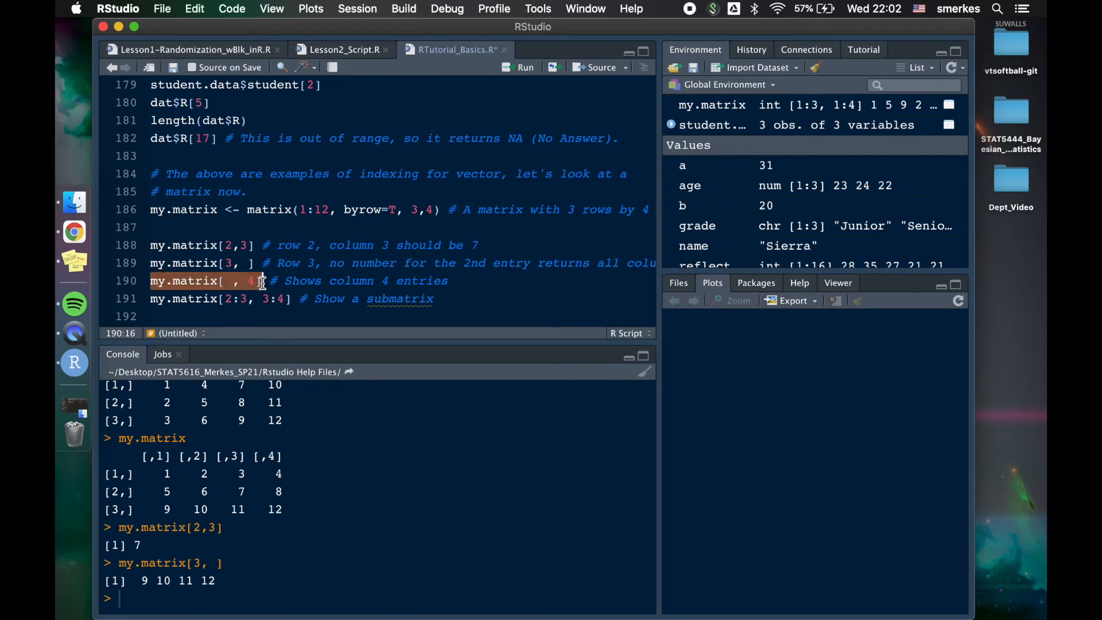
{"action": "left_click", "coordinate": [520, 67]}
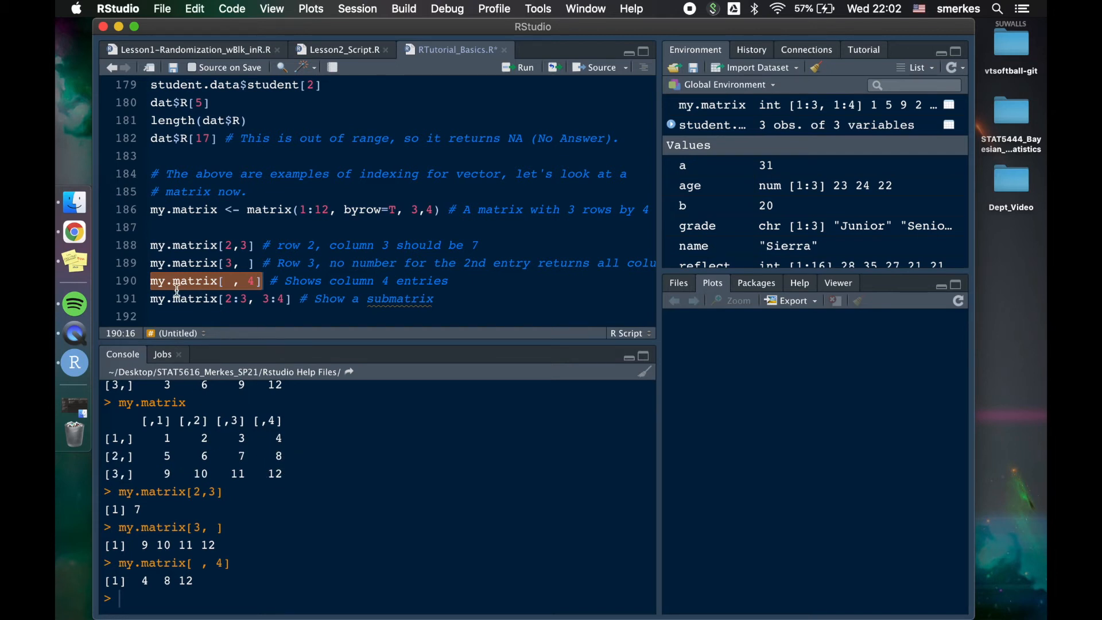
{"action": "left_click", "coordinate": [211, 298]}
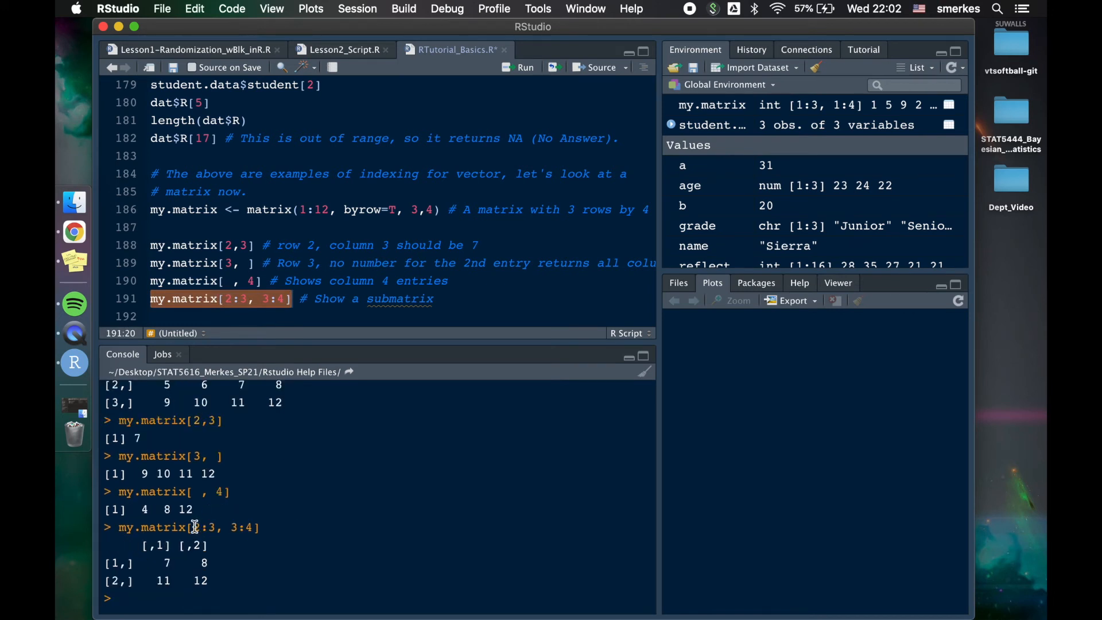
{"action": "double_click", "coordinate": [202, 527]}
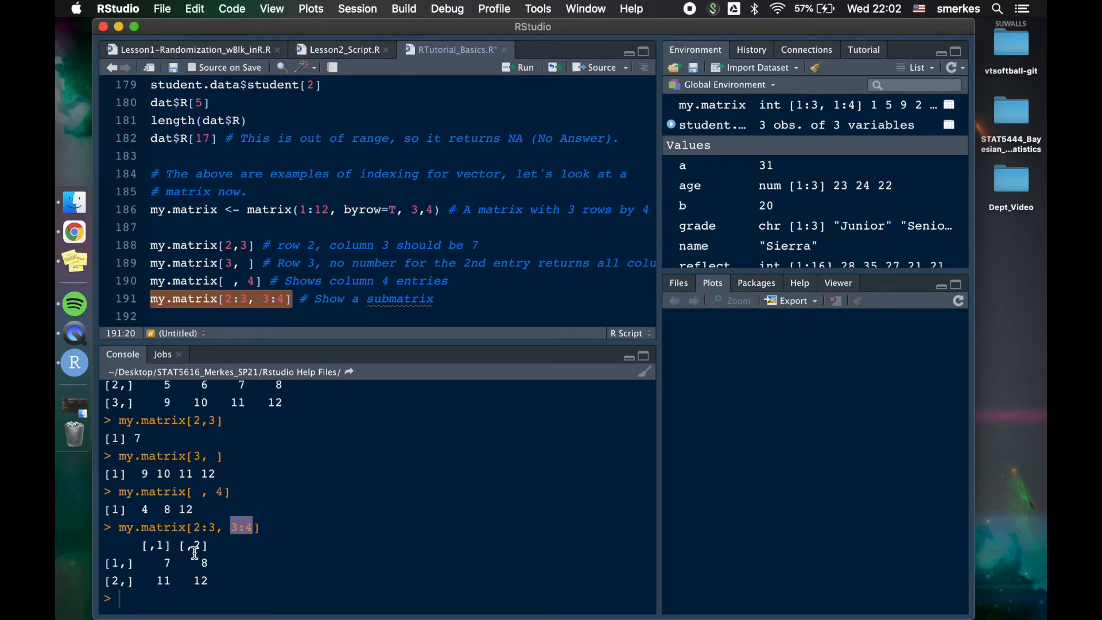
{"action": "scroll", "scroll_direction": "down", "scroll_amount": 3}
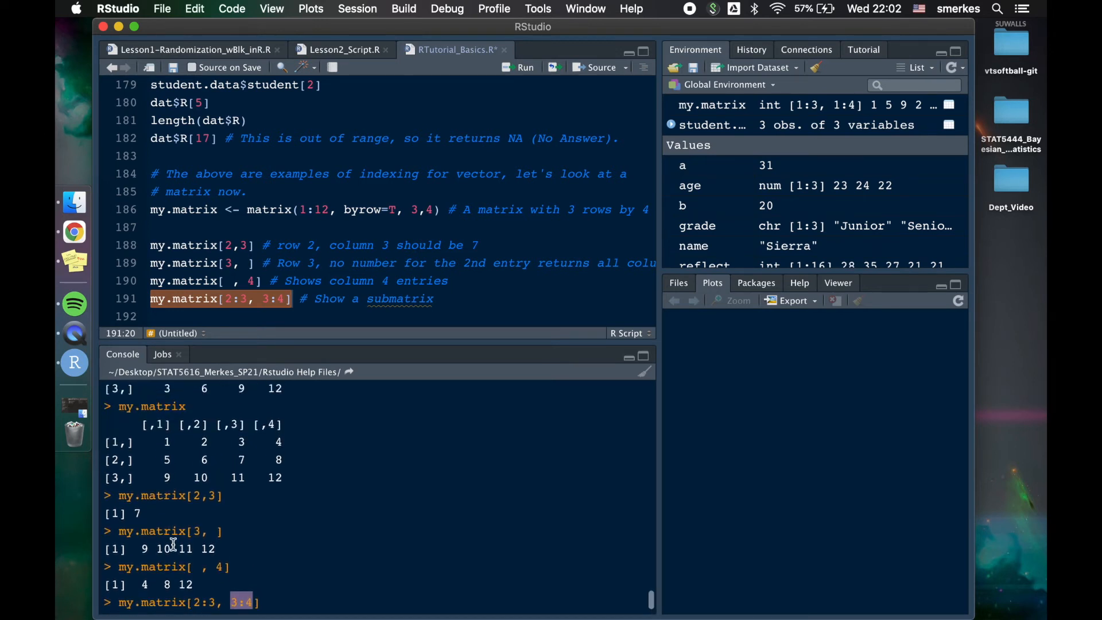
{"action": "mouse_move", "coordinate": [109, 479]}
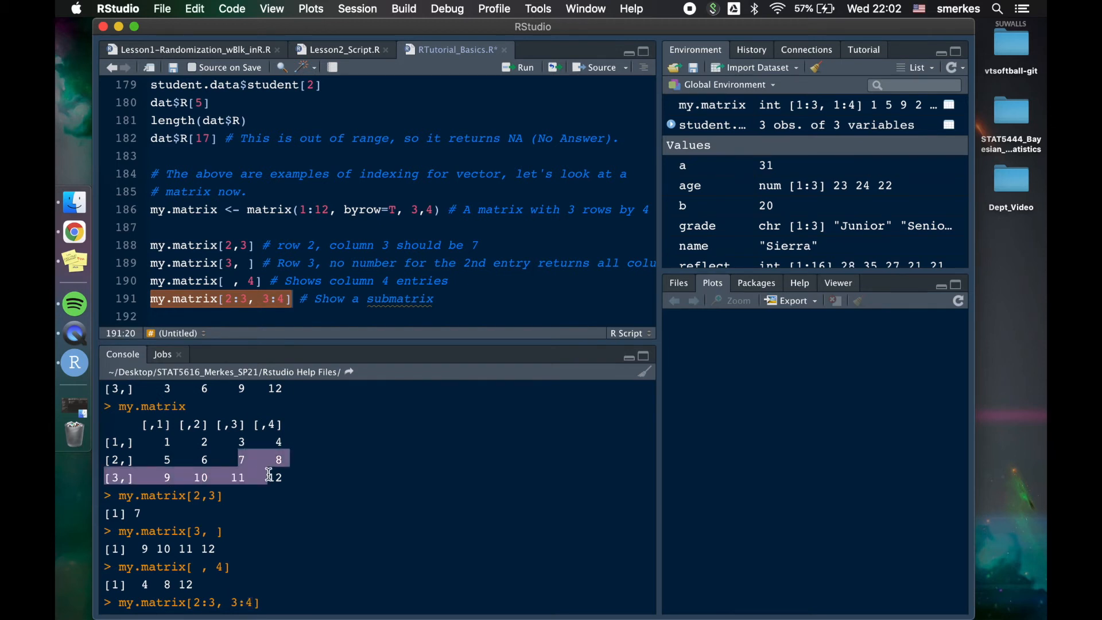
- Evaluate the sequences 2:3 and 2:4 in the console
{"action": "left_click", "coordinate": [288, 467]}
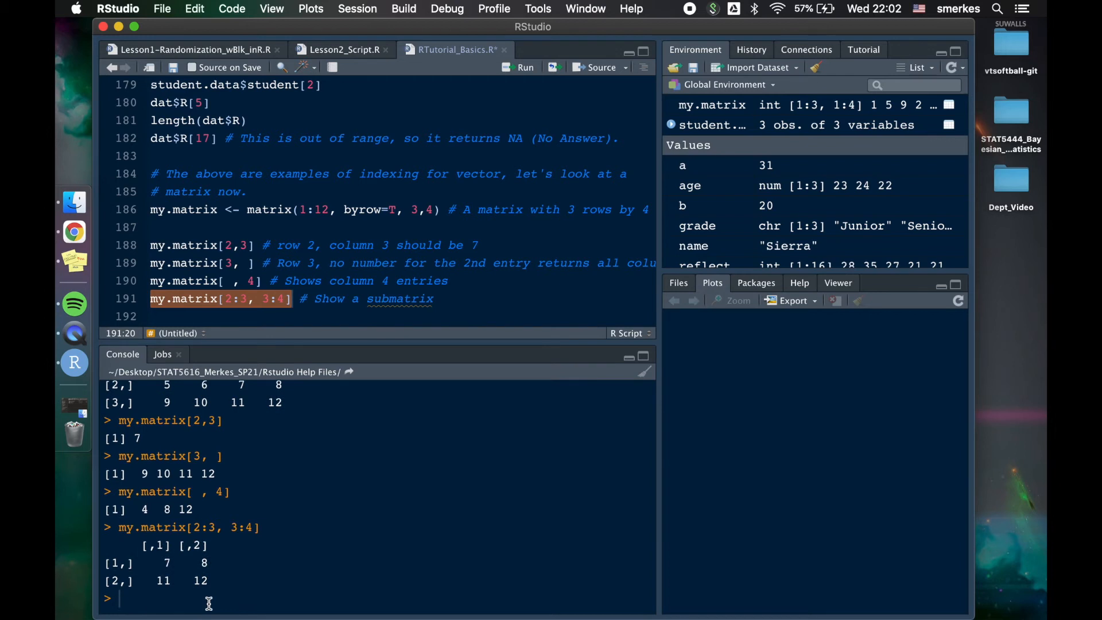
{"action": "type", "text": "2:"}
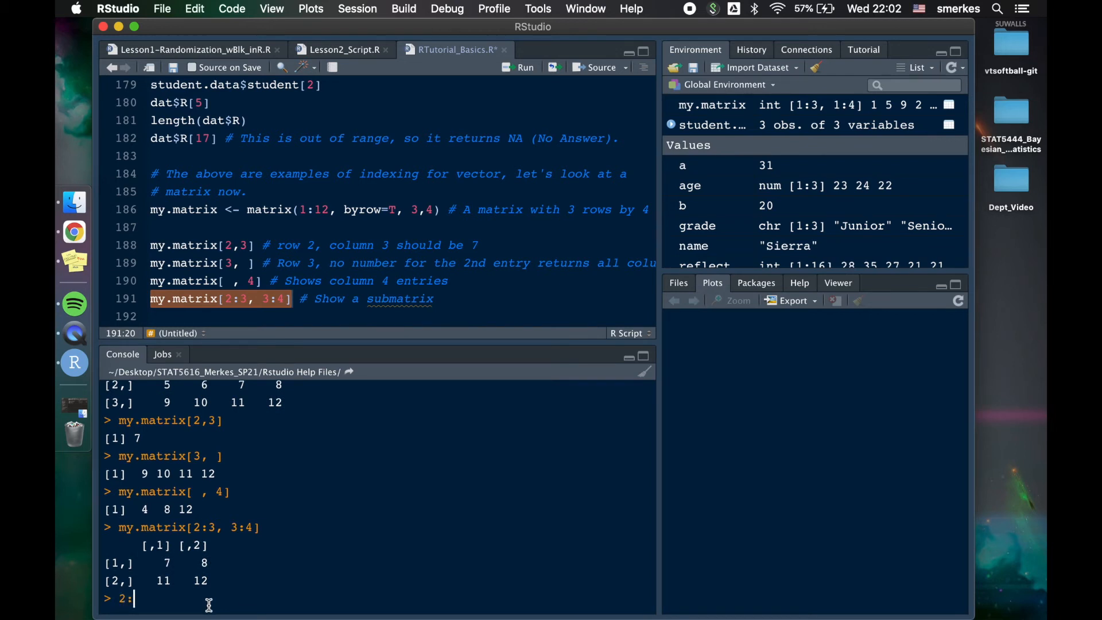
{"action": "key", "text": "Return"}
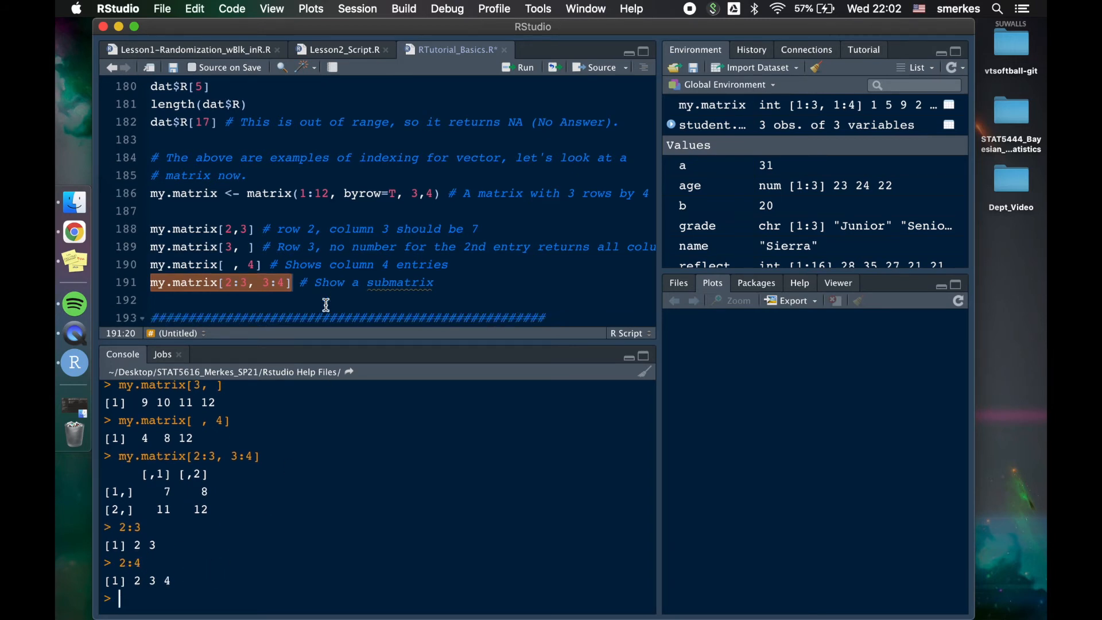
{"action": "scroll", "scroll_direction": "down", "scroll_amount": 3}
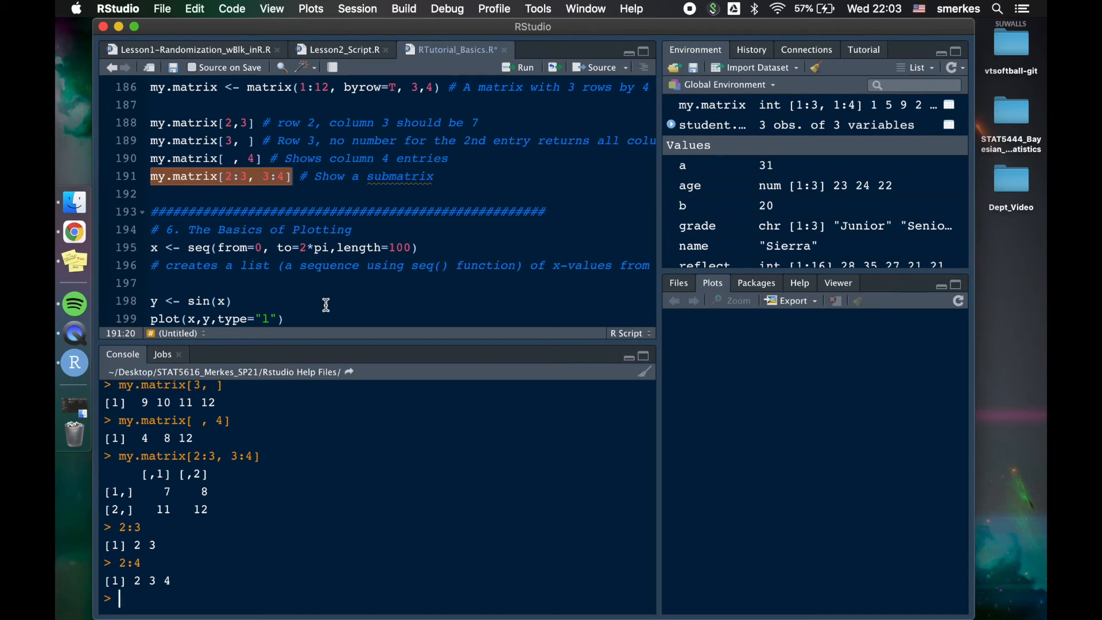
{"action": "mouse_move", "coordinate": [284, 211]}
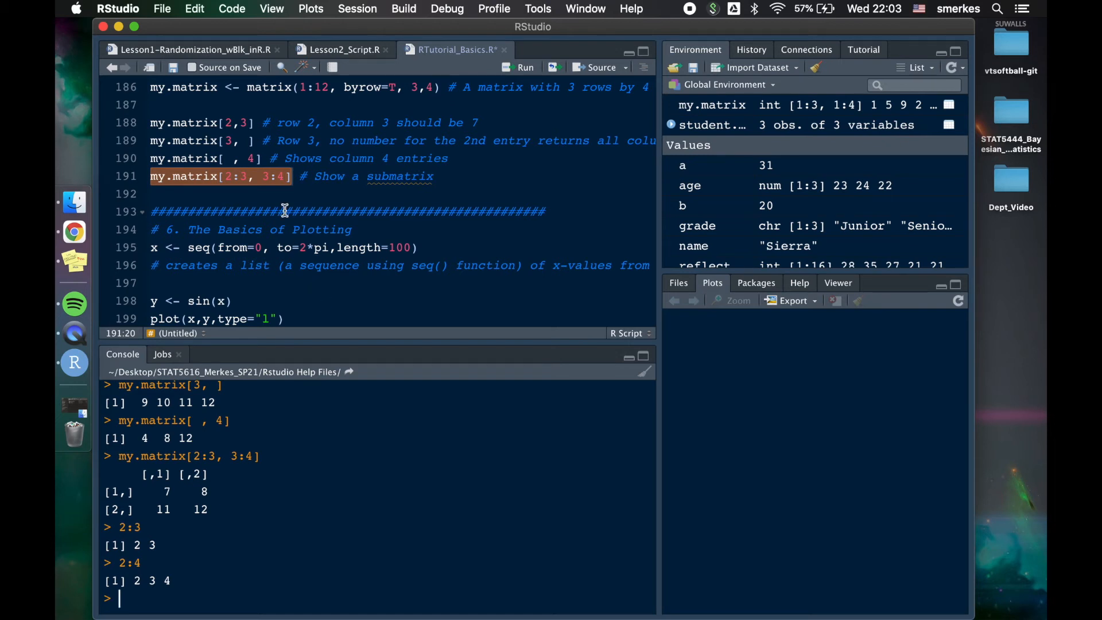
{"action": "mouse_move", "coordinate": [263, 159]}
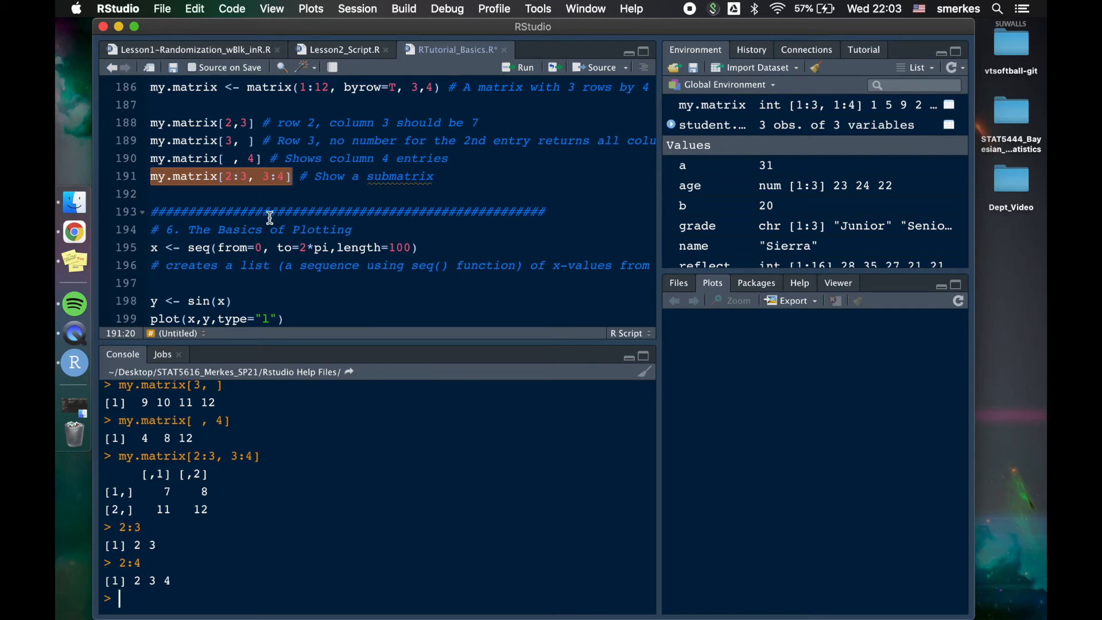
- Run seq() on line 195 to create x as 100 values from 0 to 2π
{"action": "scroll", "scroll_direction": "down", "scroll_amount": 3}
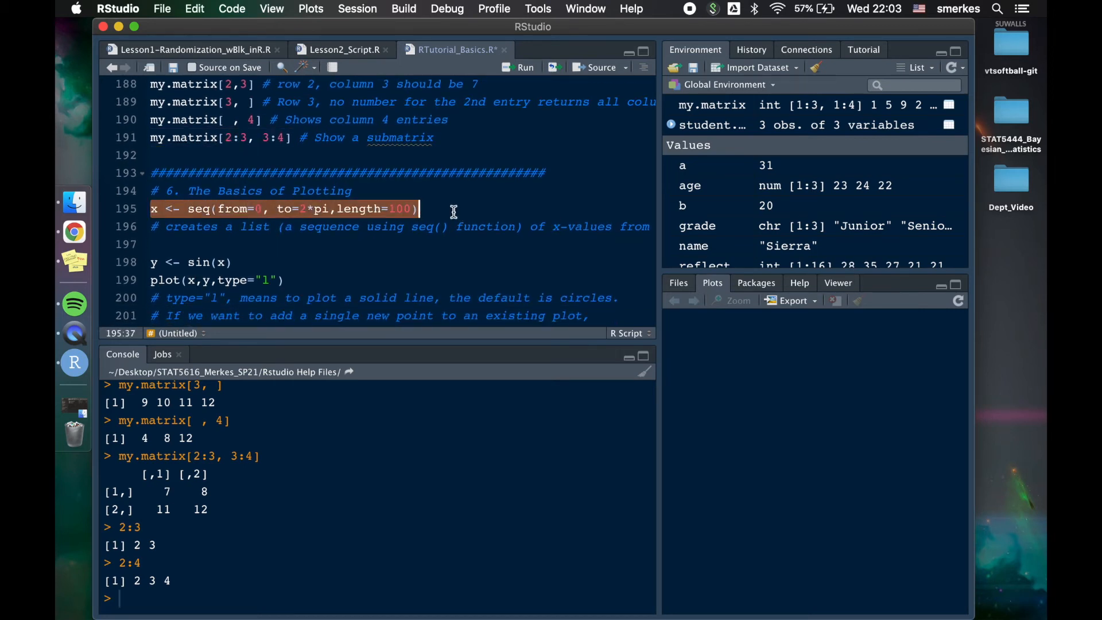
{"action": "left_click", "coordinate": [519, 68]}
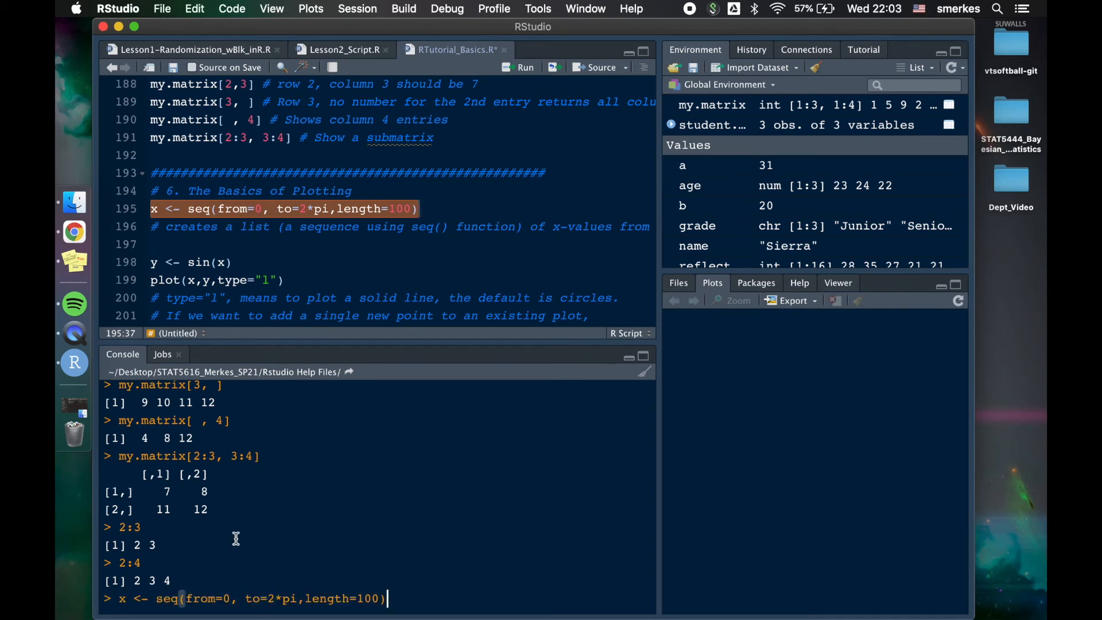
{"action": "key", "text": "Return"}
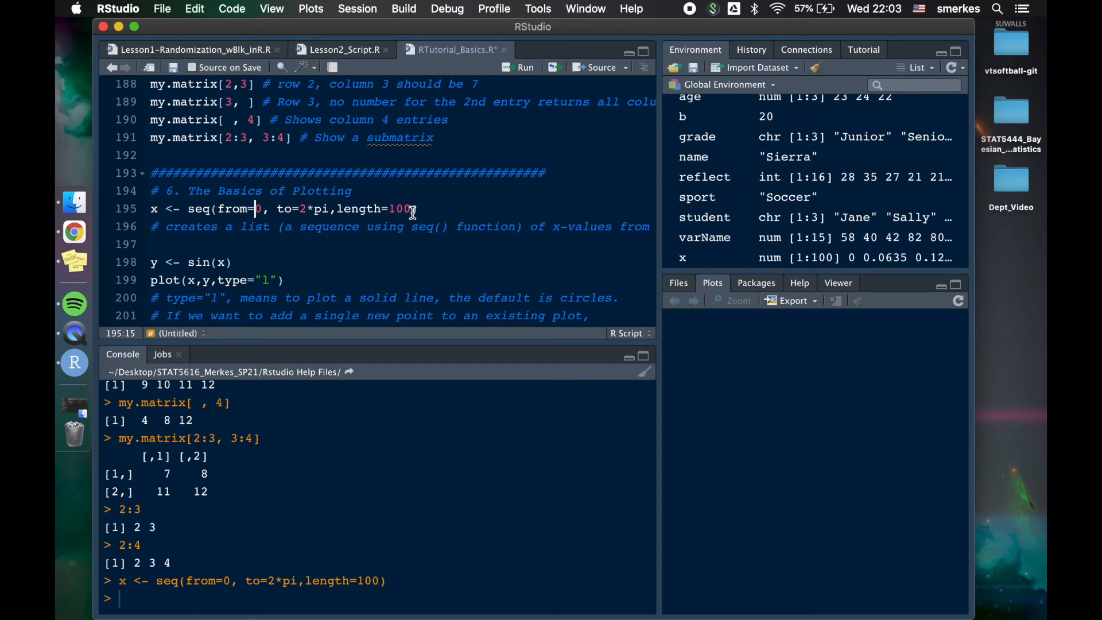
{"action": "mouse_move", "coordinate": [218, 213]}
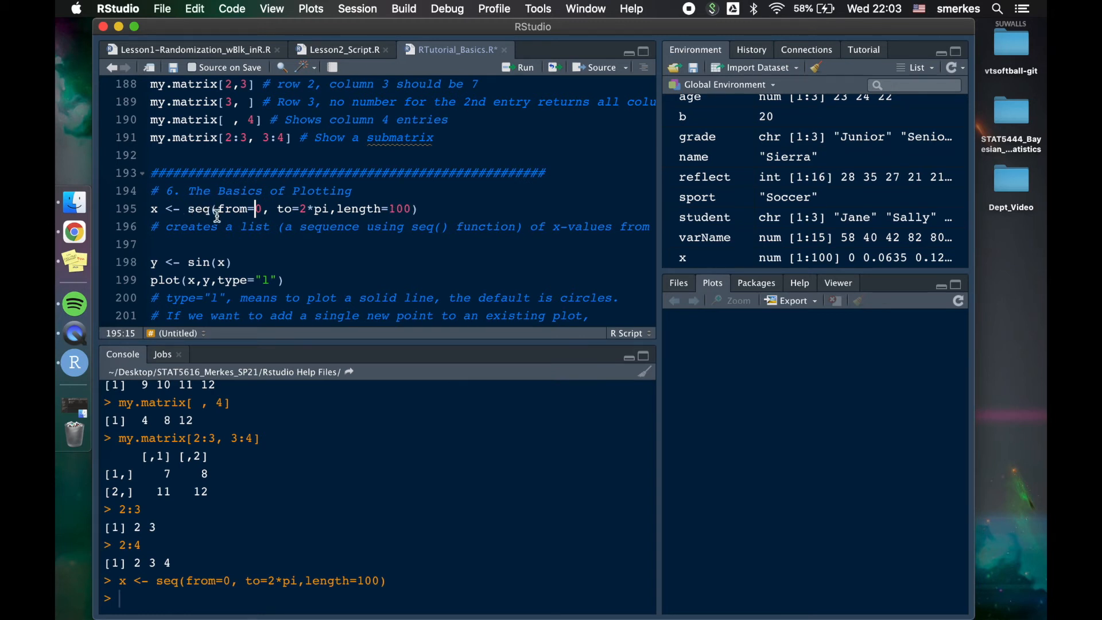
{"action": "mouse_move", "coordinate": [476, 267]}
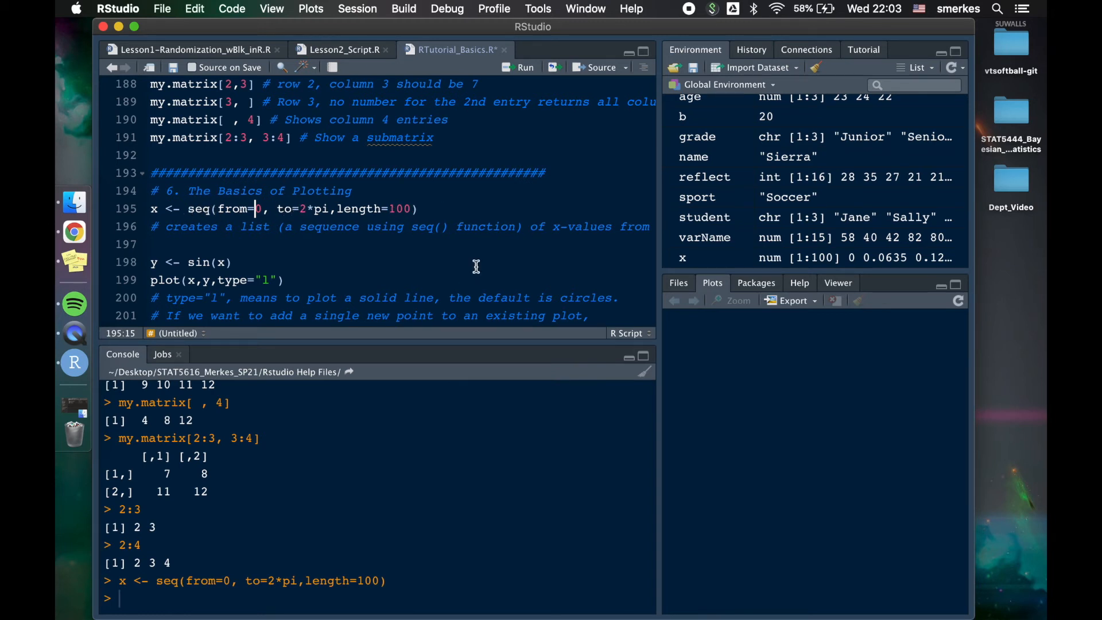
{"action": "mouse_move", "coordinate": [301, 227]}
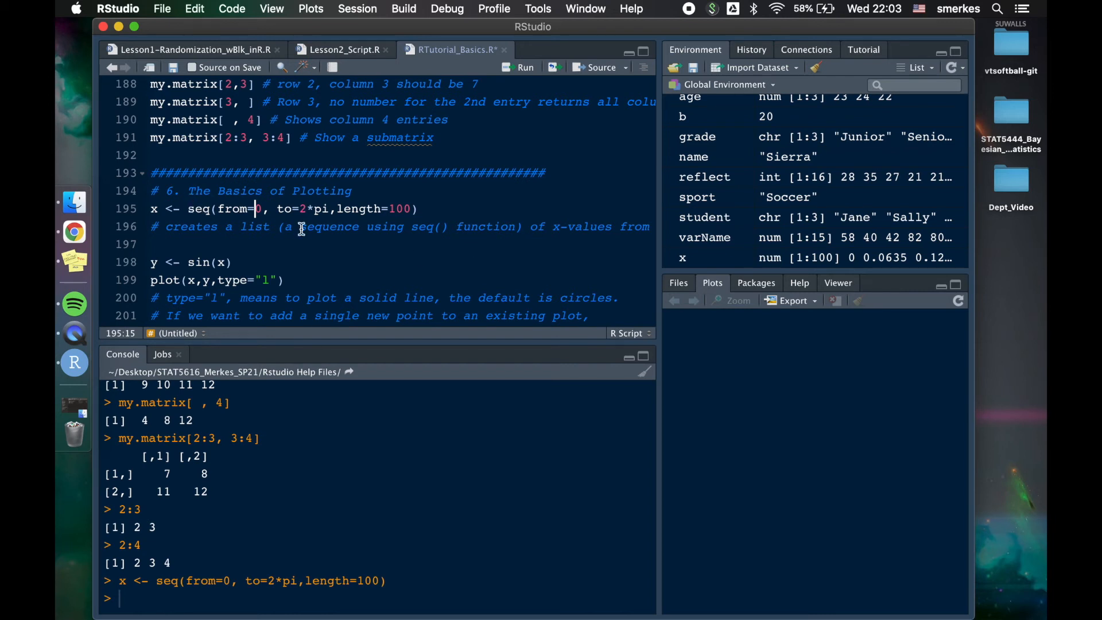
{"action": "mouse_move", "coordinate": [366, 227]}
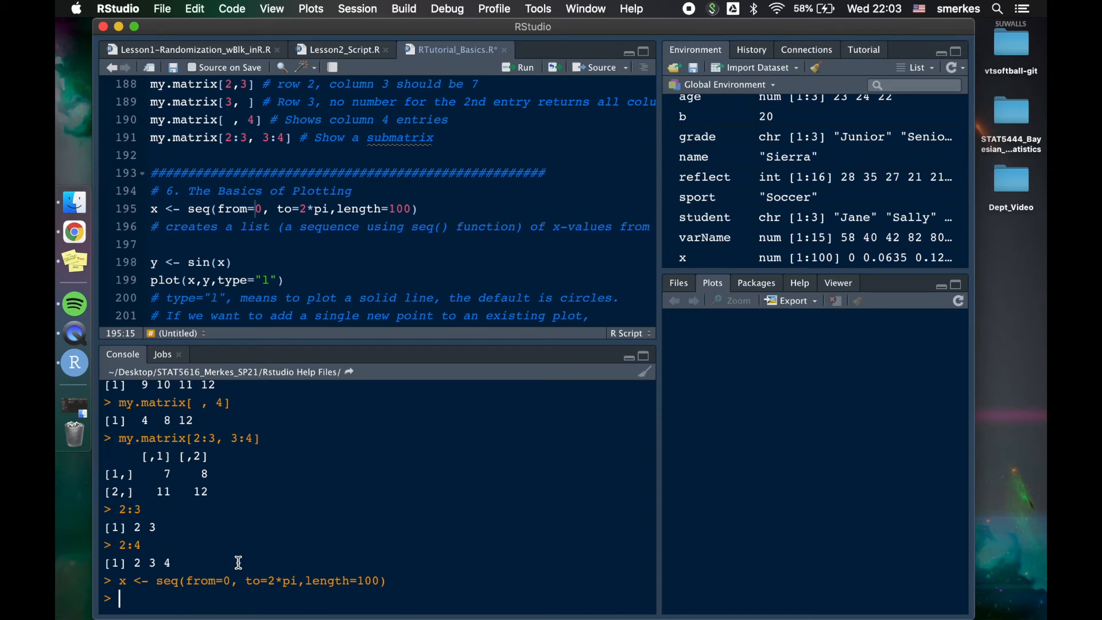
- Open the seq() help page with ?seq() and highlight its to and length arguments
{"action": "type", "text": "?se"}
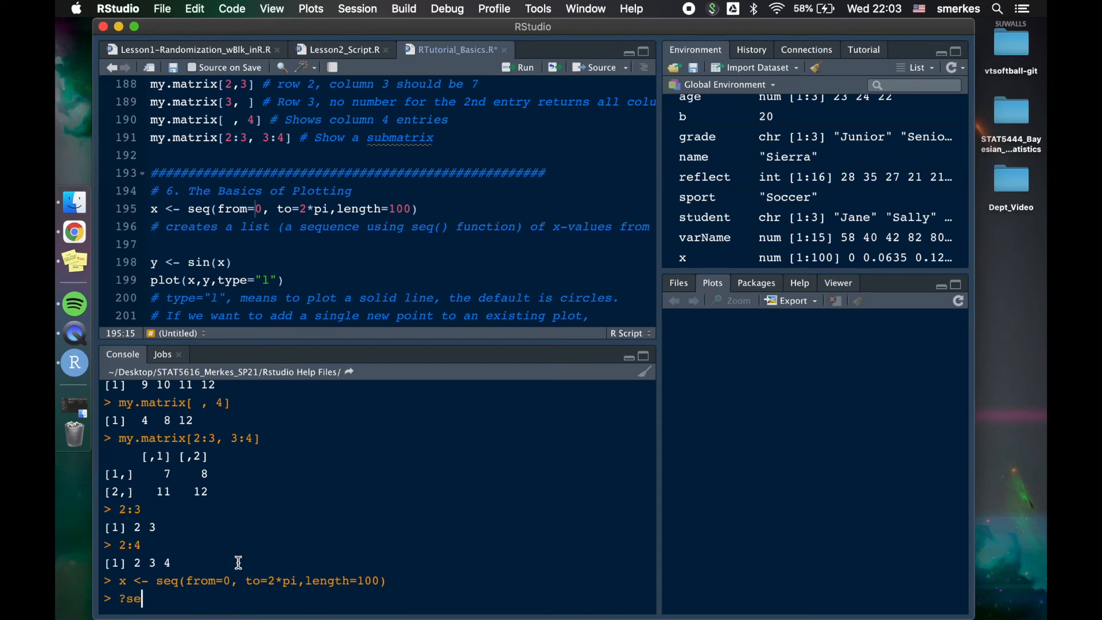
{"action": "type", "text": "q("}
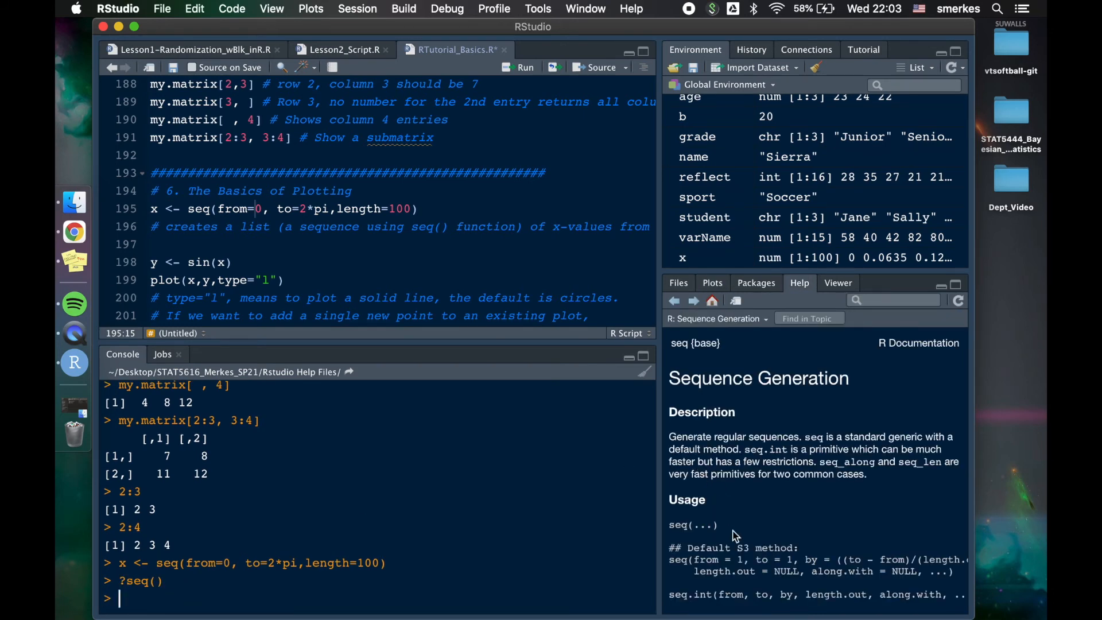
{"action": "scroll", "scroll_direction": "down", "scroll_amount": 3}
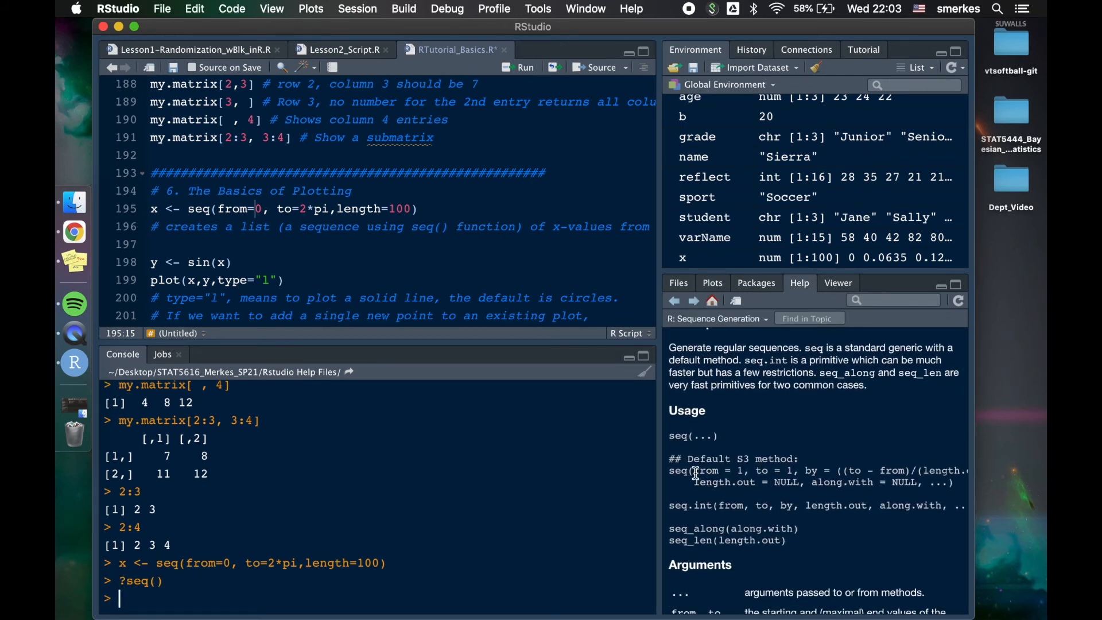
{"action": "double_click", "coordinate": [768, 470]}
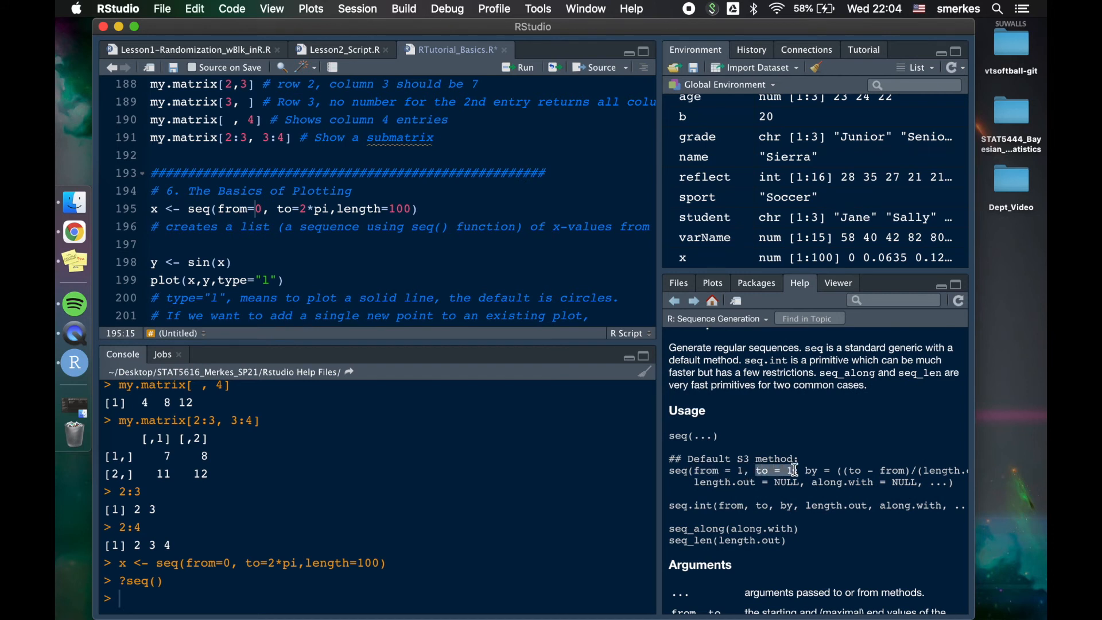
{"action": "mouse_move", "coordinate": [798, 473]}
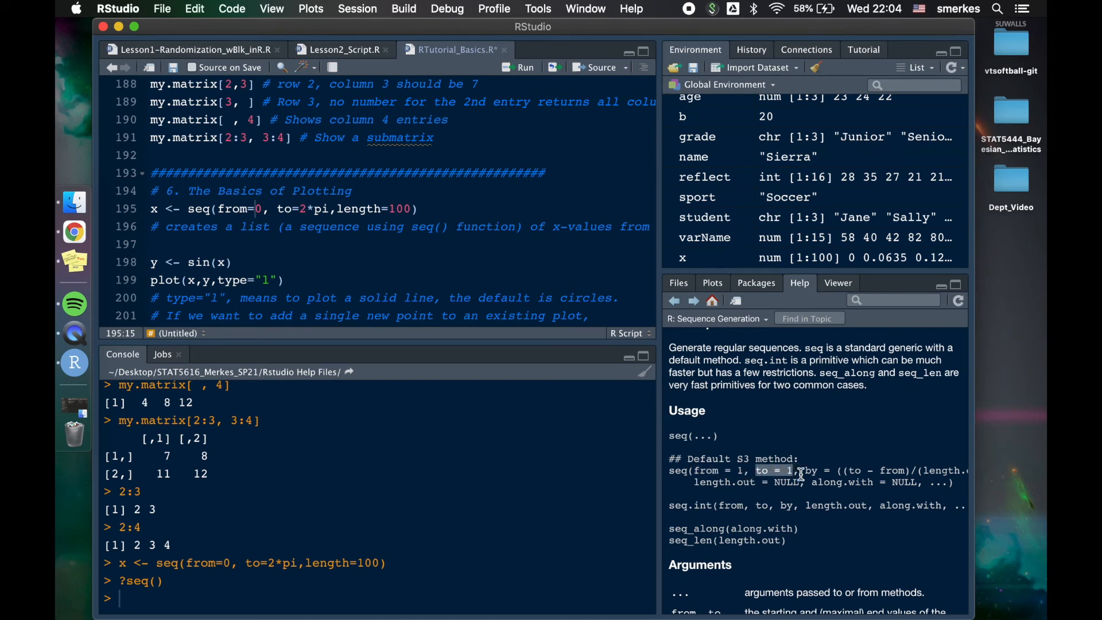
{"action": "double_click", "coordinate": [358, 209]}
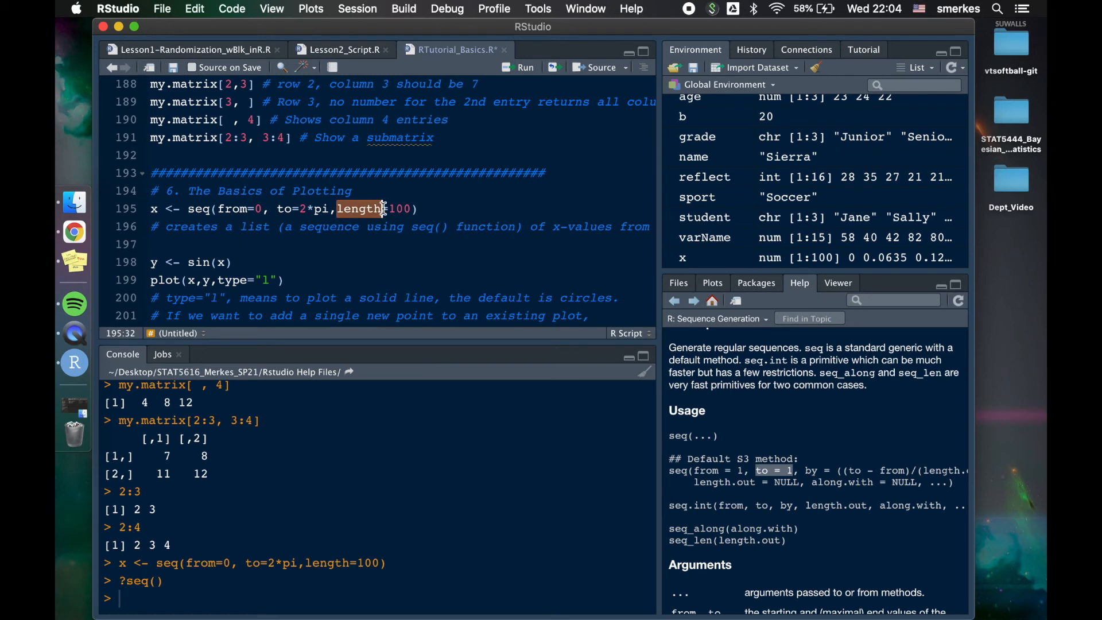
{"action": "mouse_move", "coordinate": [806, 467]}
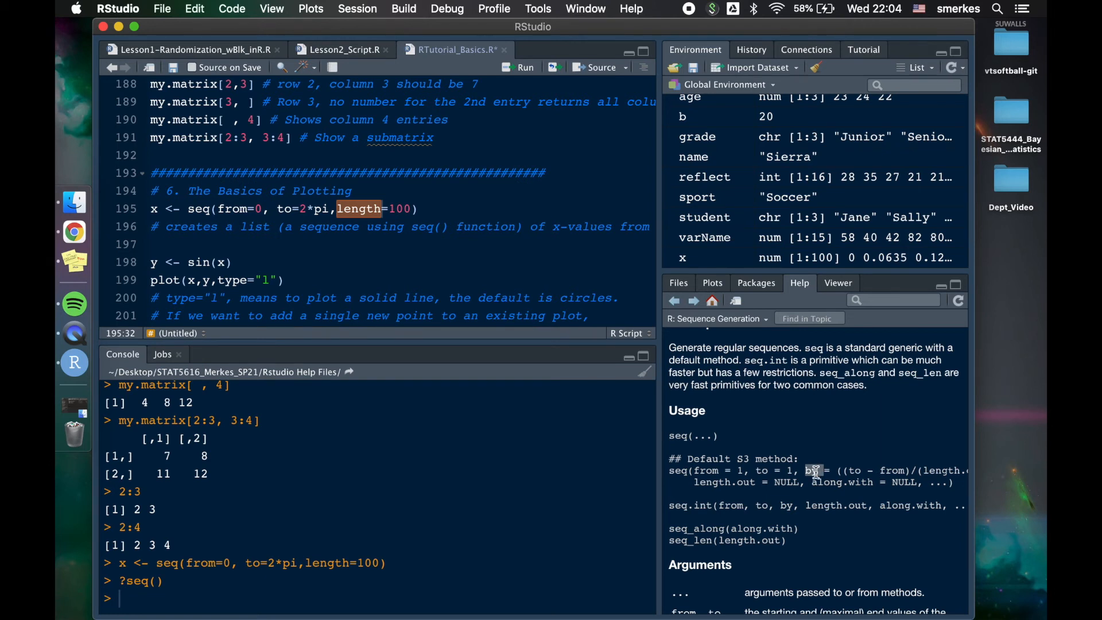
{"action": "mouse_move", "coordinate": [244, 267]}
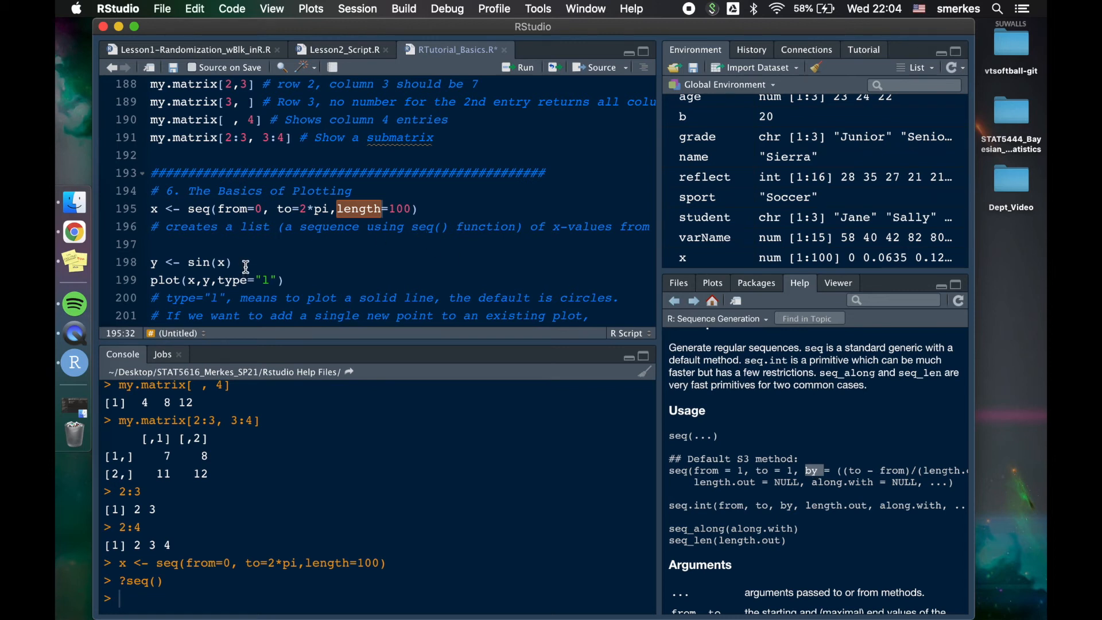
- Run y <- sin(x) on line 198 to create 100 sine values
{"action": "left_click", "coordinate": [235, 263]}
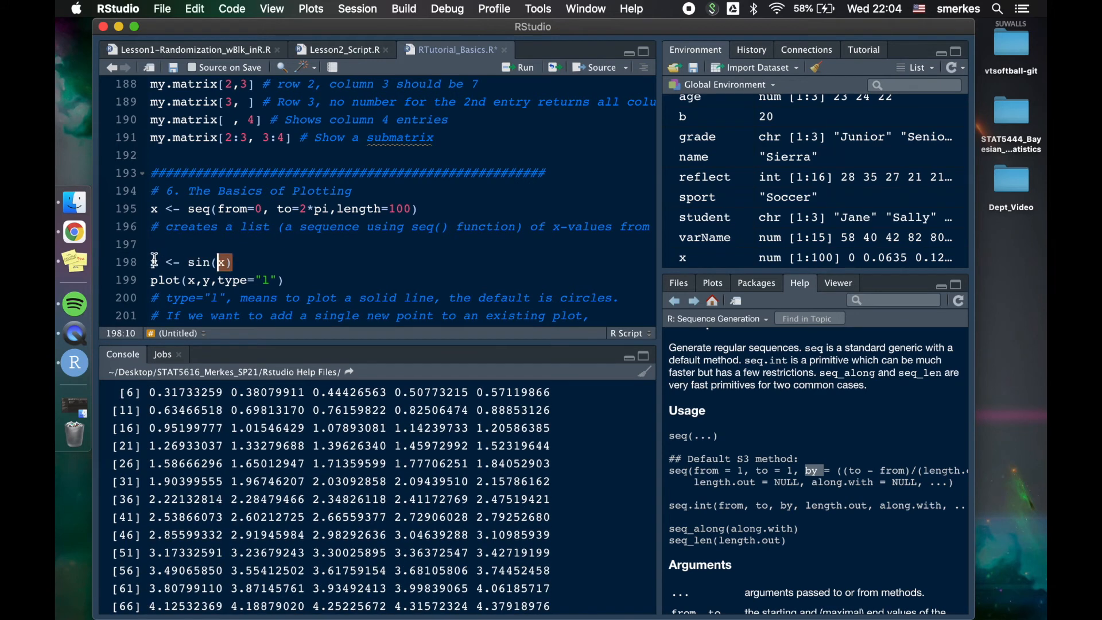
{"action": "left_click", "coordinate": [519, 68]}
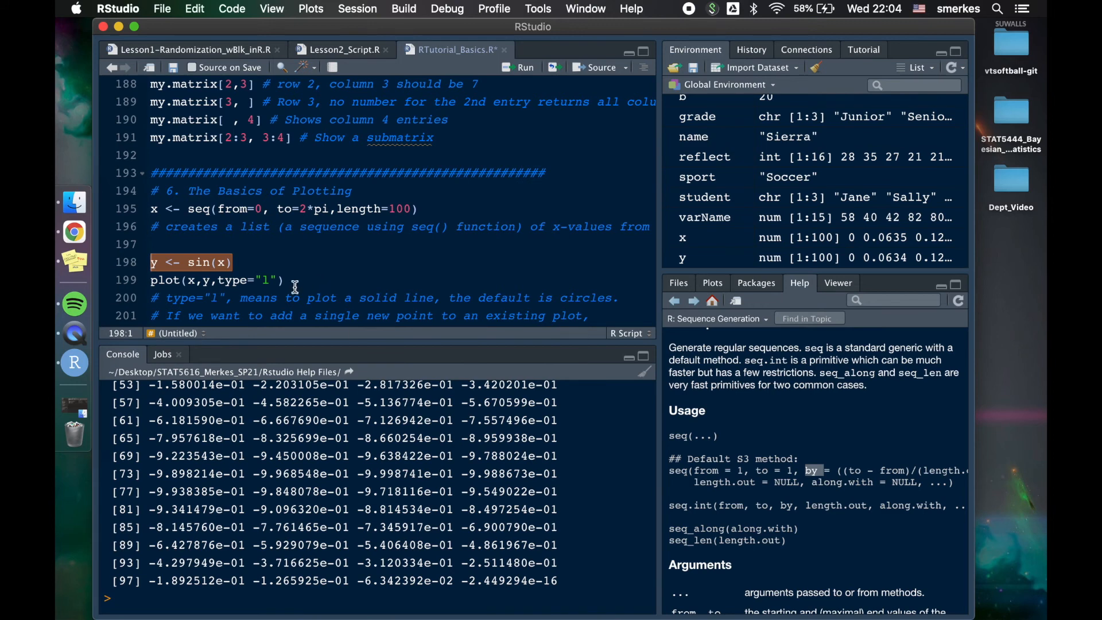
{"action": "mouse_move", "coordinate": [214, 279]}
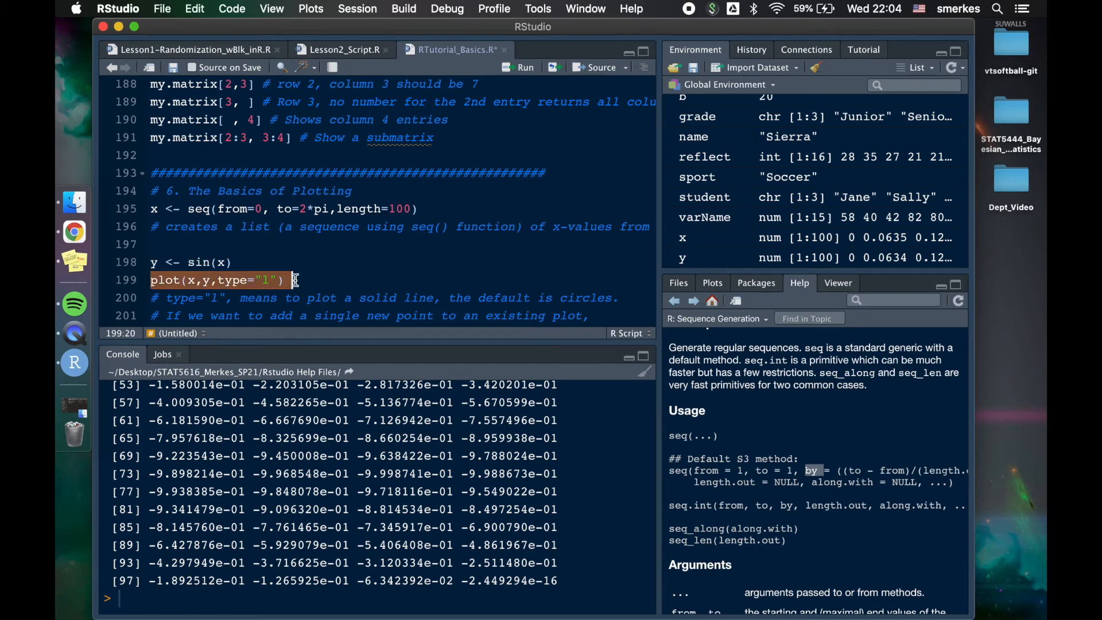
- Run plot(x,y,type="l") and view the solid sine curve in the Plots tab
{"action": "left_click", "coordinate": [519, 67]}
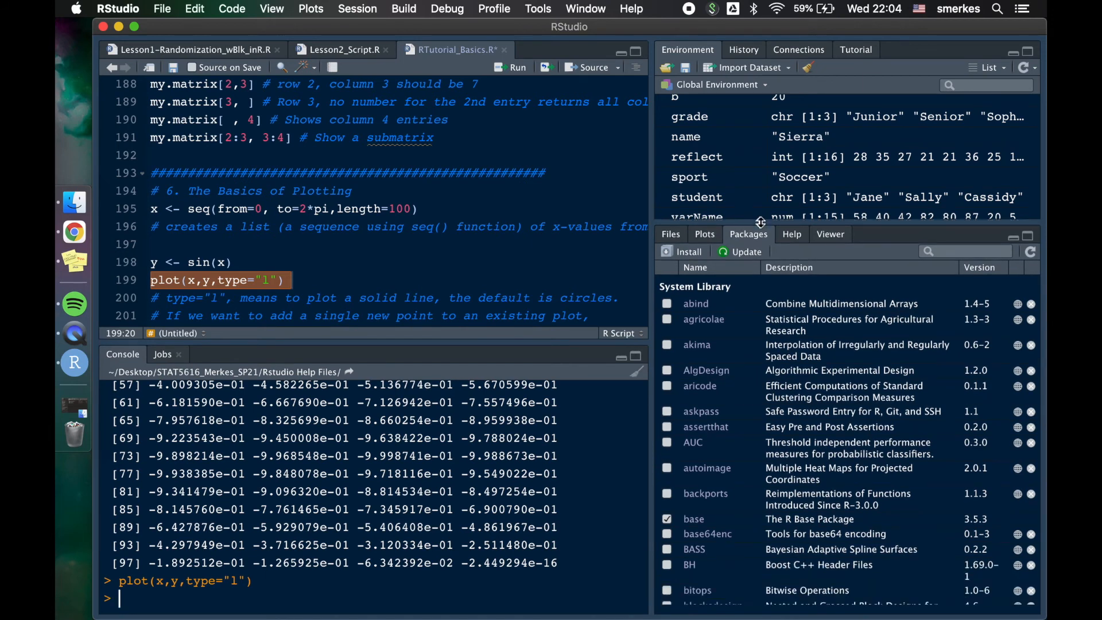
{"action": "left_click", "coordinate": [704, 232]}
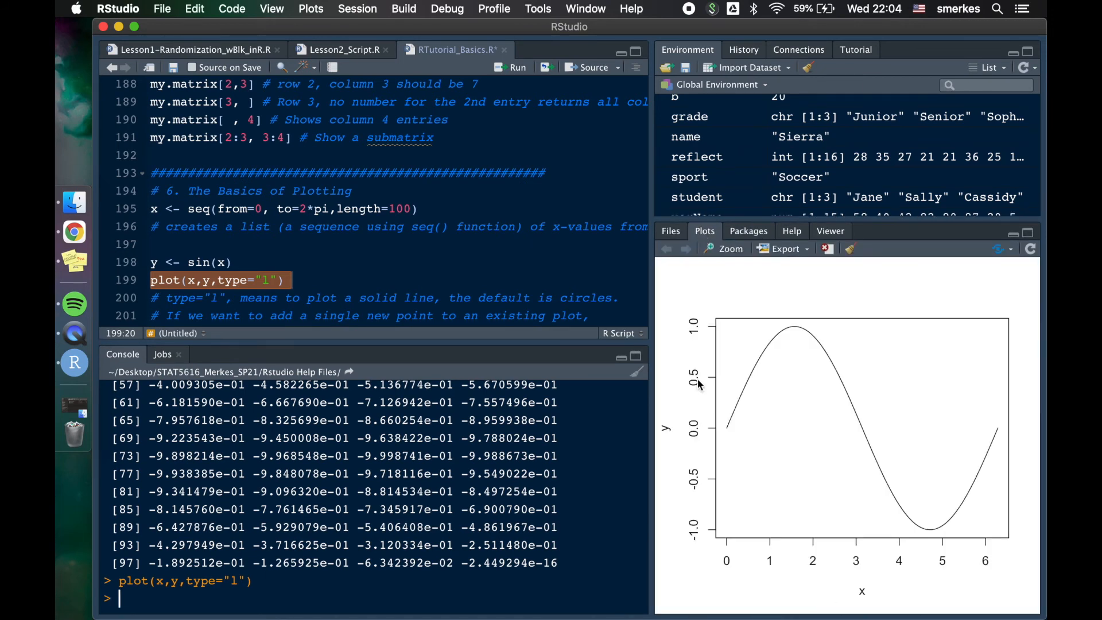
- Redraw the sine plot with type "p", then default settings, then type "b"
{"action": "left_click", "coordinate": [230, 279]}
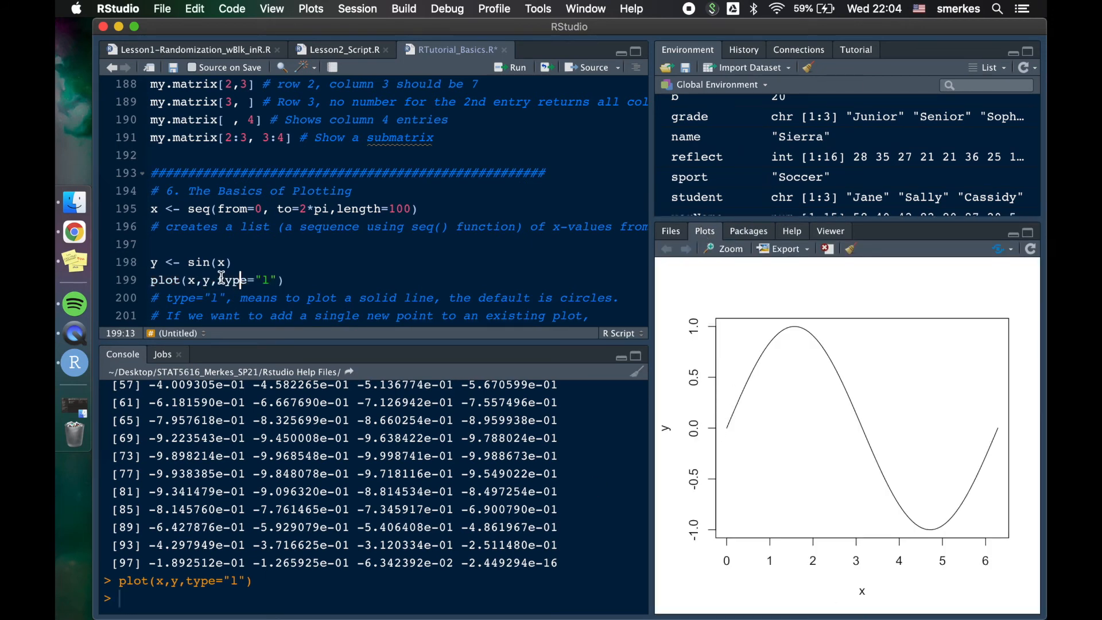
{"action": "double_click", "coordinate": [232, 280]}
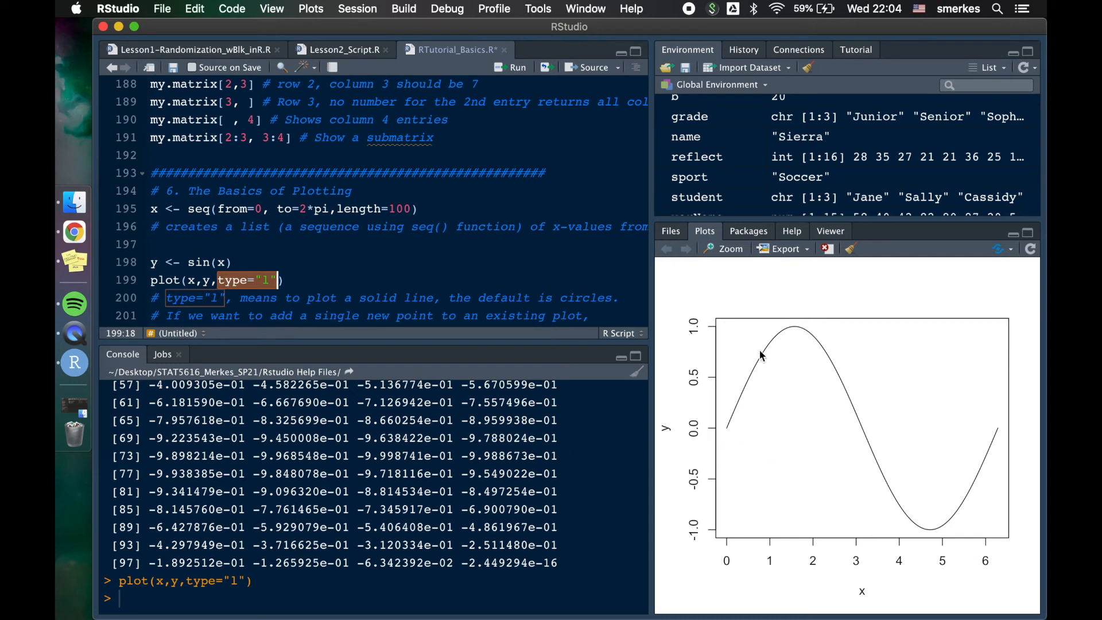
{"action": "left_click", "coordinate": [266, 280]}
{"action": "type", "text": "p"}
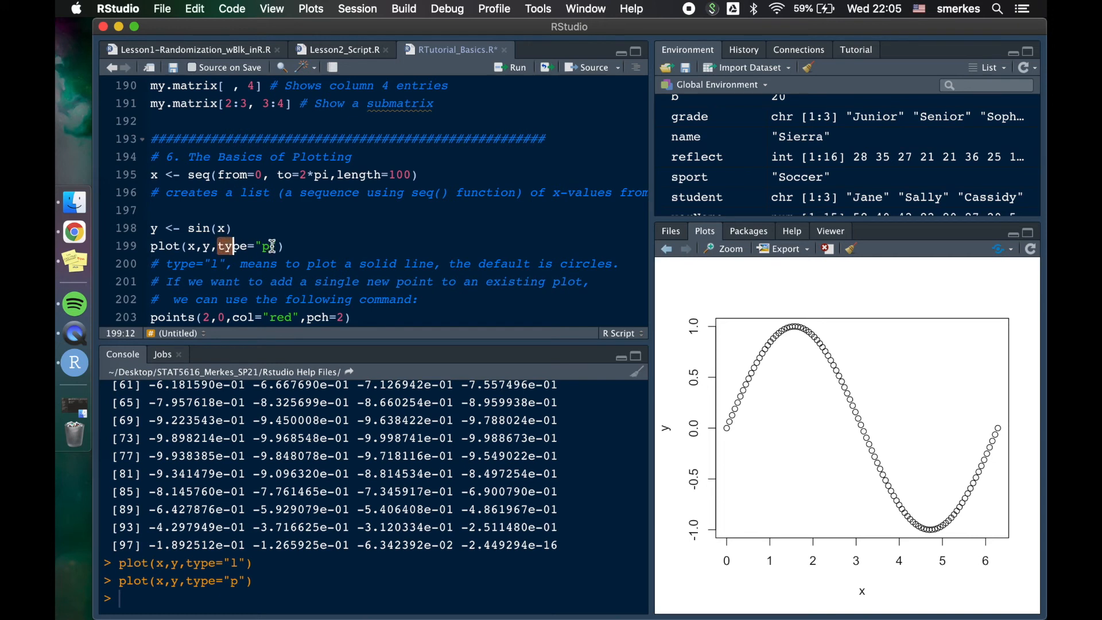
{"action": "key", "text": "Backspace"}
{"action": "type", "text": "b"}
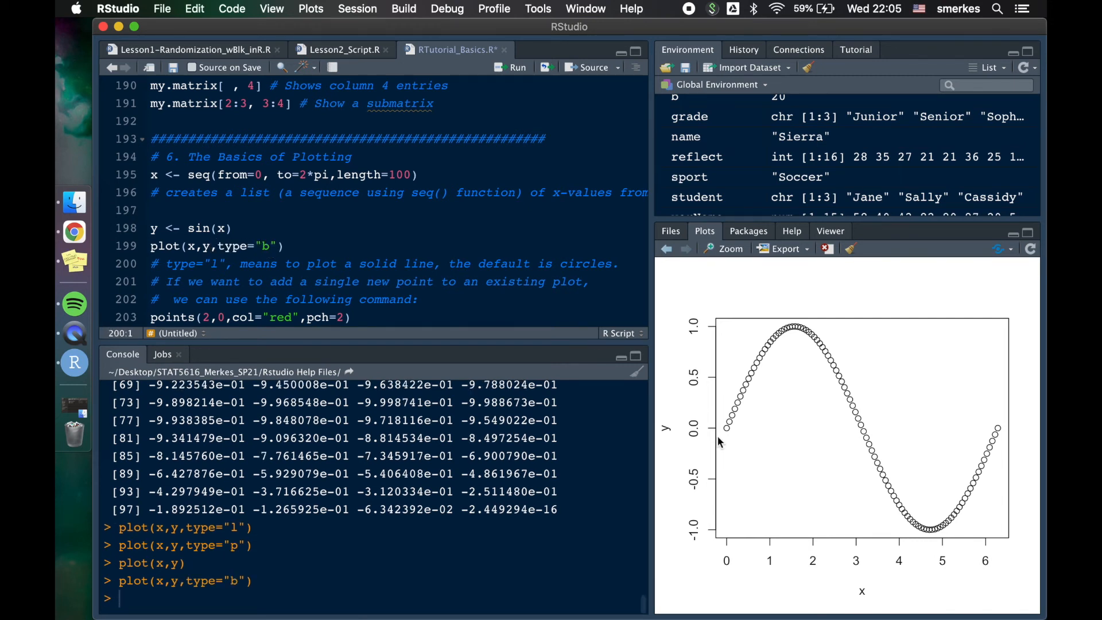
- Regenerate x with length 50 and look up plot type options with ?plot()
{"action": "left_click", "coordinate": [406, 175]}
{"action": "type", "text": "5"}
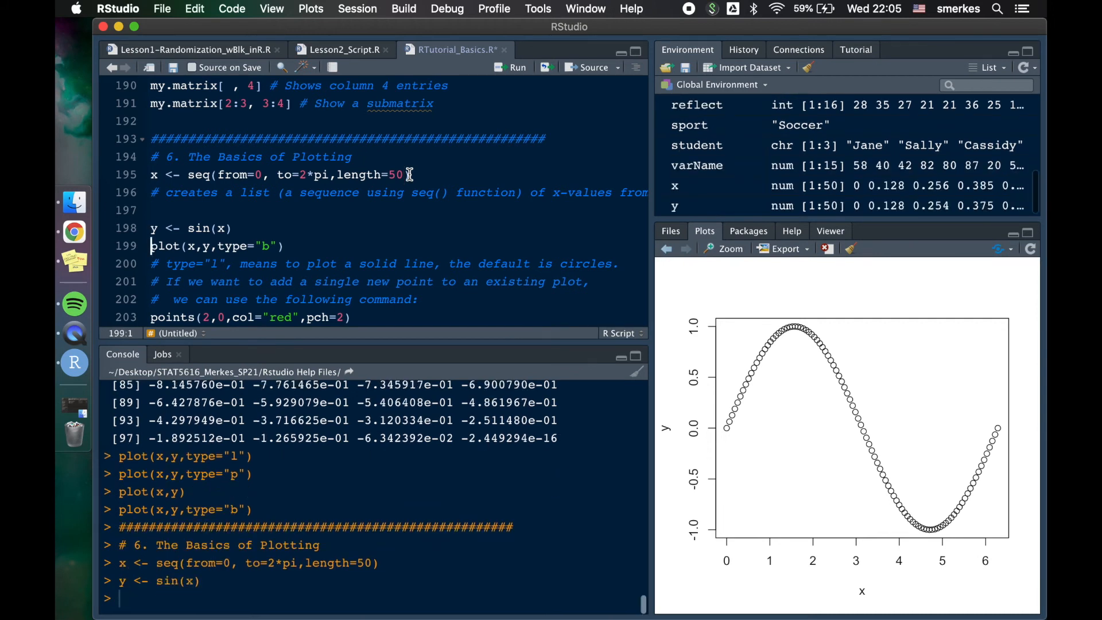
{"action": "left_click", "coordinate": [517, 67]}
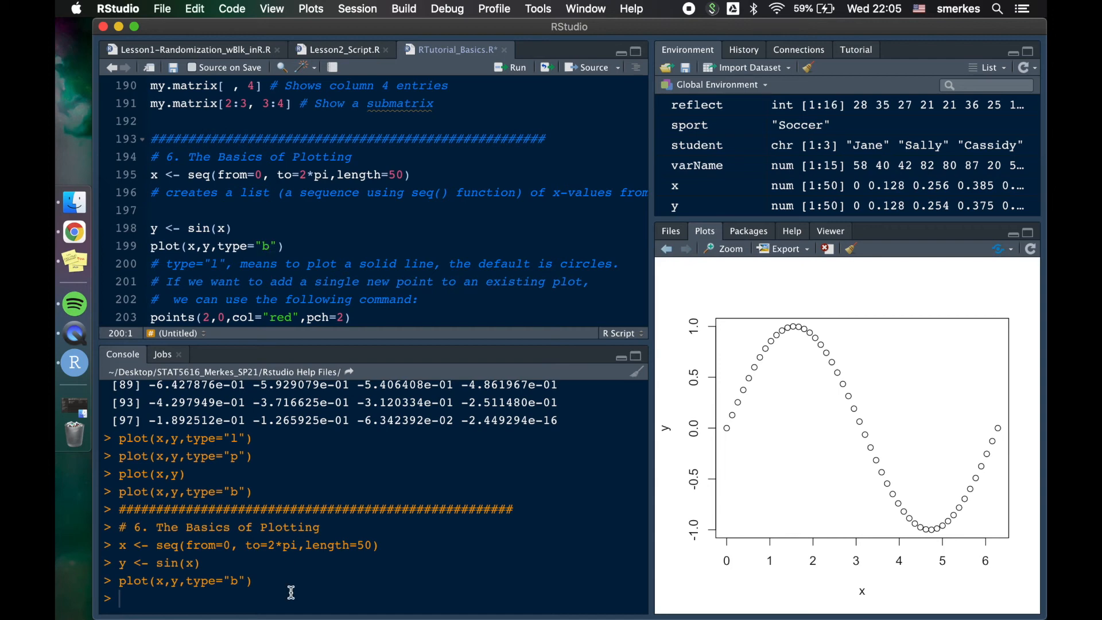
{"action": "type", "text": "?plot("}
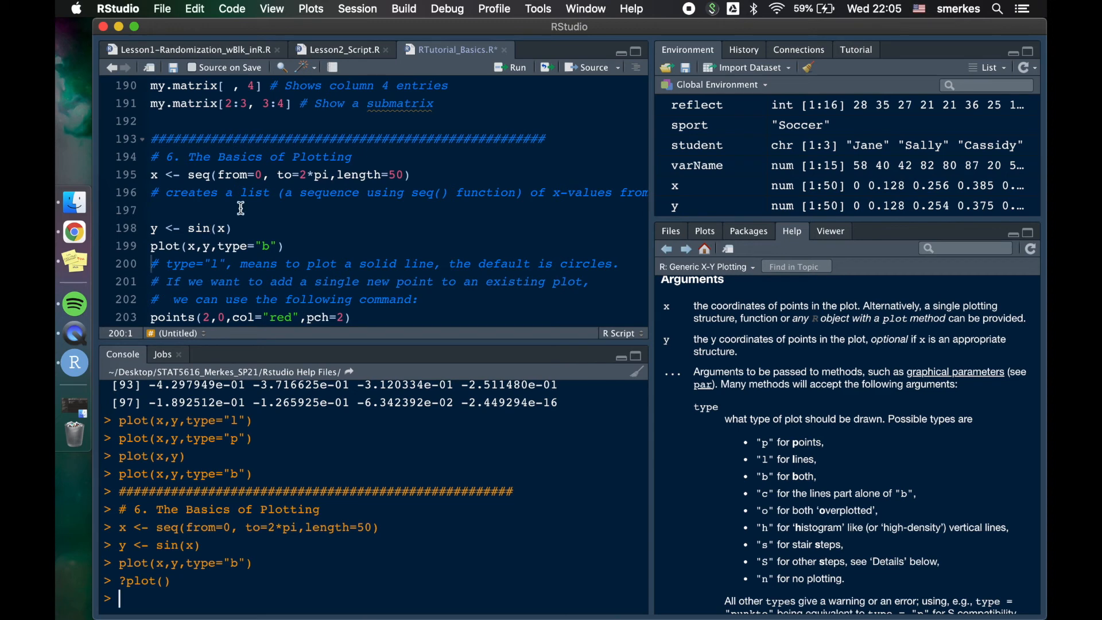
- Set length=10 and rerun lines 195–199 to draw a 10-point sine curve
{"action": "left_click", "coordinate": [393, 174]}
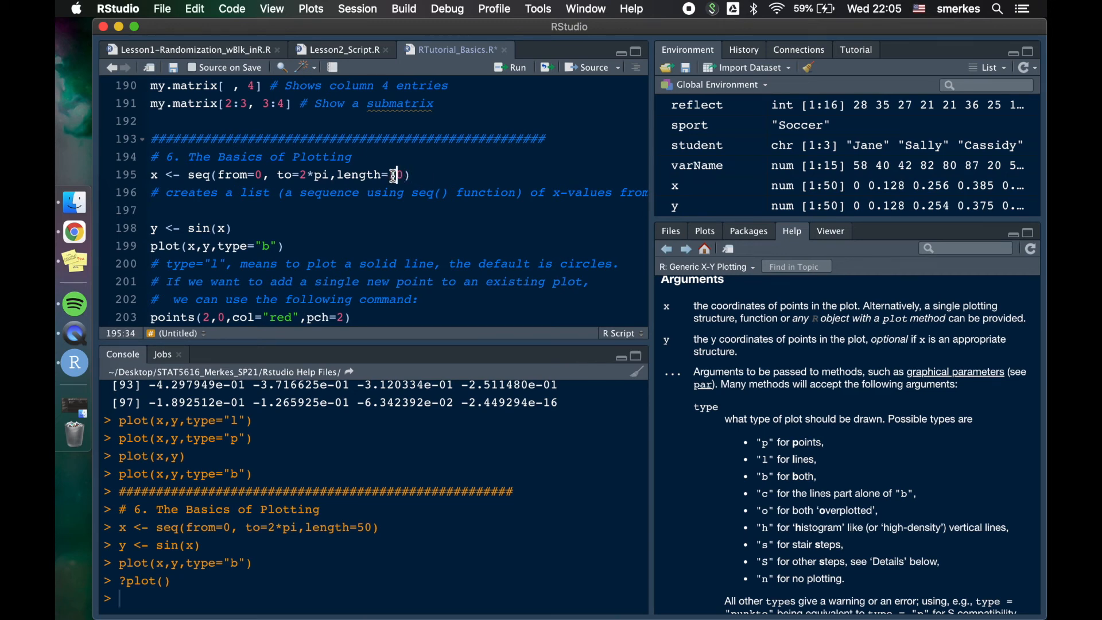
{"action": "left_click_drag", "start_coordinate": [390, 174], "coordinate": [285, 247]}
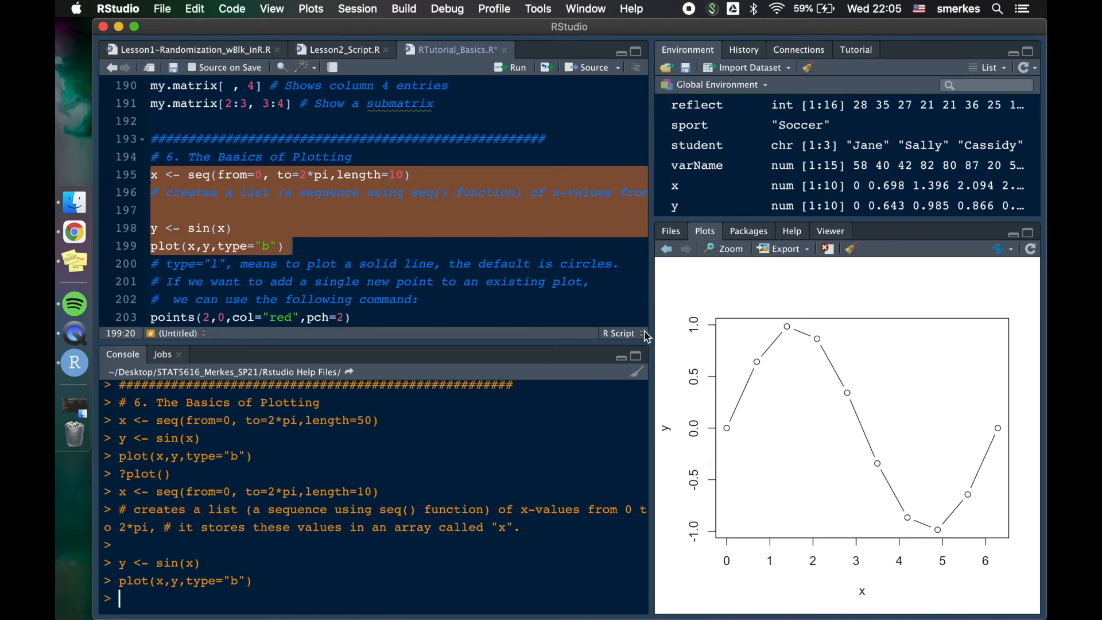
{"action": "mouse_move", "coordinate": [806, 378]}
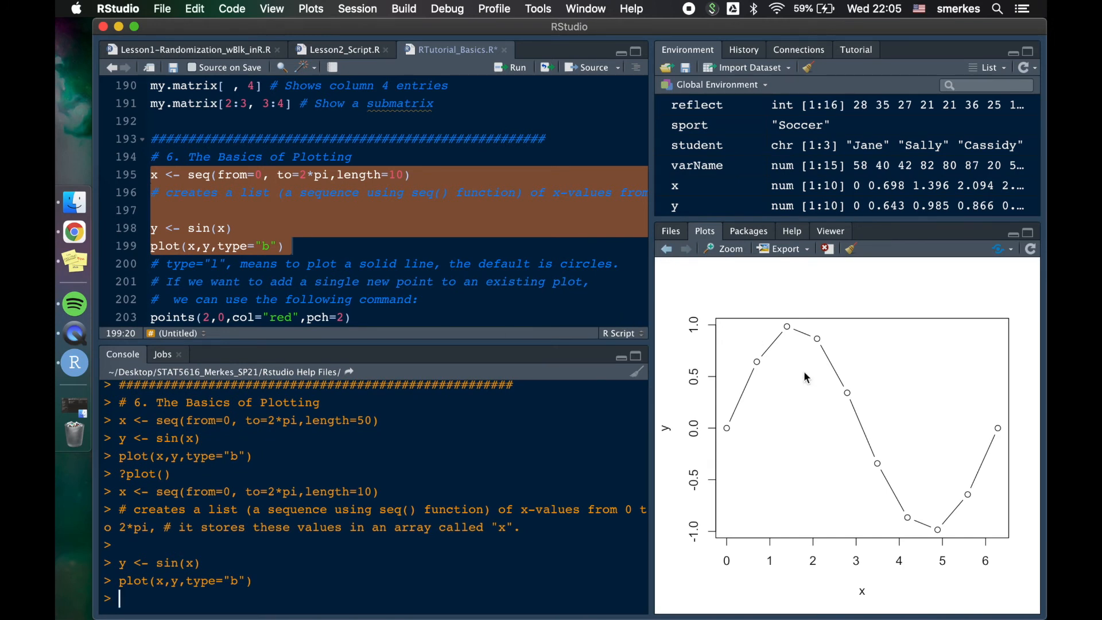
{"action": "mouse_move", "coordinate": [729, 436]}
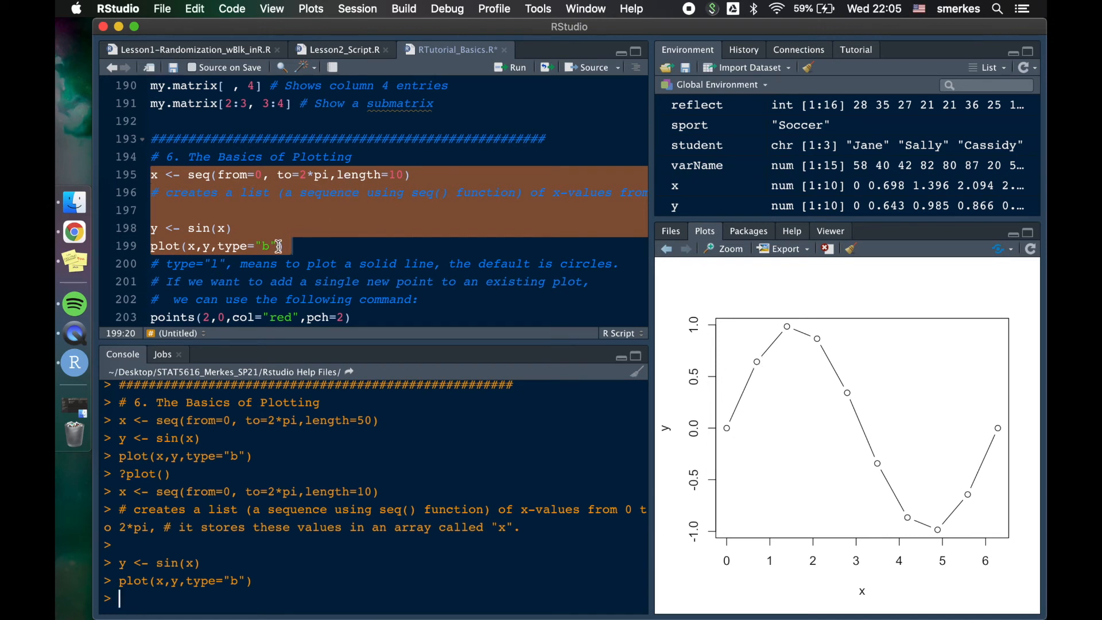
{"action": "left_click", "coordinate": [278, 246]}
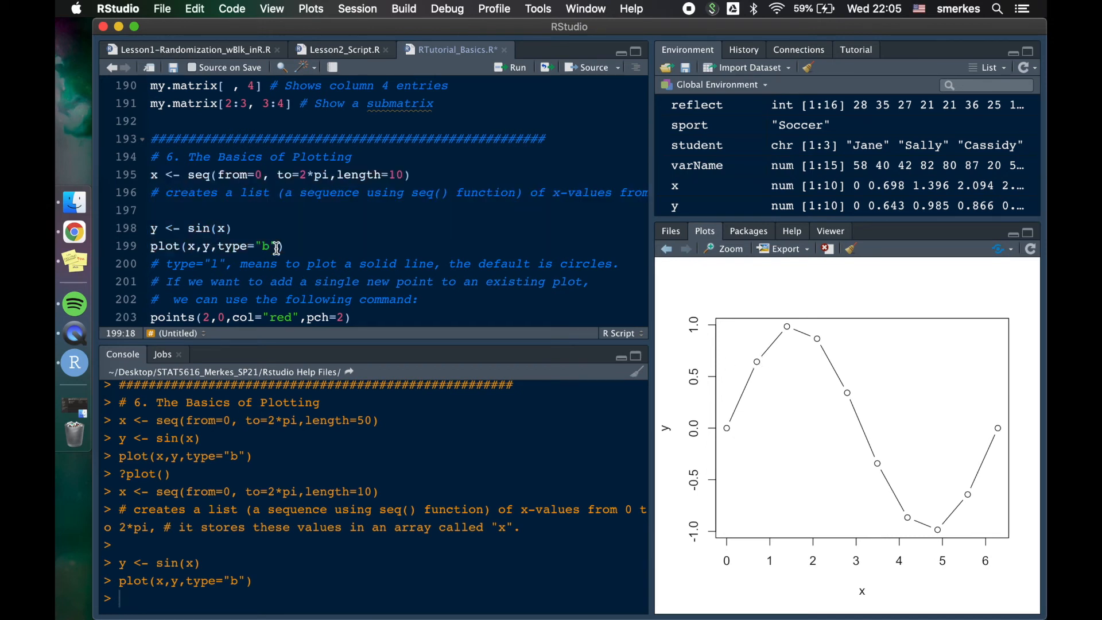
{"action": "scroll", "scroll_direction": "down", "scroll_amount": 3}
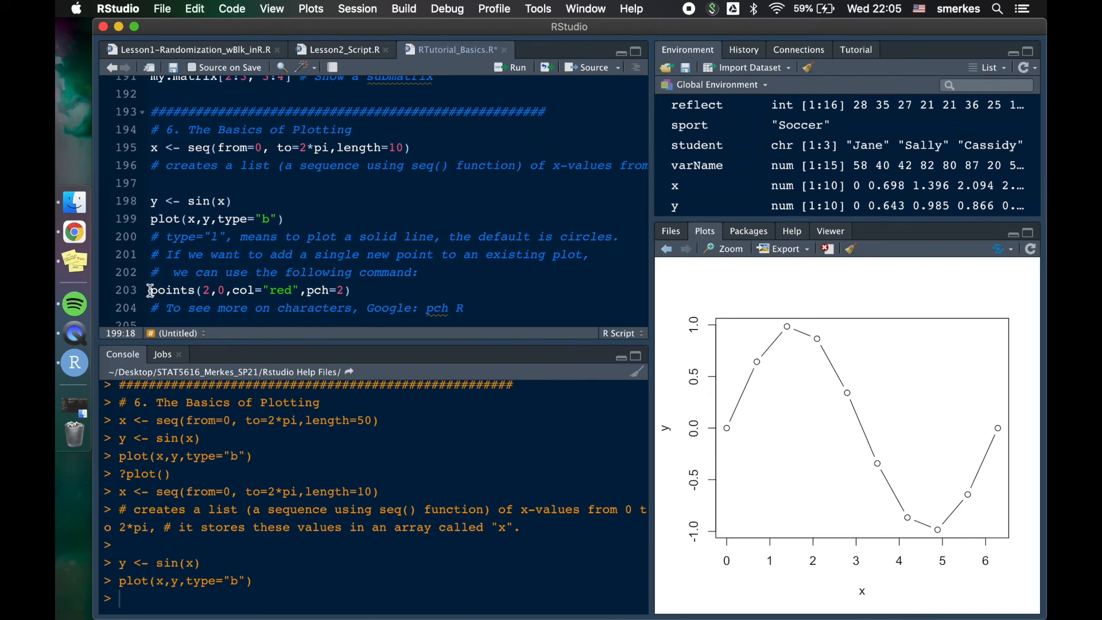
- Run points(2,0,col="red",pch=2) to add a red triangle at (2, 0)
{"action": "double_click", "coordinate": [172, 289]}
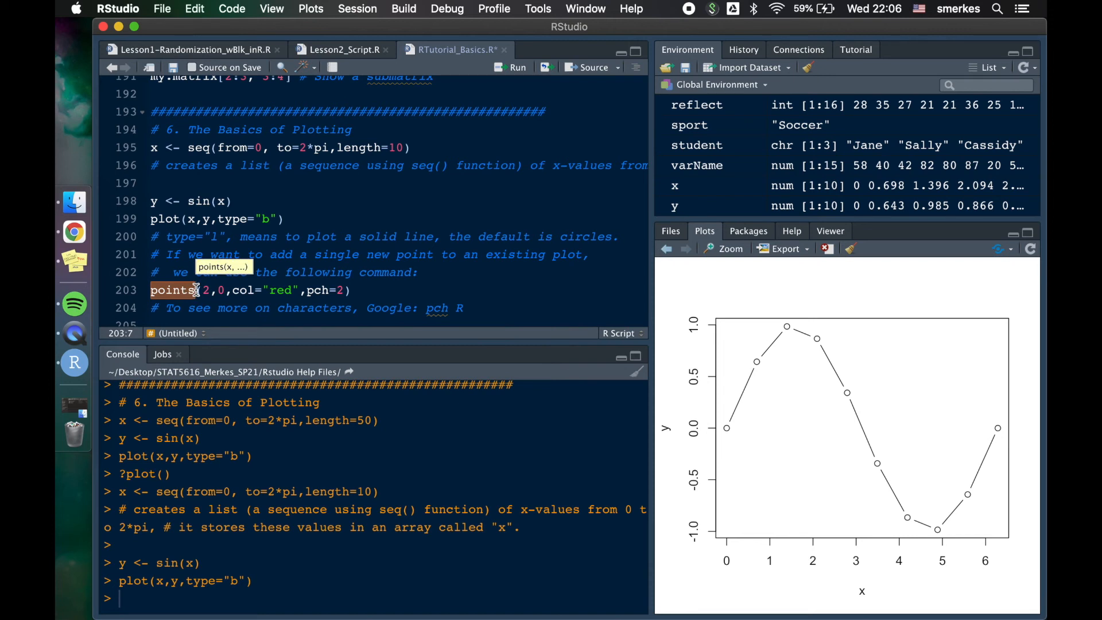
{"action": "left_click", "coordinate": [151, 290]}
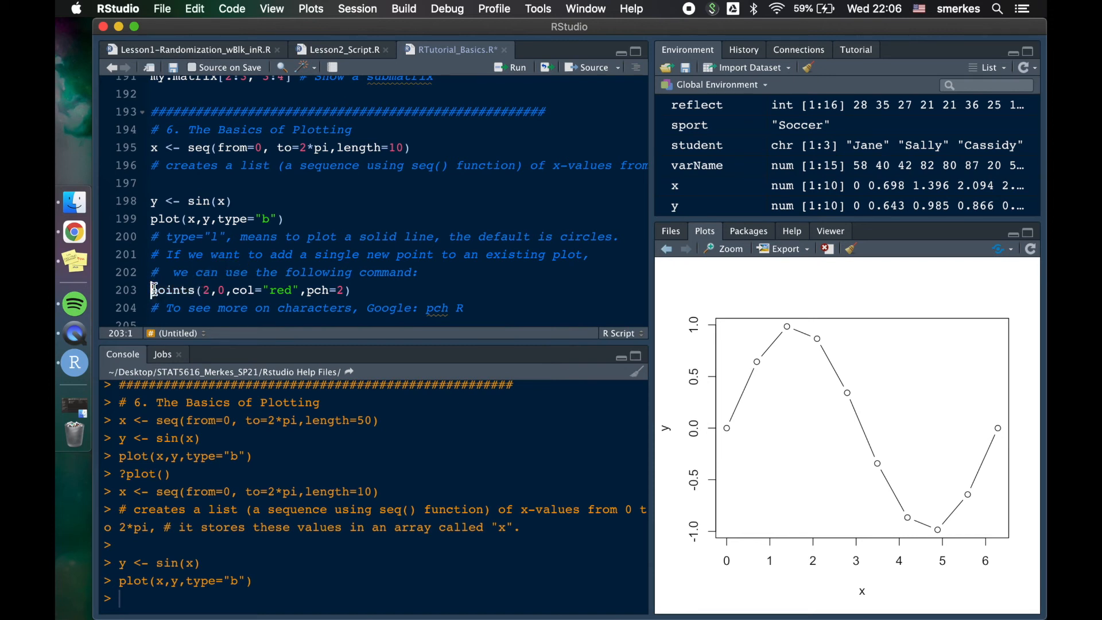
{"action": "left_click", "coordinate": [516, 67]}
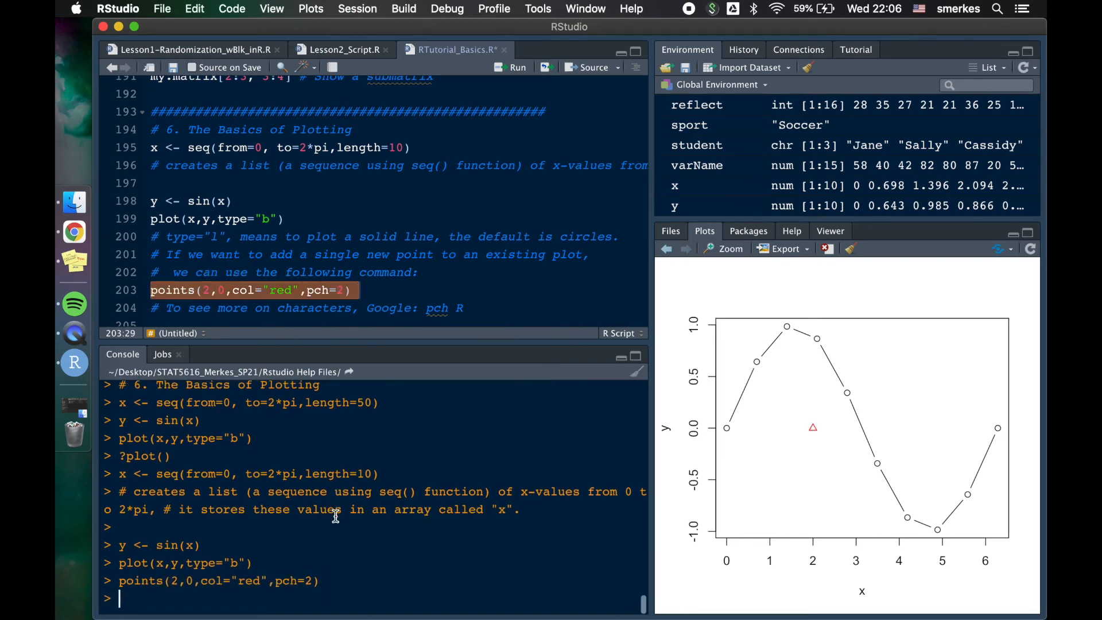
{"action": "left_click", "coordinate": [211, 289]}
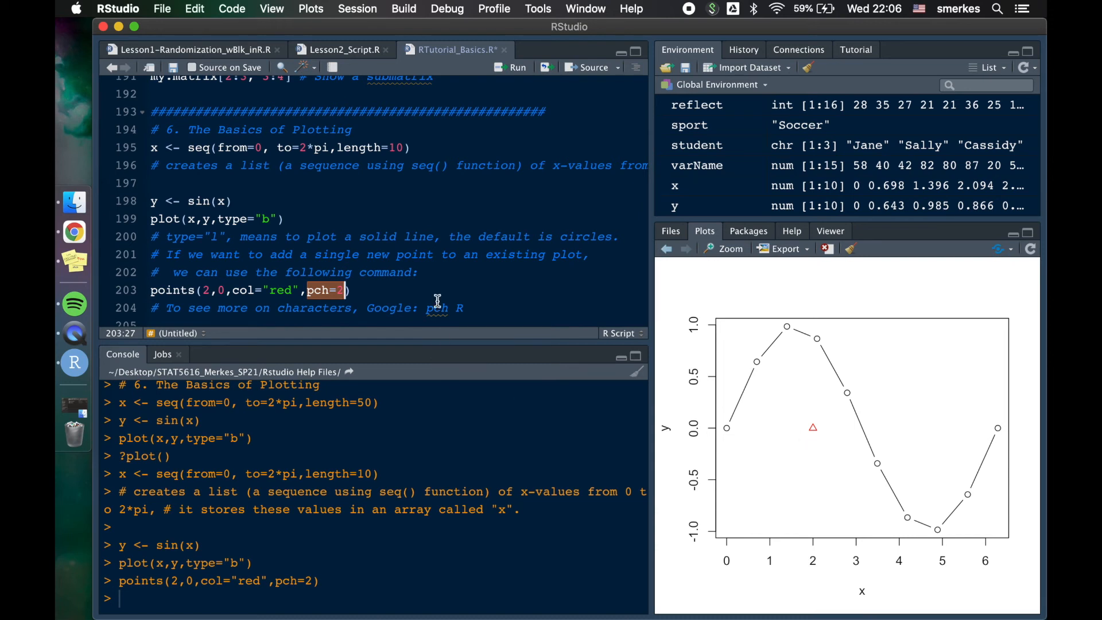
{"action": "scroll", "scroll_direction": "down", "scroll_amount": 3}
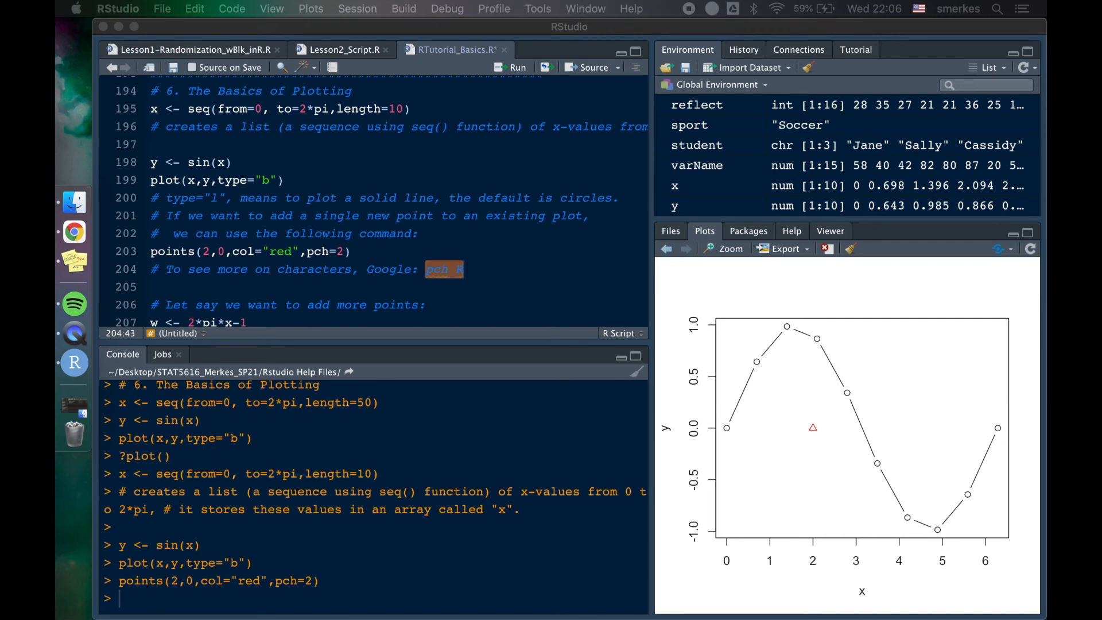
- Search Google Images for "pch R" symbol charts, then return to RStudio
{"action": "left_click", "coordinate": [73, 232]}
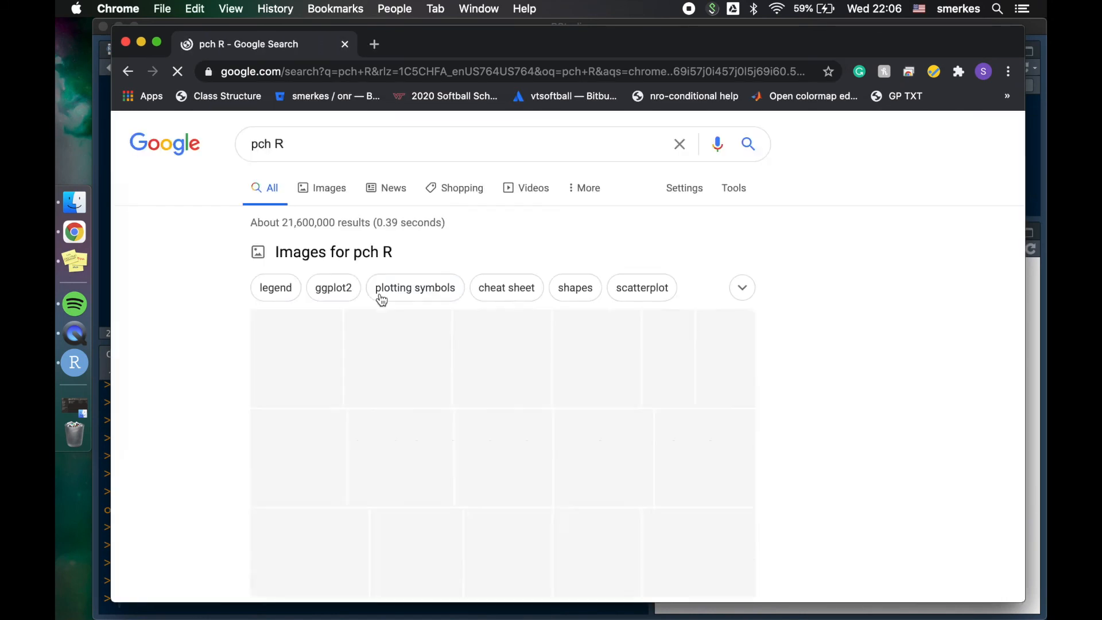
{"action": "left_click", "coordinate": [329, 188]}
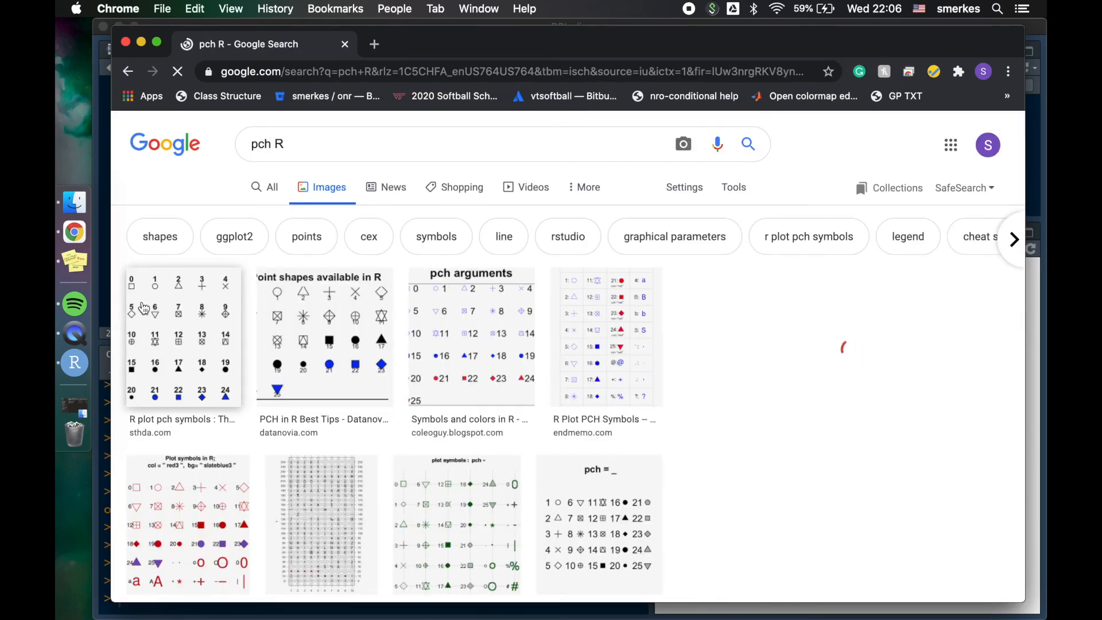
{"action": "left_click", "coordinate": [183, 338]}
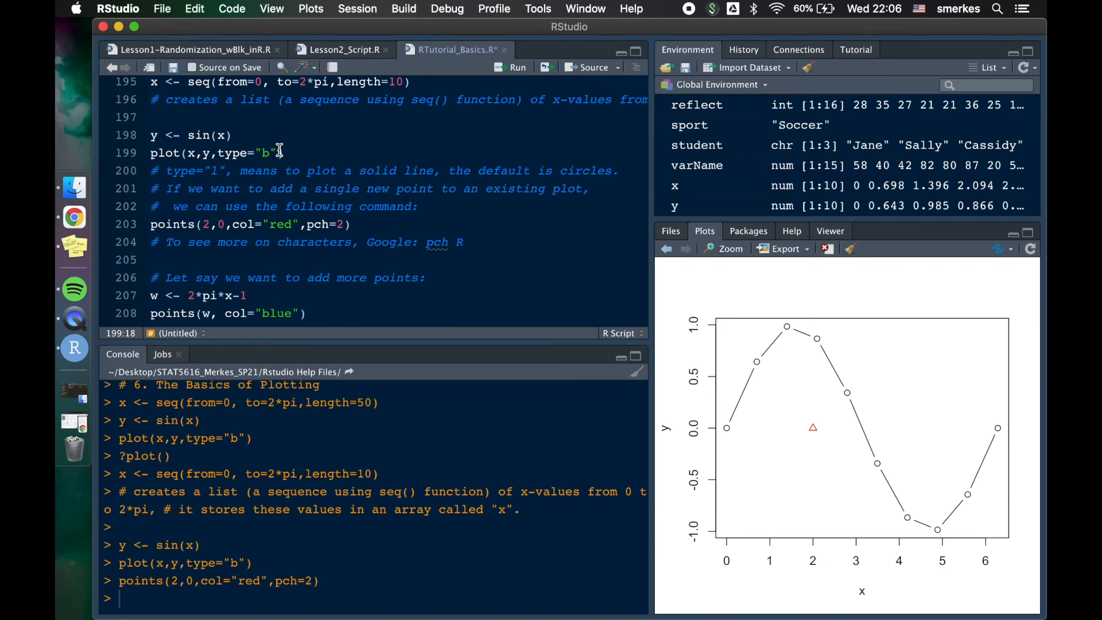
- Add lwd=3 to plot(x,y,type="b") to redraw the sine plot with thicker lines
{"action": "type", "text": ",lwd)"}
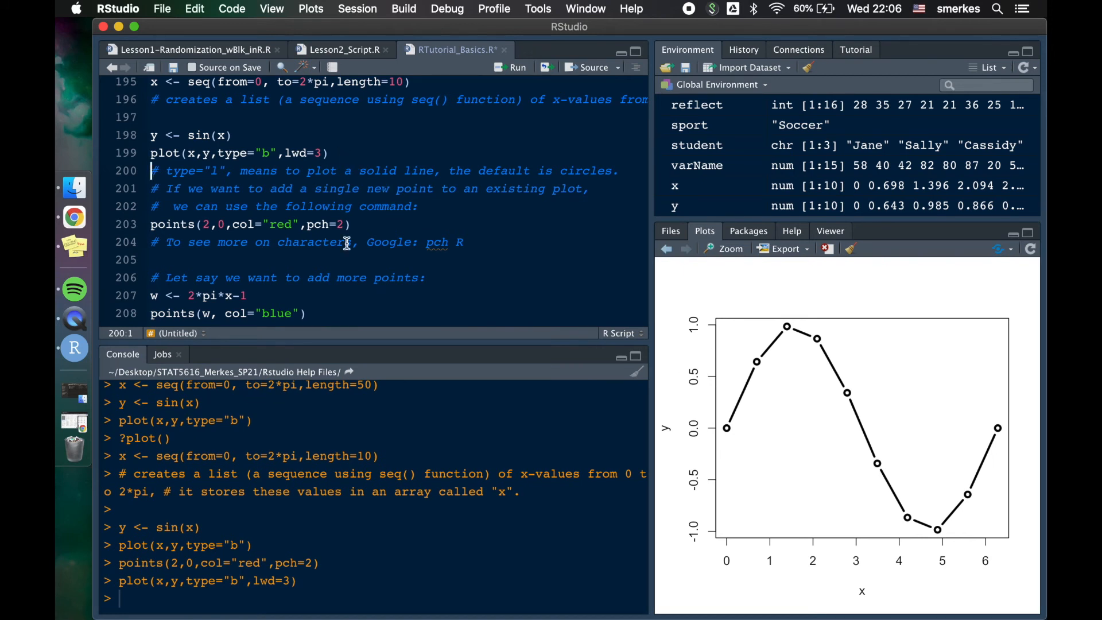
{"action": "scroll", "scroll_direction": "down", "scroll_amount": 3}
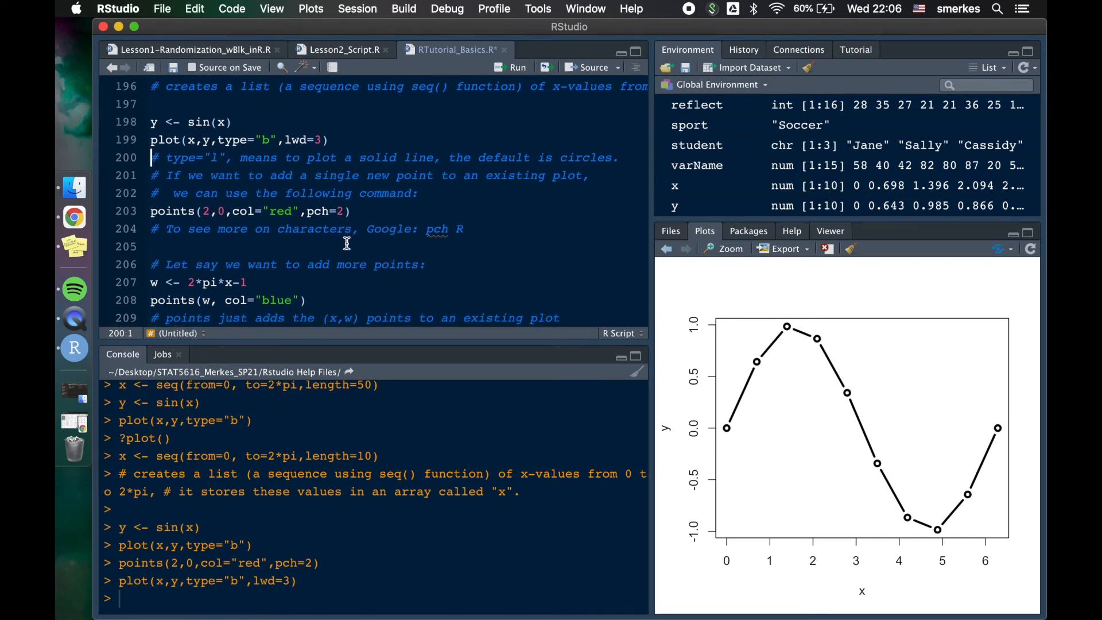
{"action": "scroll", "scroll_direction": "down", "scroll_amount": 3}
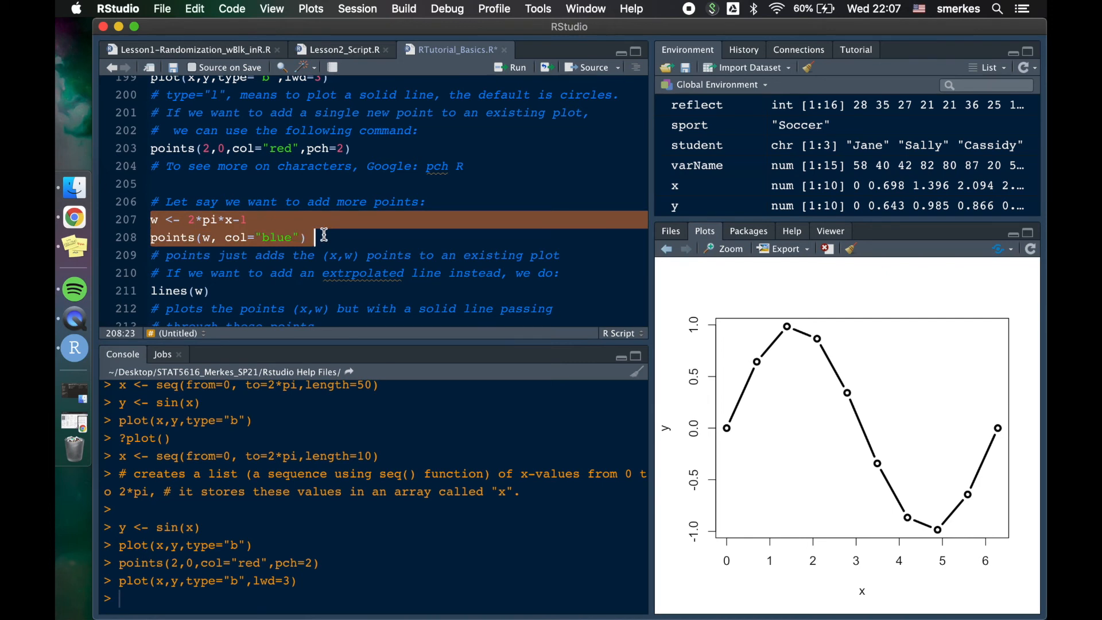
- Run w <- 2*pi*x-1 and points(w) to add blue points to the sine plot
{"action": "left_click", "coordinate": [512, 66]}
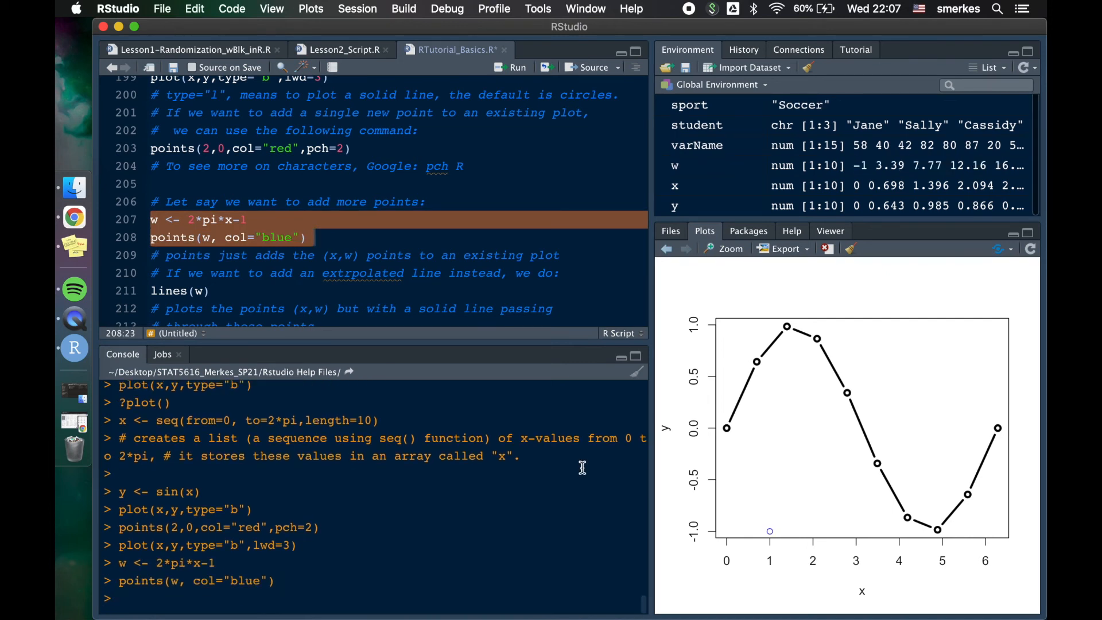
{"action": "mouse_move", "coordinate": [264, 219]}
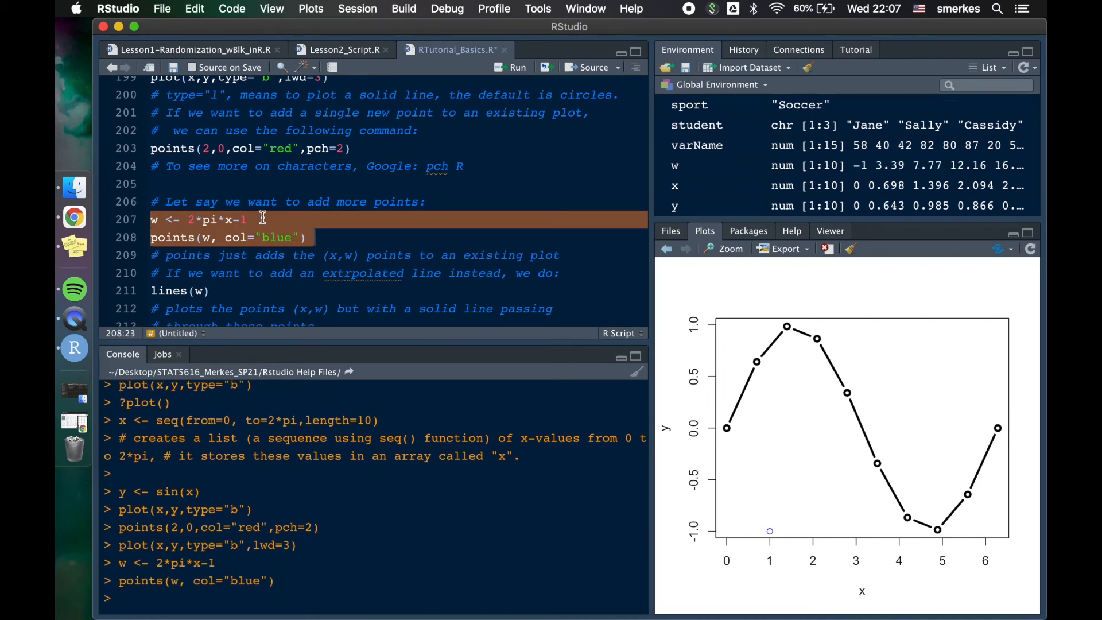
{"action": "scroll", "scroll_direction": "up", "scroll_amount": 3}
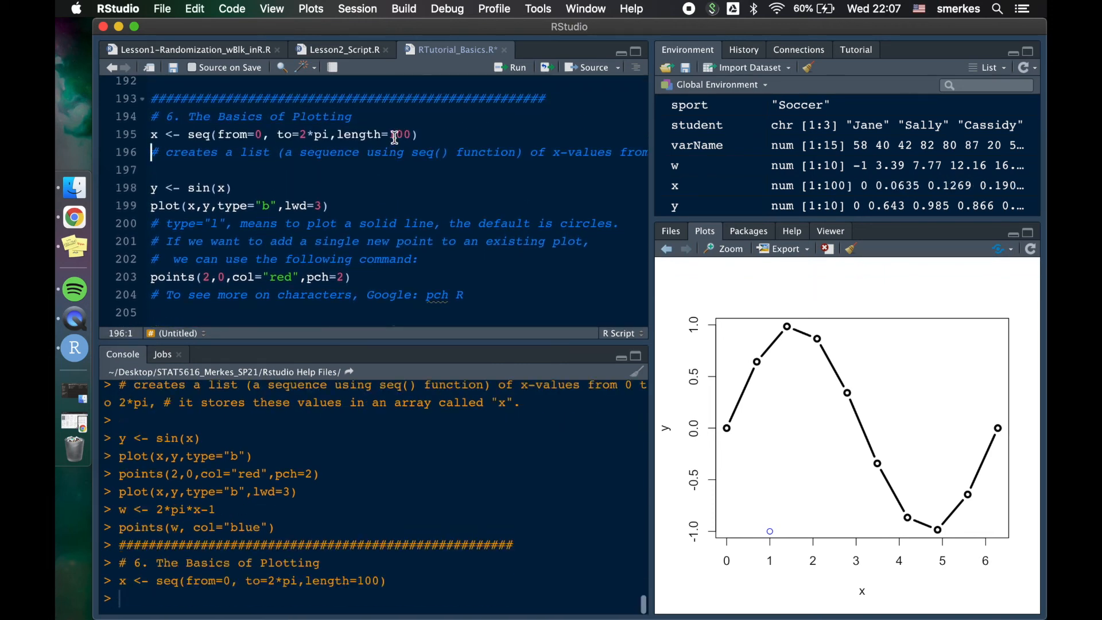
{"action": "left_click", "coordinate": [513, 67]}
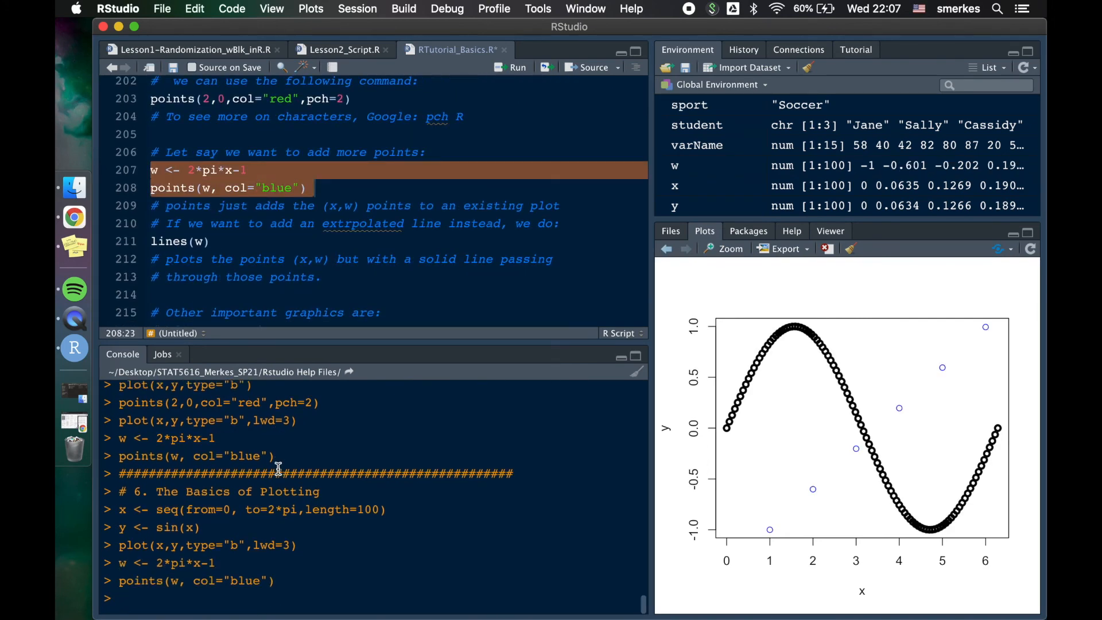
{"action": "left_click", "coordinate": [156, 187]}
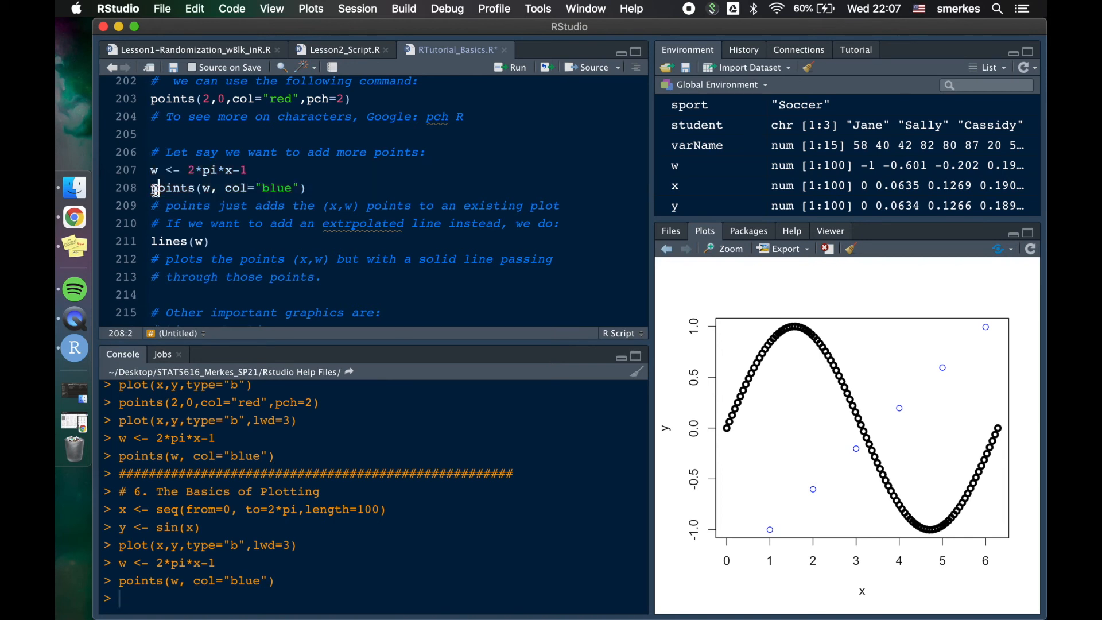
- Check length(w) in the Console, returning 100, then return to the points(w) line
{"action": "scroll", "scroll_direction": "up", "scroll_amount": 3}
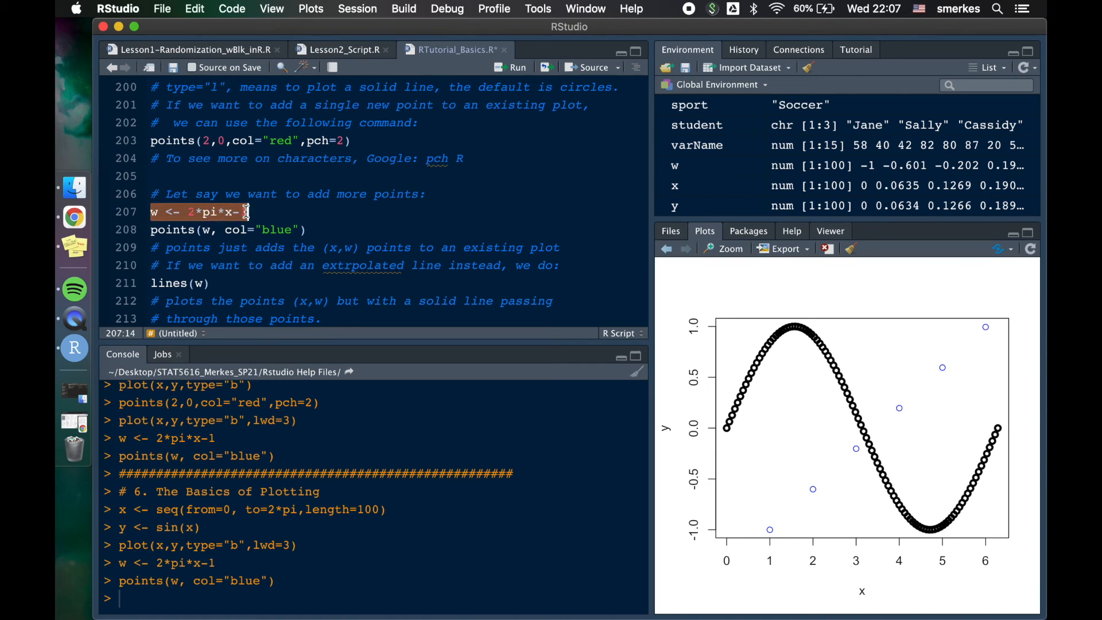
{"action": "type", "text": "length(w"}
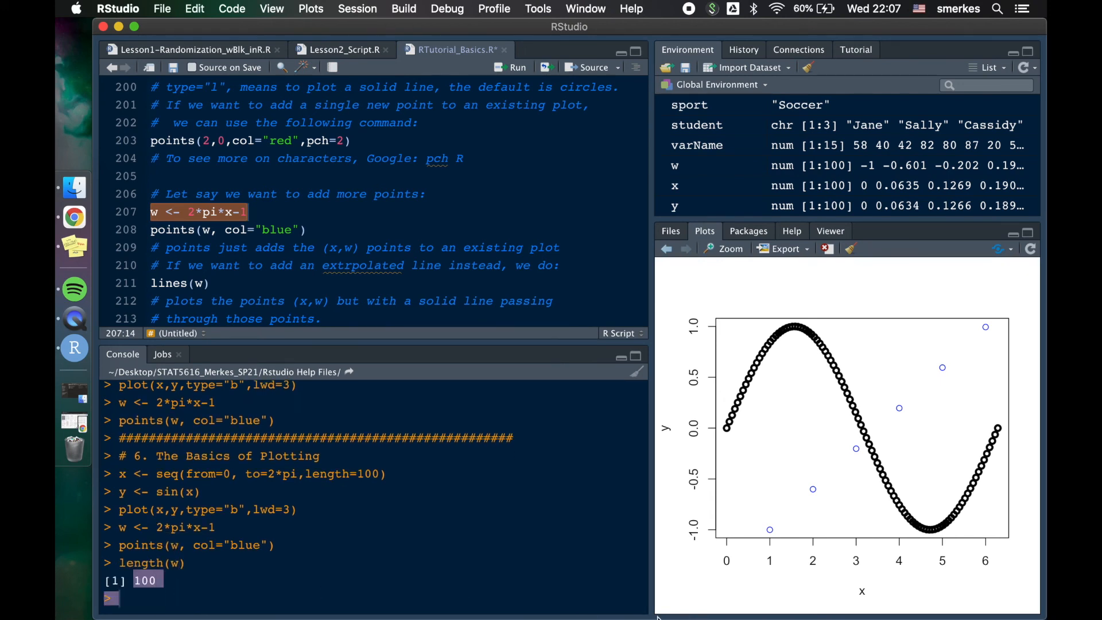
{"action": "mouse_move", "coordinate": [815, 500]}
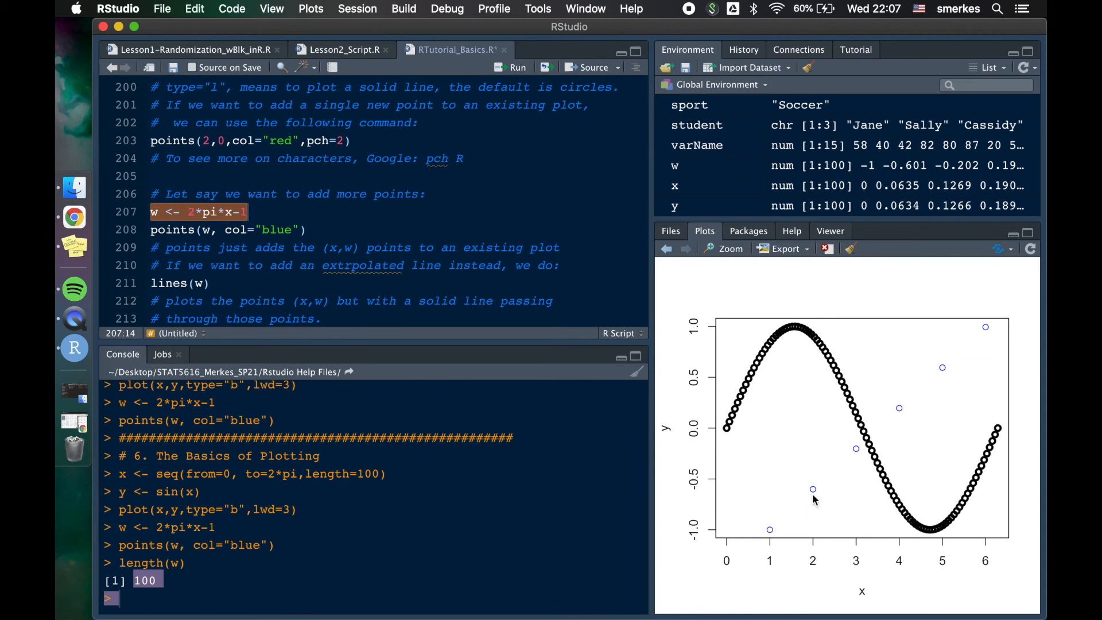
{"action": "mouse_move", "coordinate": [995, 325]}
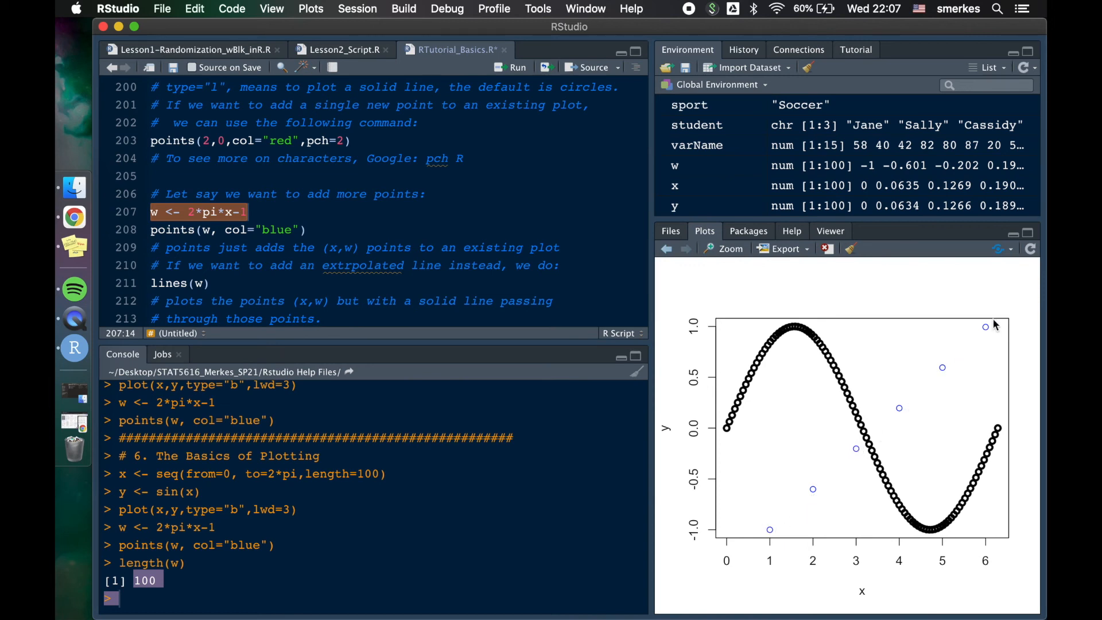
{"action": "mouse_move", "coordinate": [987, 324]}
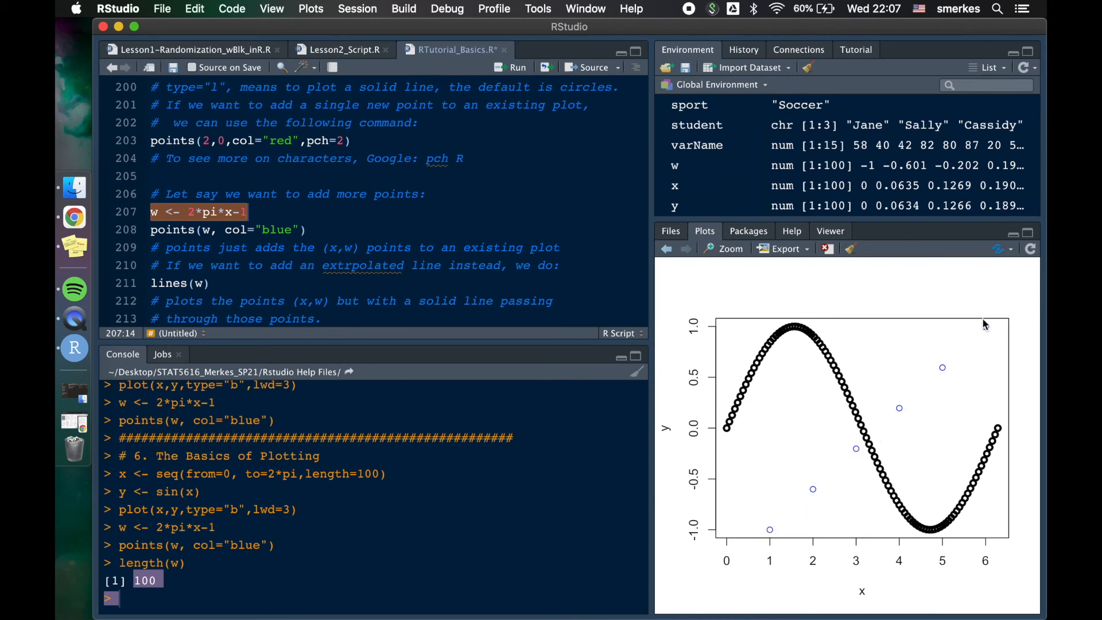
{"action": "left_click", "coordinate": [203, 229]}
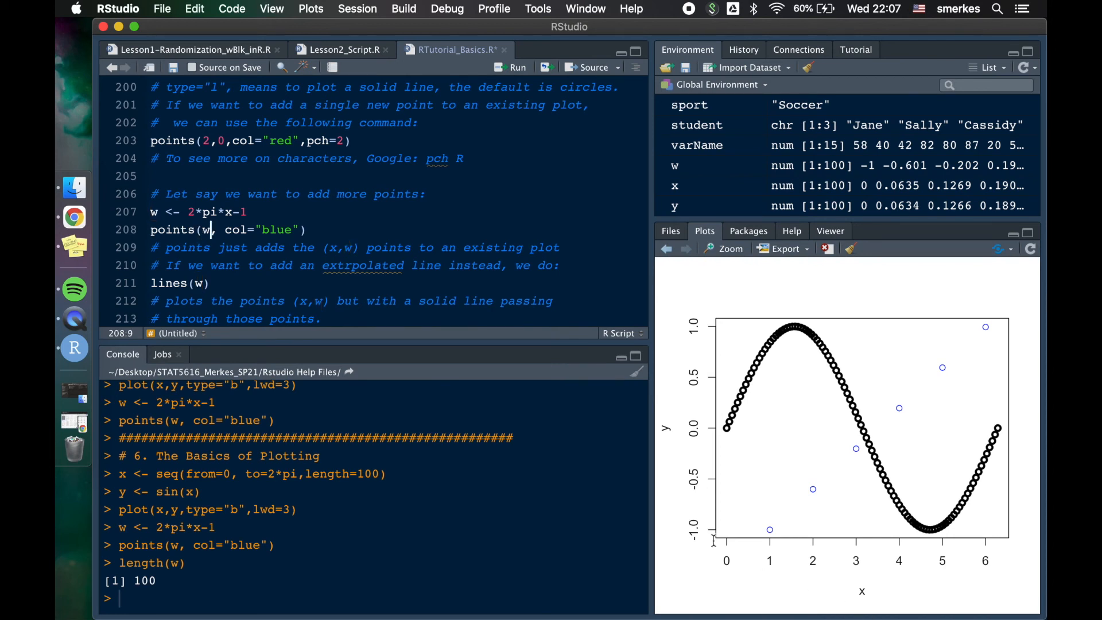
{"action": "mouse_move", "coordinate": [866, 564]}
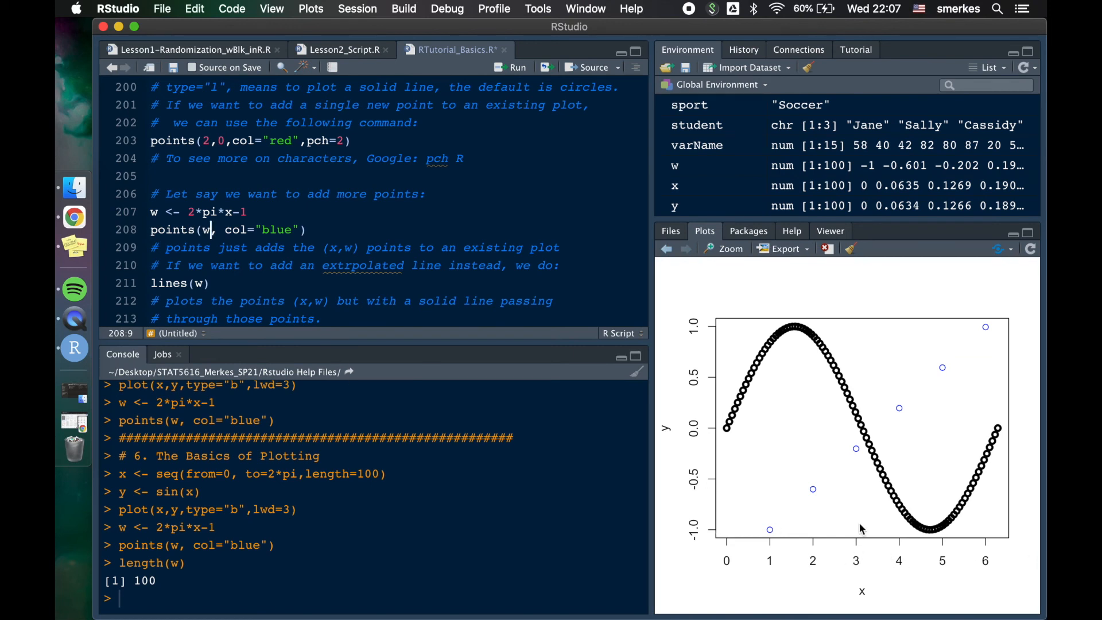
{"action": "mouse_move", "coordinate": [1020, 324]}
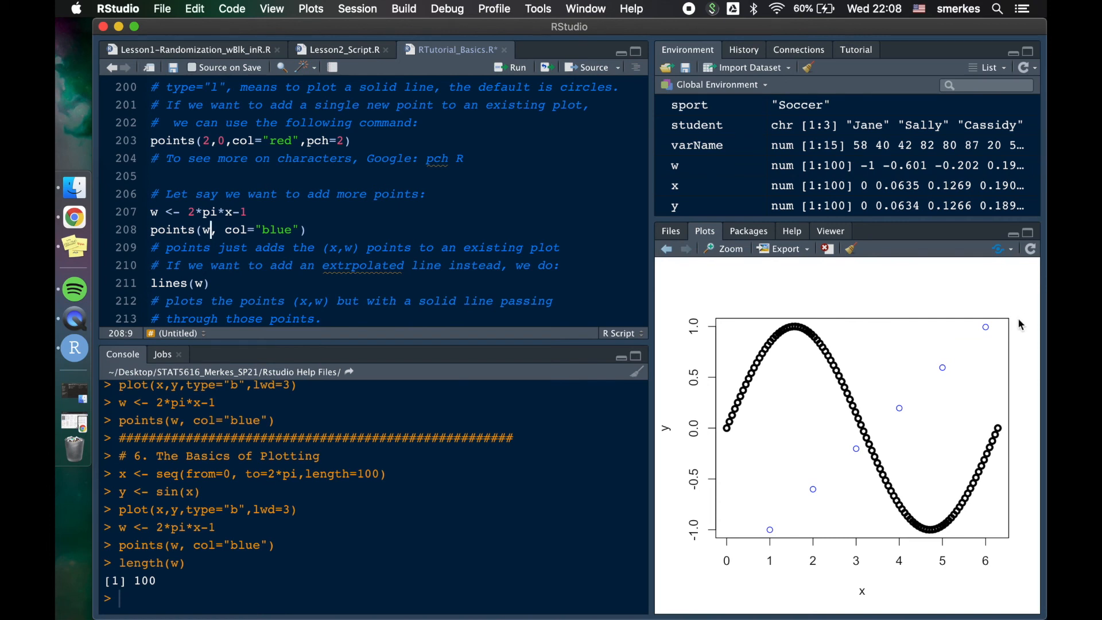
{"action": "mouse_move", "coordinate": [1002, 323]}
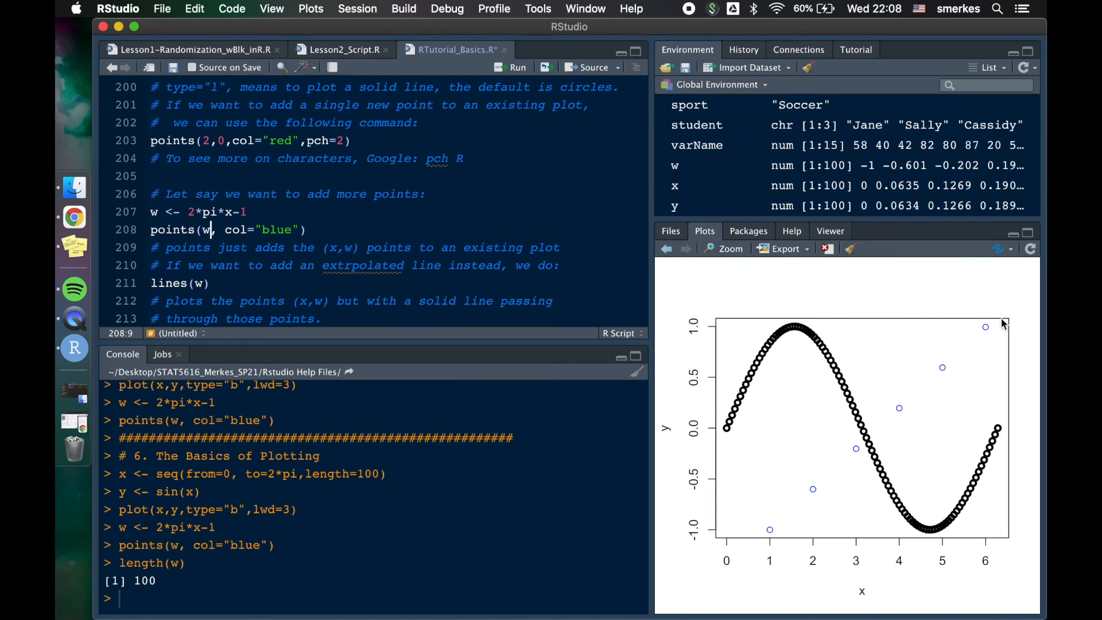
{"action": "mouse_move", "coordinate": [799, 301]}
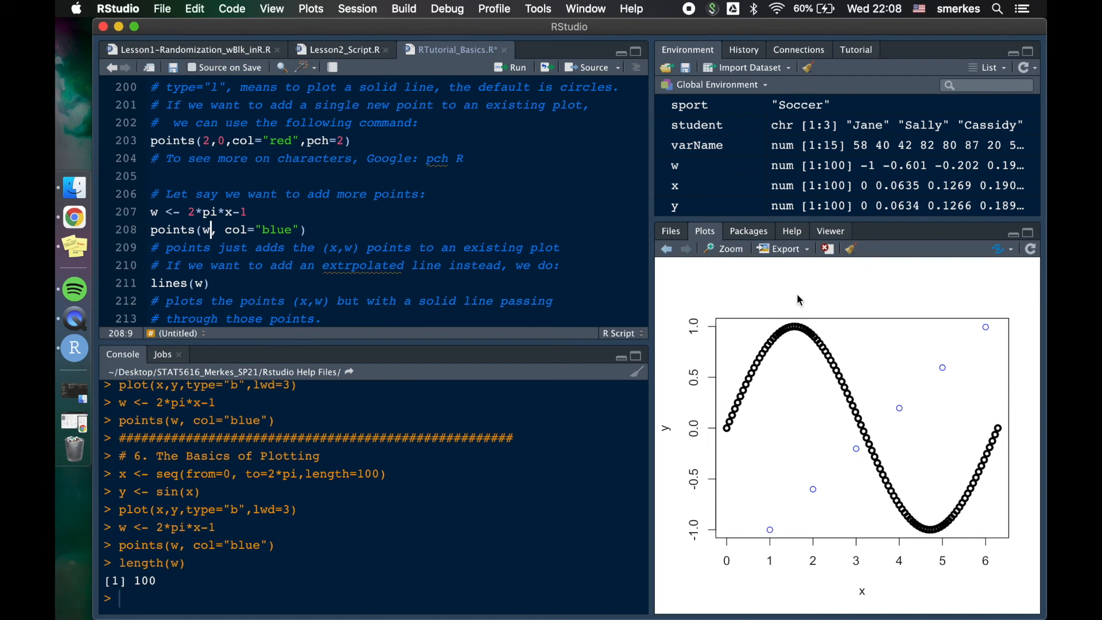
{"action": "mouse_move", "coordinate": [874, 406]}
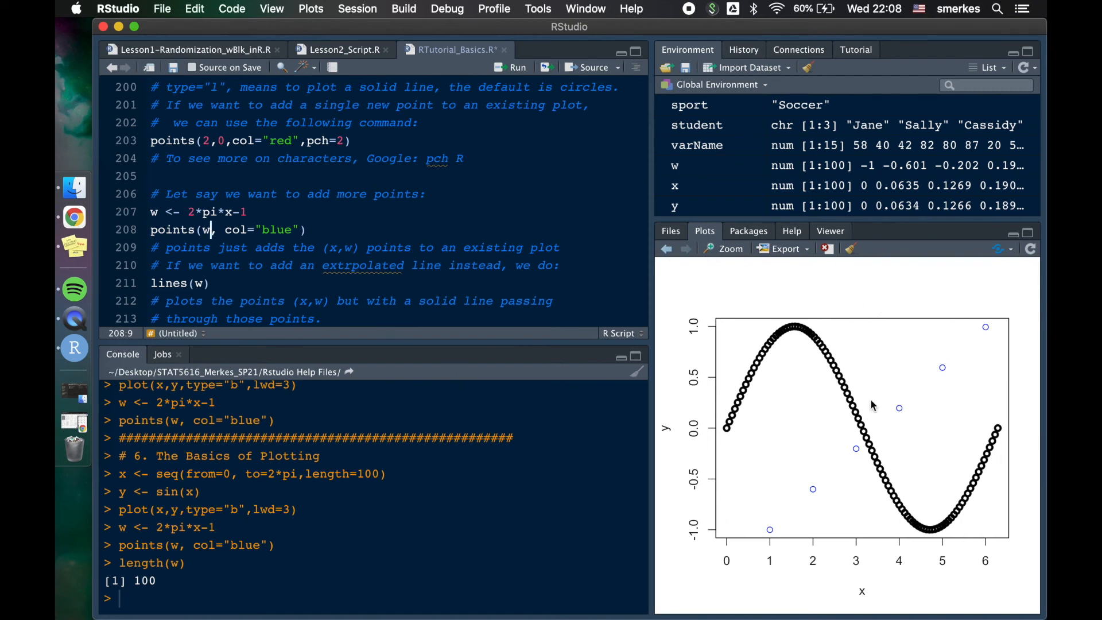
- Rerun the line 199 sine plot with xlim=c(0,100), ylim=c(0,40), then add the blue w points
{"action": "scroll", "scroll_direction": "up", "scroll_amount": 3}
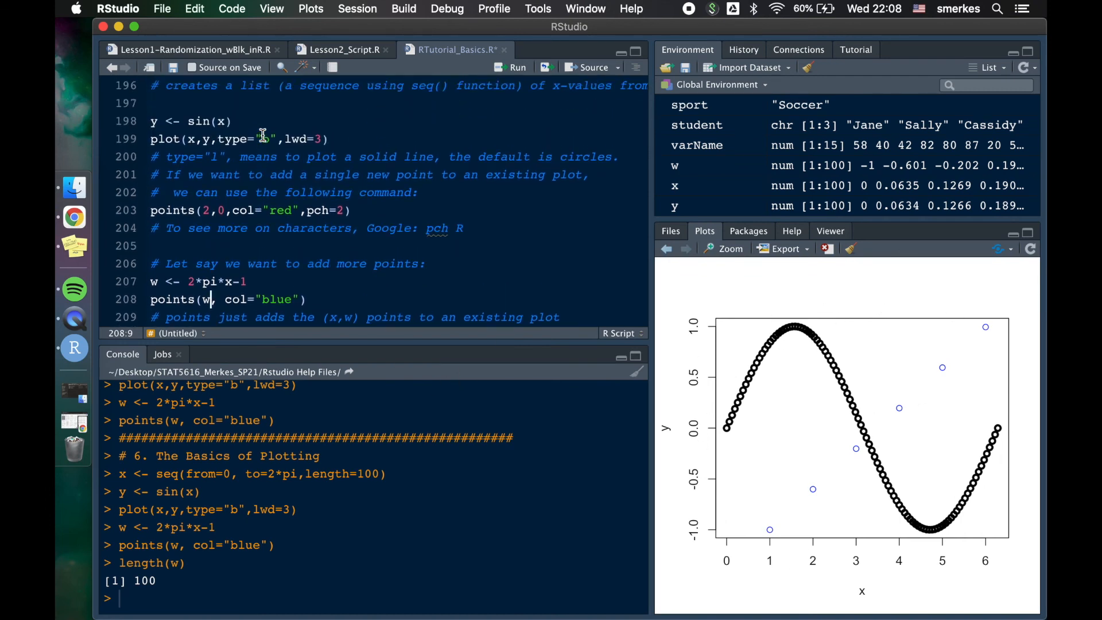
{"action": "scroll", "scroll_direction": "up", "scroll_amount": 3}
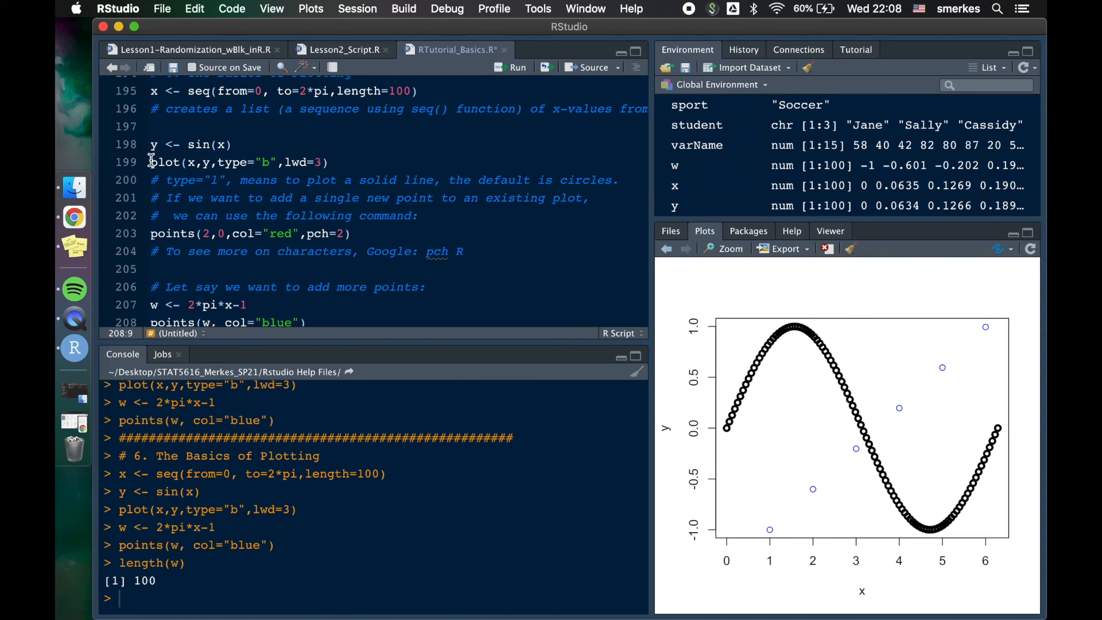
{"action": "left_click", "coordinate": [320, 162]}
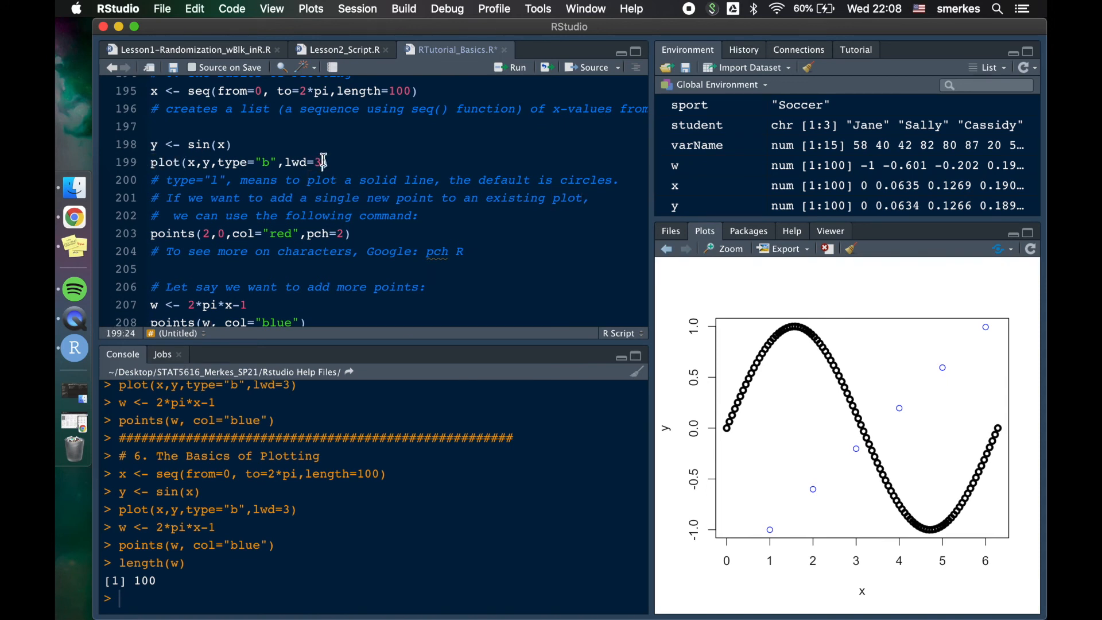
{"action": "type", "text": "x"}
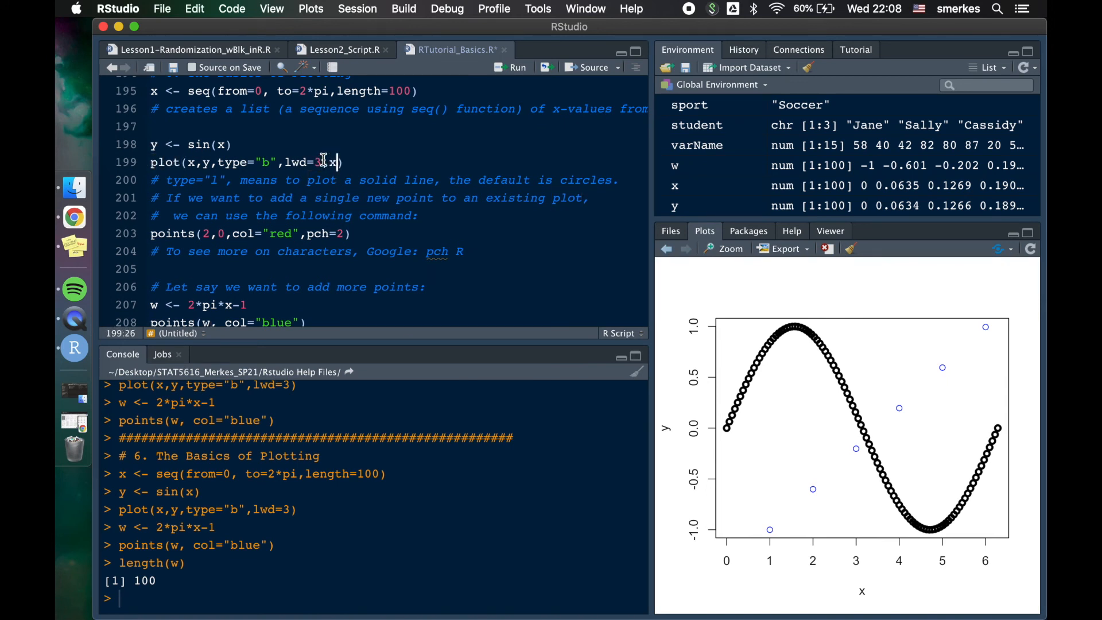
{"action": "type", "text": "xlim=c"}
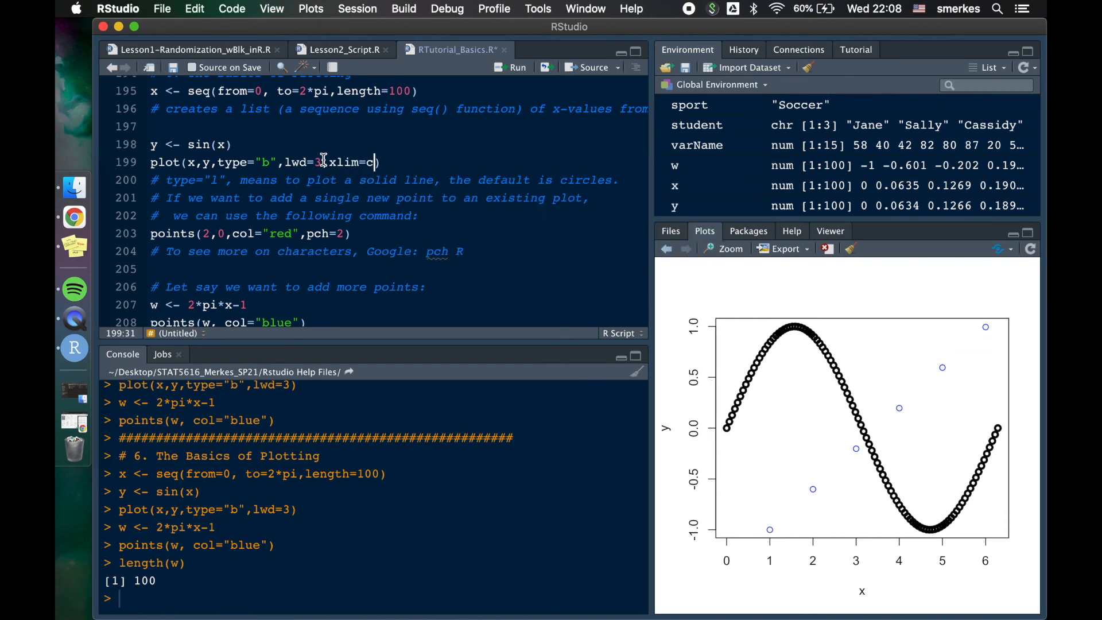
{"action": "type", "text": "("}
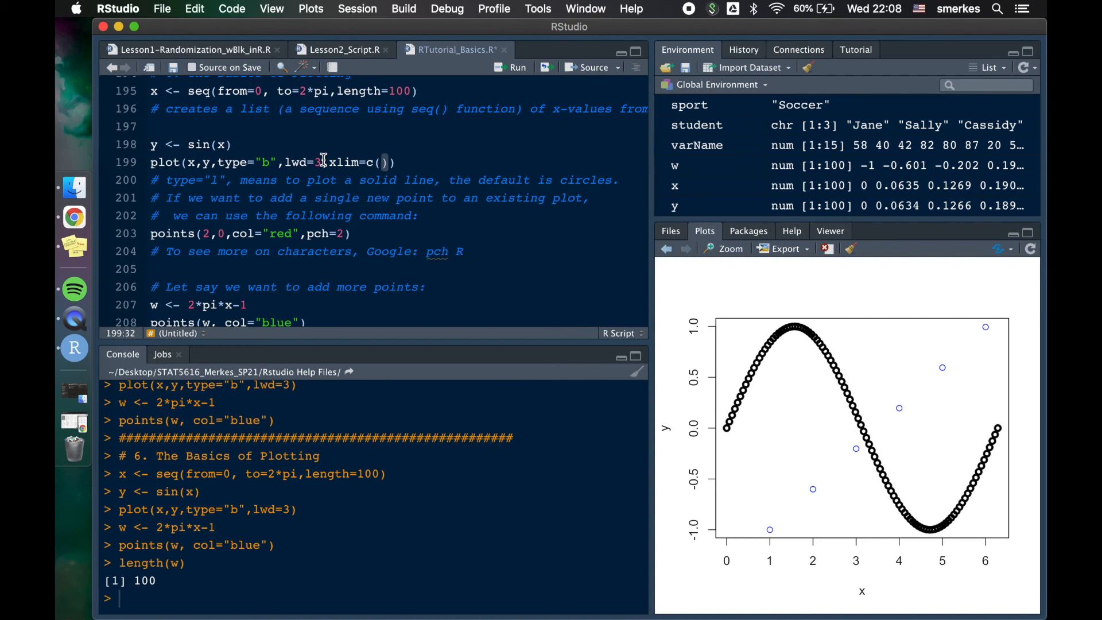
{"action": "type", "text": "0,100"}
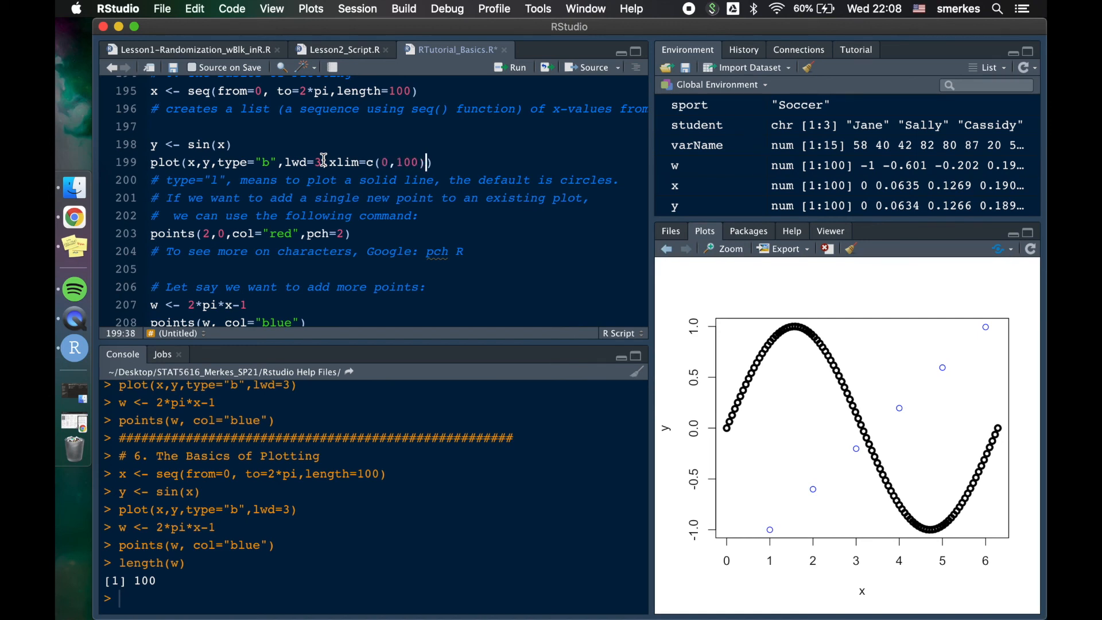
{"action": "type", "text": ",ylim="}
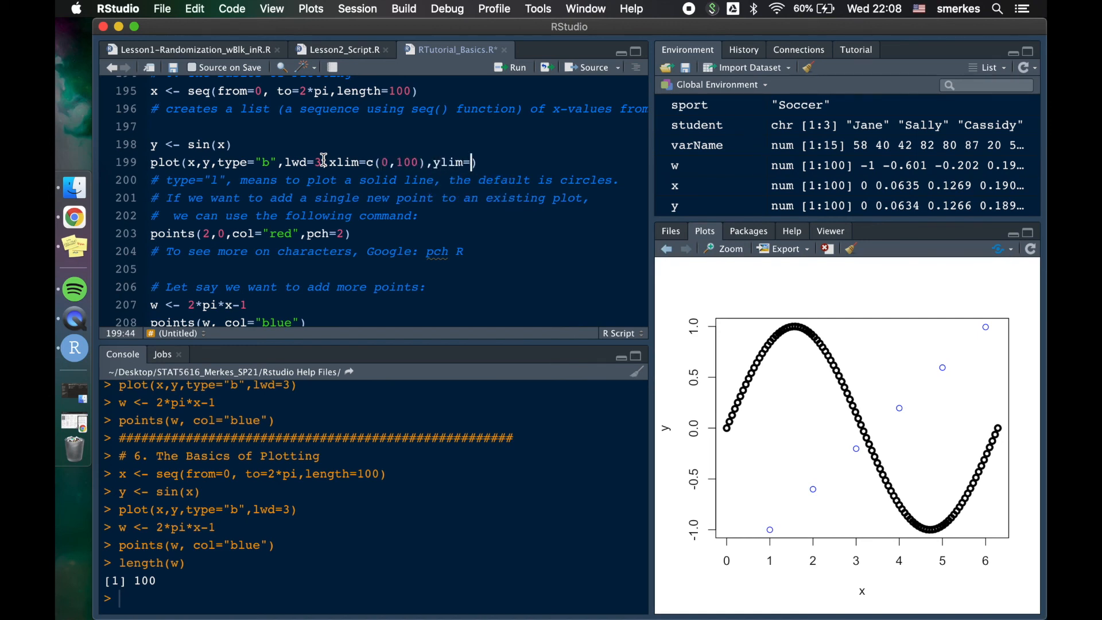
{"action": "type", "text": "c(0,"}
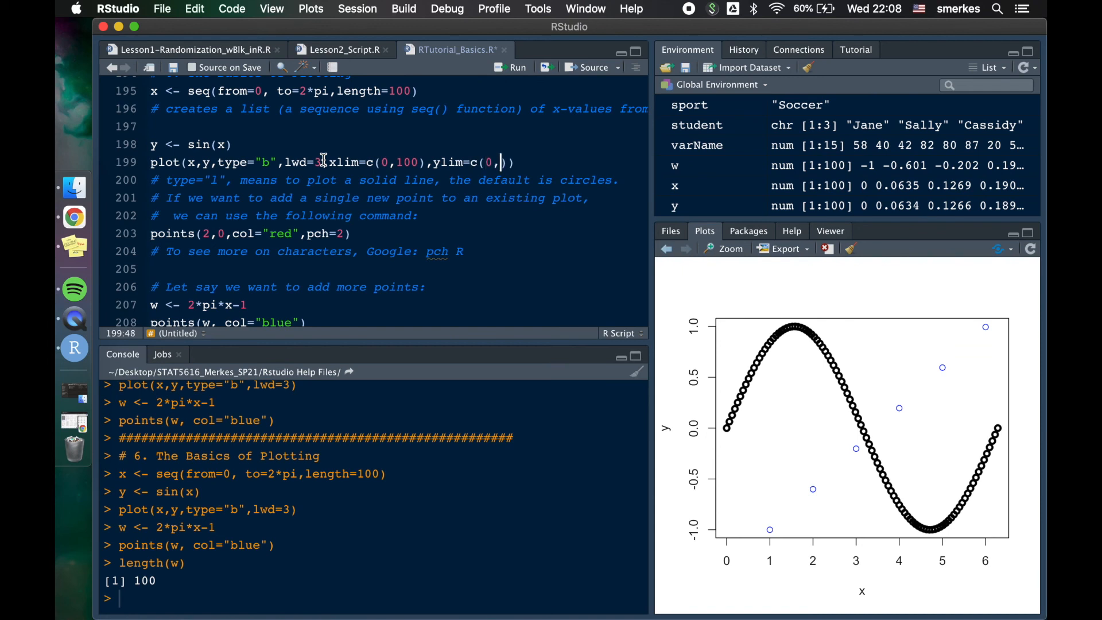
{"action": "type", "text": "40"}
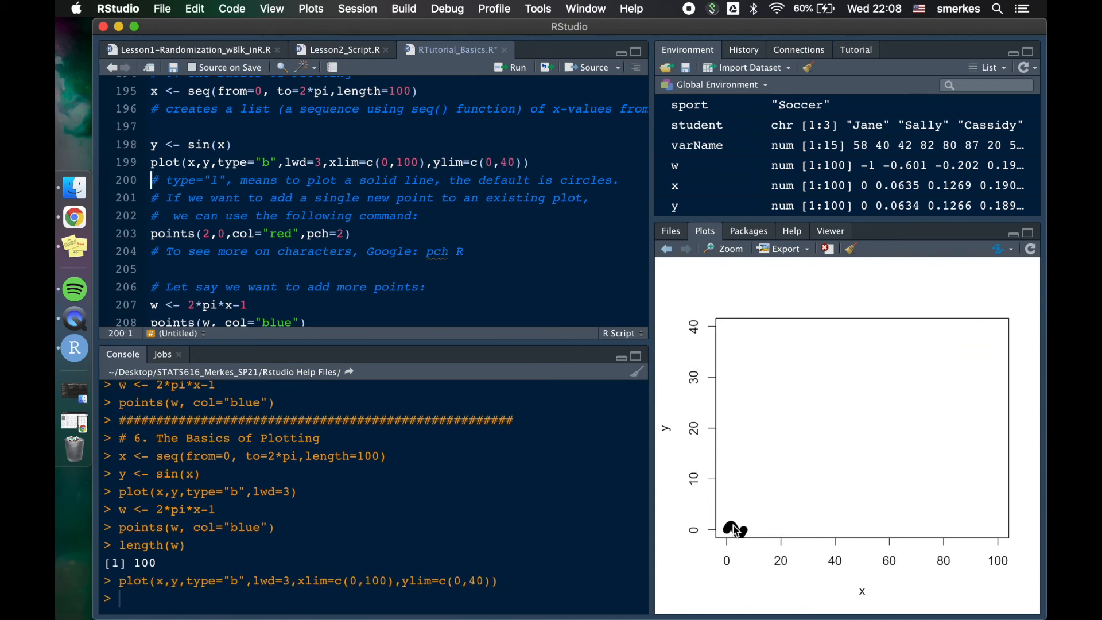
{"action": "mouse_move", "coordinate": [689, 434]}
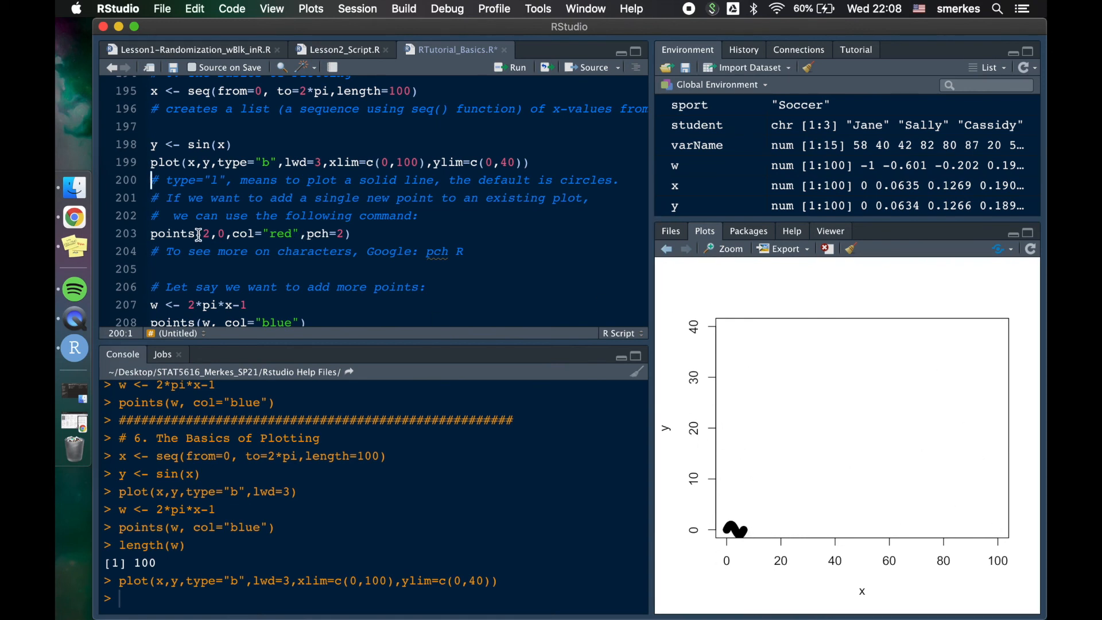
{"action": "left_click", "coordinate": [517, 67]}
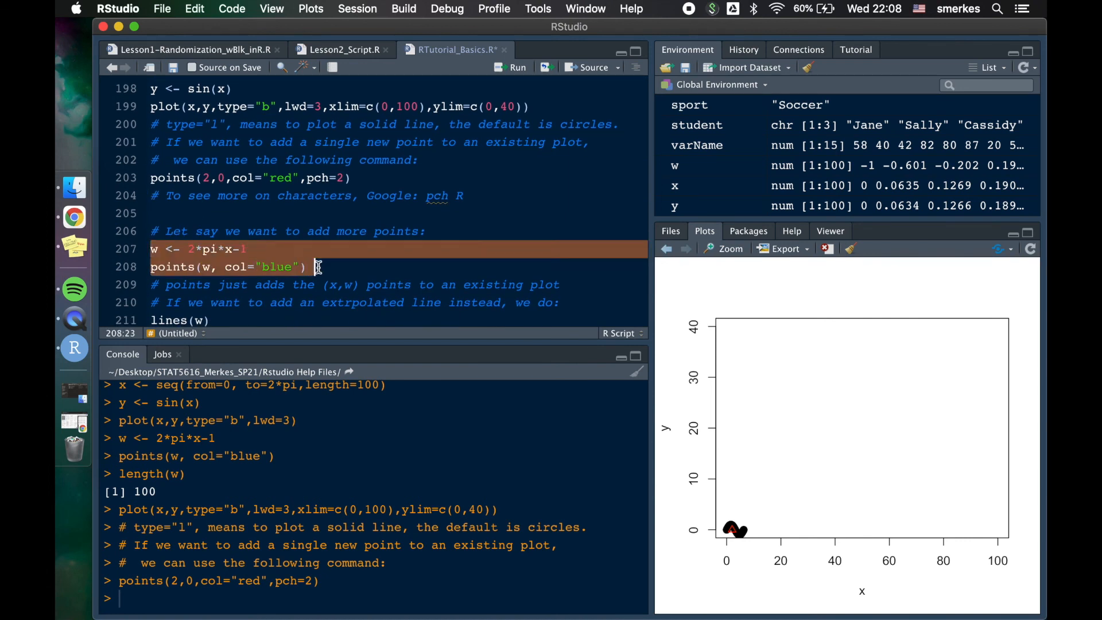
{"action": "left_click", "coordinate": [518, 66]}
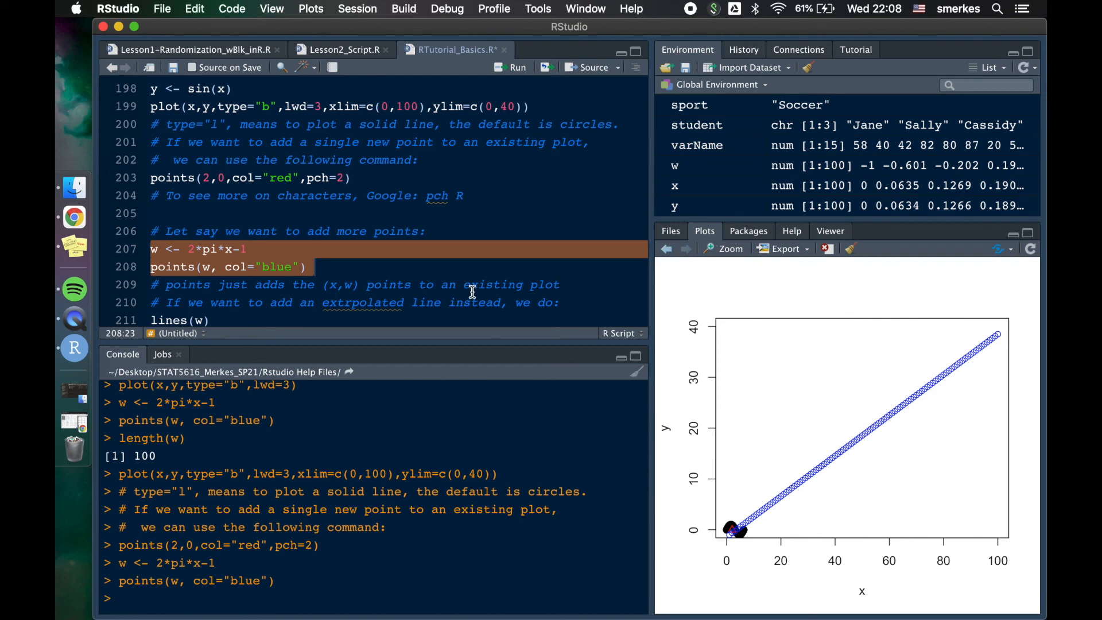
{"action": "mouse_move", "coordinate": [397, 191]}
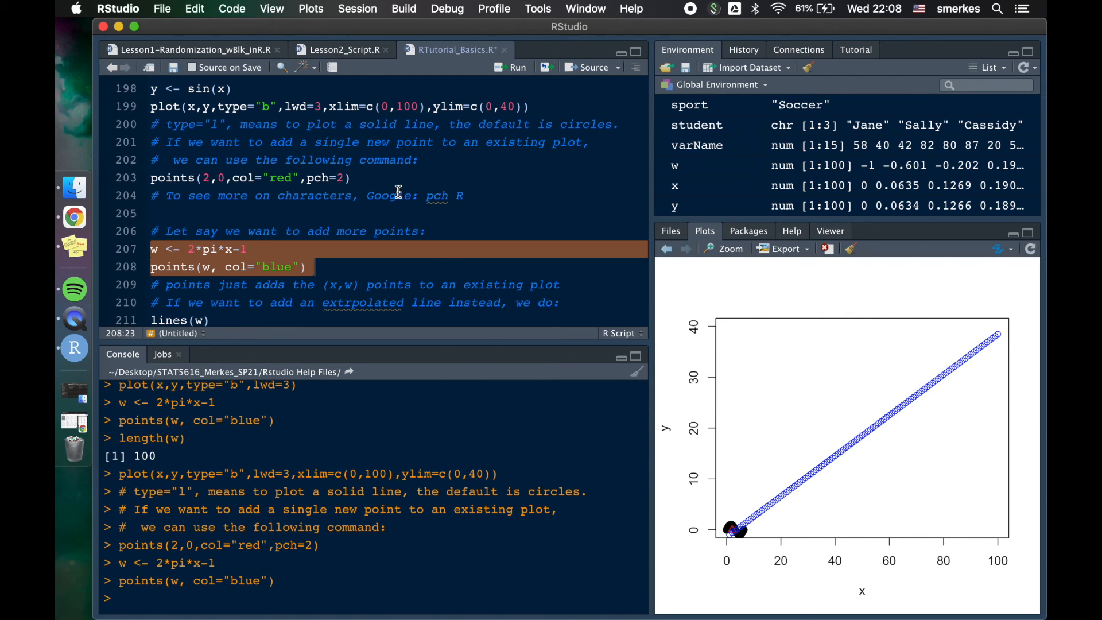
{"action": "mouse_move", "coordinate": [288, 169]}
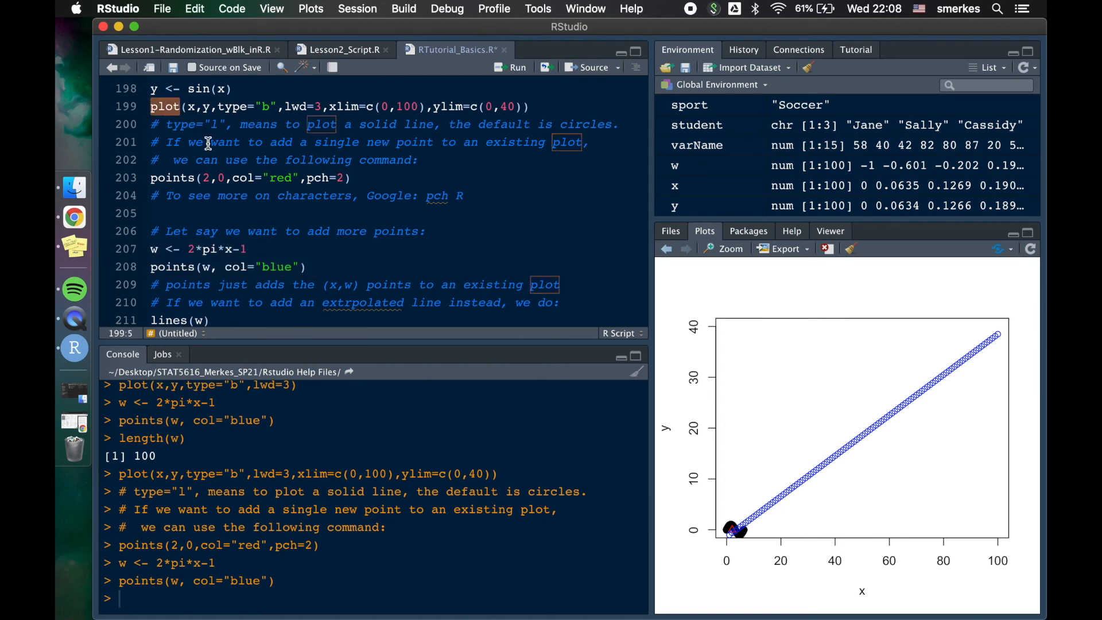
- Redraw the default-axis sine plot with blue w points and join them using lines(w)
{"action": "scroll", "scroll_direction": "down", "scroll_amount": 3}
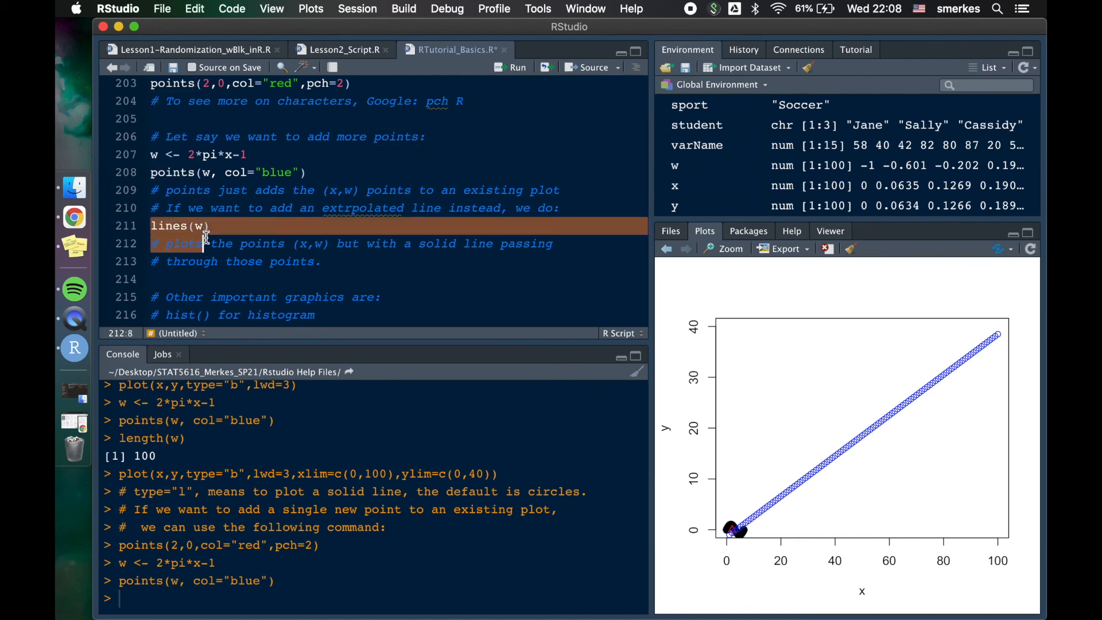
{"action": "scroll", "scroll_direction": "up", "scroll_amount": 3}
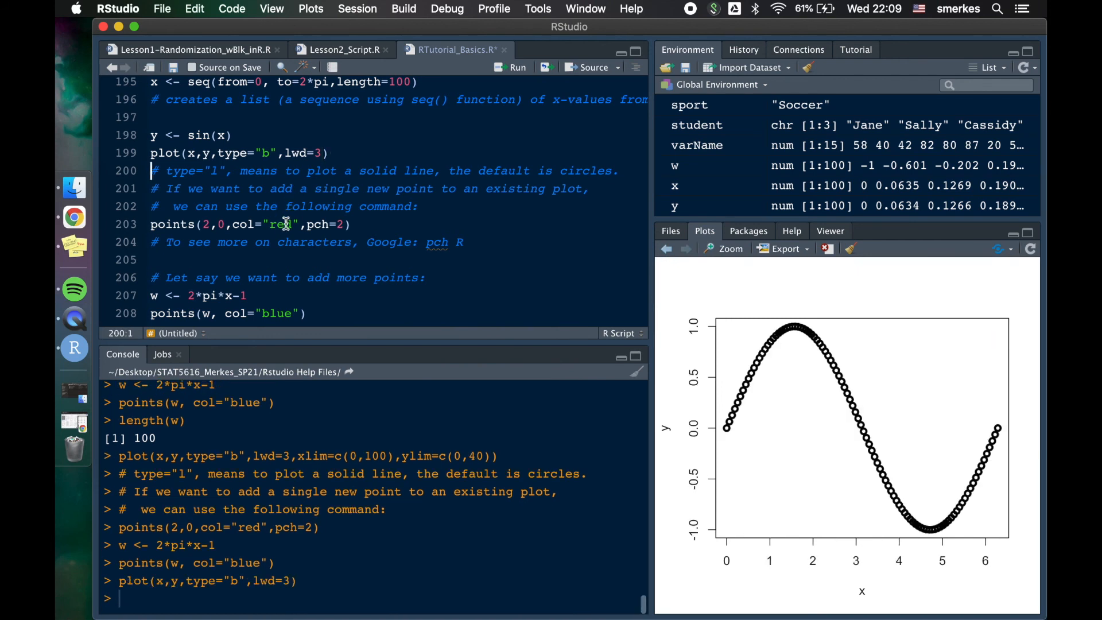
{"action": "scroll", "scroll_direction": "down", "scroll_amount": 3}
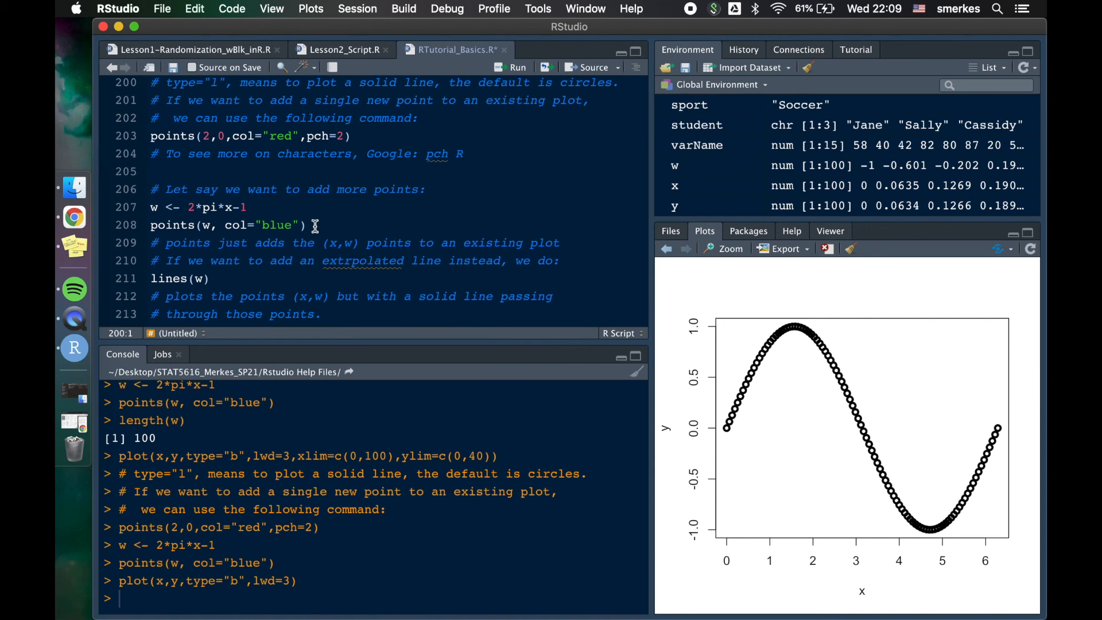
{"action": "left_click", "coordinate": [517, 67]}
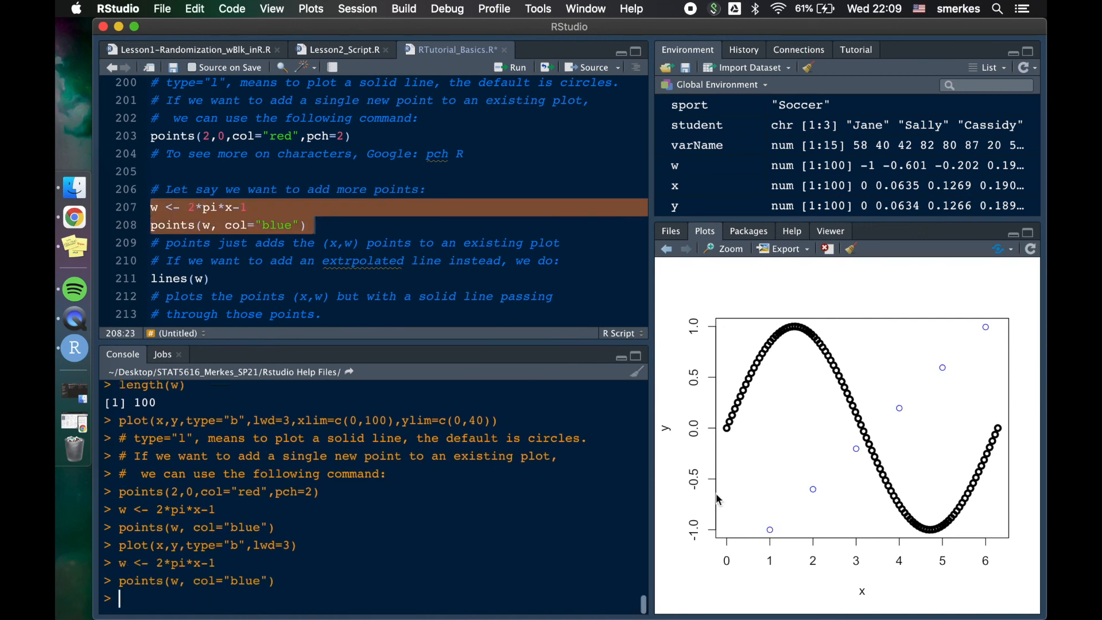
{"action": "mouse_move", "coordinate": [188, 286]}
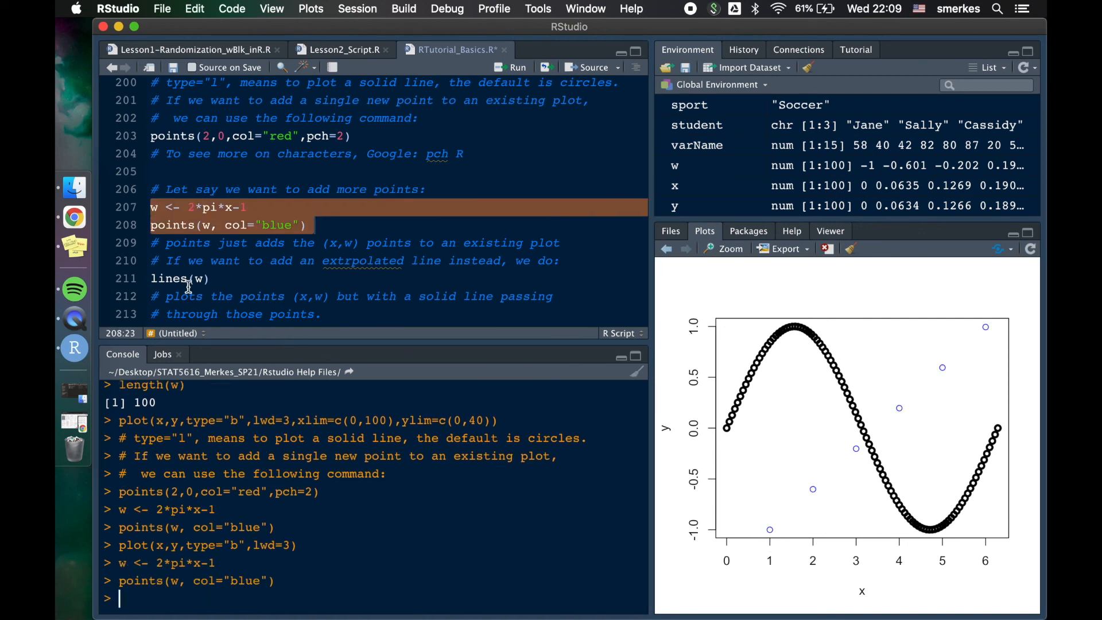
{"action": "left_click", "coordinate": [518, 67]}
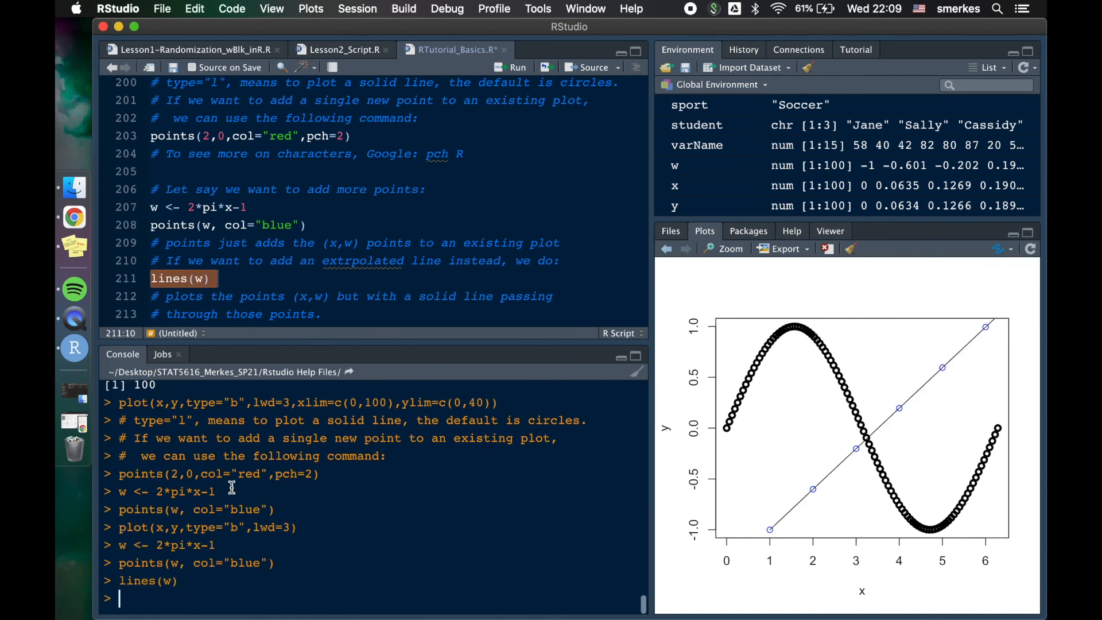
{"action": "mouse_move", "coordinate": [235, 455]}
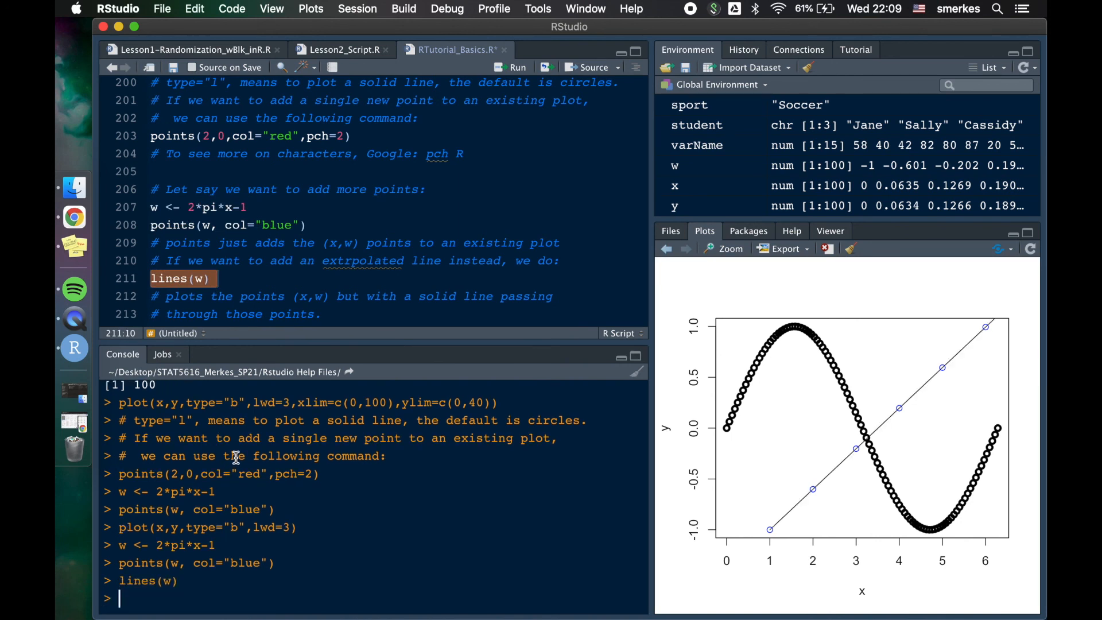
{"action": "left_click", "coordinate": [203, 278]}
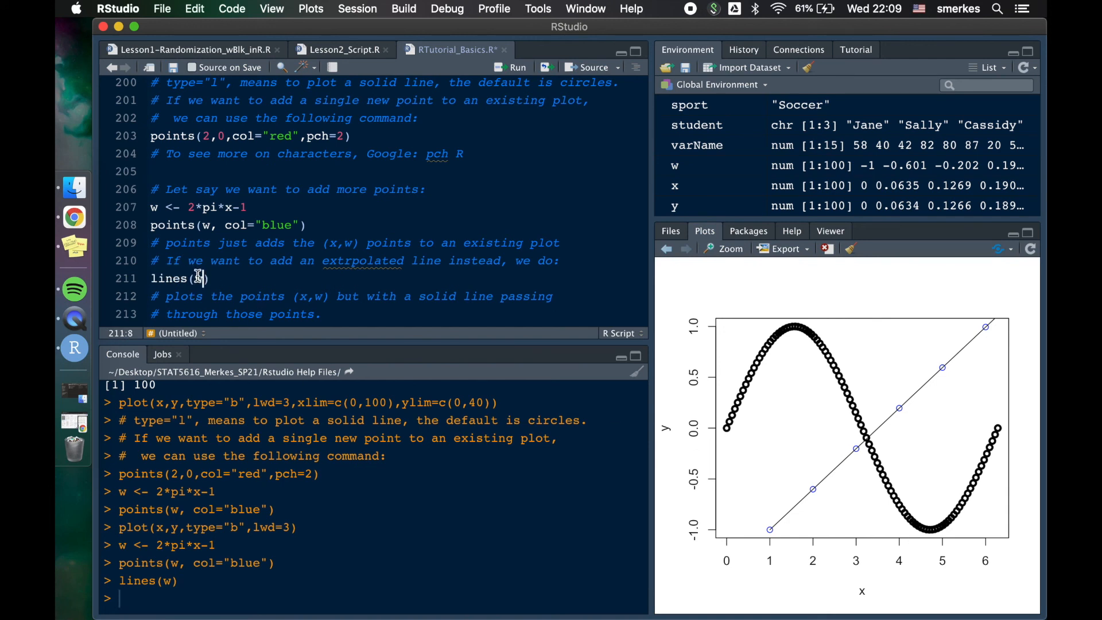
- Run lines(w, type="b", col="red") to show red points joined by a red line
{"action": "type", "text": ", type= \""}
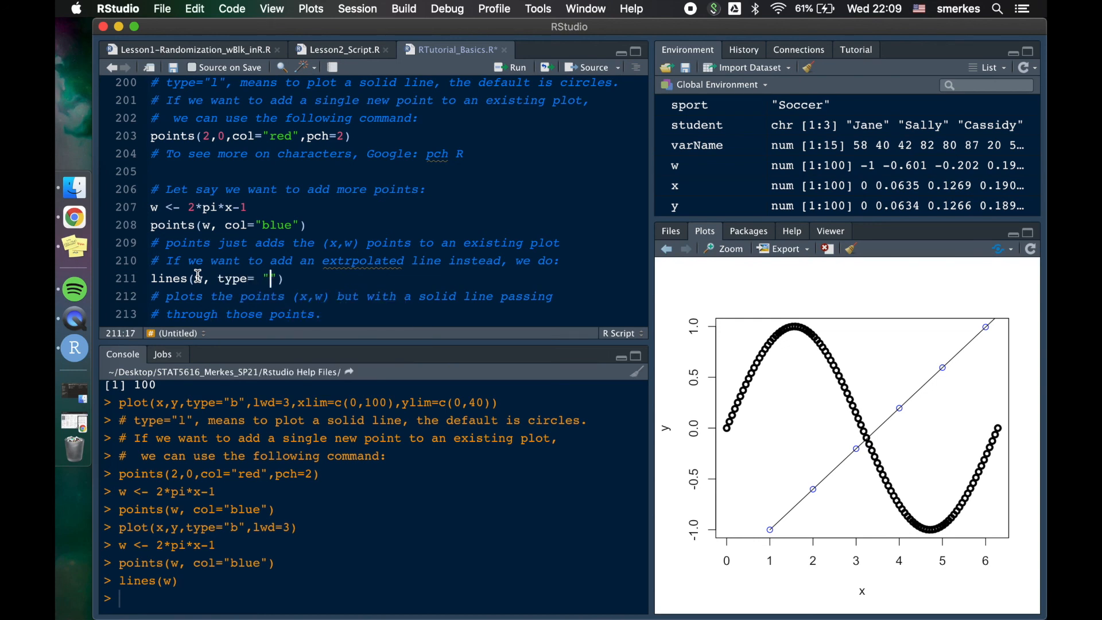
{"action": "type", "text": "b"}
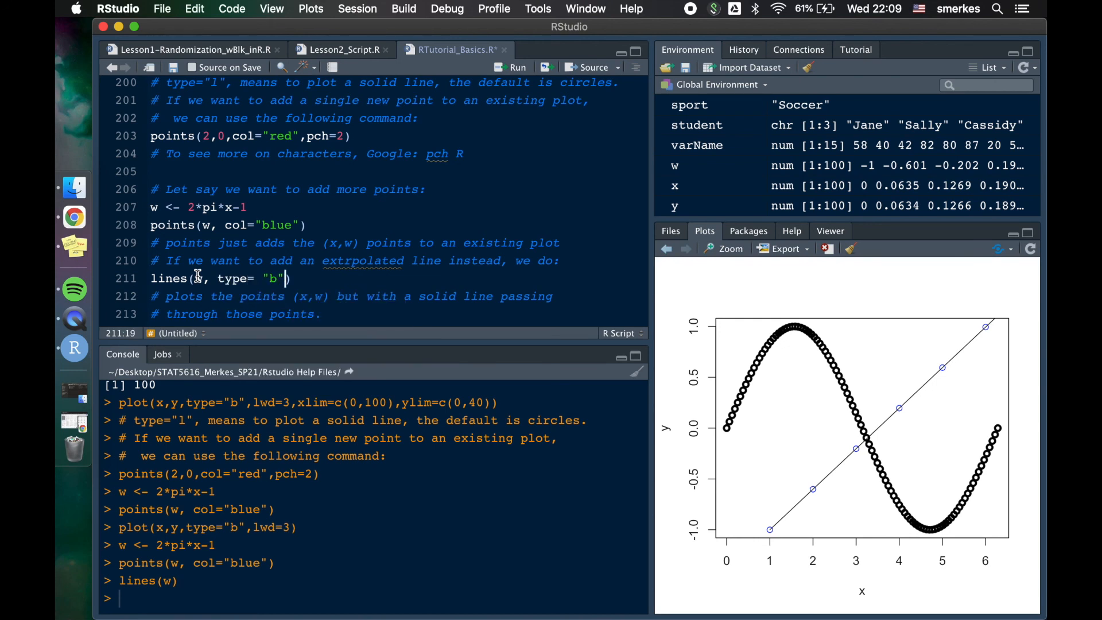
{"action": "type", "text": ",col"}
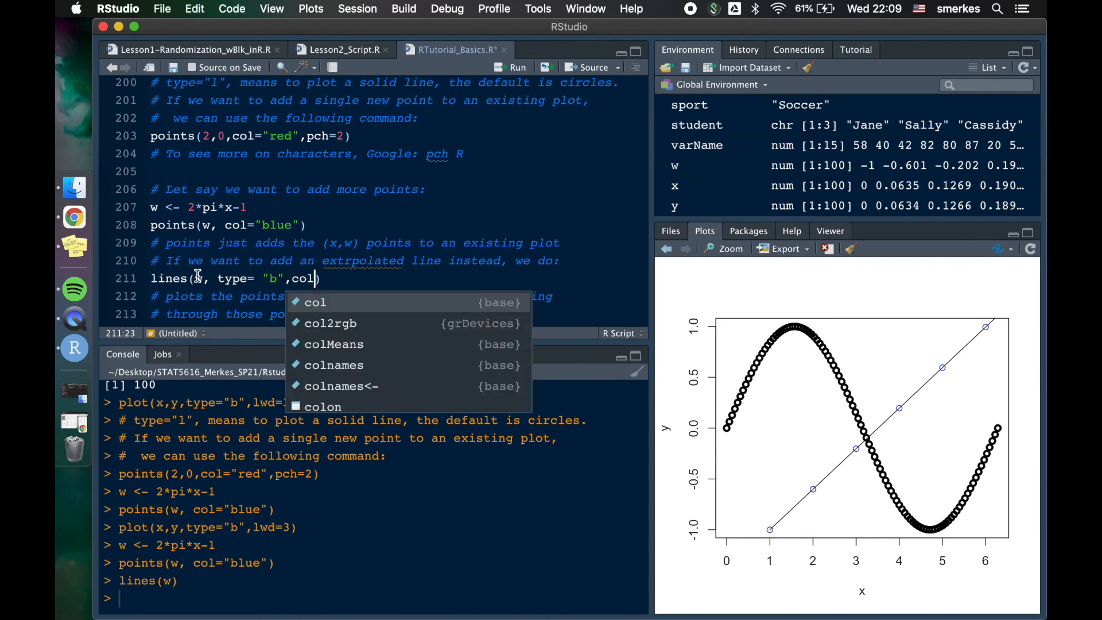
{"action": "type", "text": "\"red"}
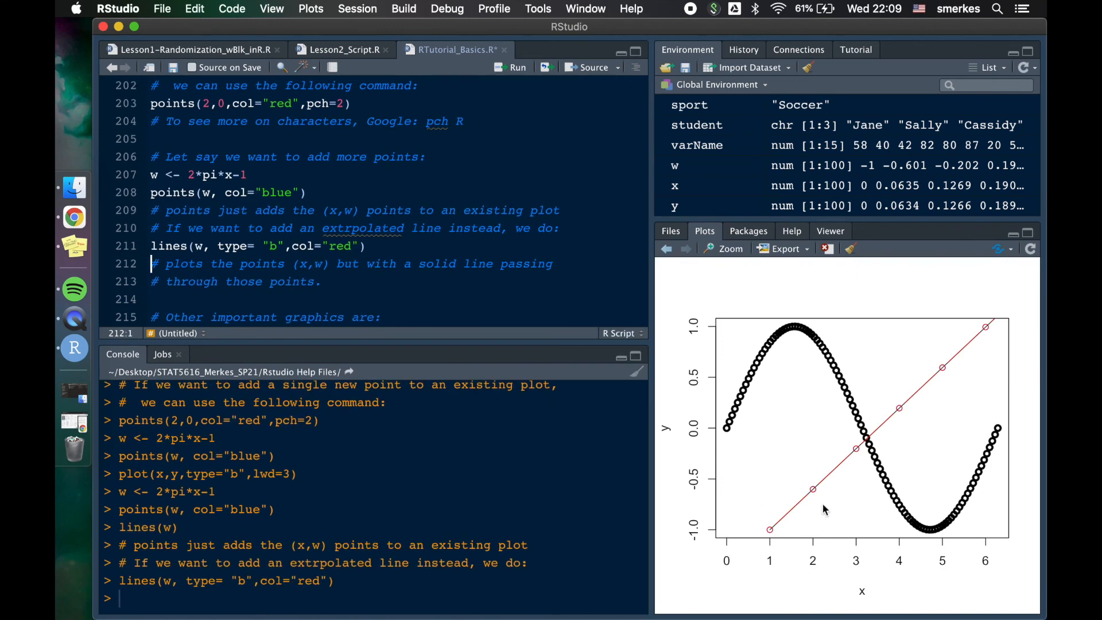
{"action": "mouse_move", "coordinate": [756, 529]}
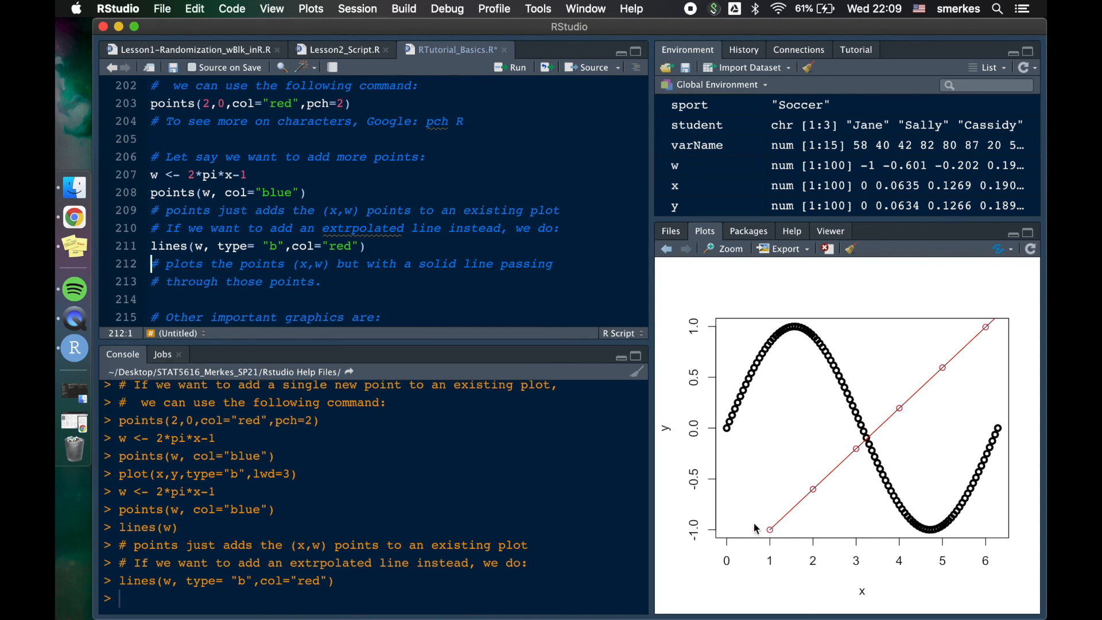
{"action": "scroll", "scroll_direction": "down", "scroll_amount": 3}
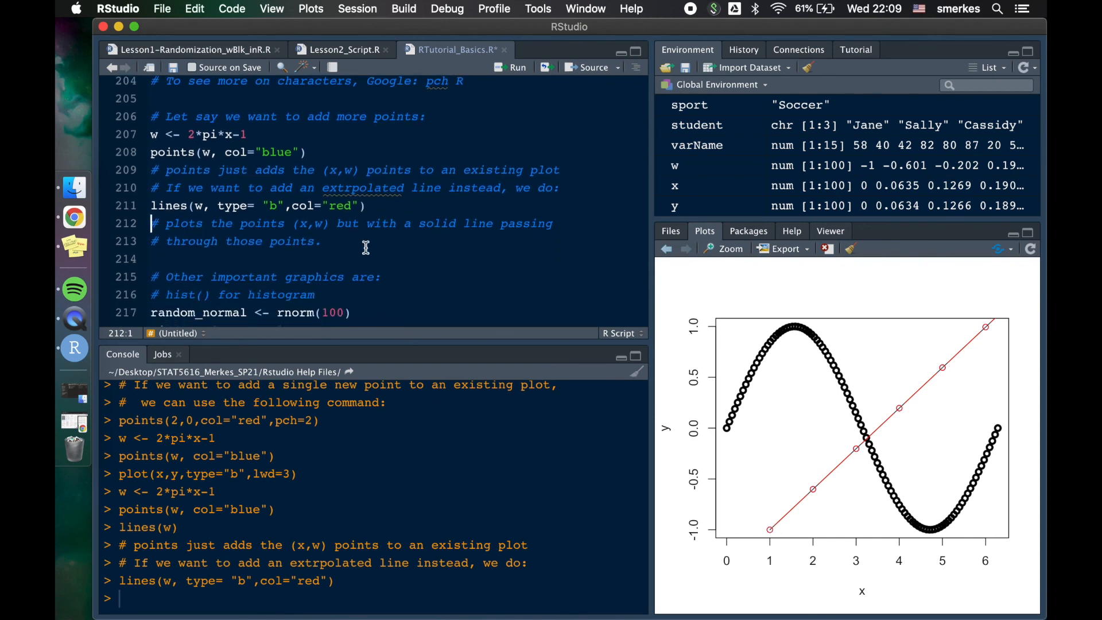
{"action": "scroll", "scroll_direction": "down", "scroll_amount": 3}
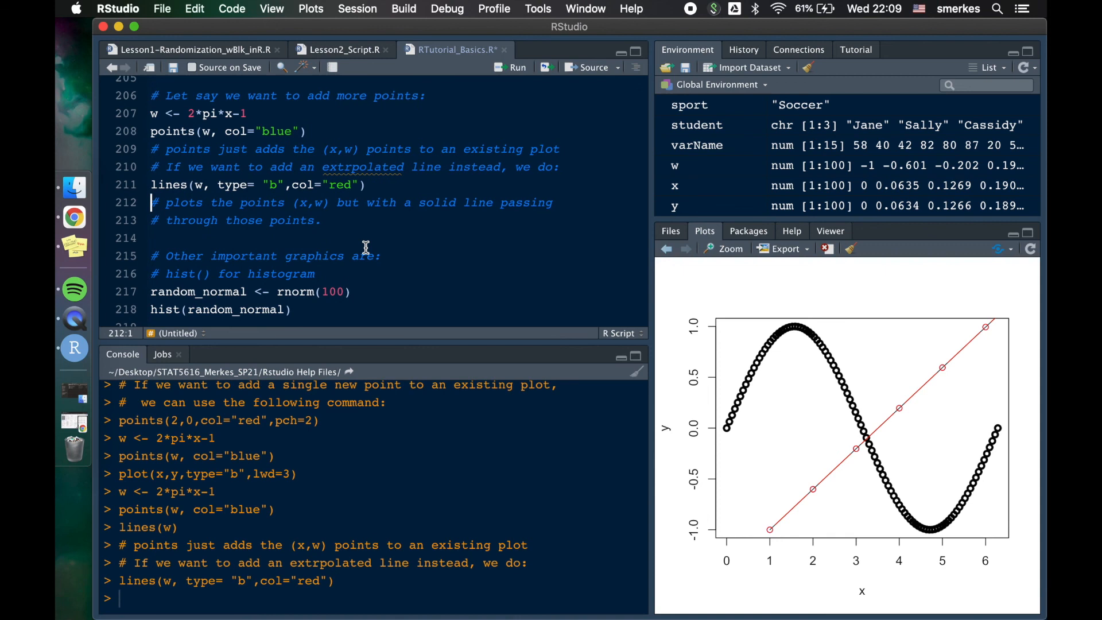
{"action": "scroll", "scroll_direction": "up", "scroll_amount": 3}
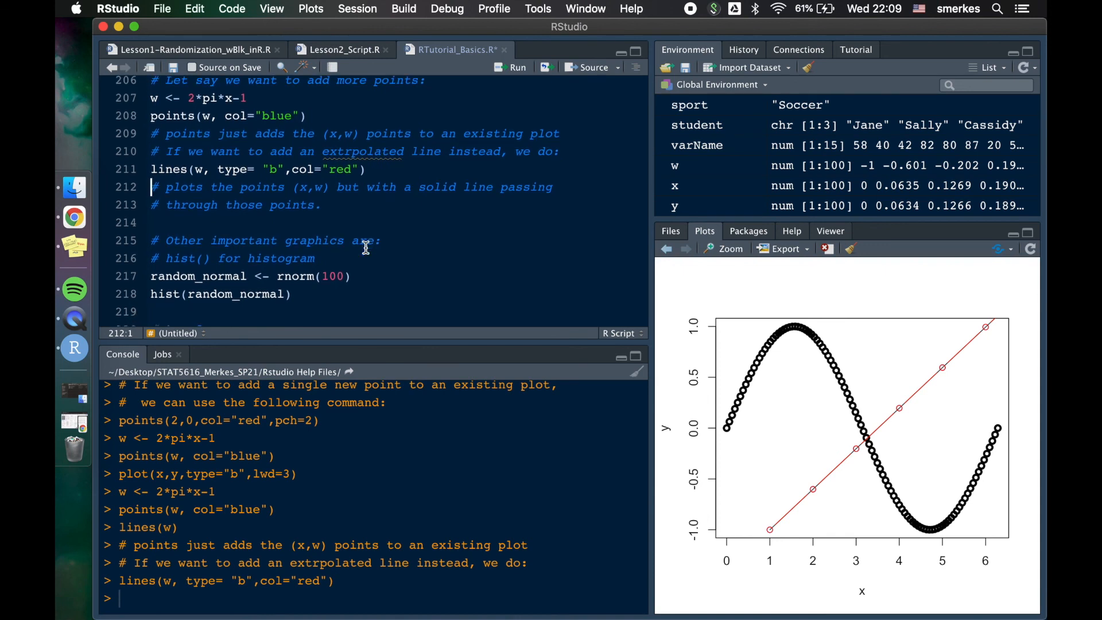
- Store rnorm(100) as random_normal and draw hist(random_normal)
{"action": "scroll", "scroll_direction": "down", "scroll_amount": 3}
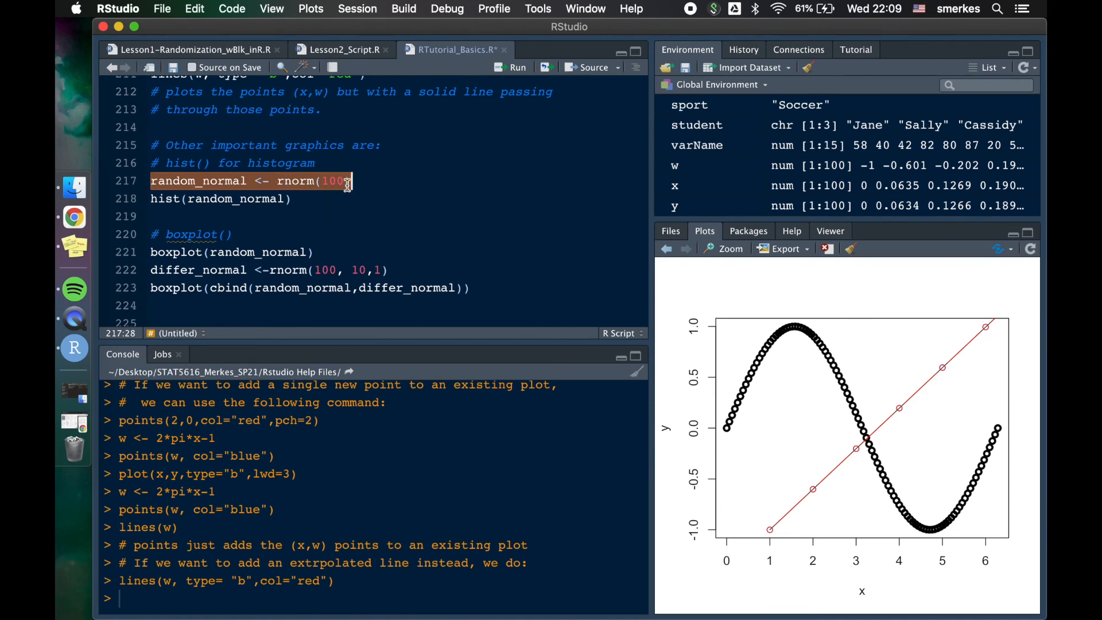
{"action": "left_click", "coordinate": [516, 66]}
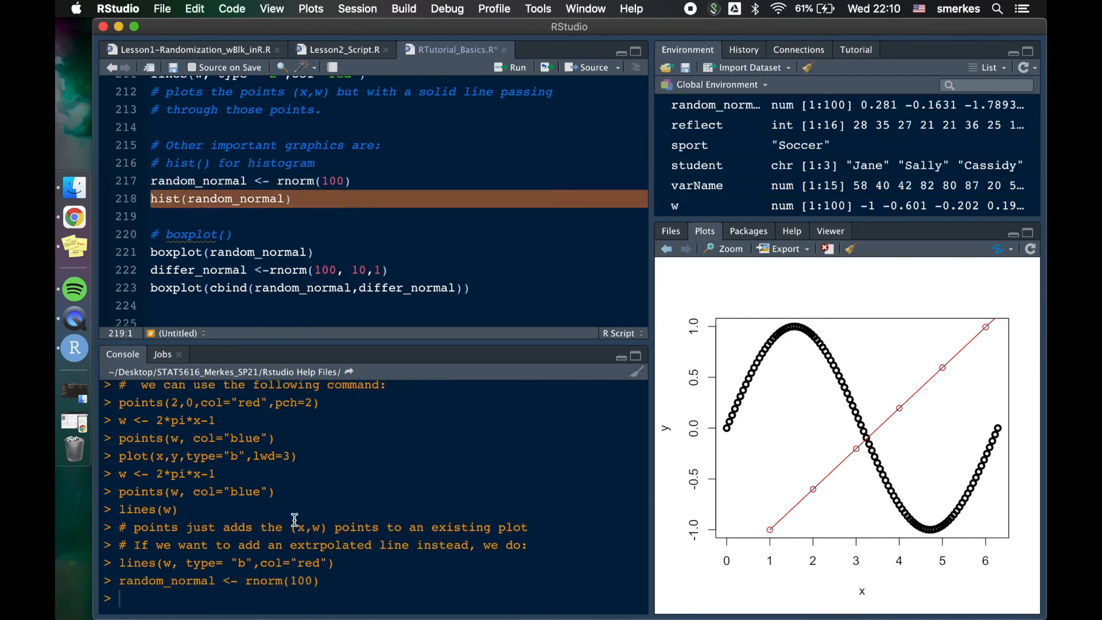
{"action": "left_click", "coordinate": [518, 66]}
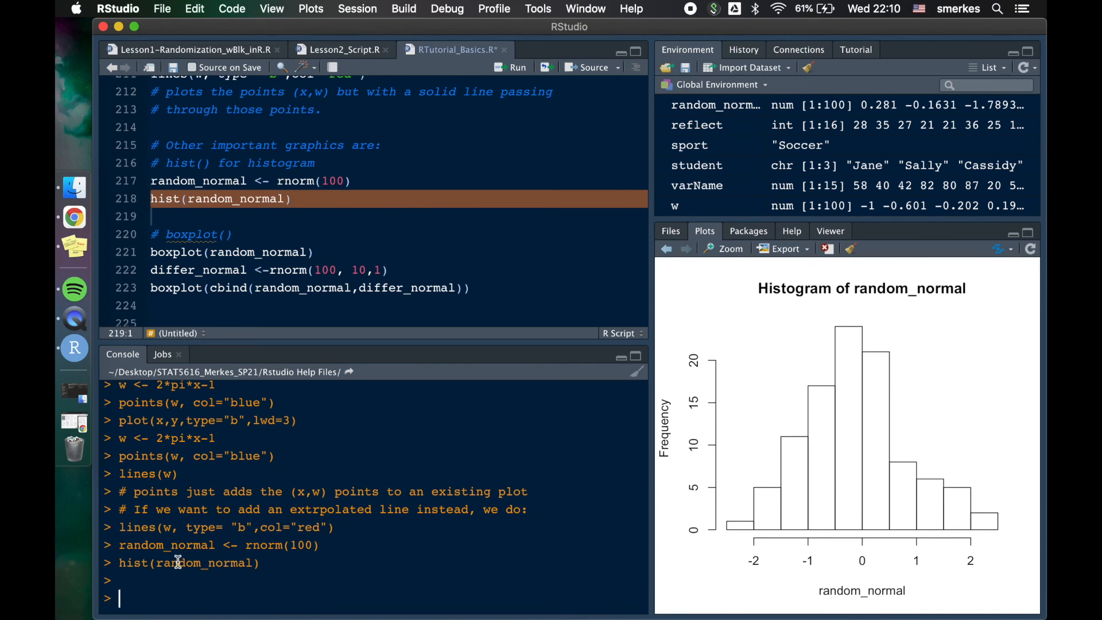
{"action": "type", "text": "?hi"}
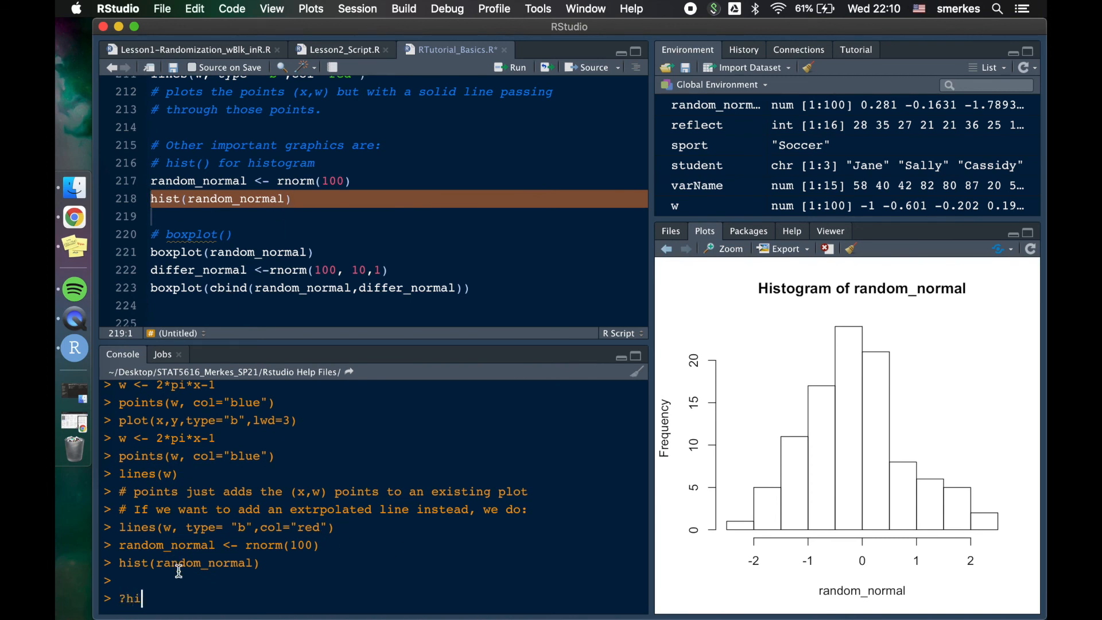
- Run ?hist in the console and scroll through the Histograms help page
{"action": "key", "text": "Return"}
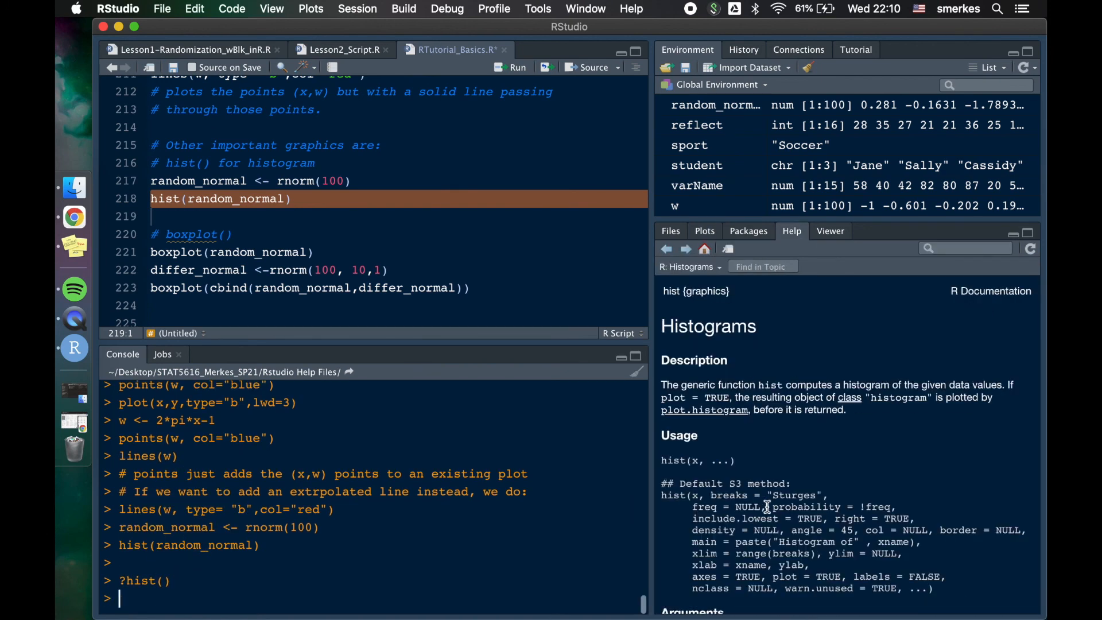
{"action": "scroll", "scroll_direction": "down", "scroll_amount": 3}
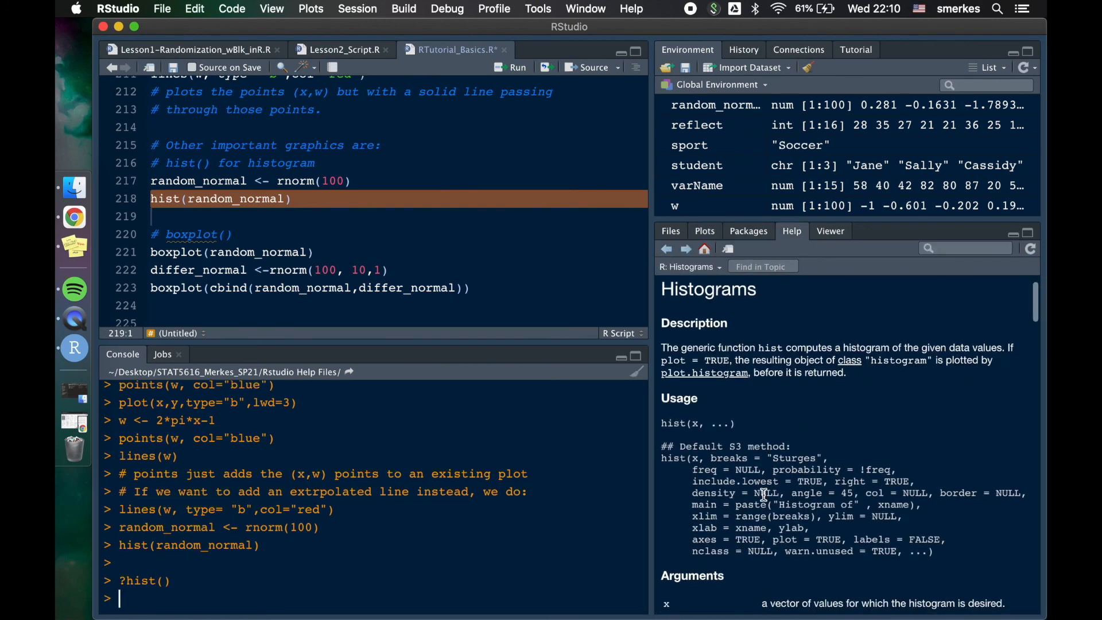
{"action": "left_click", "coordinate": [156, 252]}
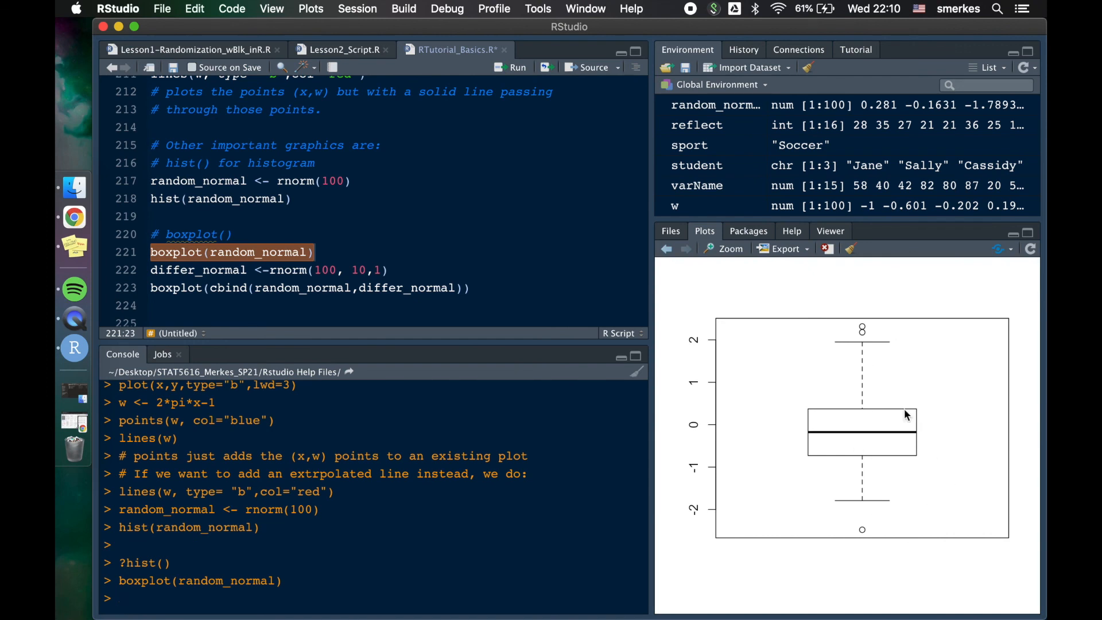
{"action": "mouse_move", "coordinate": [844, 529]}
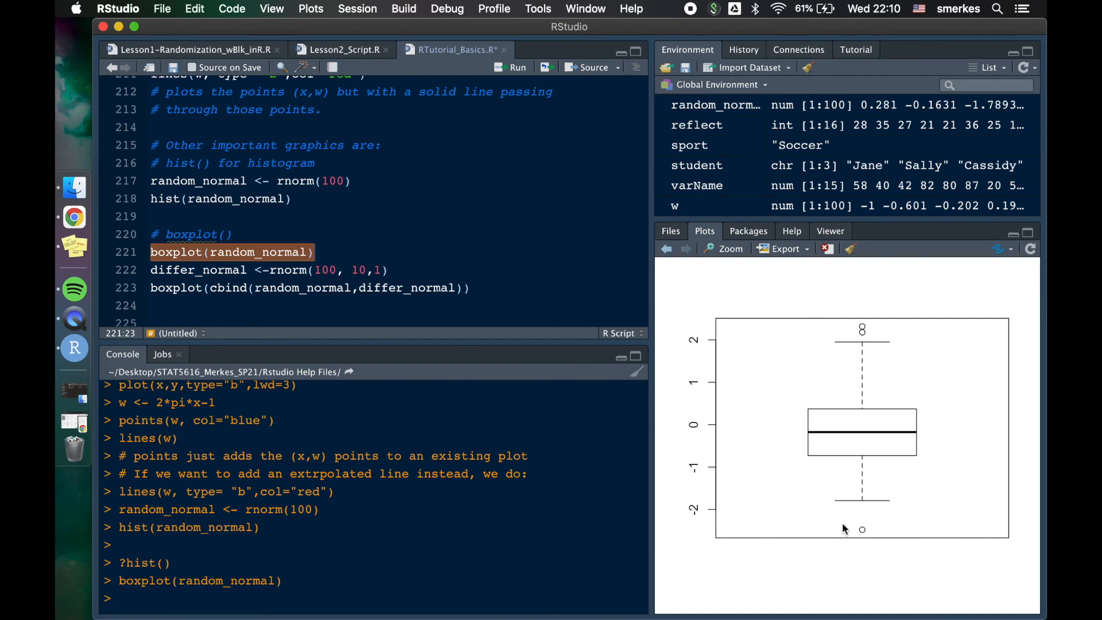
{"action": "mouse_move", "coordinate": [891, 429]}
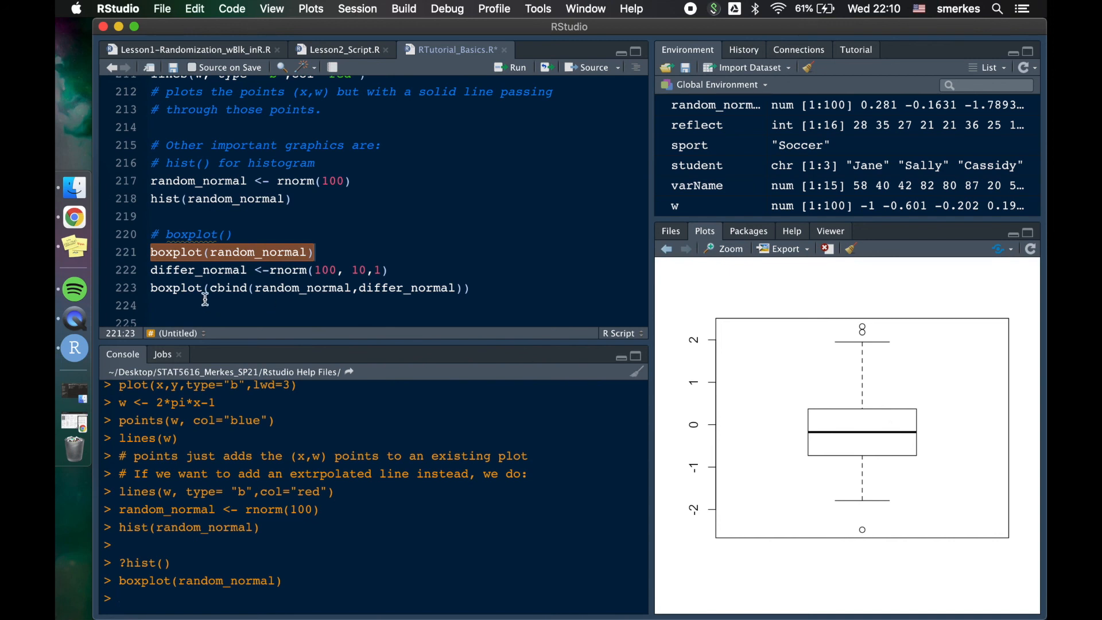
- Create differ_normal with rnorm(100, 10, 1)
{"action": "left_click", "coordinate": [397, 270]}
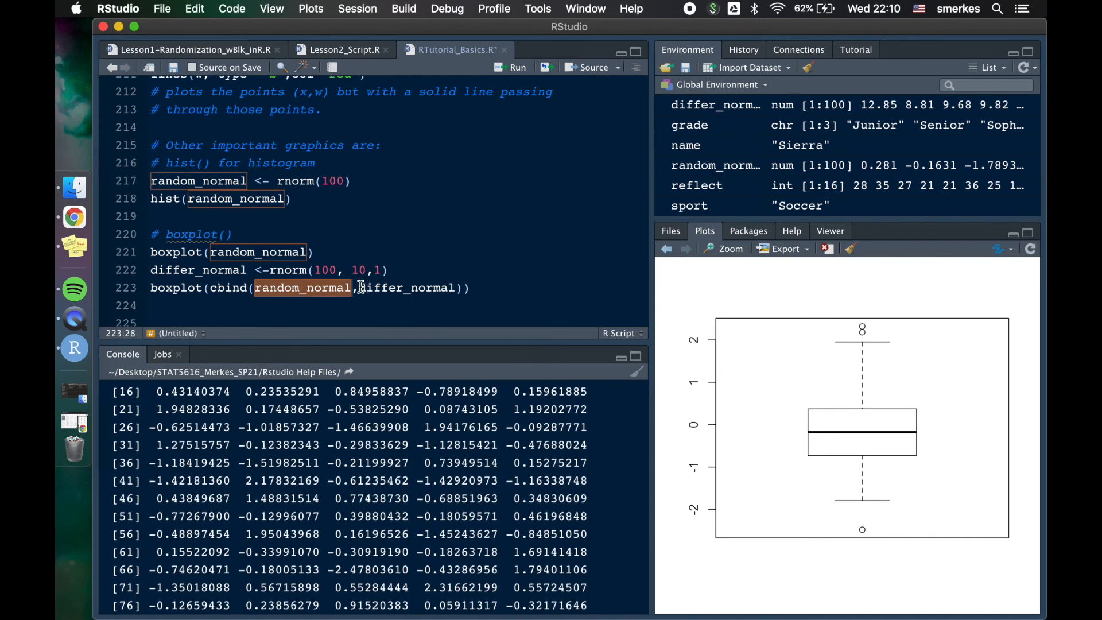
- Print random_normal, then draw boxplot(cbind(random_normal, differ_normal))
{"action": "double_click", "coordinate": [406, 288]}
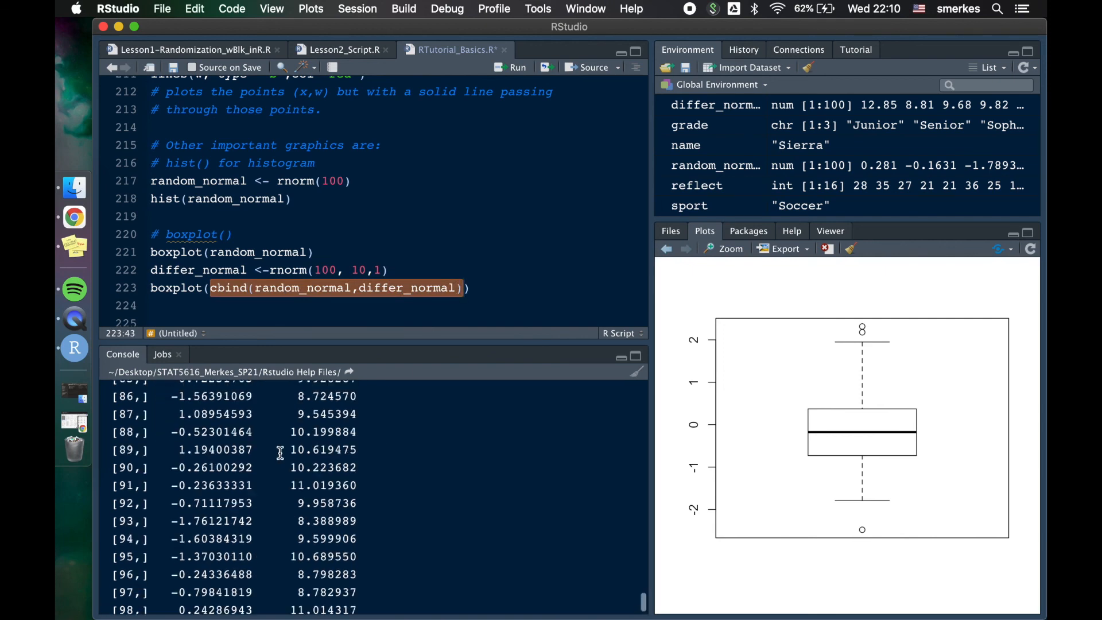
{"action": "scroll", "scroll_direction": "up", "scroll_amount": 3}
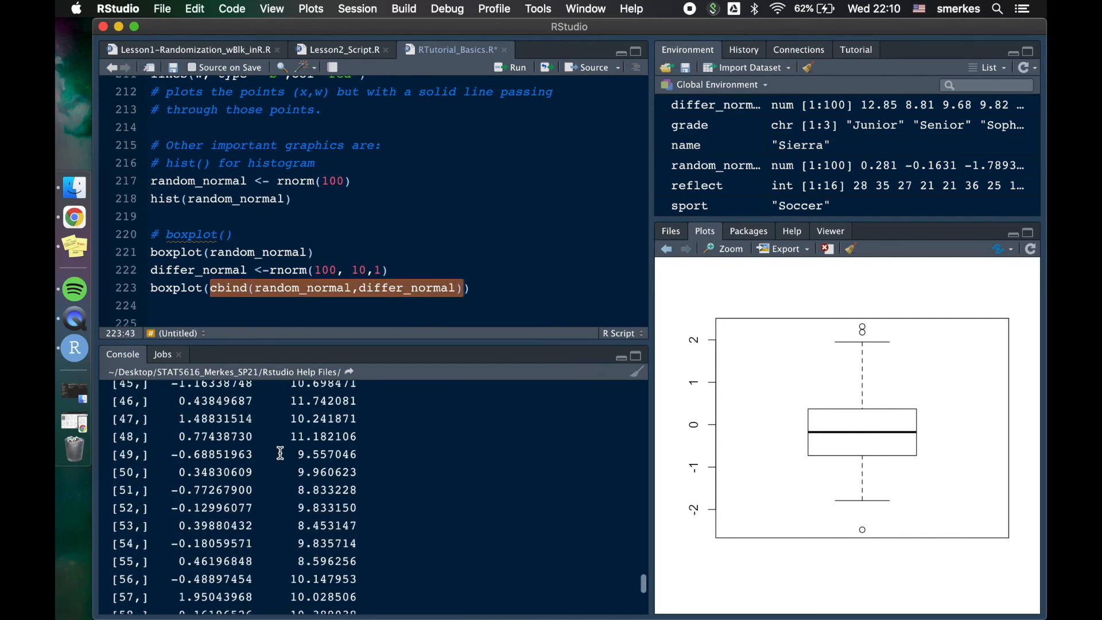
{"action": "scroll", "scroll_direction": "up", "scroll_amount": 3}
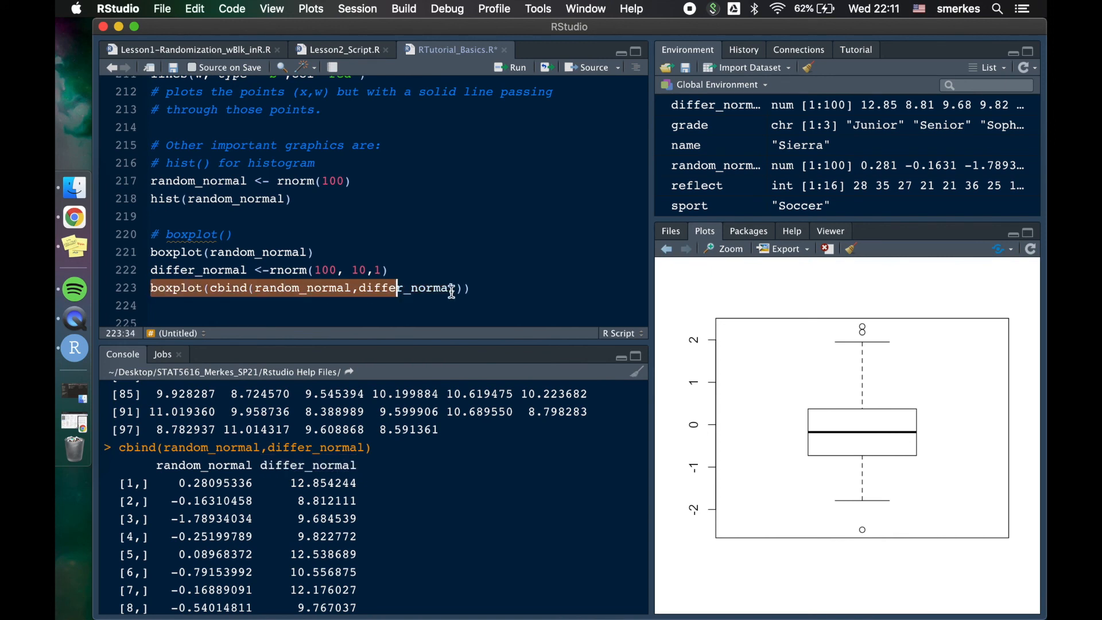
{"action": "left_click", "coordinate": [517, 67]}
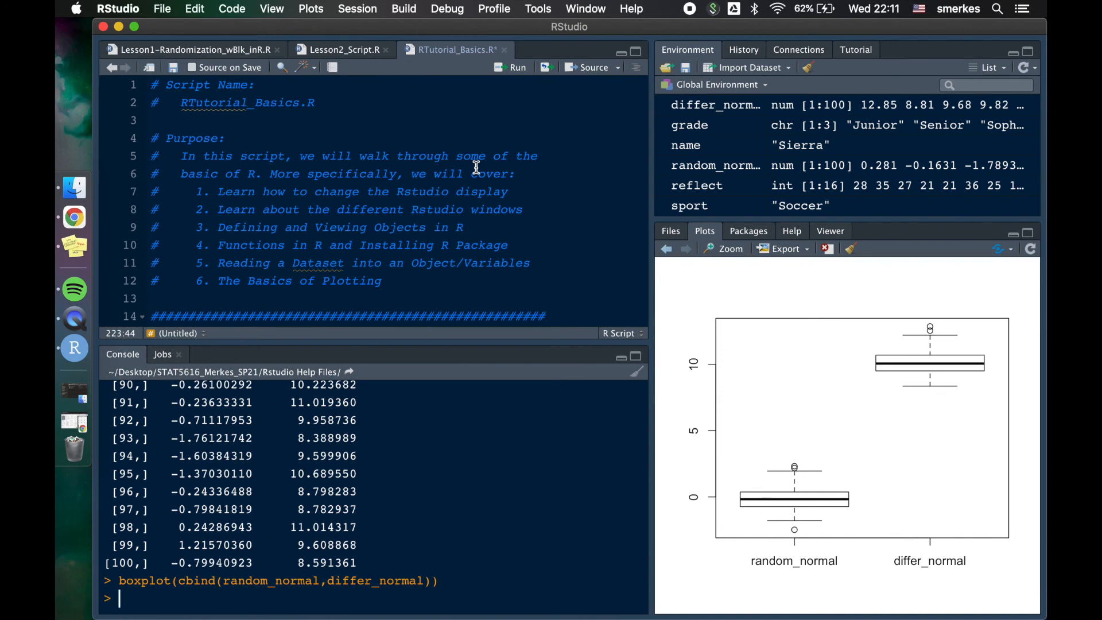
{"action": "left_click", "coordinate": [195, 49]}
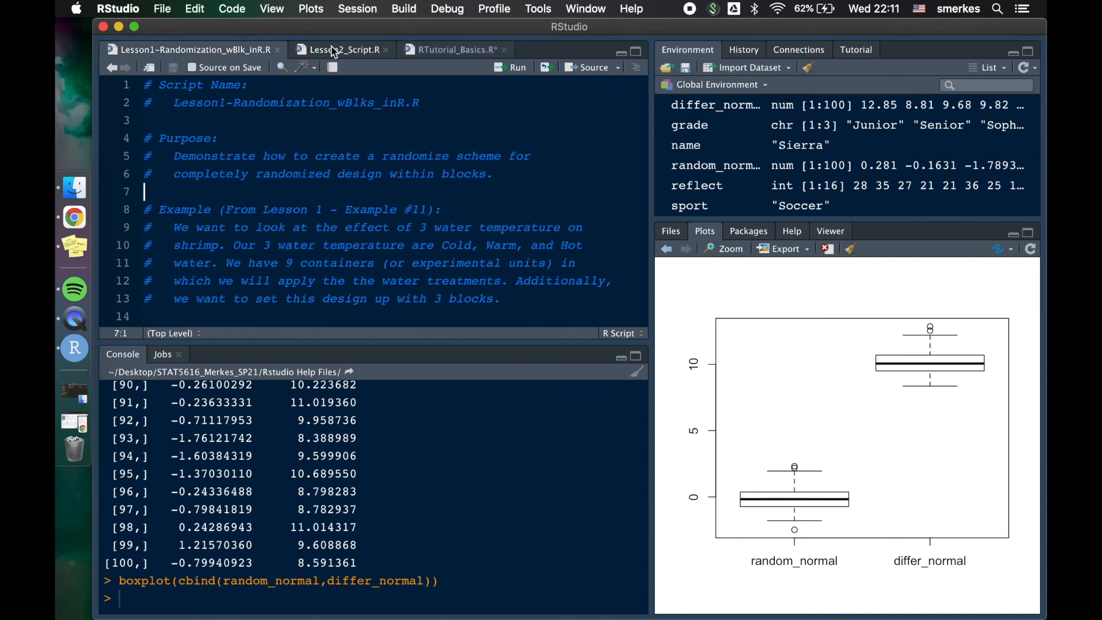
{"action": "left_click", "coordinate": [344, 49]}
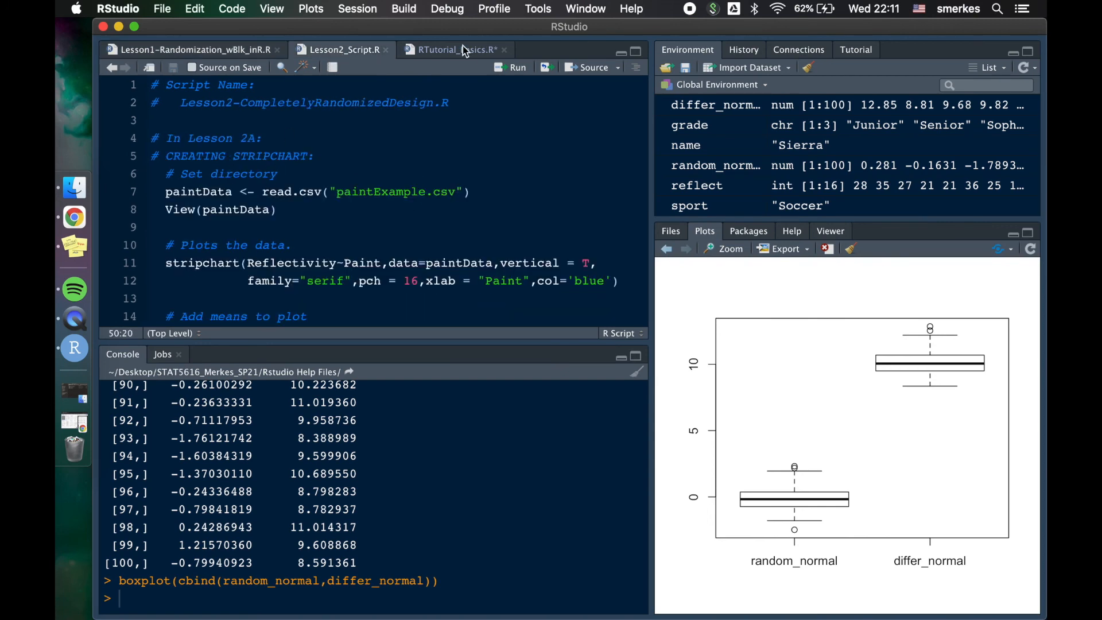
{"action": "left_click", "coordinate": [453, 49]}
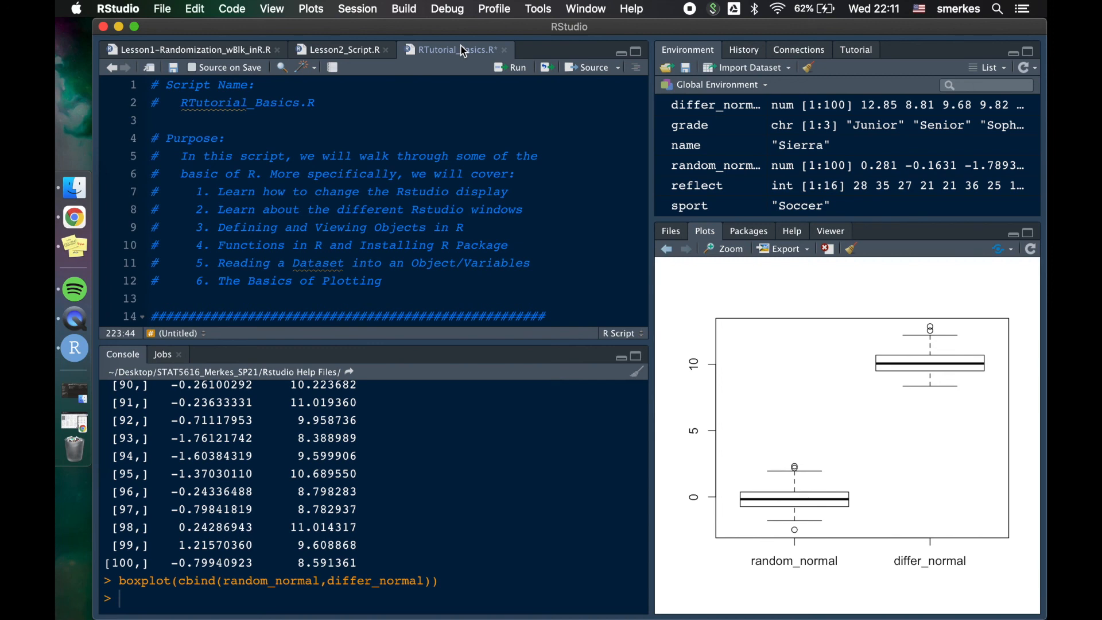
{"action": "mouse_move", "coordinate": [660, 10]}
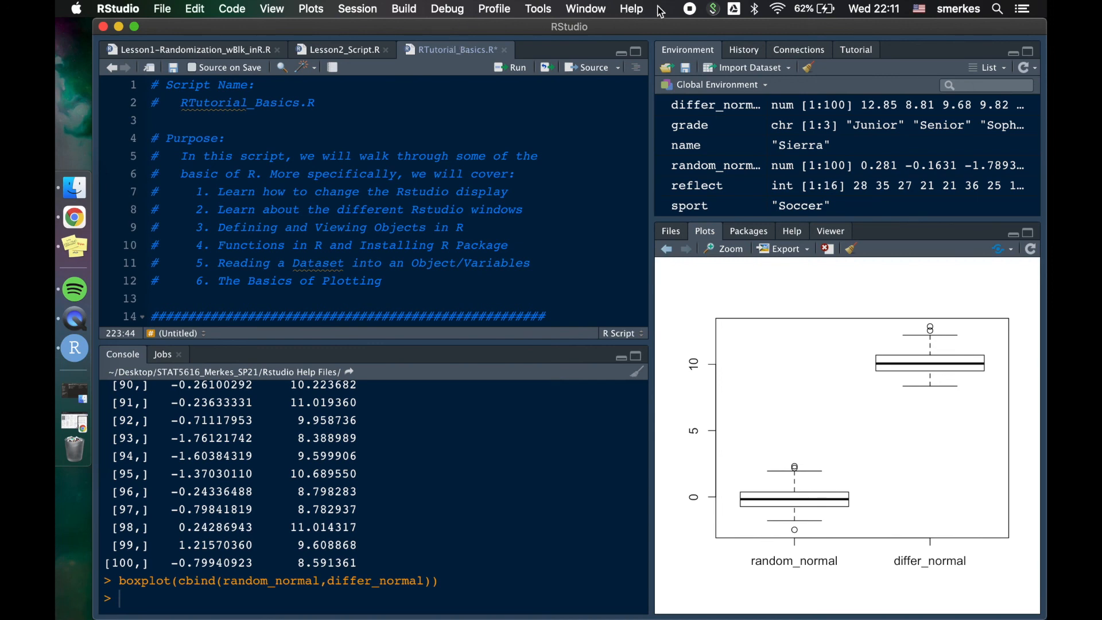